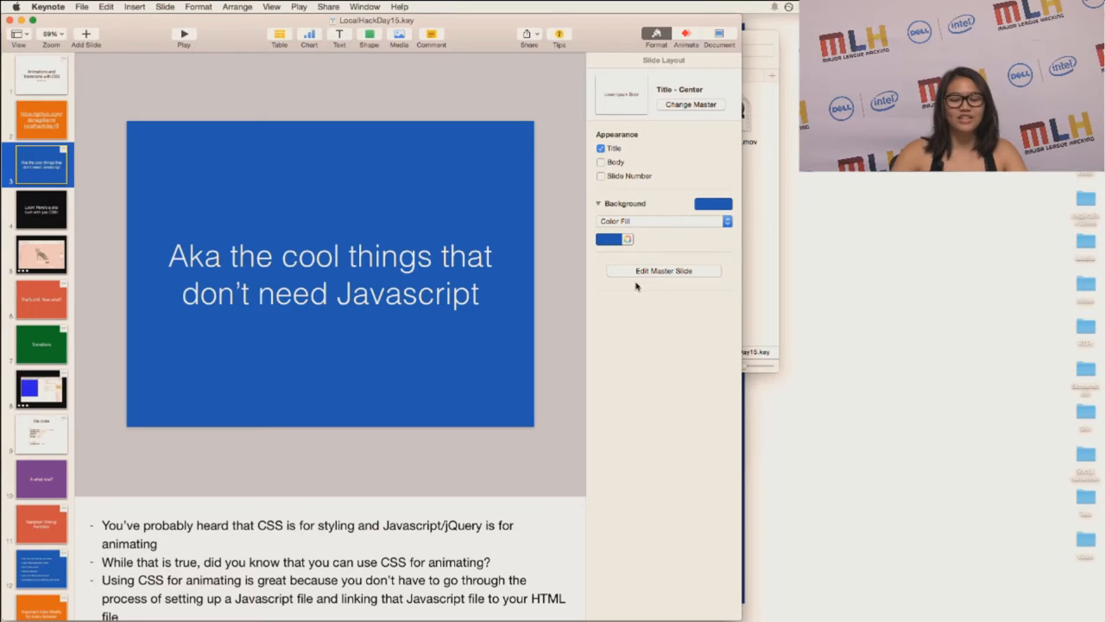
pyautogui.moveTo(608, 344)
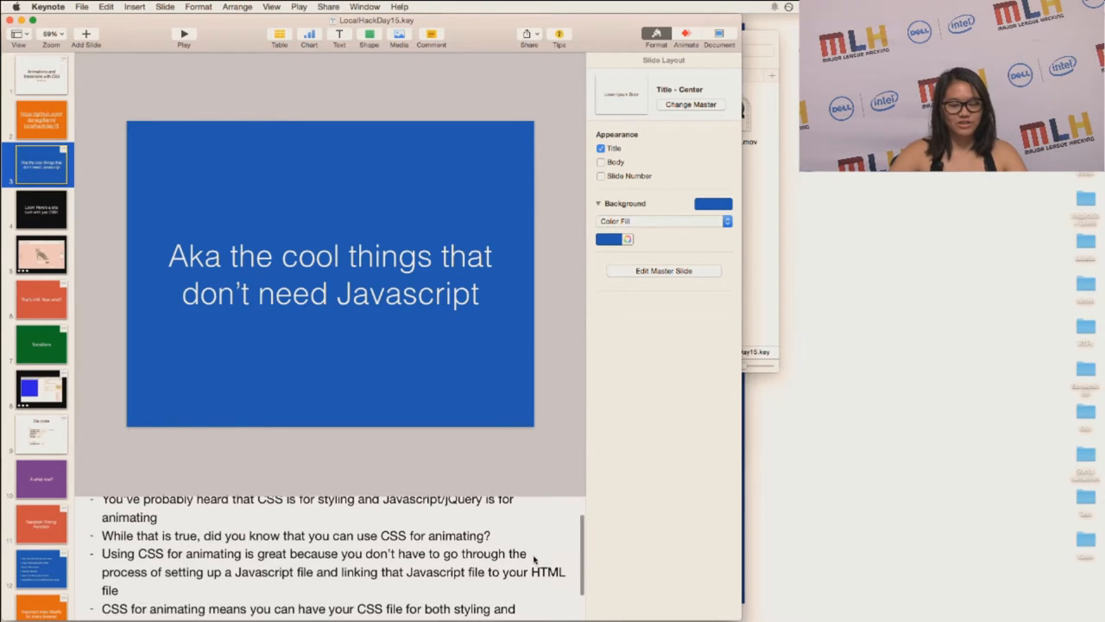
# Play the animated website demo slide, then advance to the 'That's chill. Now what?' slide.
pyautogui.scroll(-3)
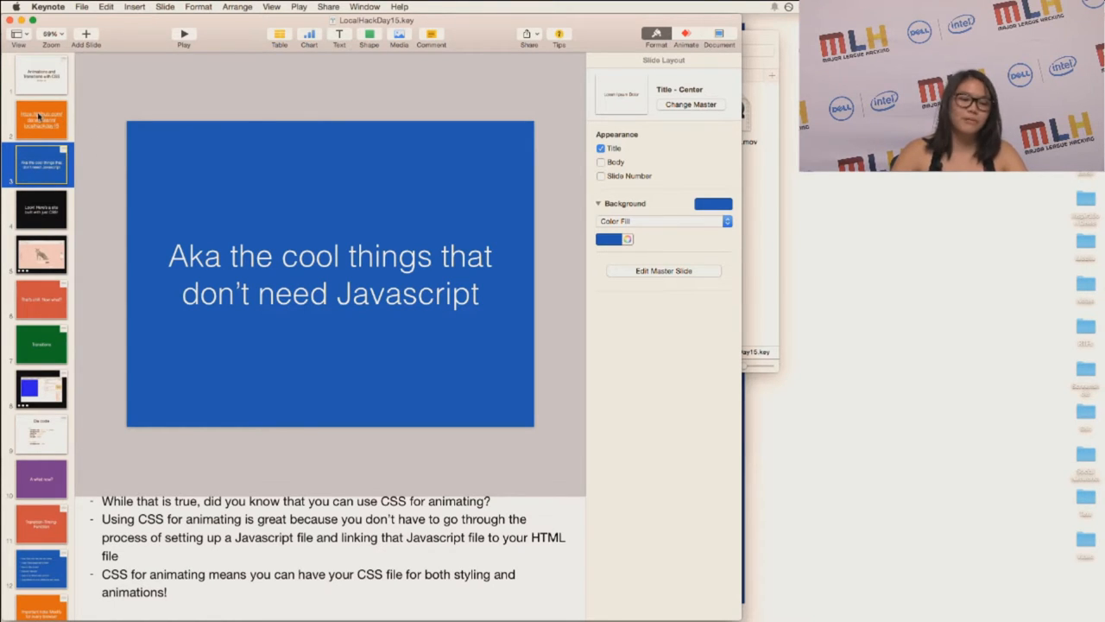
pyautogui.click(42, 119)
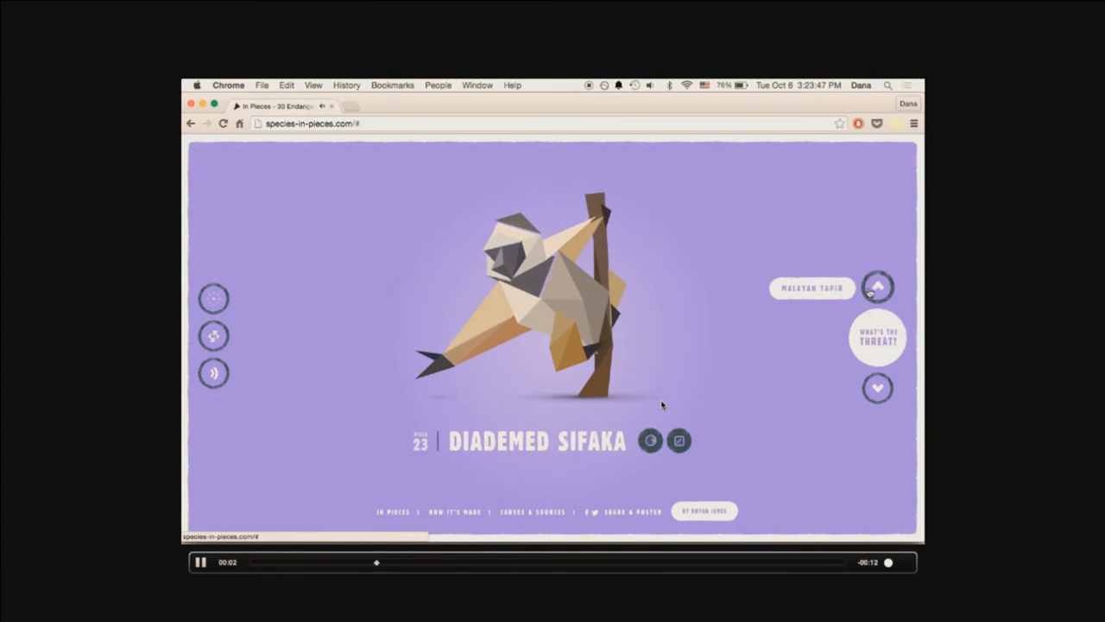
pyautogui.click(878, 287)
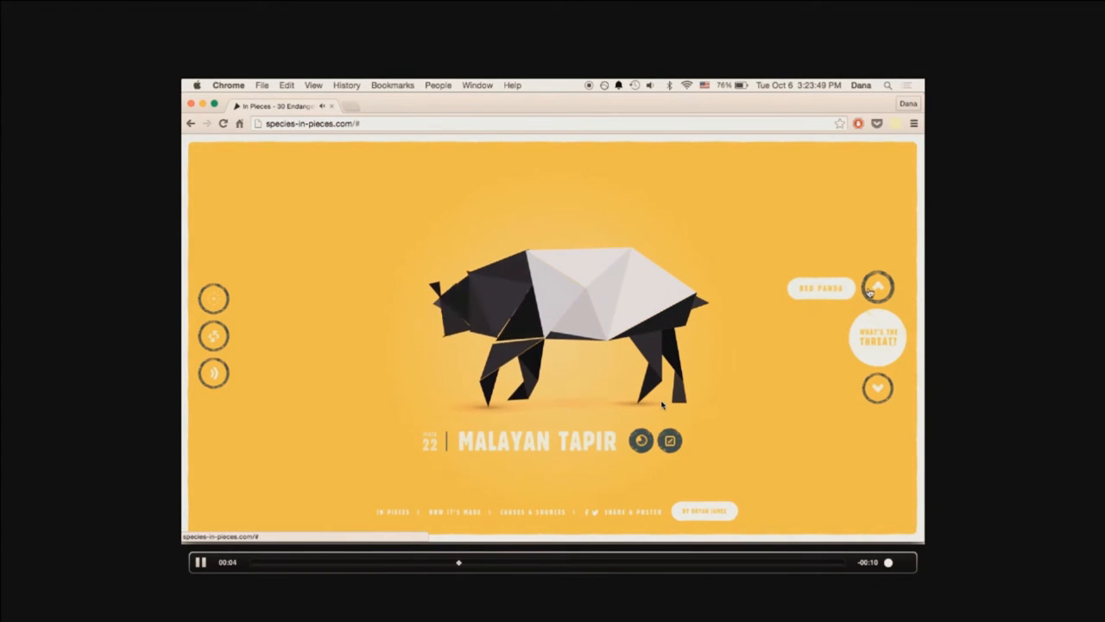
pyautogui.click(877, 287)
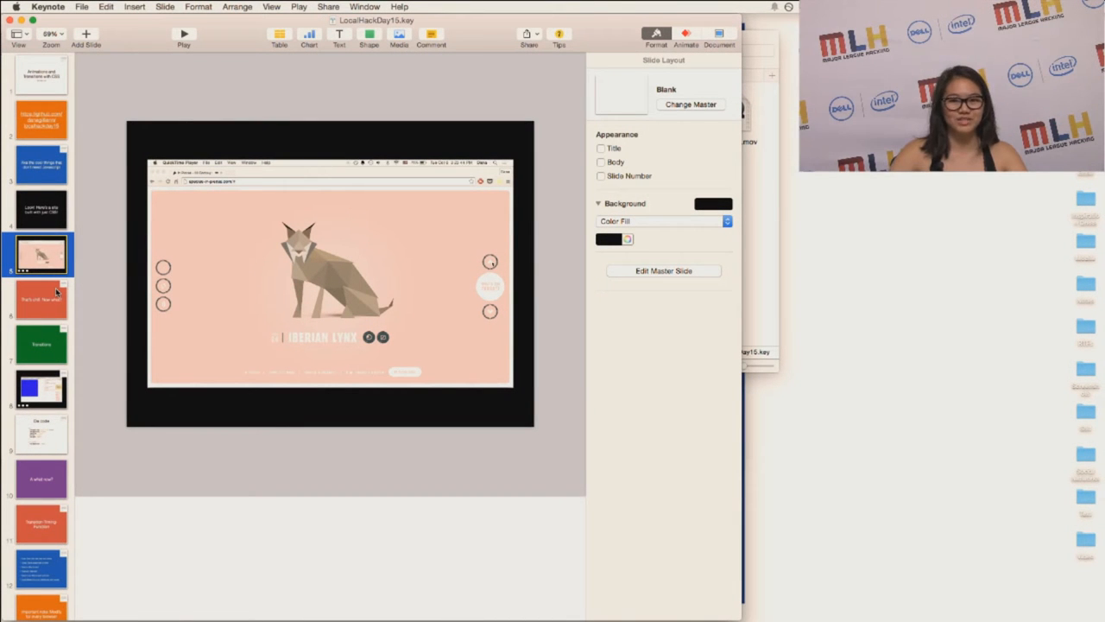
pyautogui.click(42, 297)
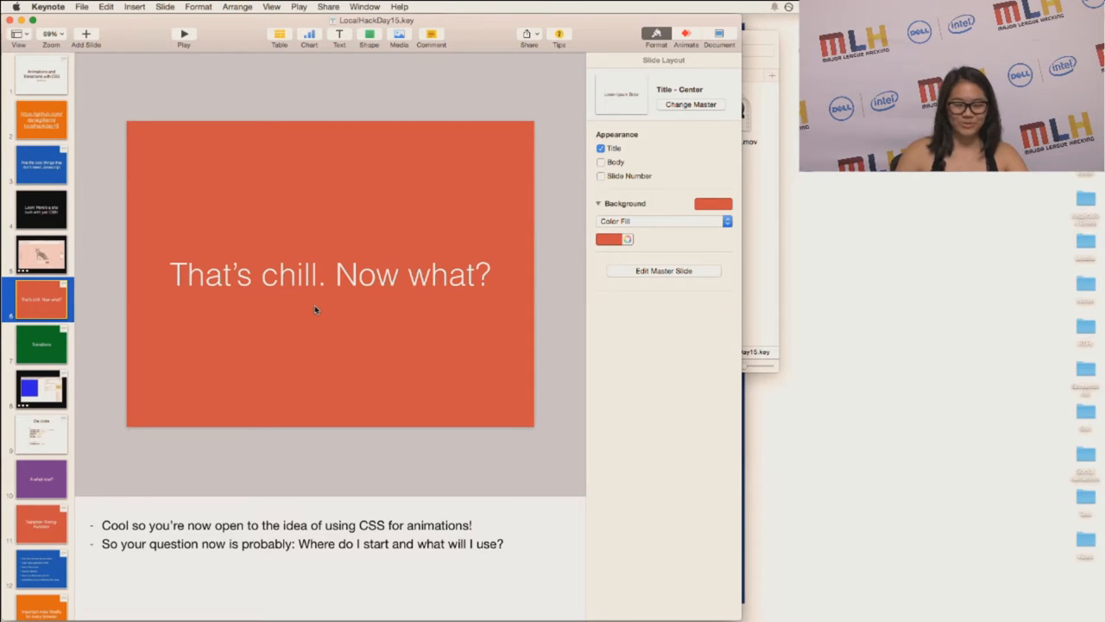
# Advance past the 'Da code' slide to the transition-timing-functions slide (Ease, Linear, Cubic-Bezier).
pyautogui.click(42, 344)
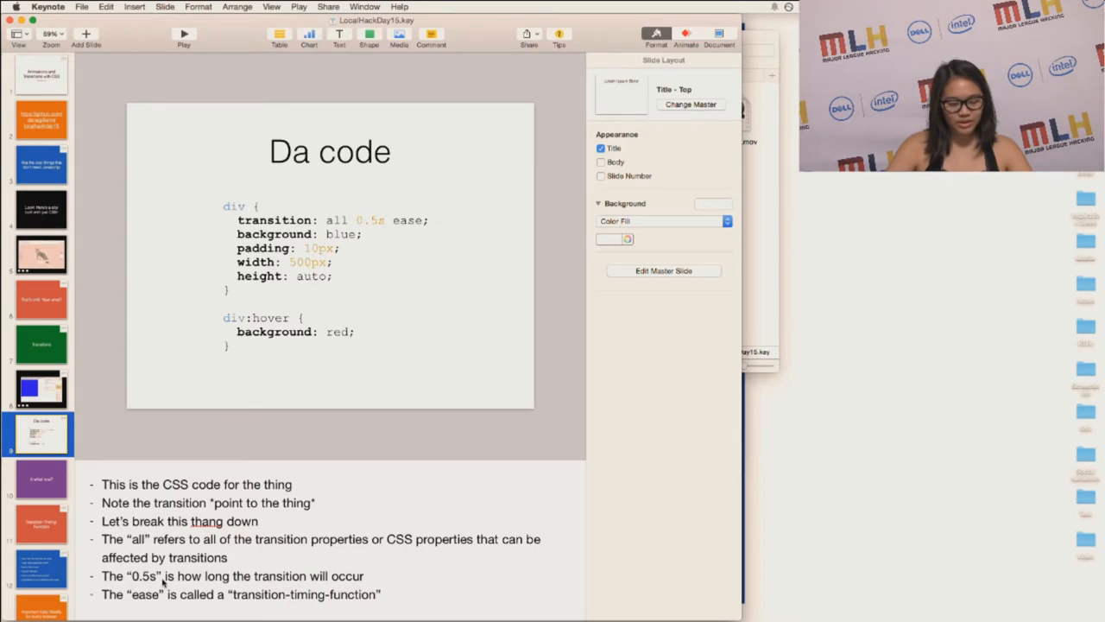
pyautogui.moveTo(207, 573)
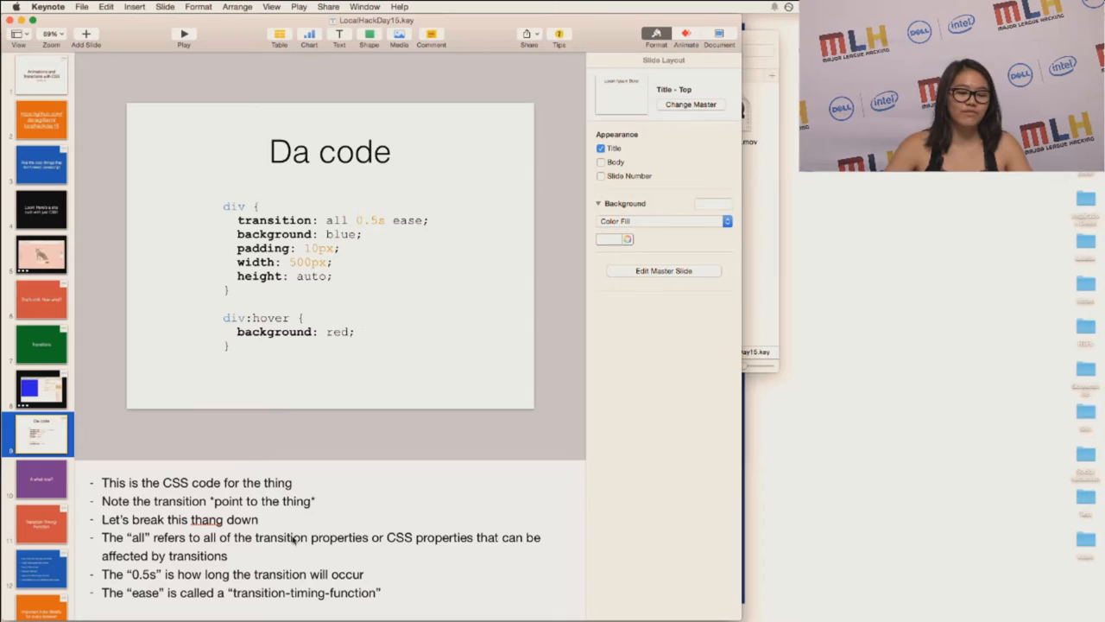
pyautogui.click(41, 525)
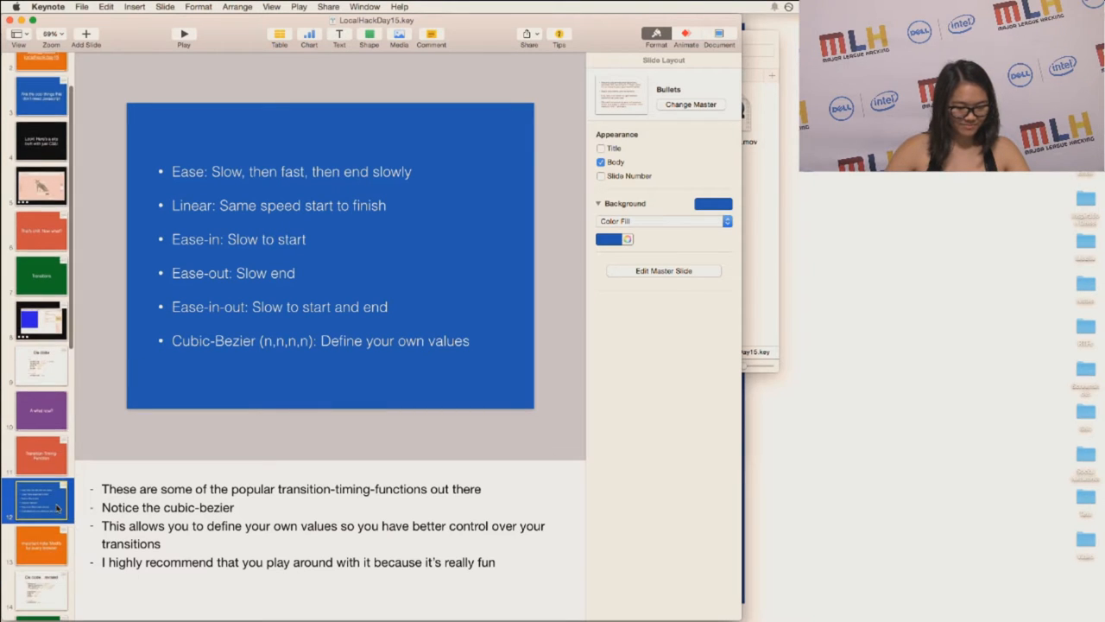
# Step through the browser-prefix and 'Da code…revised' slides to 'I WANT TO KNOW MORE ABOUT…transitions'.
pyautogui.click(41, 539)
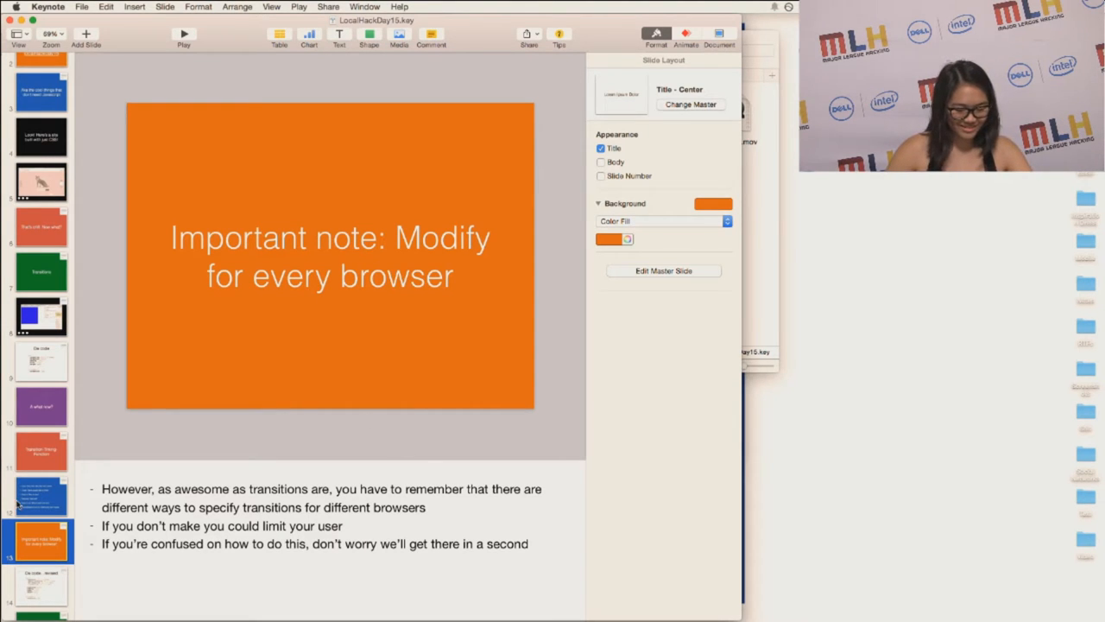
pyautogui.click(41, 490)
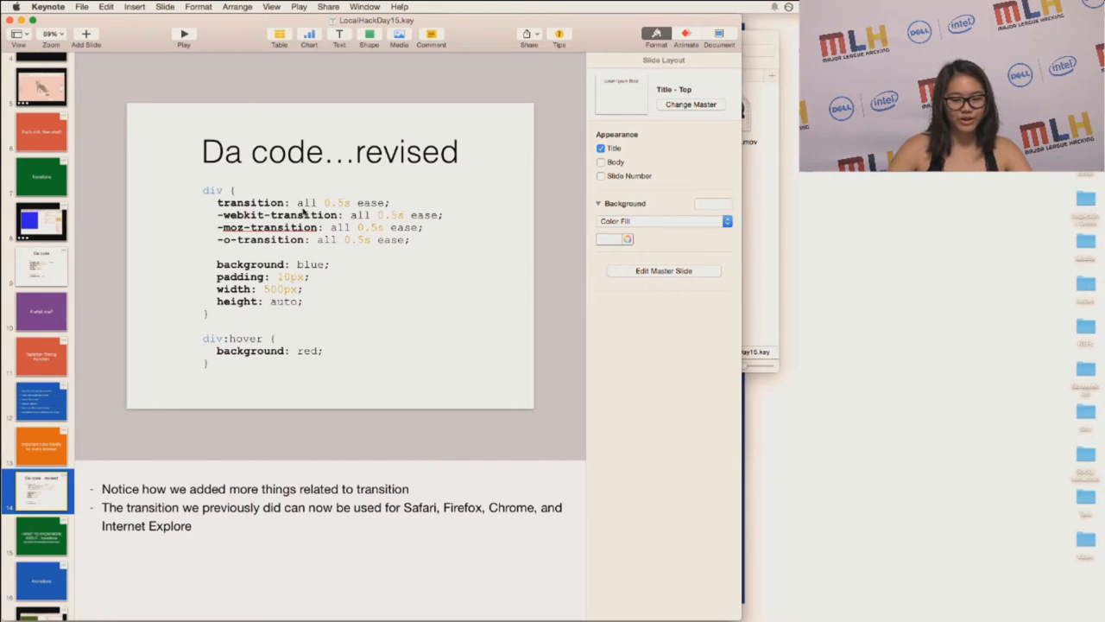
pyautogui.moveTo(319, 235)
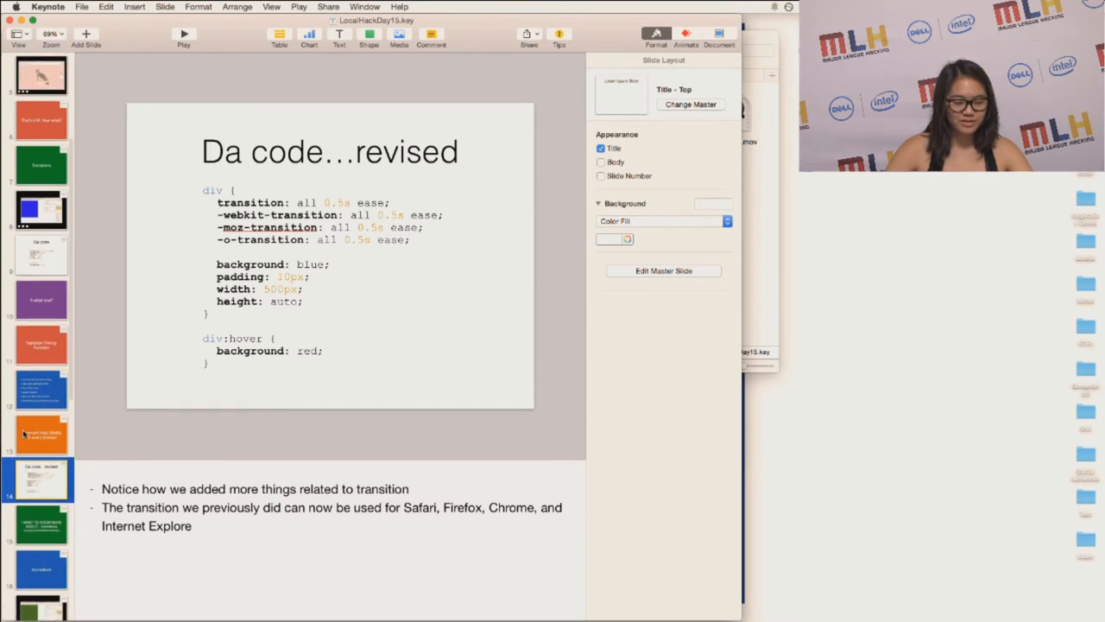
pyautogui.click(41, 240)
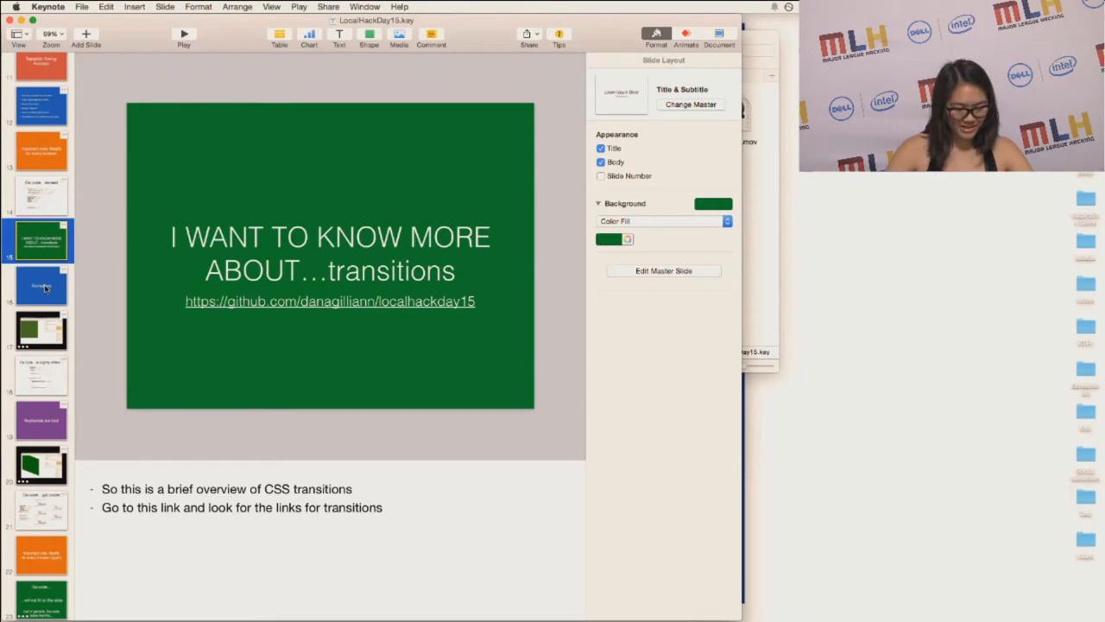
# Show the Animations slide and its browser demo, reaching 'Da code…is slightly different'.
pyautogui.click(41, 285)
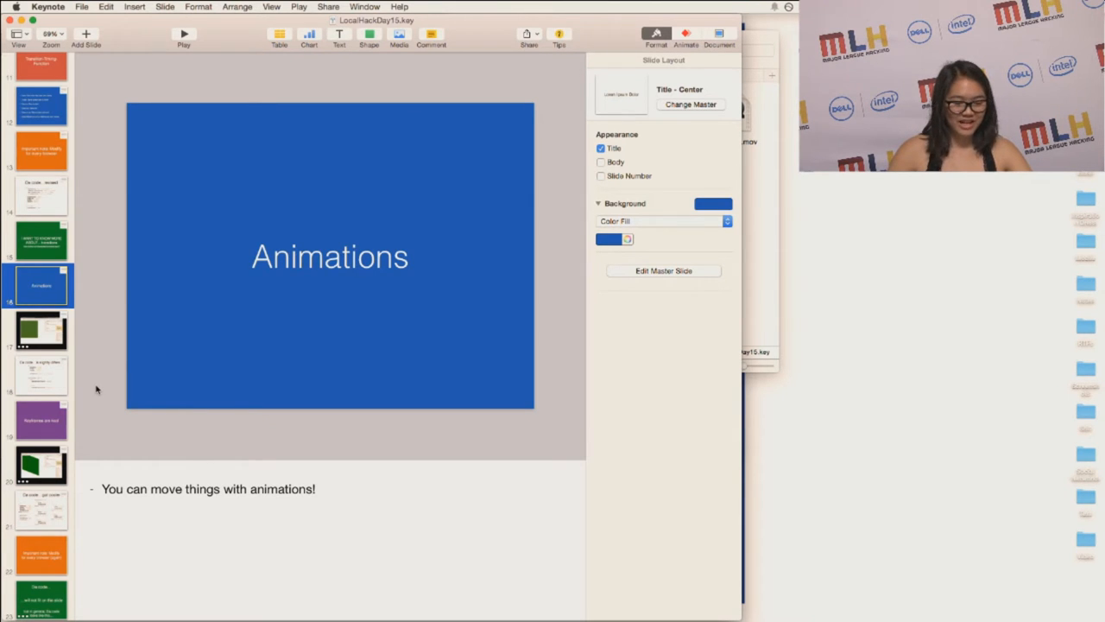
pyautogui.moveTo(21, 320)
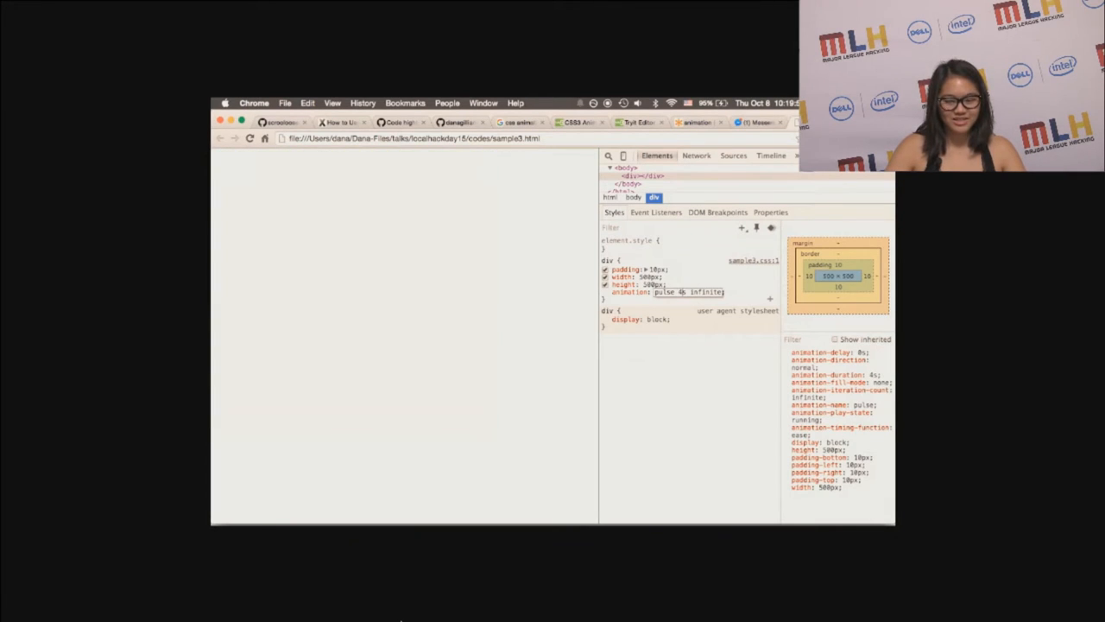
pyautogui.write('10s')
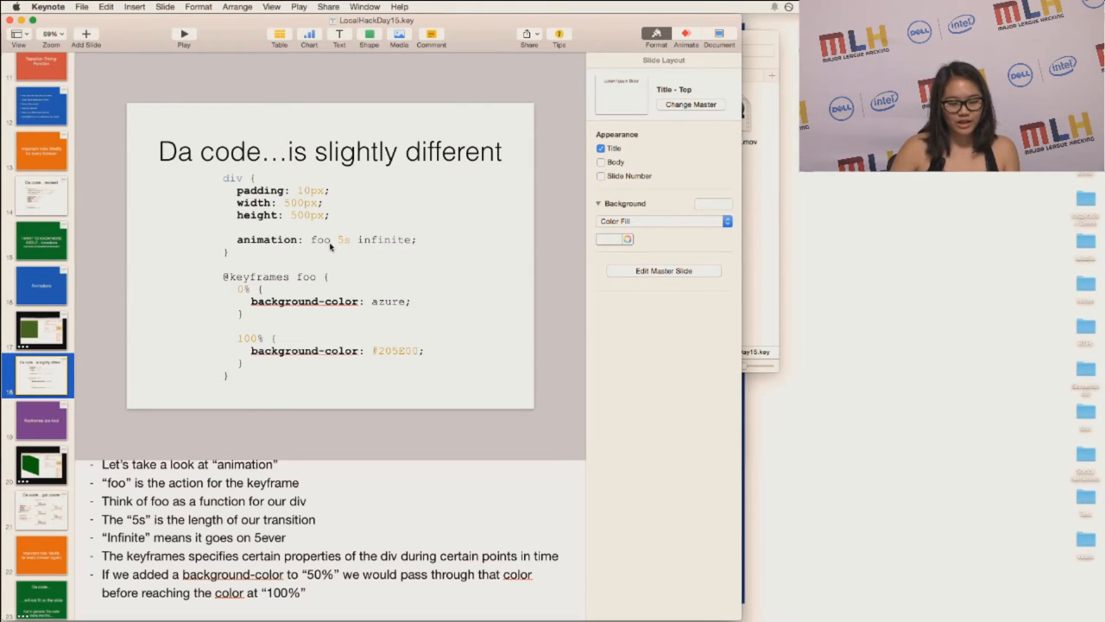
pyautogui.moveTo(276, 490)
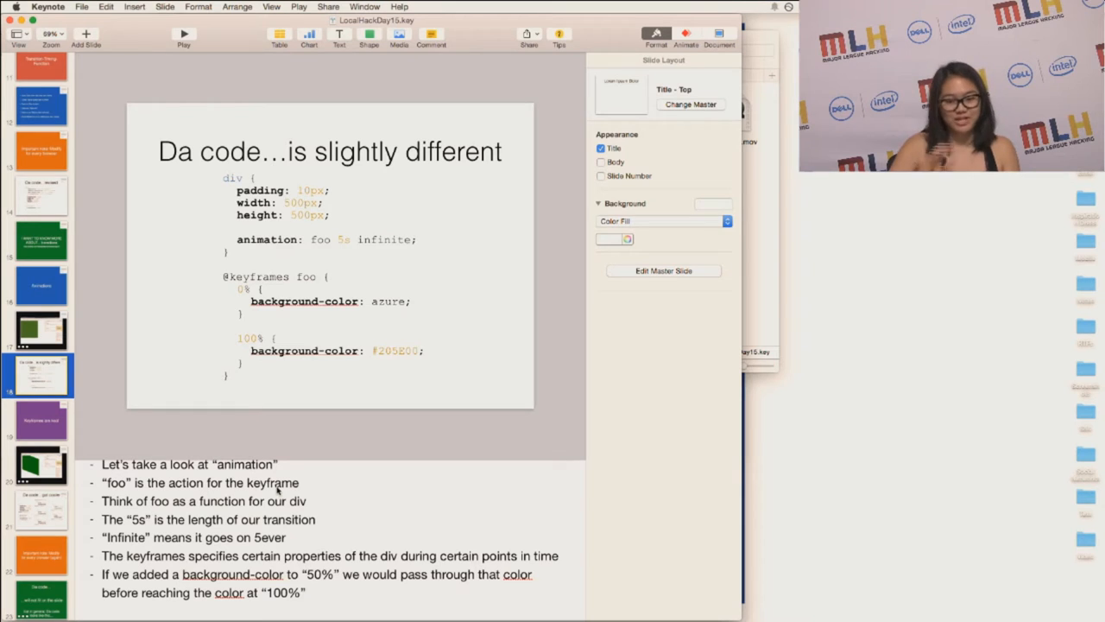
pyautogui.moveTo(270, 528)
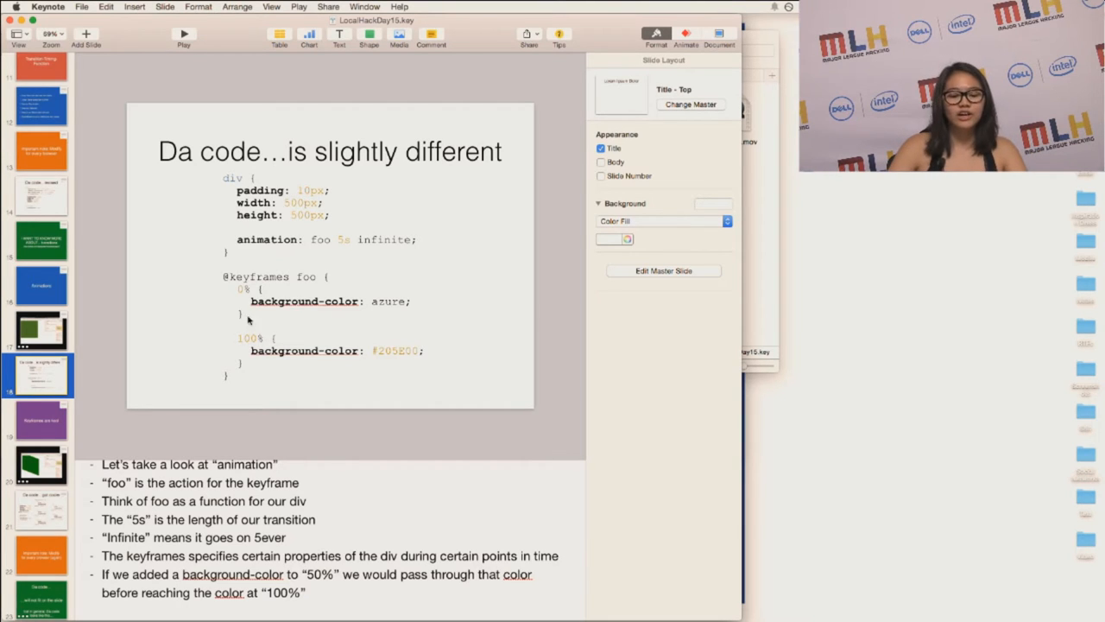
pyautogui.moveTo(400, 383)
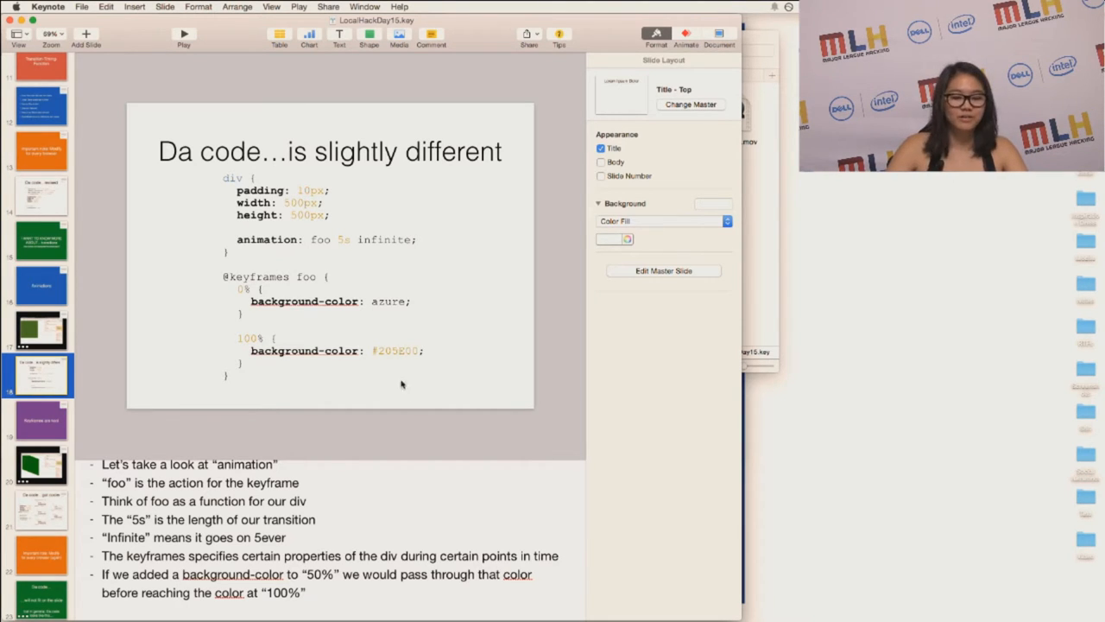
pyautogui.moveTo(584, 331)
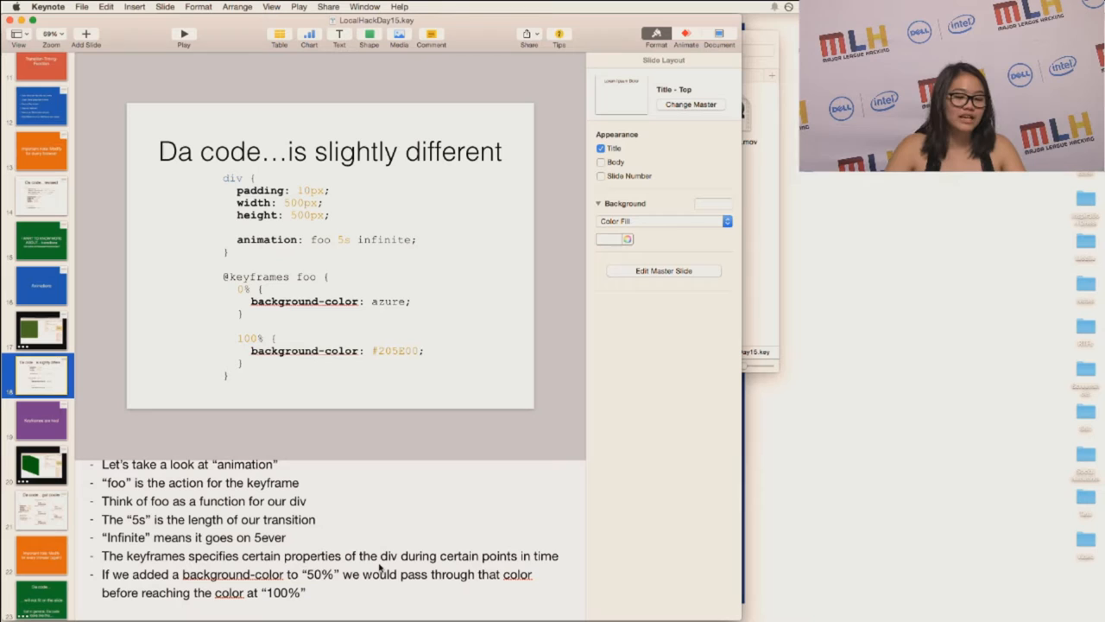
pyautogui.moveTo(325, 491)
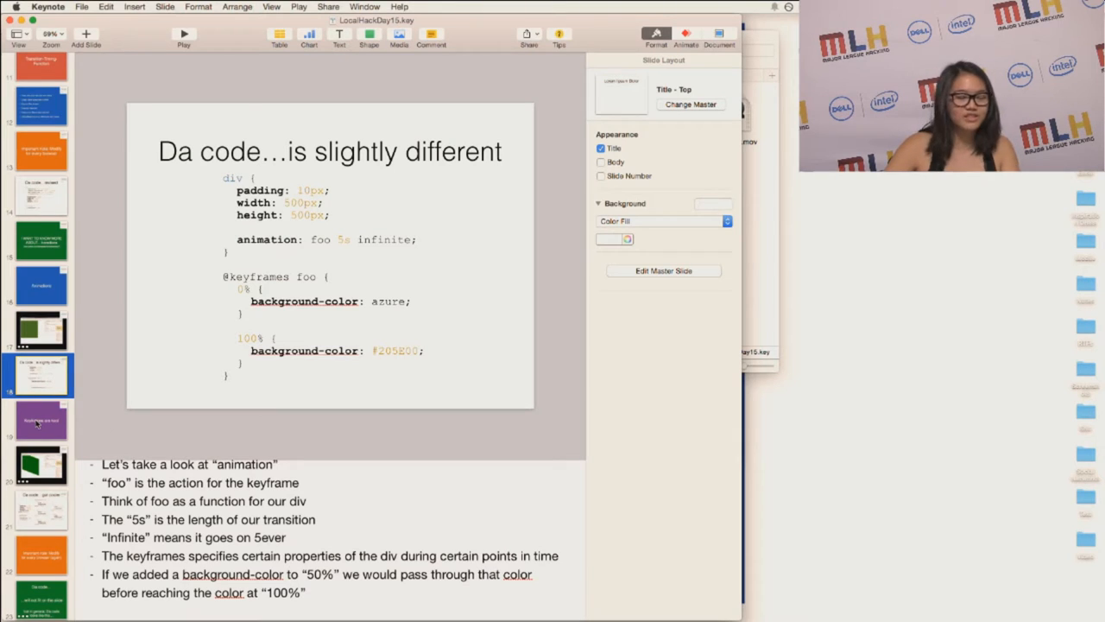
# Advance to the slide with the skewed green div screenshot made with CSS keyframes.
pyautogui.click(42, 419)
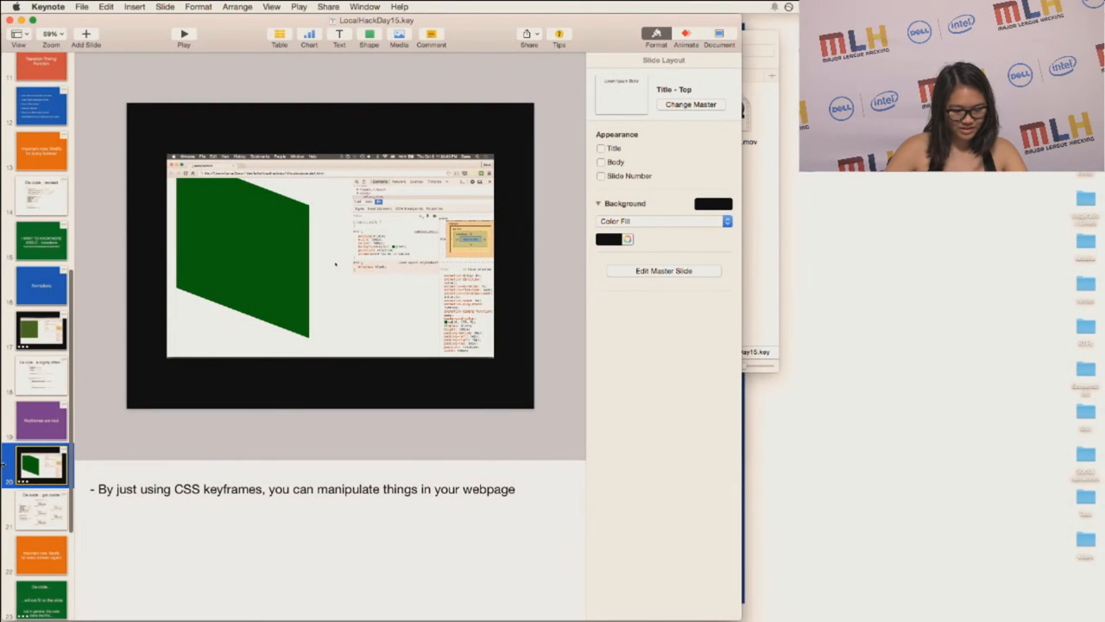
# Show the 'Da code…got cooler' slide with its multi-step skew keyframes code.
pyautogui.click(41, 510)
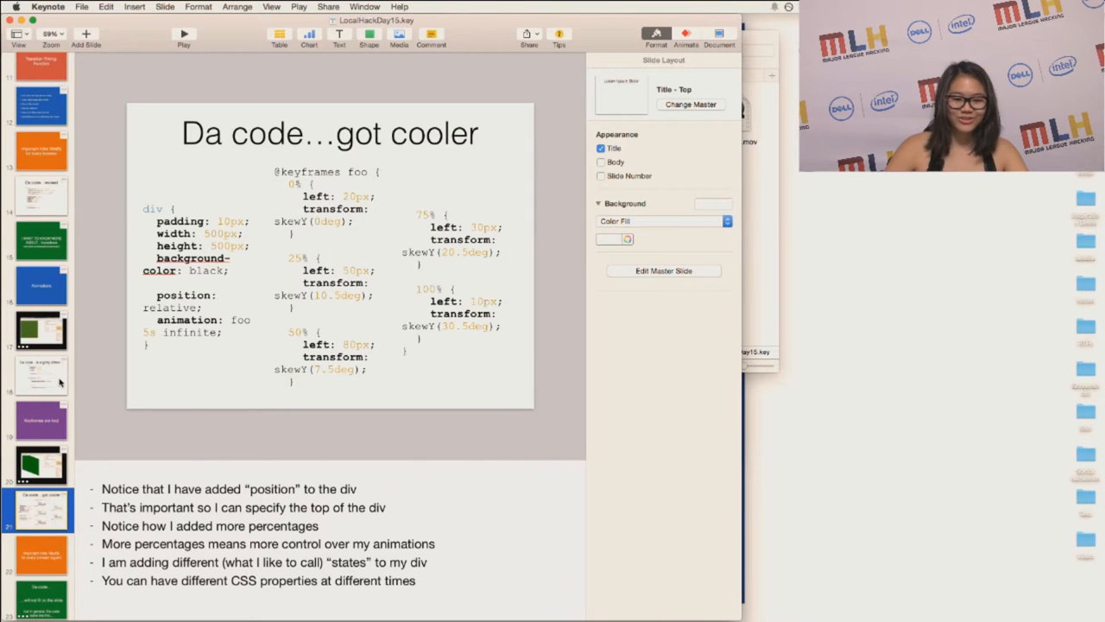
pyautogui.scroll(-3)
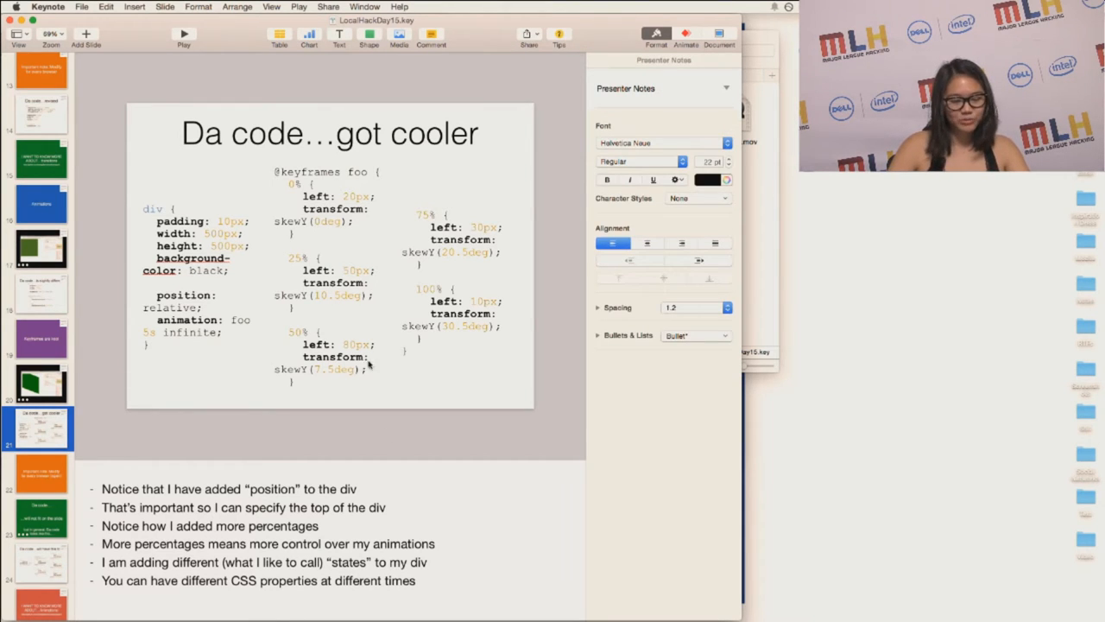
pyautogui.moveTo(294, 596)
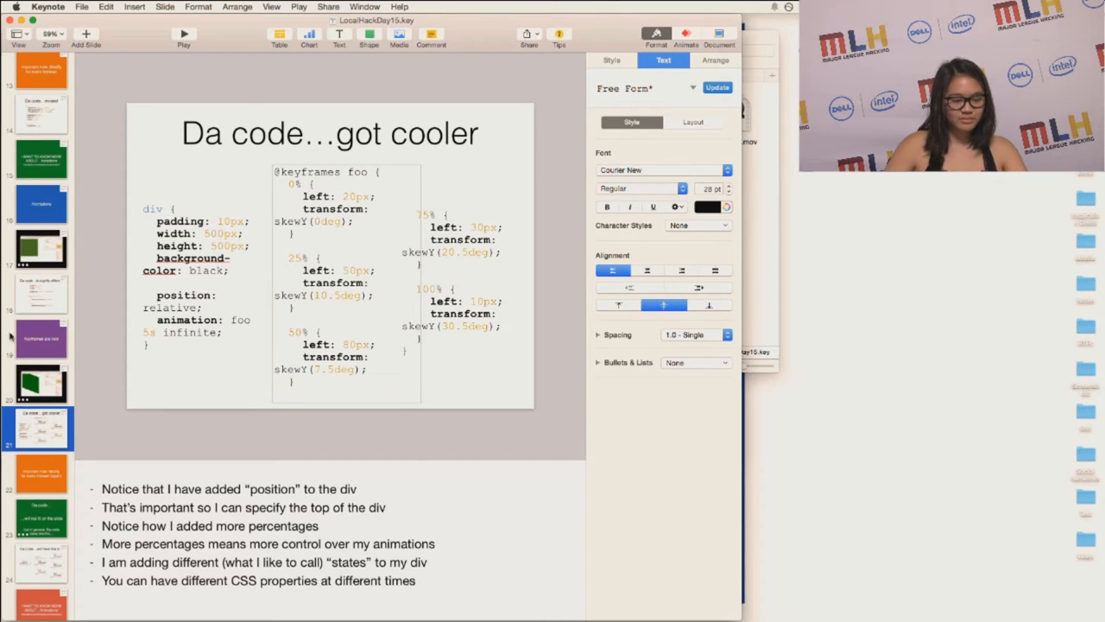
# Step through the browser-prefix, 'Da code…will have this too!' and -webkit- keyframes slides toward the learn-more slide.
pyautogui.click(40, 369)
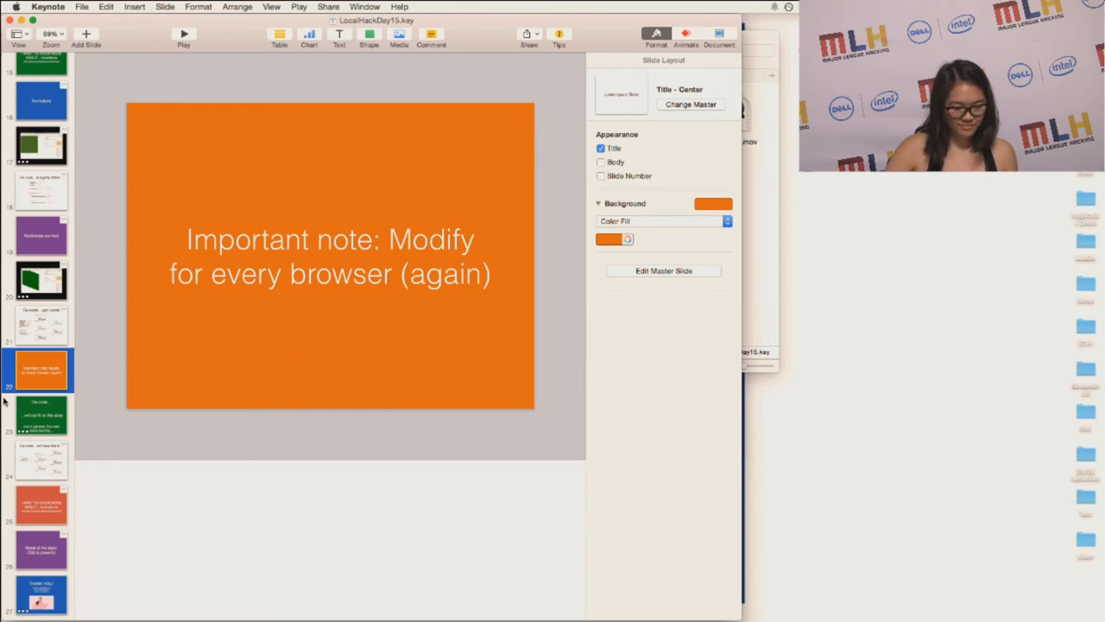
pyautogui.moveTo(69, 522)
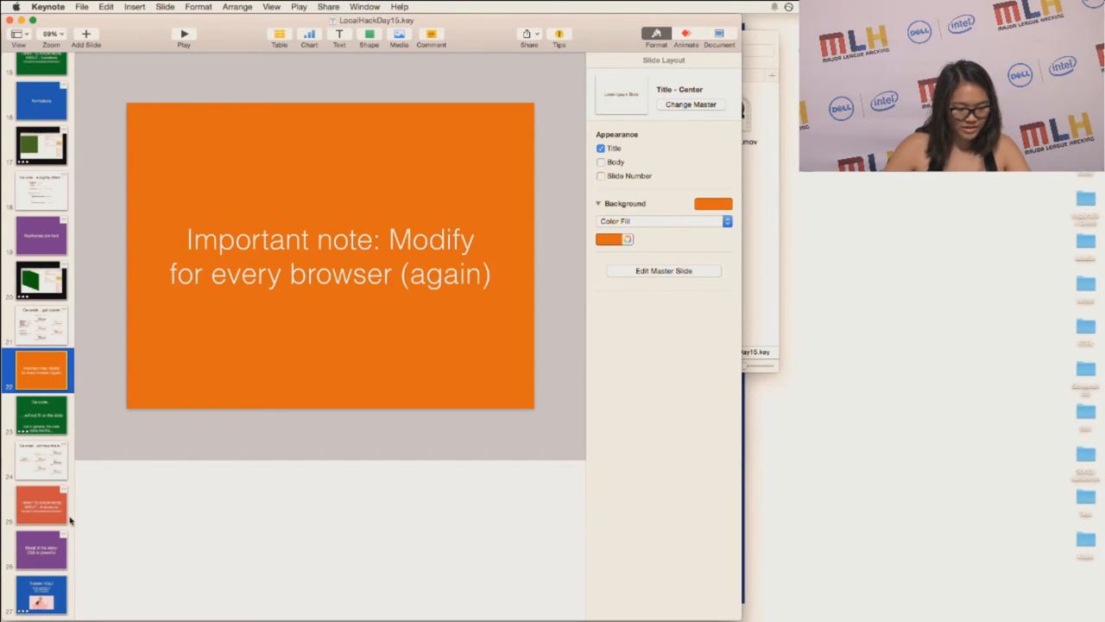
pyautogui.click(41, 458)
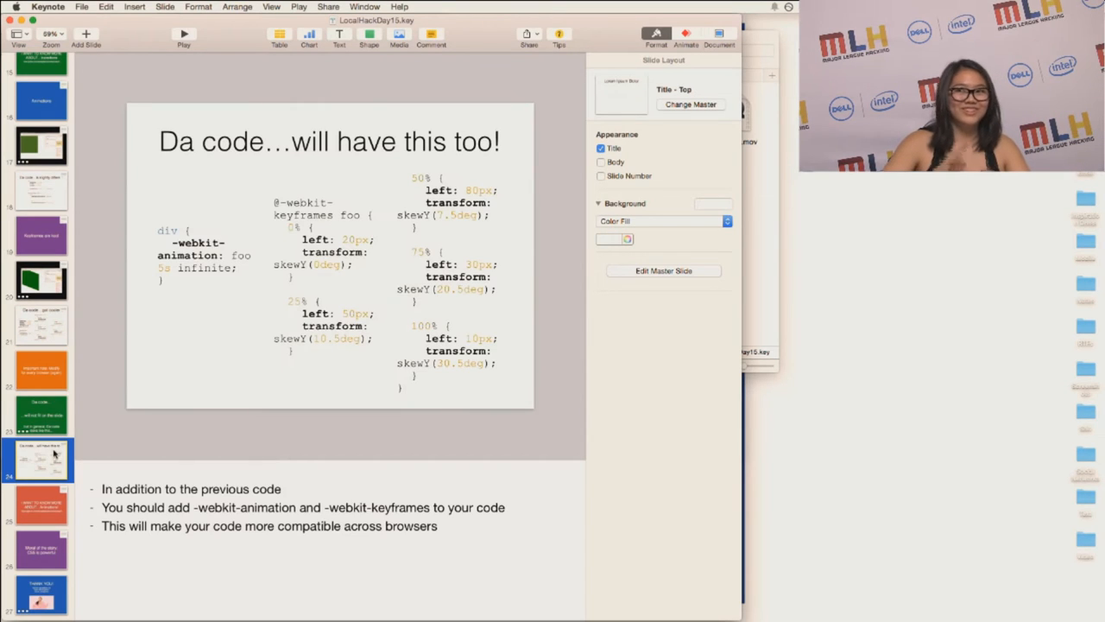
pyautogui.moveTo(140, 414)
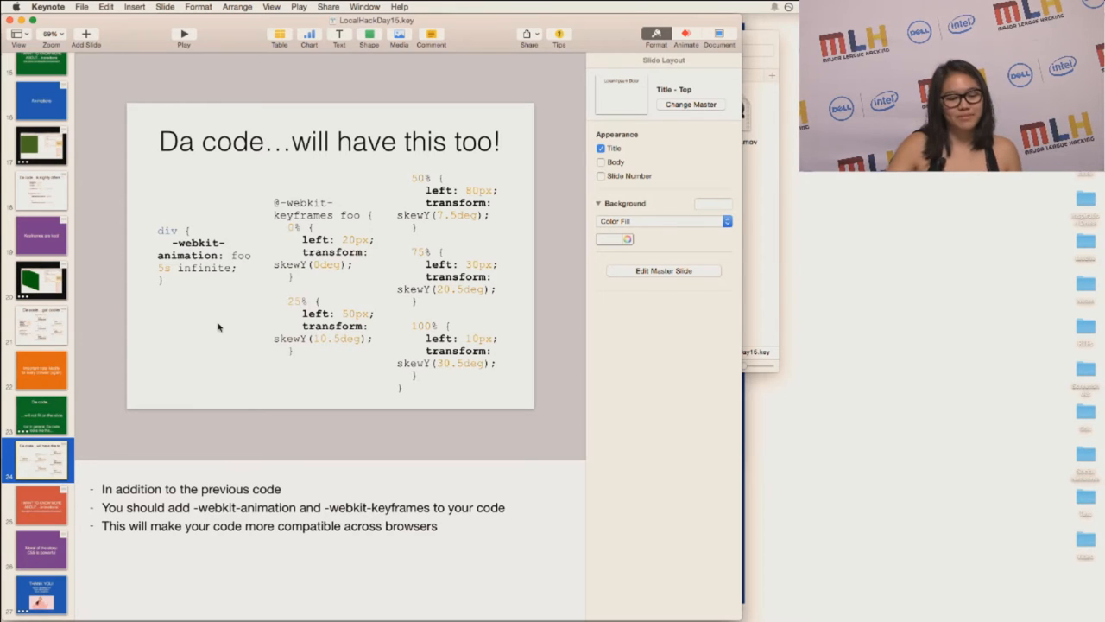
pyautogui.click(38, 325)
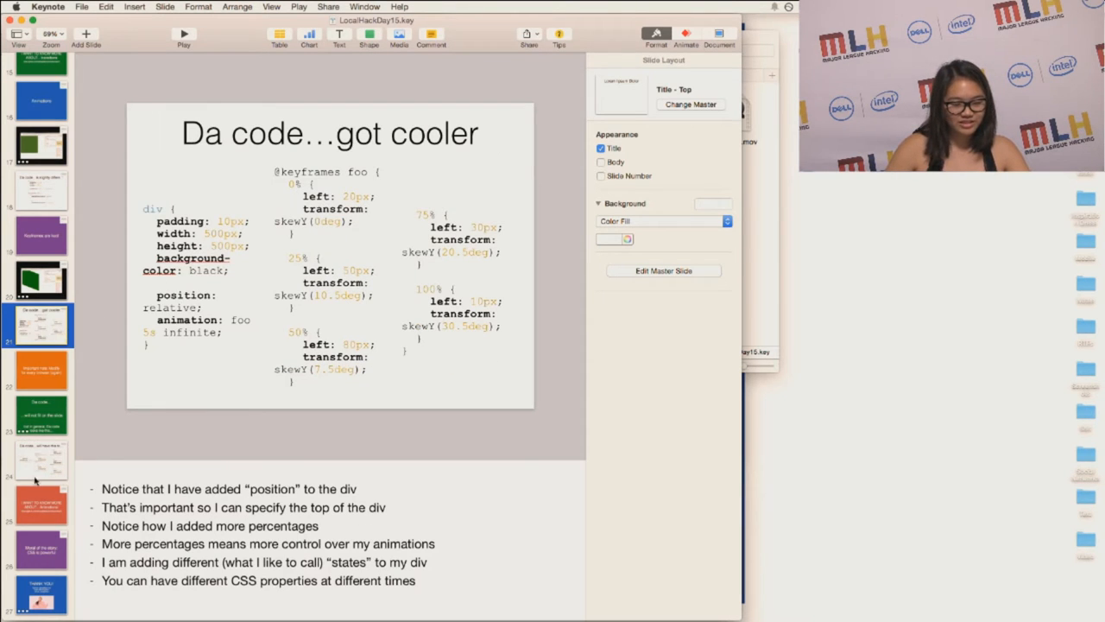
pyautogui.click(38, 458)
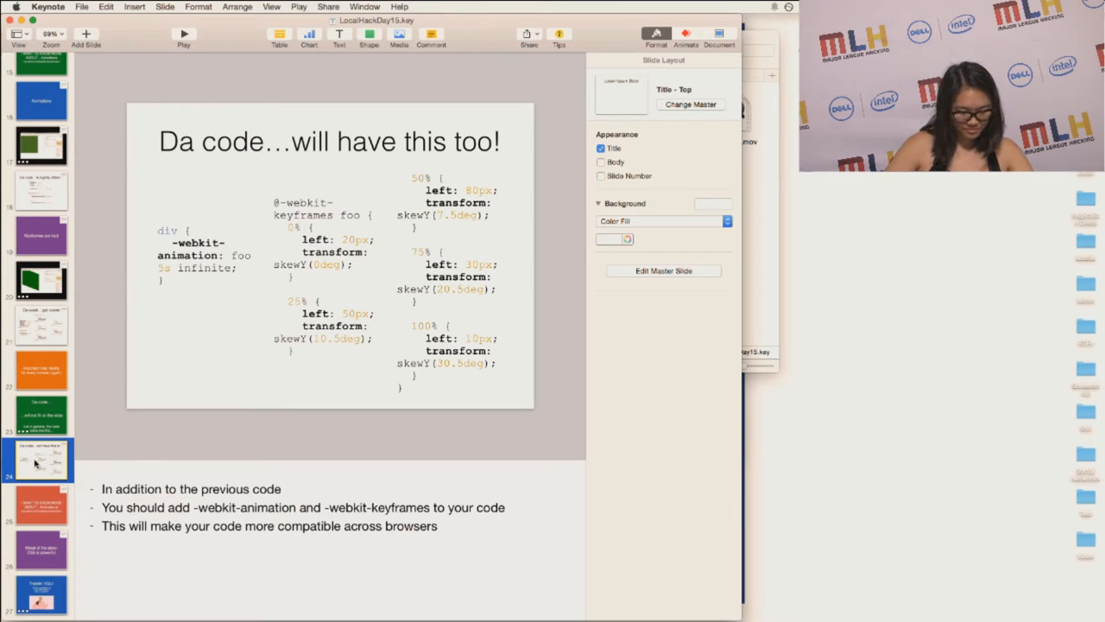
pyautogui.click(39, 504)
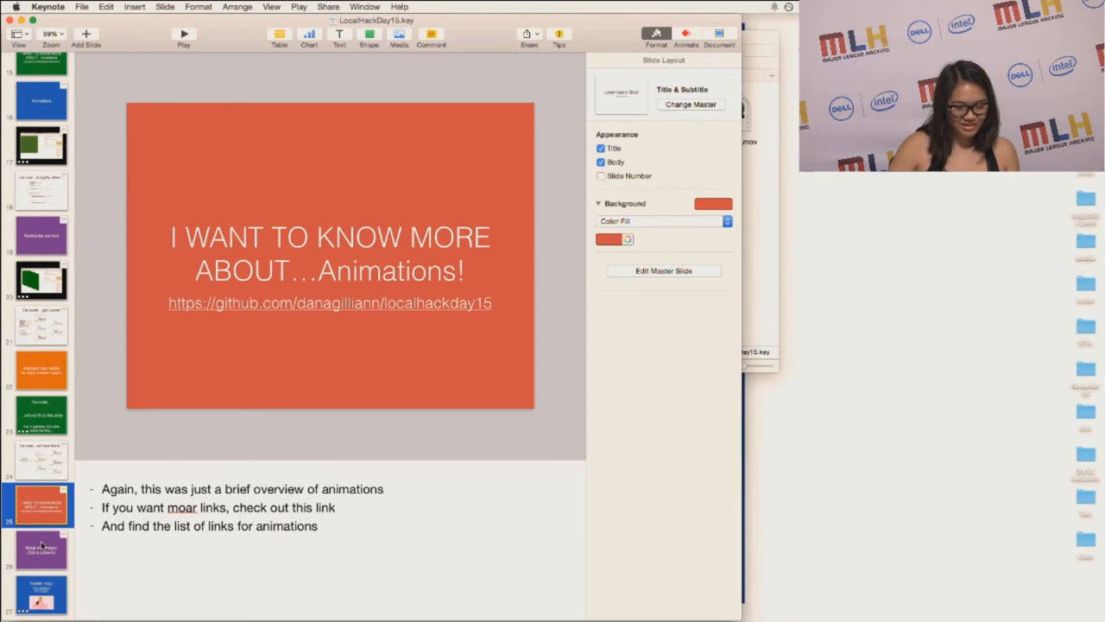
# Show the 'I WANT TO KNOW MORE ABOUT…Animations!' slide with its GitHub link.
pyautogui.click(41, 549)
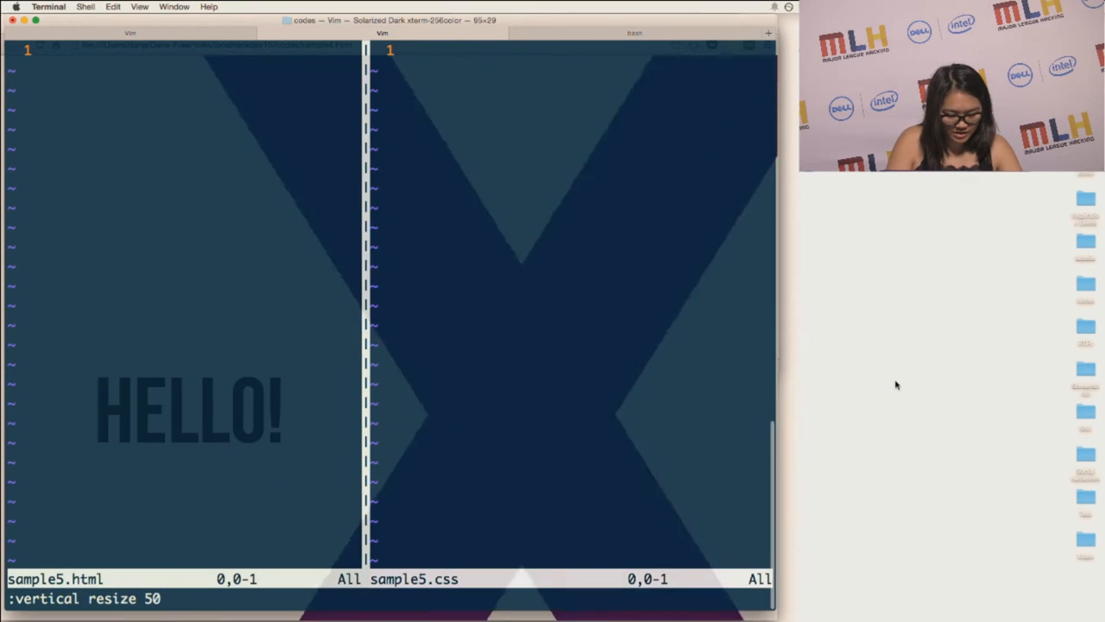
# Write the html, head and body skeleton tags in sample5.html.
pyautogui.write('<html>')
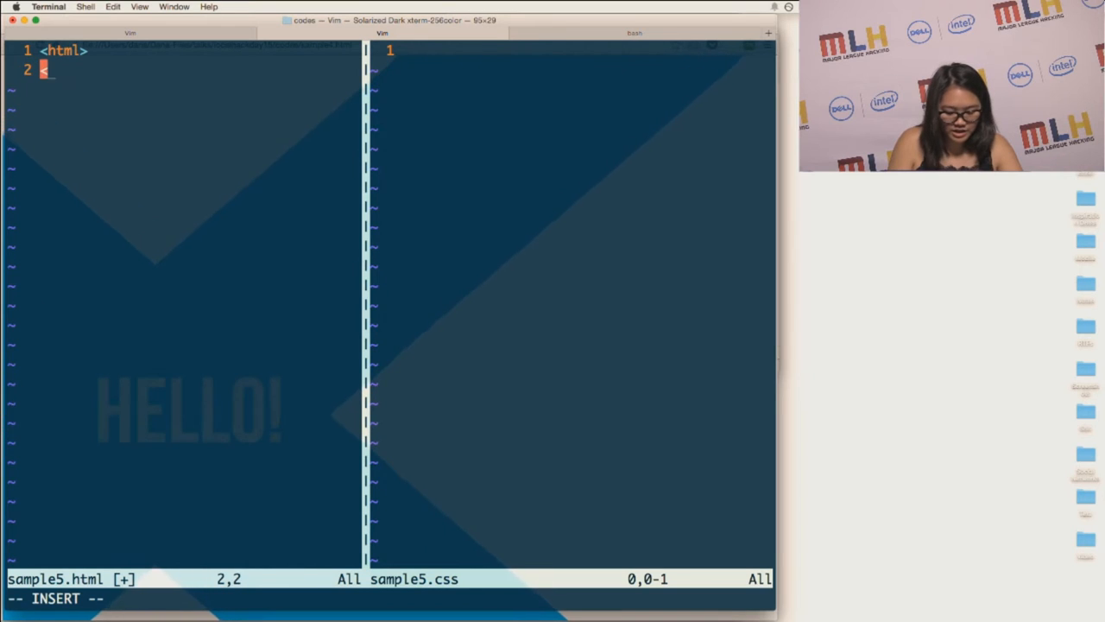
pyautogui.write('/html>')
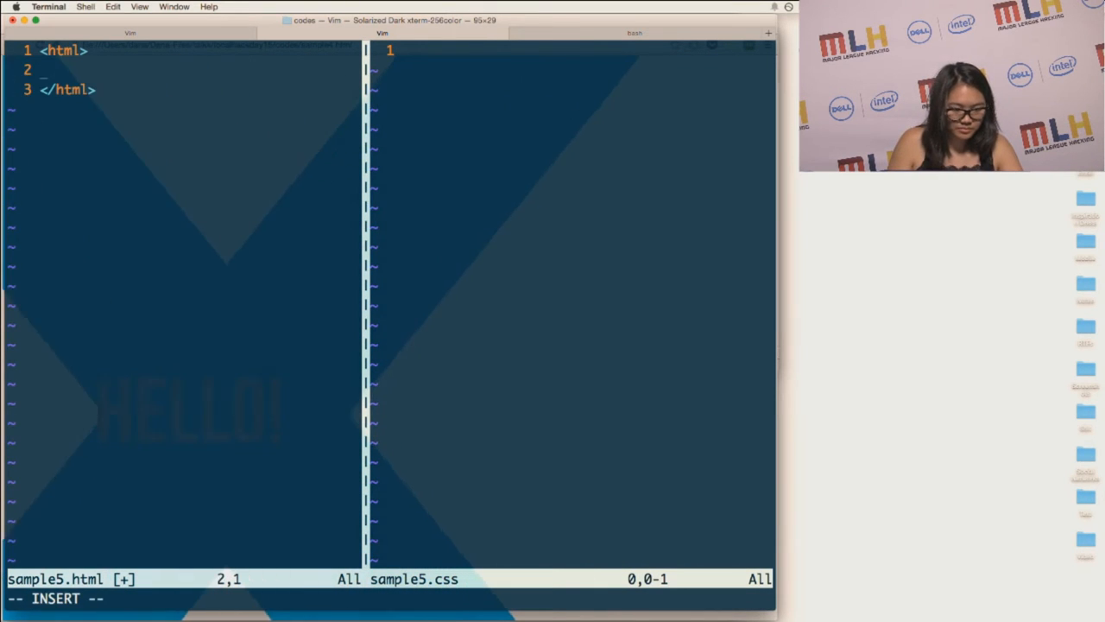
pyautogui.write('<head>')
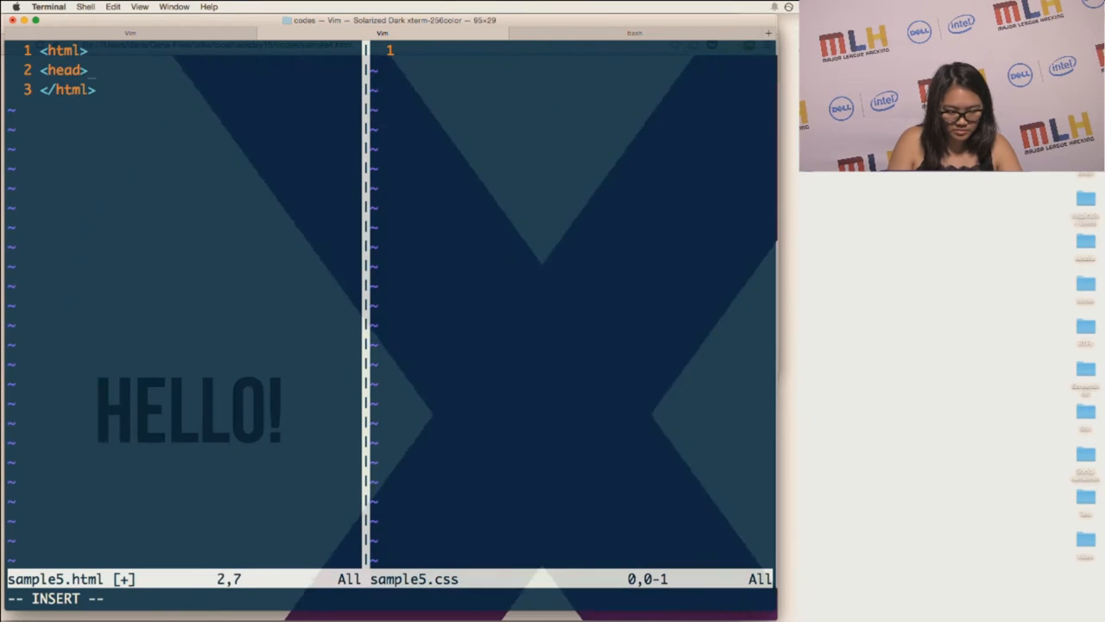
pyautogui.write('<')
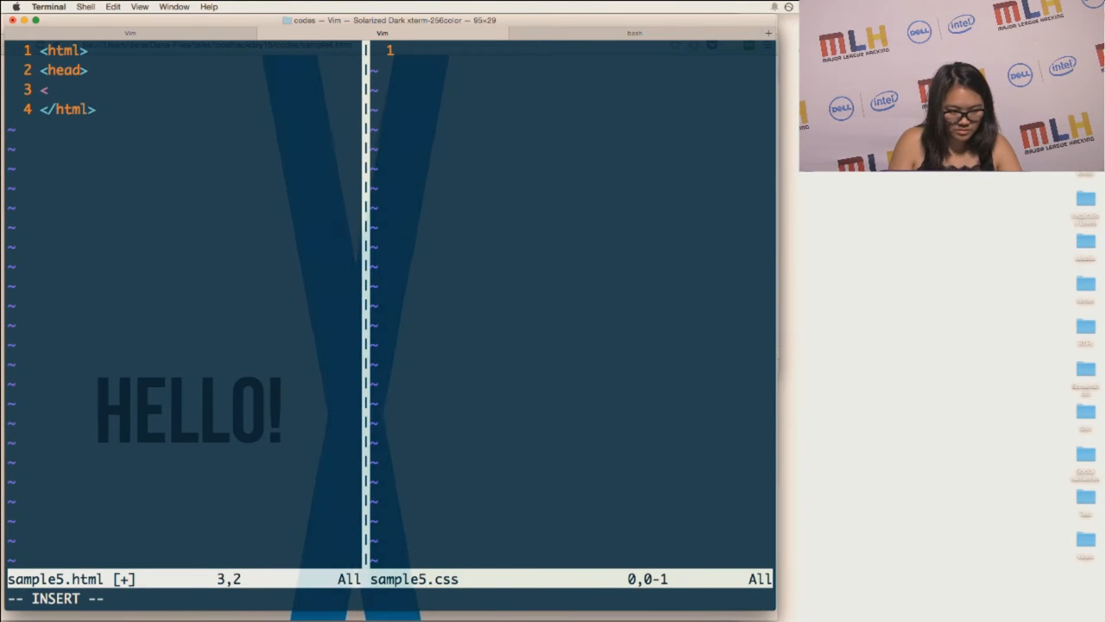
pyautogui.write('/head>')
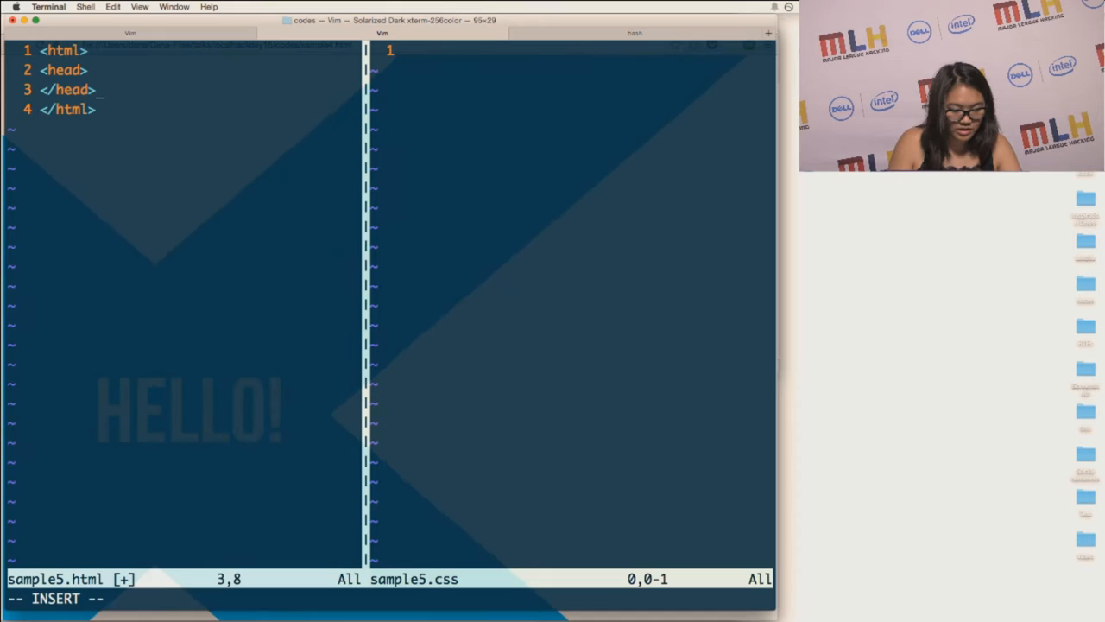
pyautogui.write('<bod')
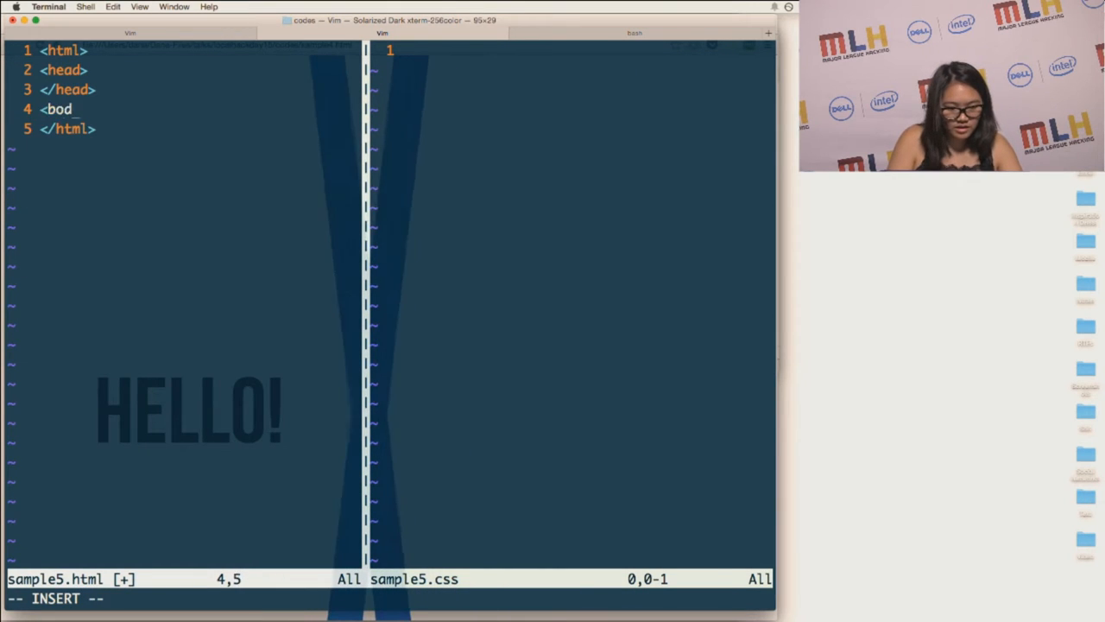
pyautogui.write('y>')
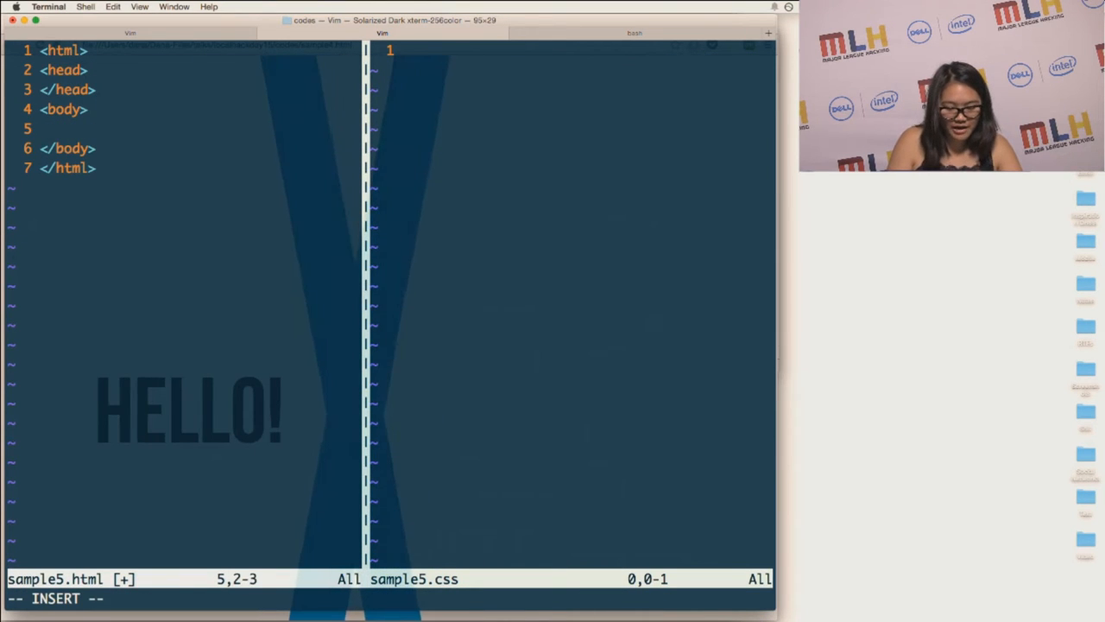
# Add divs with classes div1, text containing HELLO!, and div2 inside the body.
pyautogui.write('<div clas')
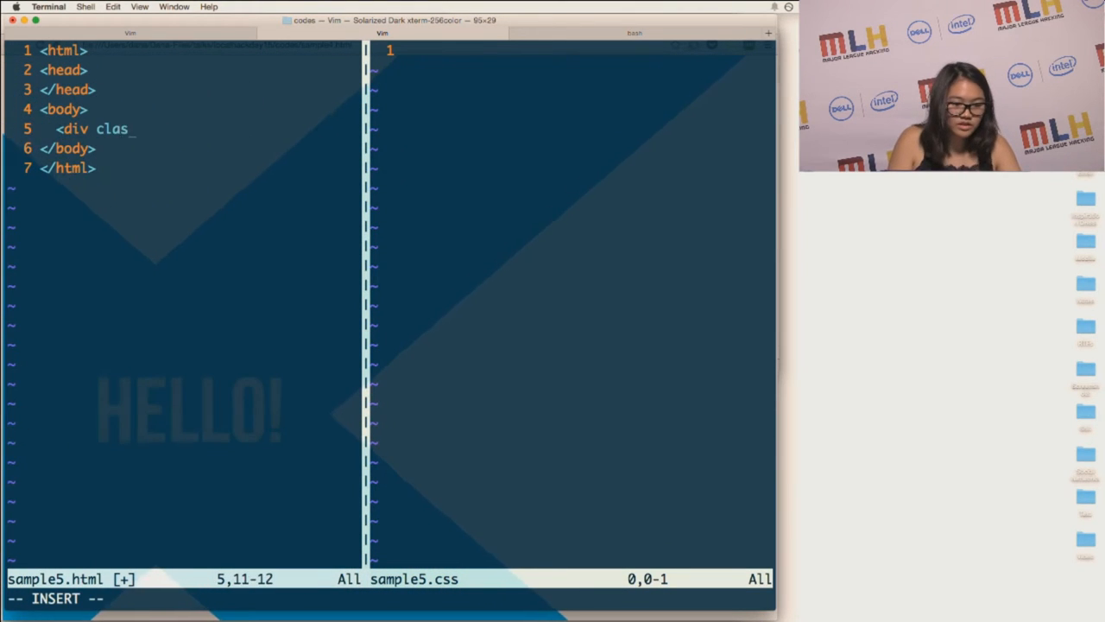
pyautogui.write('s="')
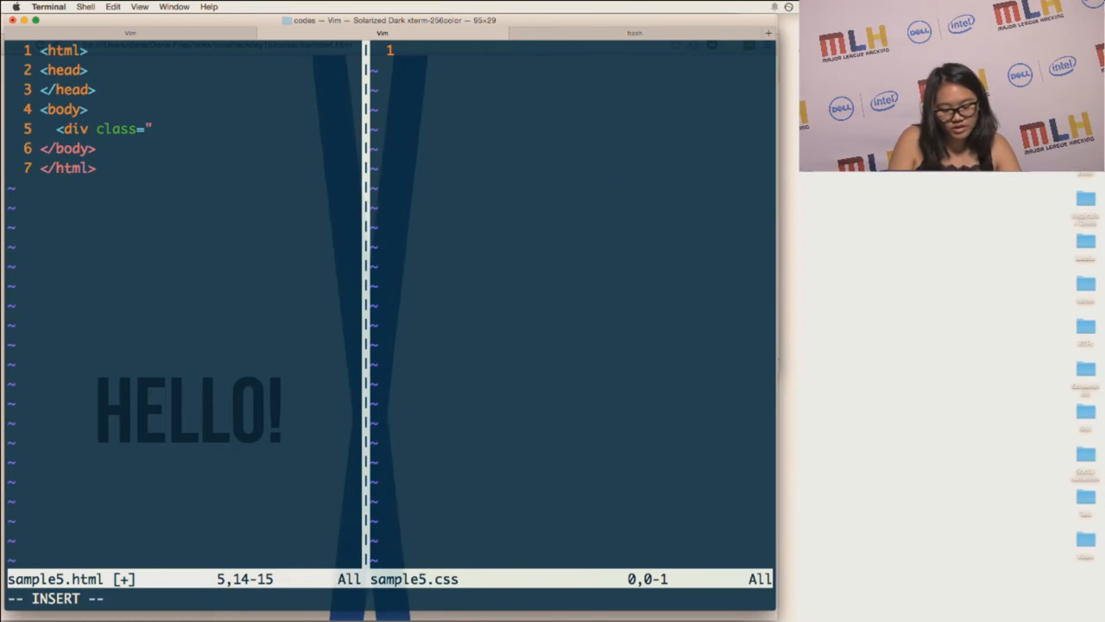
pyautogui.write('div1')
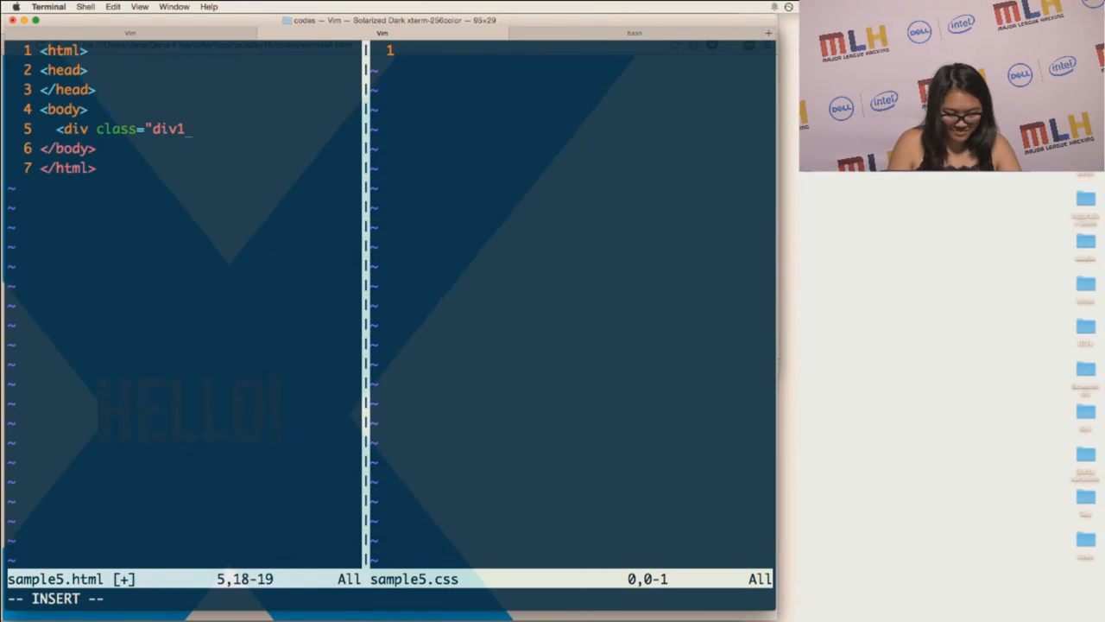
pyautogui.write('"></div>')
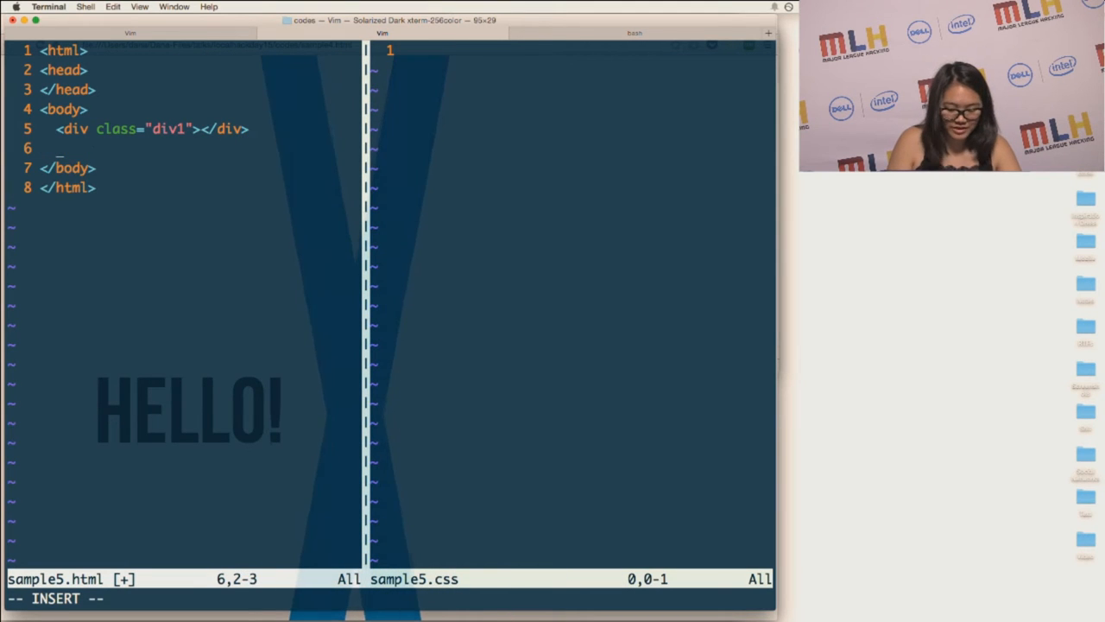
pyautogui.write('<div c')
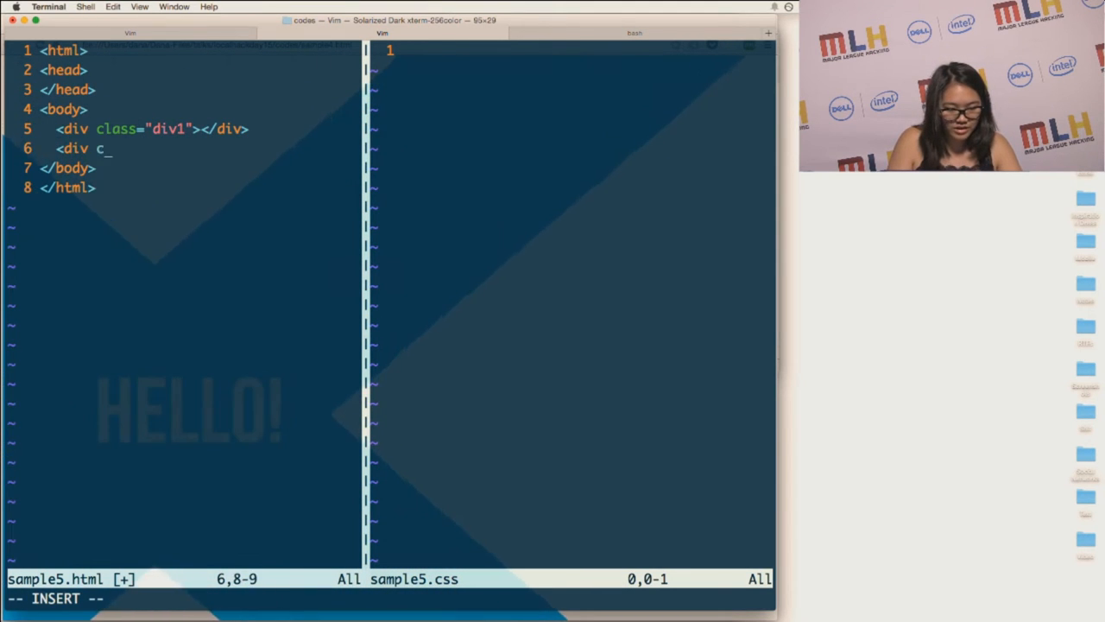
pyautogui.write('lass="')
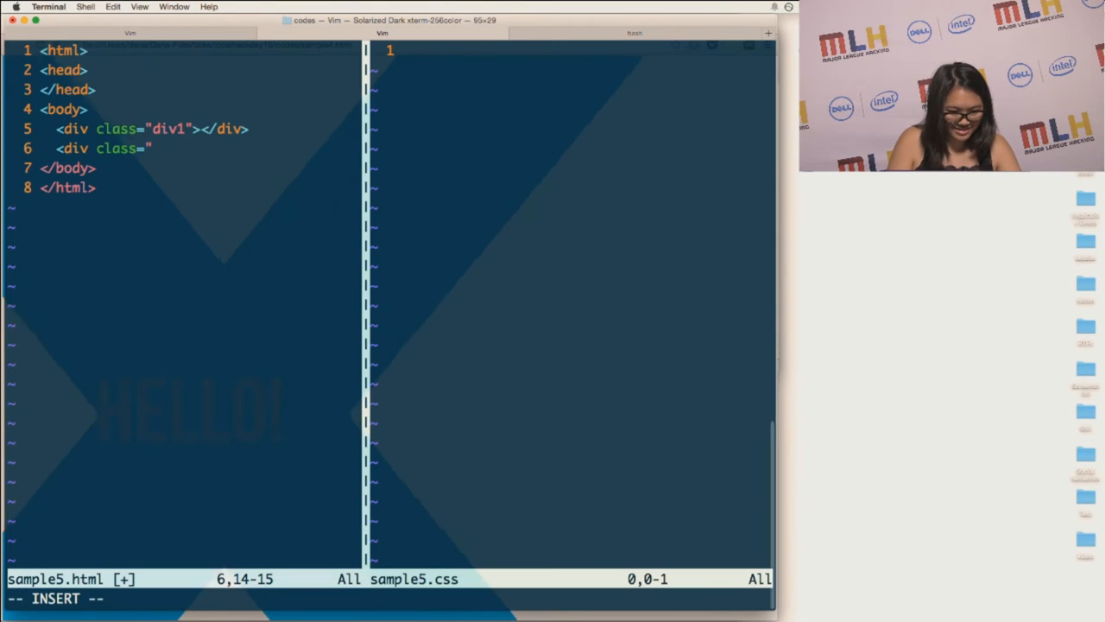
pyautogui.write('te')
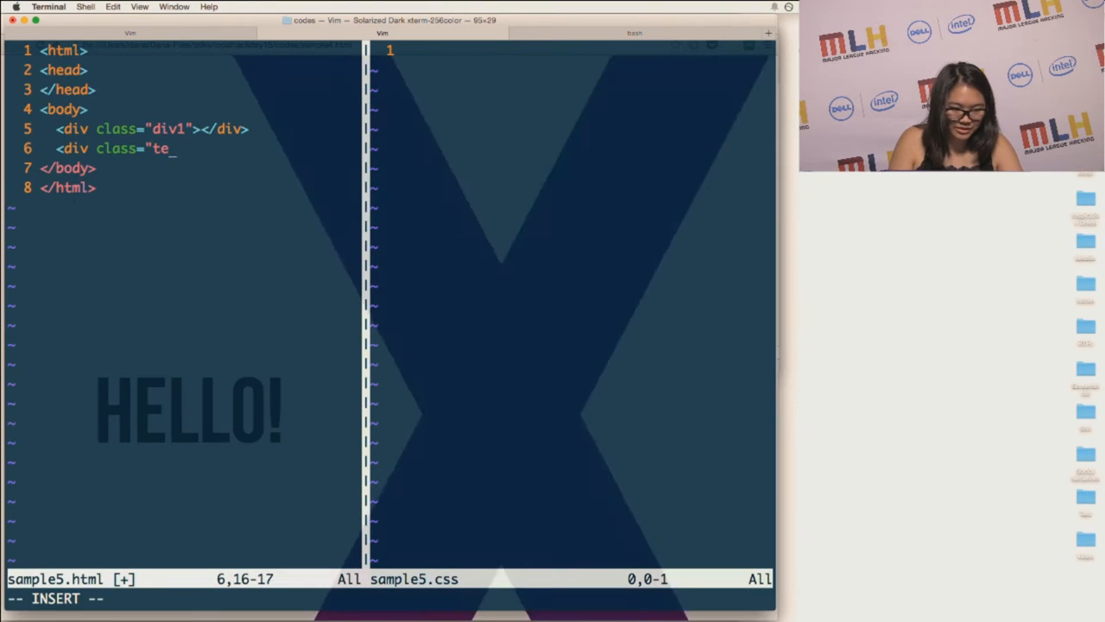
pyautogui.write('xt">H')
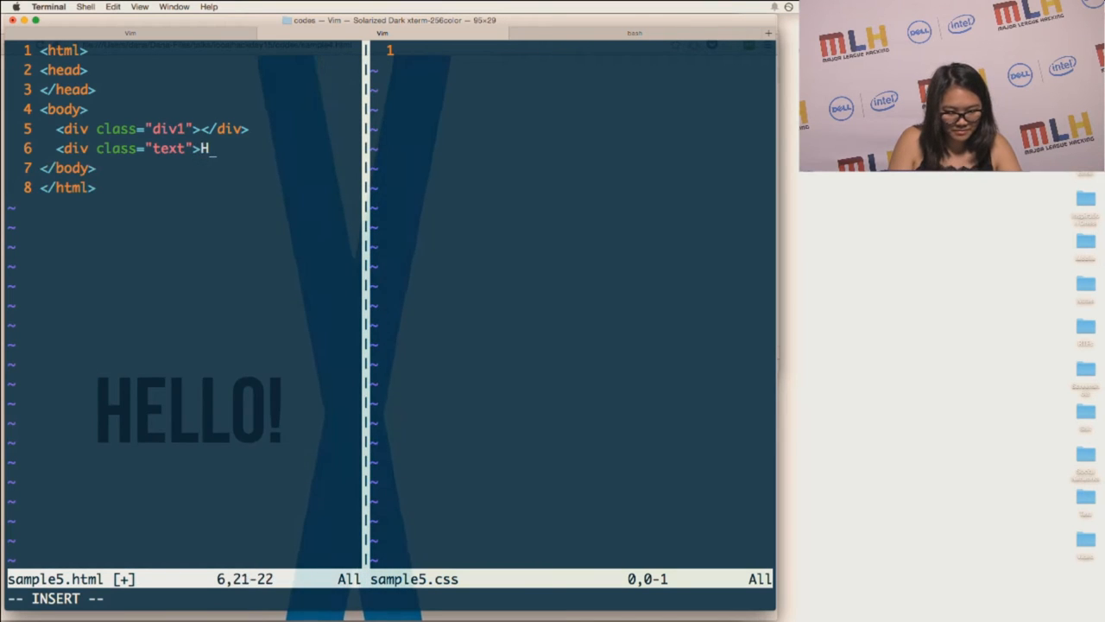
pyautogui.write('EL')
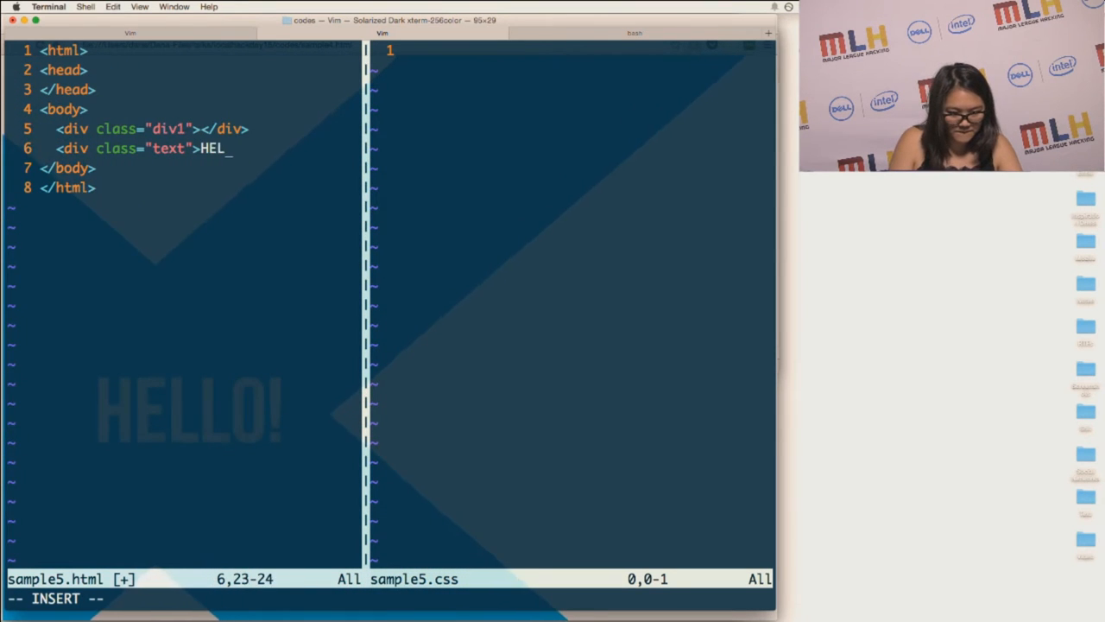
pyautogui.write('LO!<')
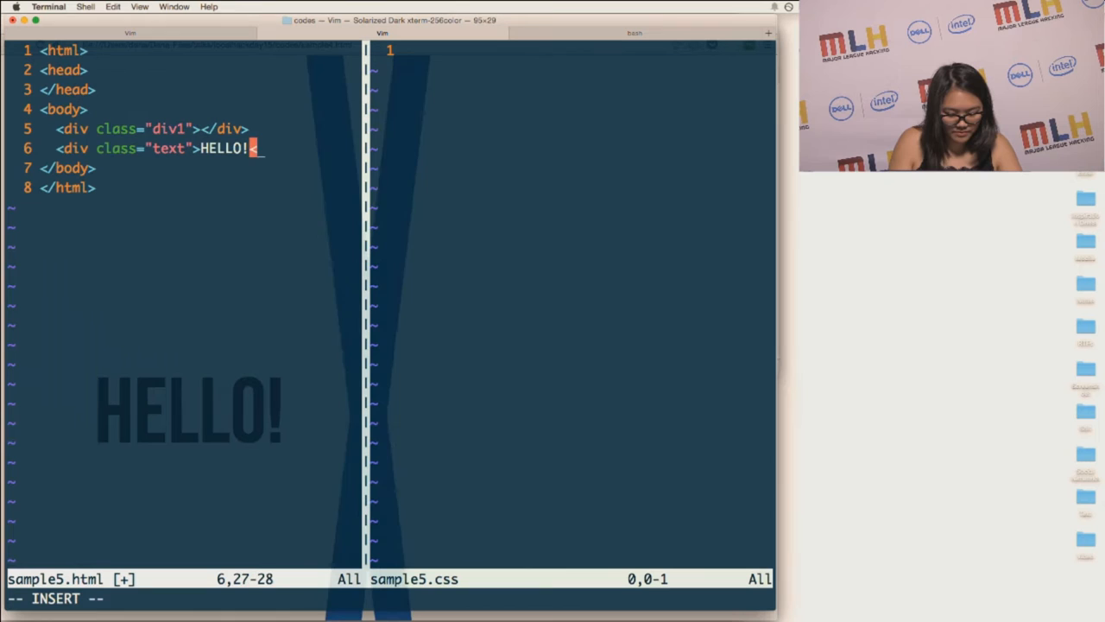
pyautogui.write('/div')
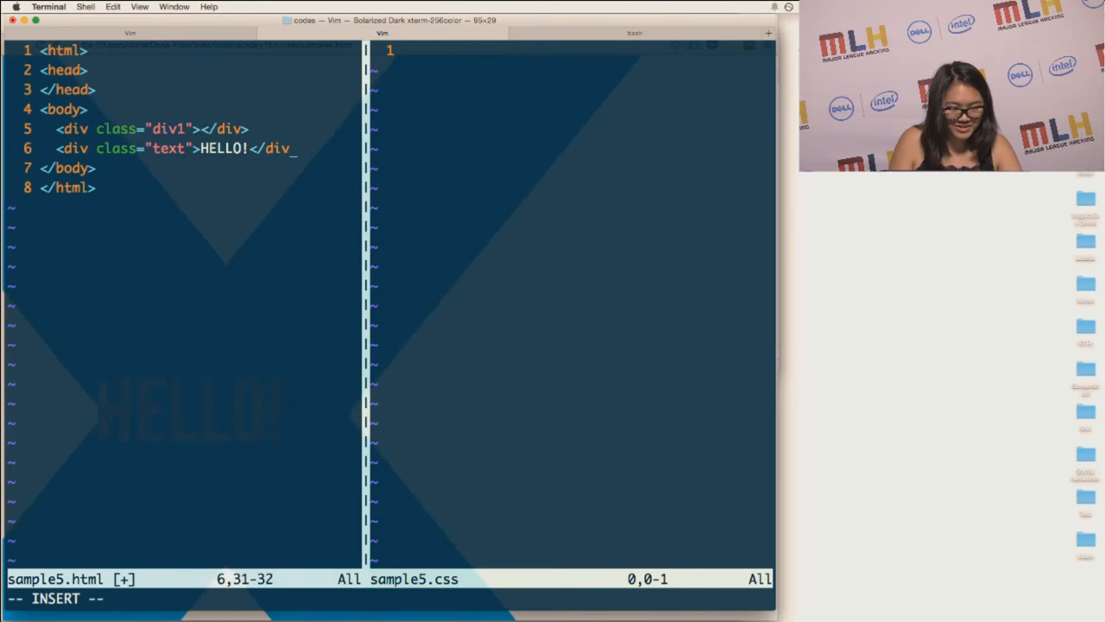
pyautogui.write('<div class')
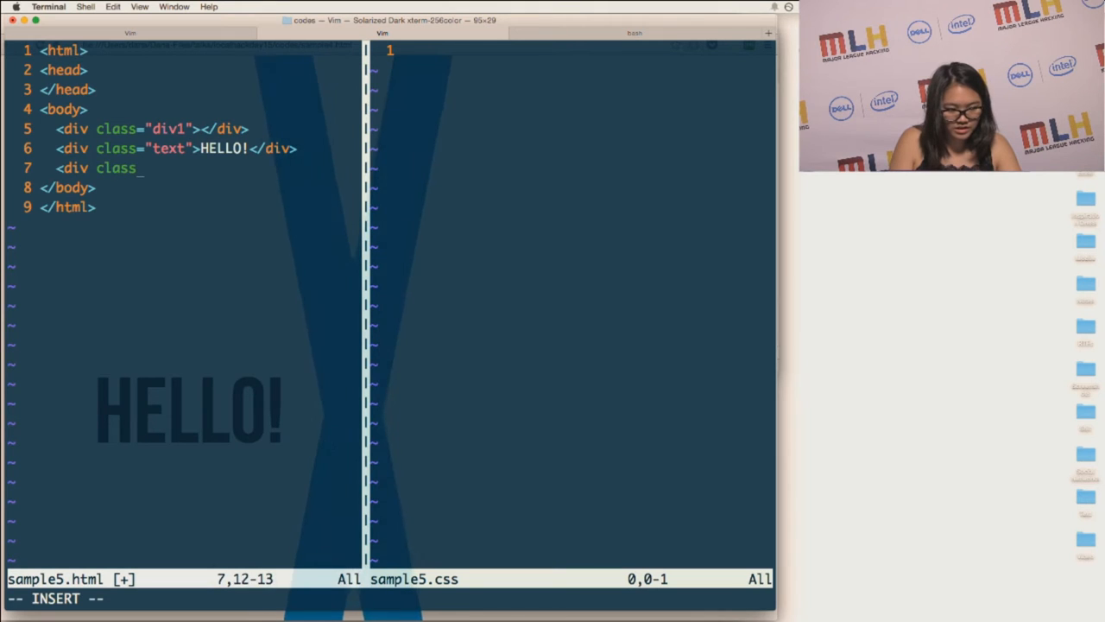
pyautogui.write('"div')
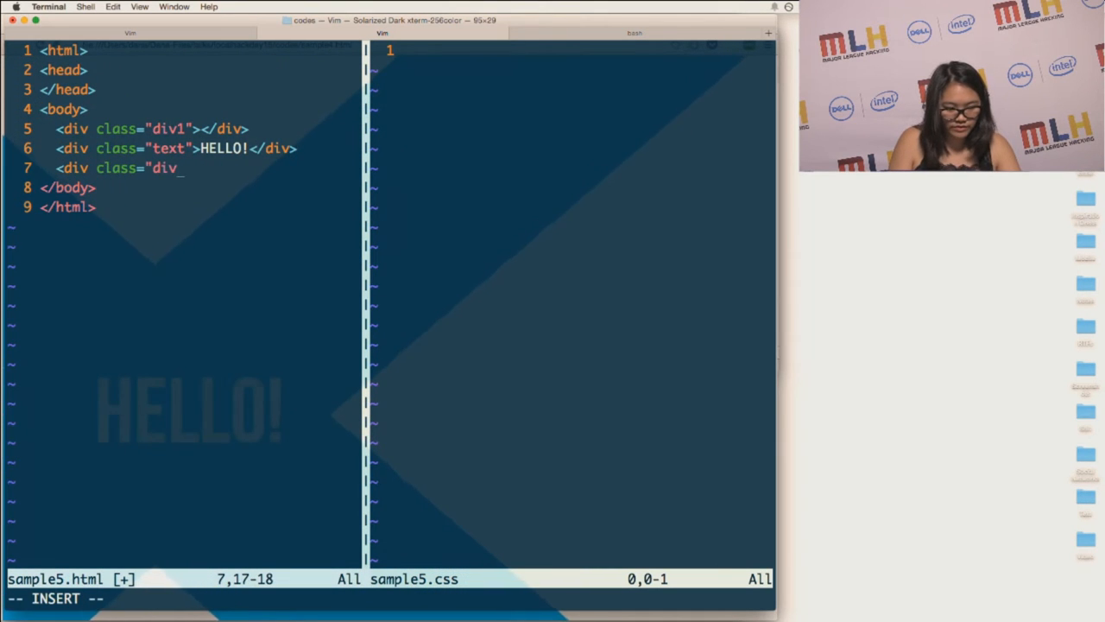
pyautogui.write('2">')
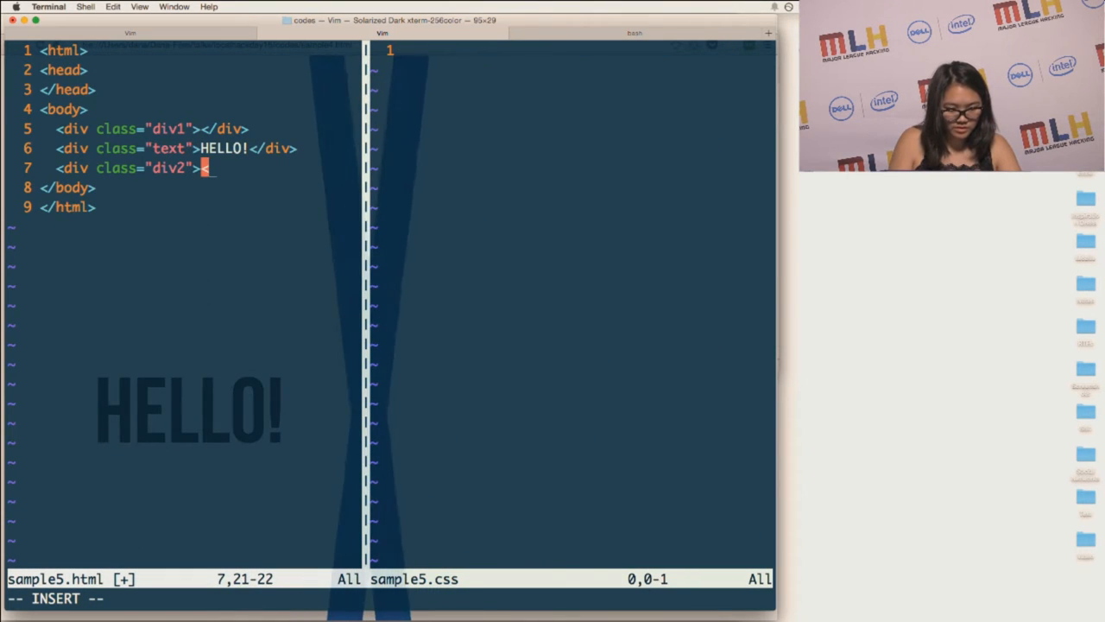
pyautogui.write('</div.')
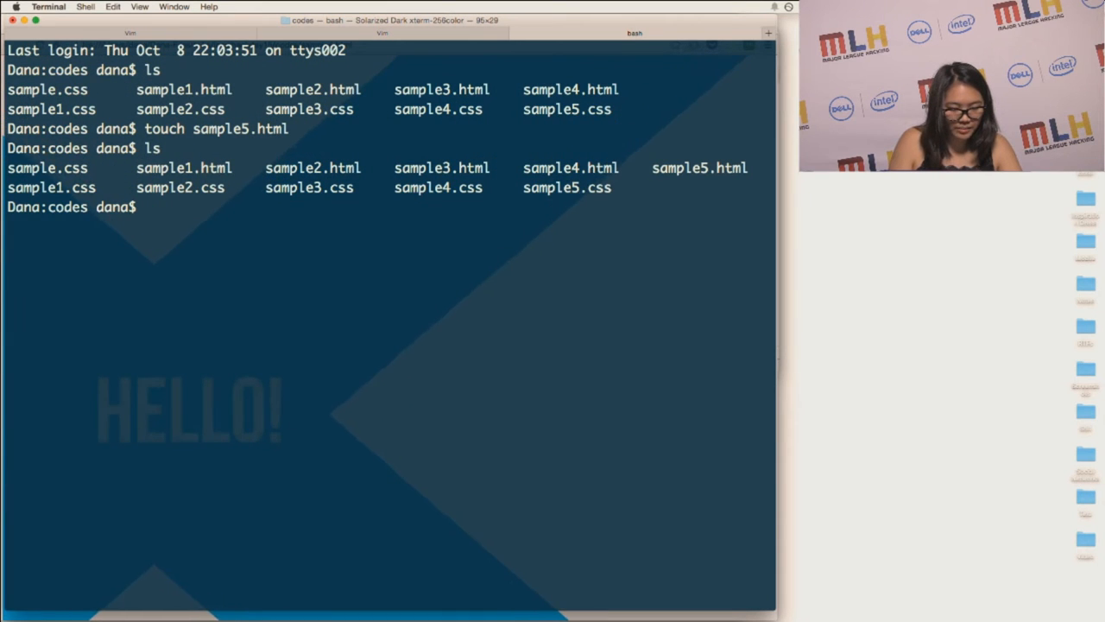
# Run 'open sample5.html' to view HELLO! in Chrome, then return to the terminal.
pyautogui.write('open')
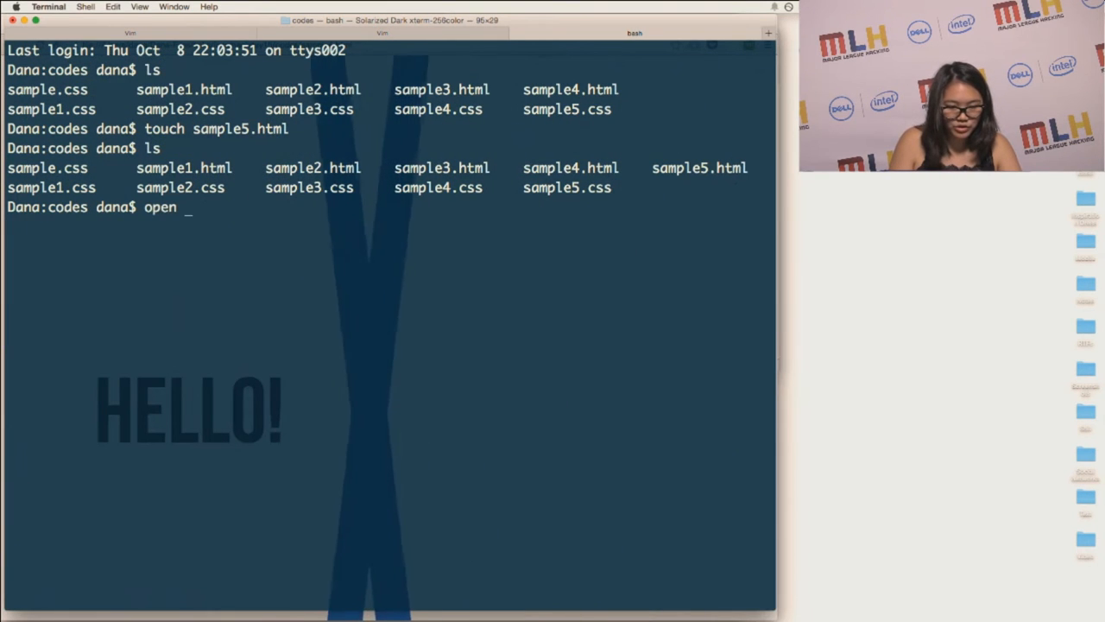
pyautogui.write('sample')
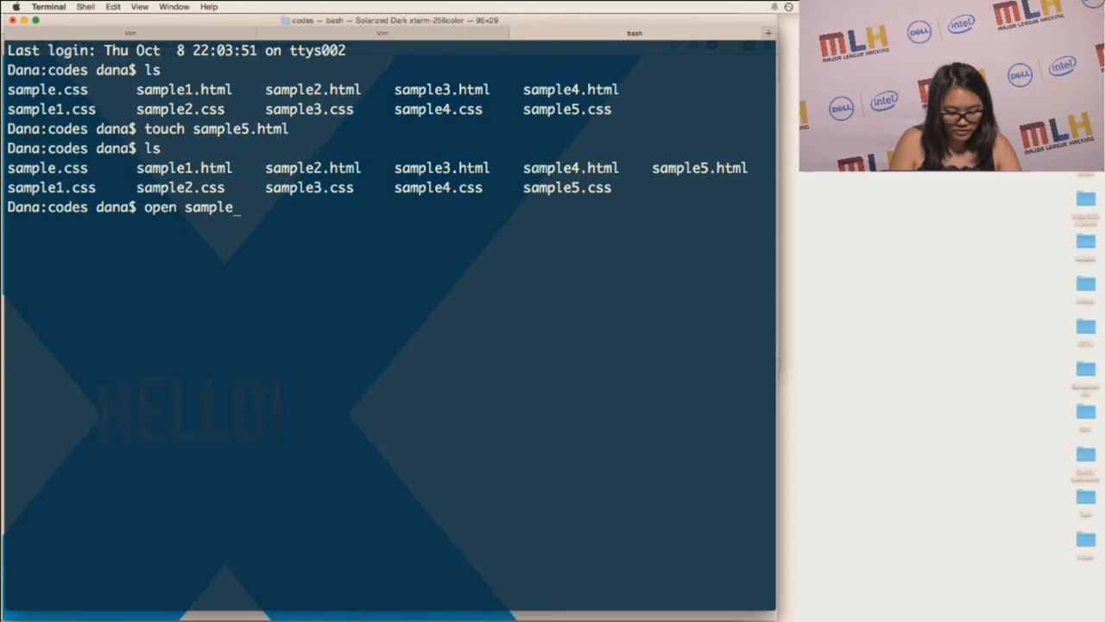
pyautogui.write('5.htm;')
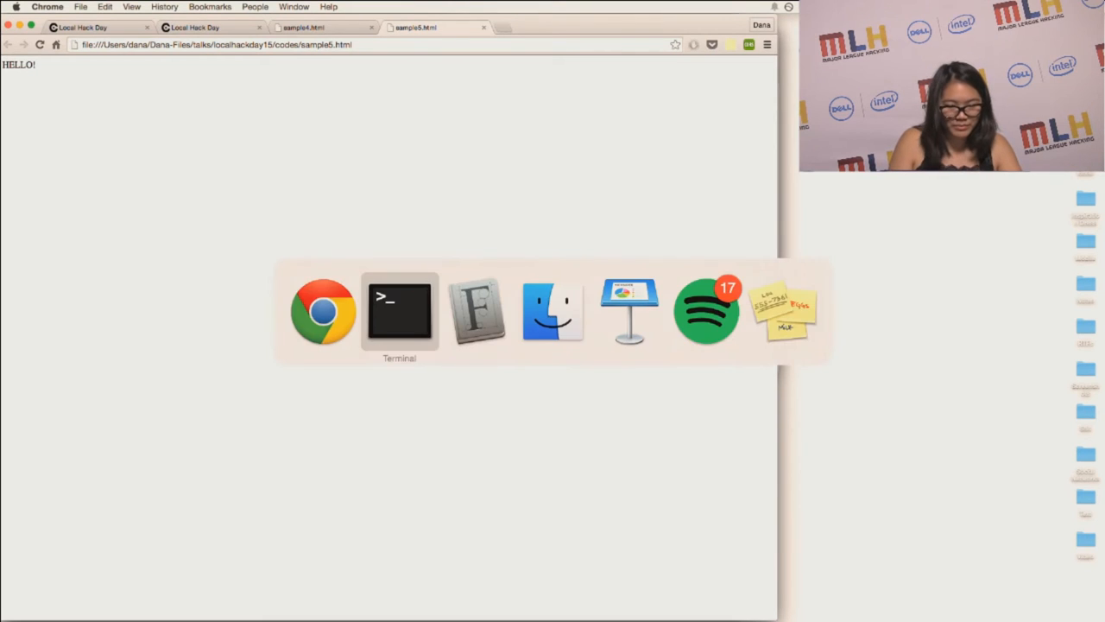
pyautogui.click(399, 311)
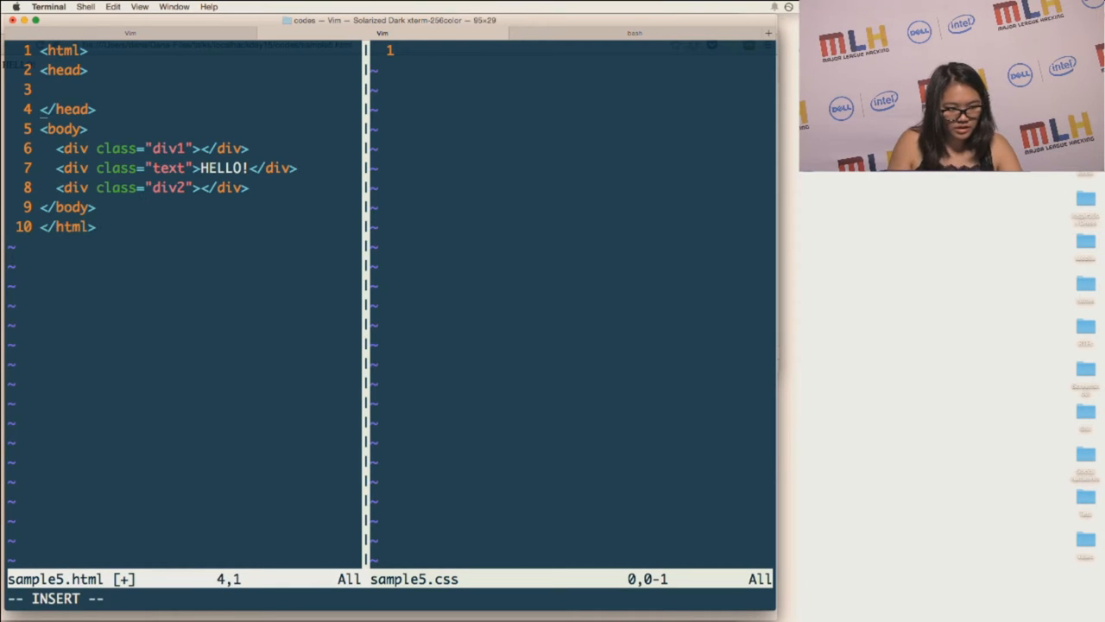
# Add a <link rel="stylesheet" type="text/css"> tag for the stylesheet inside the head of sample5.html.
pyautogui.write('<lin')
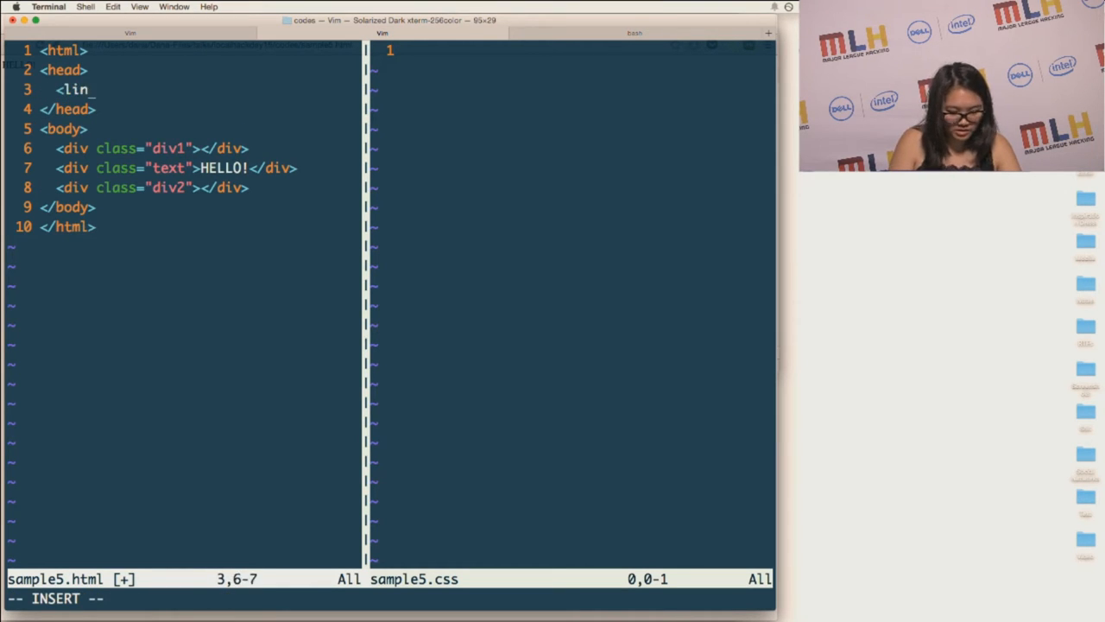
pyautogui.write('k rel="st')
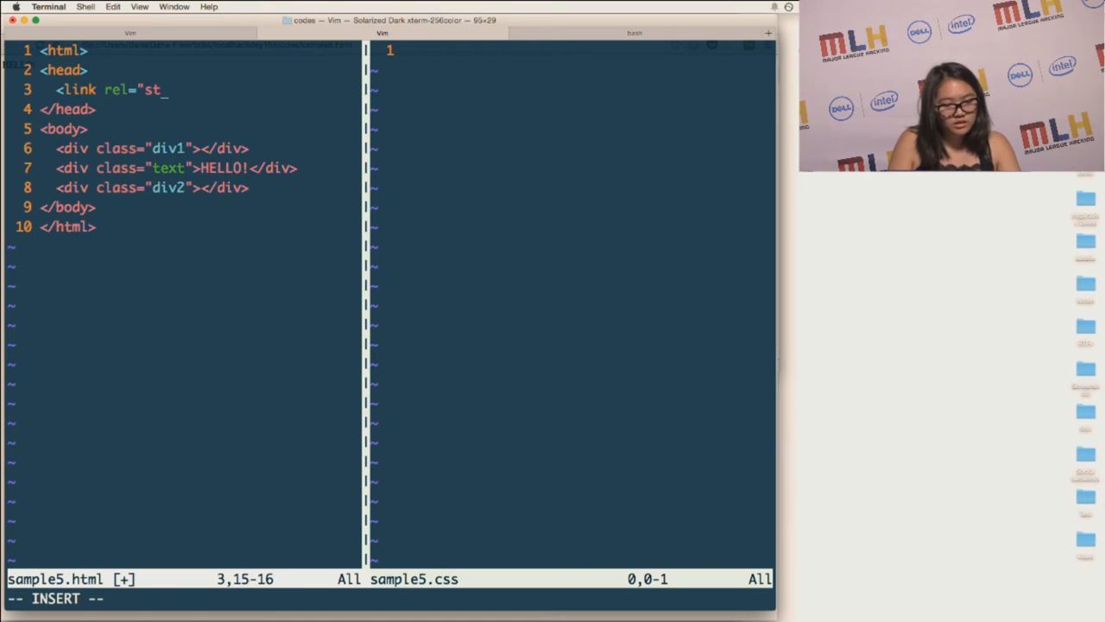
pyautogui.write('yleshe')
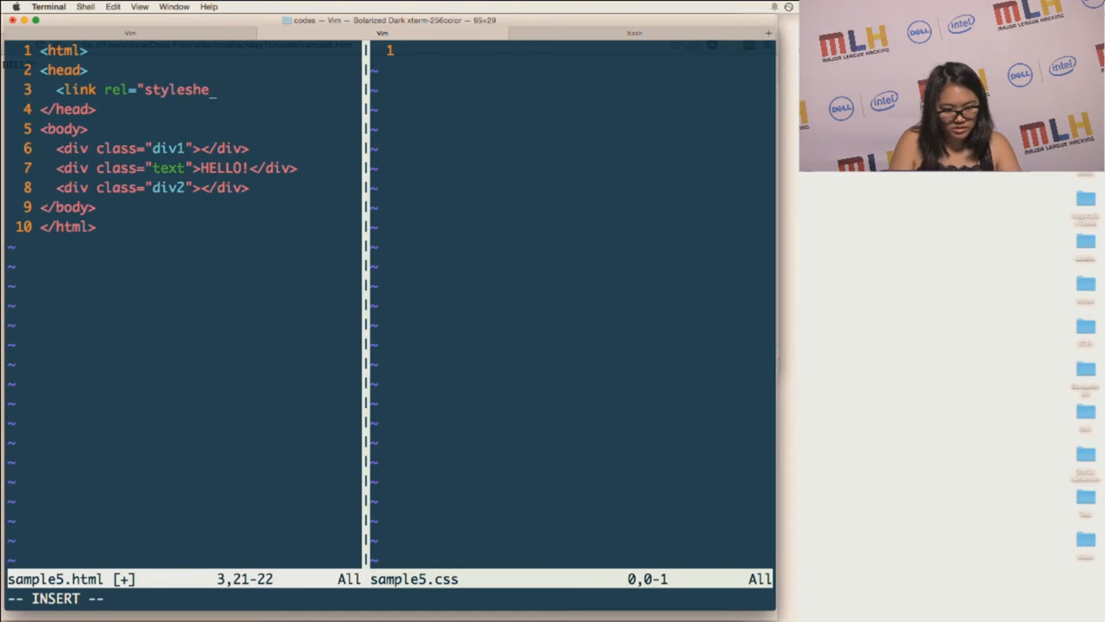
pyautogui.write('et"')
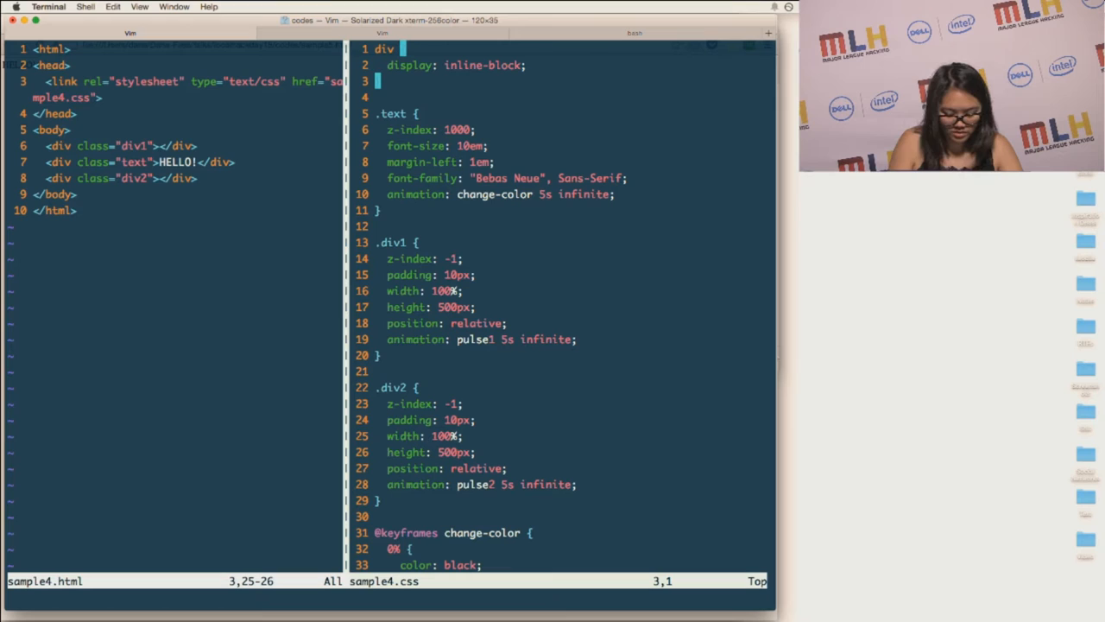
pyautogui.press('V')
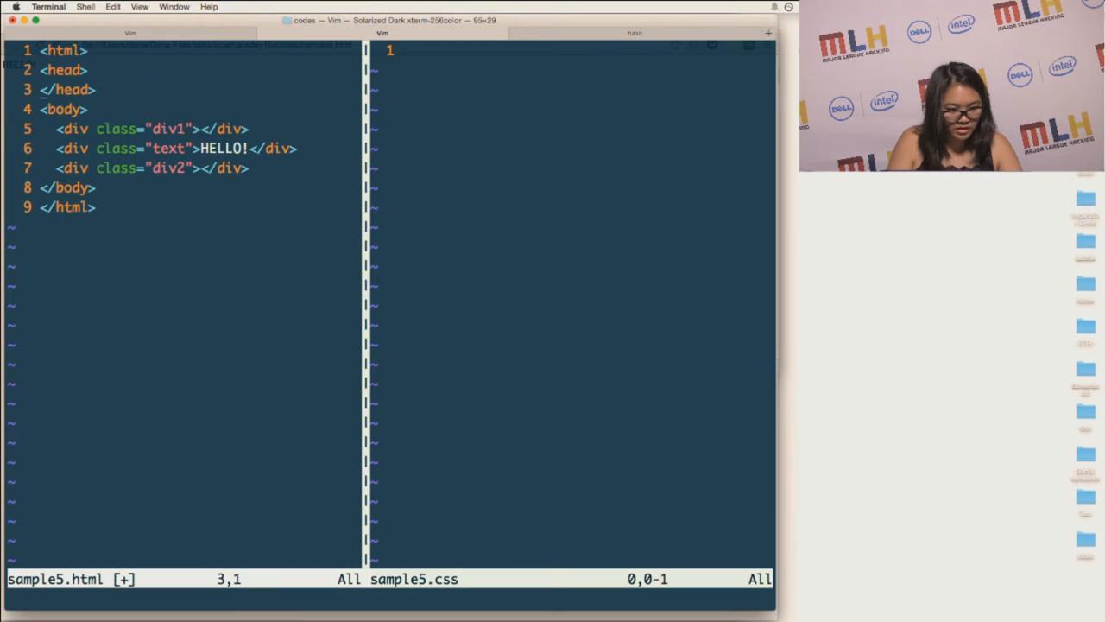
pyautogui.press('o')
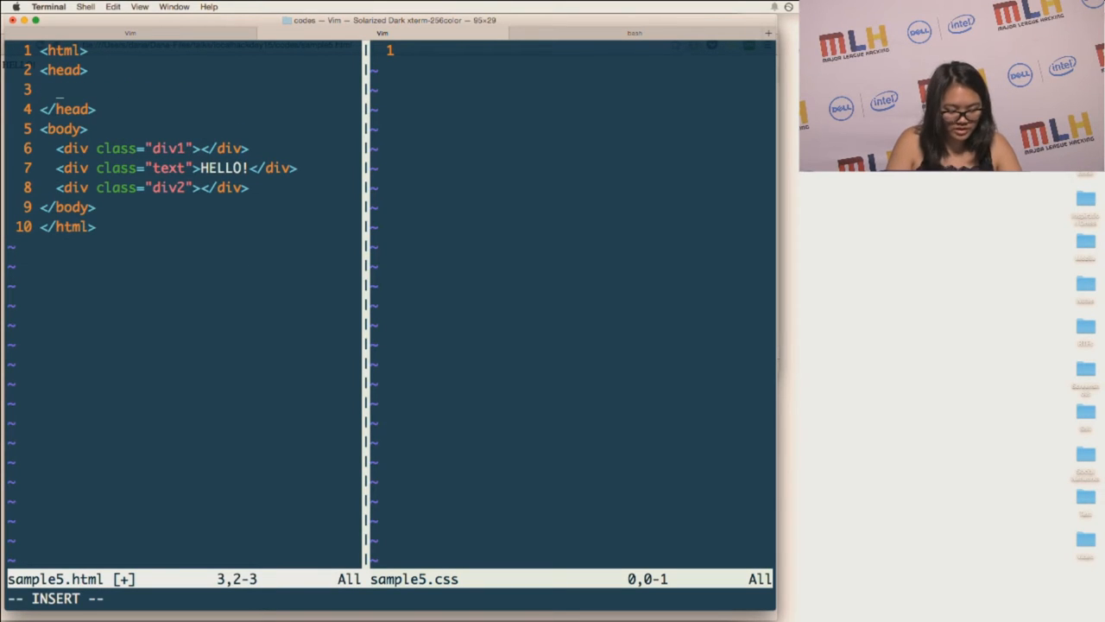
pyautogui.write('<link rel="stylesheet" type="text/css" href="sample4.css">')
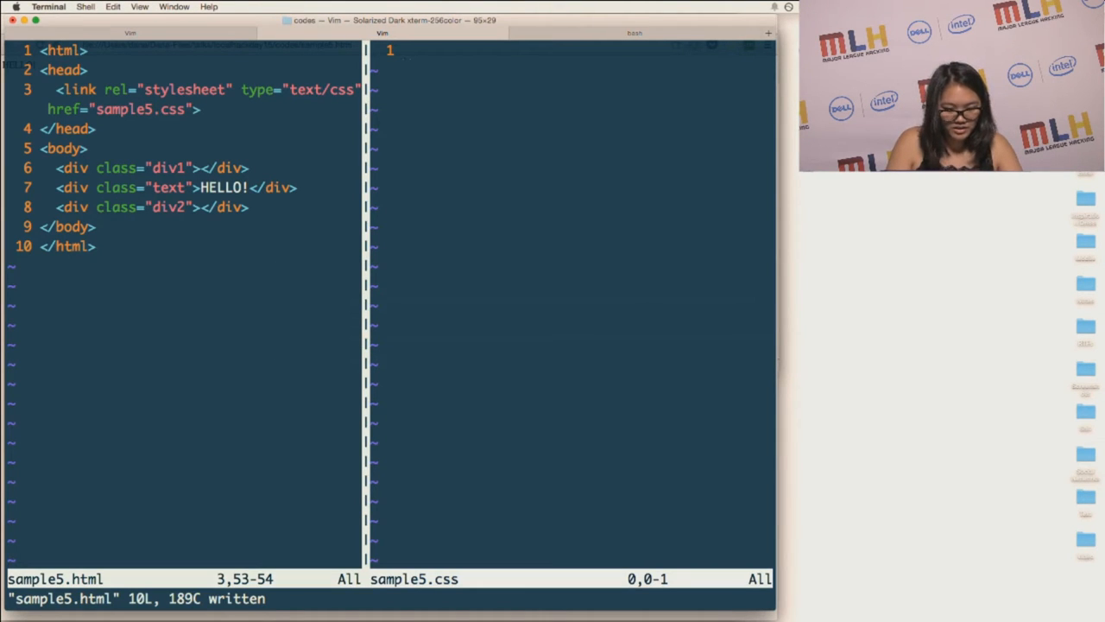
# Write a div { display: inline-block; } rule in sample5.css and save with :w.
pyautogui.write('t')
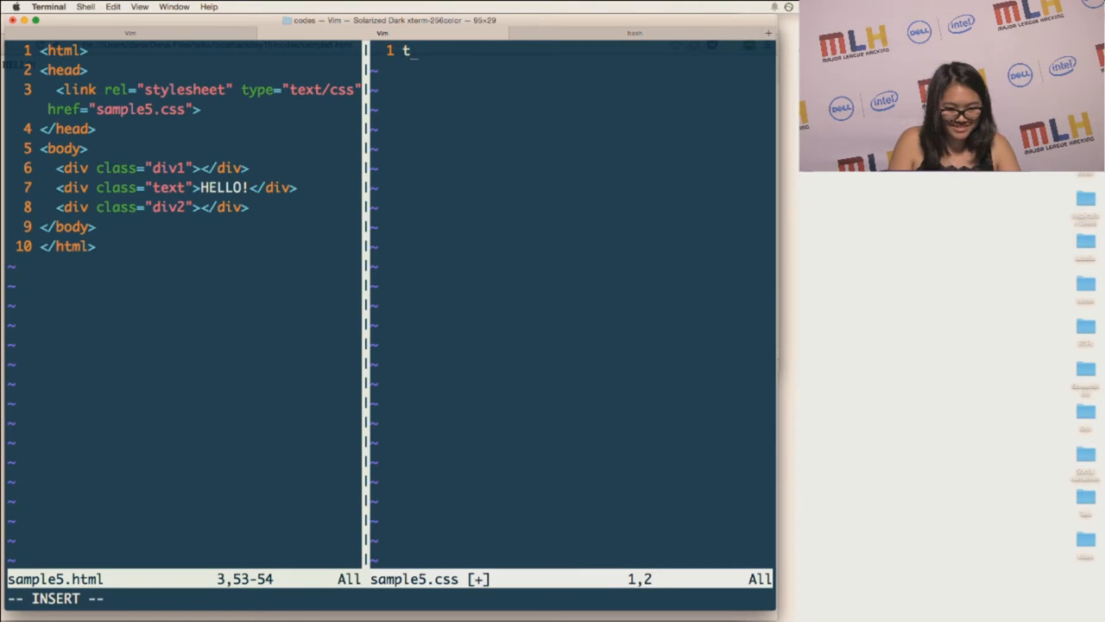
pyautogui.write('hjd')
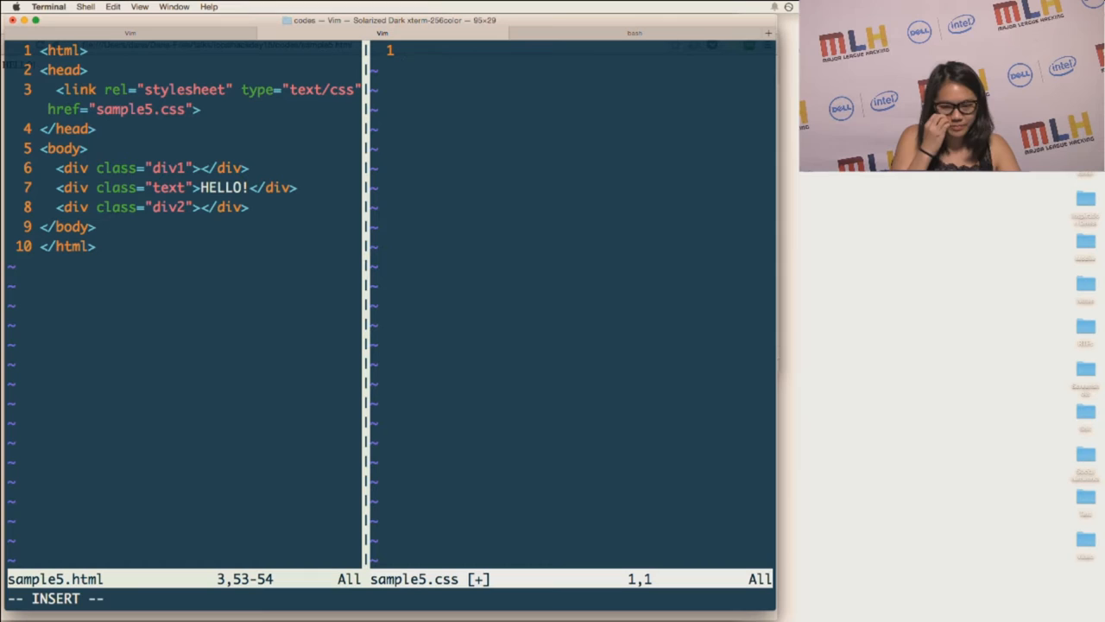
pyautogui.write('div')
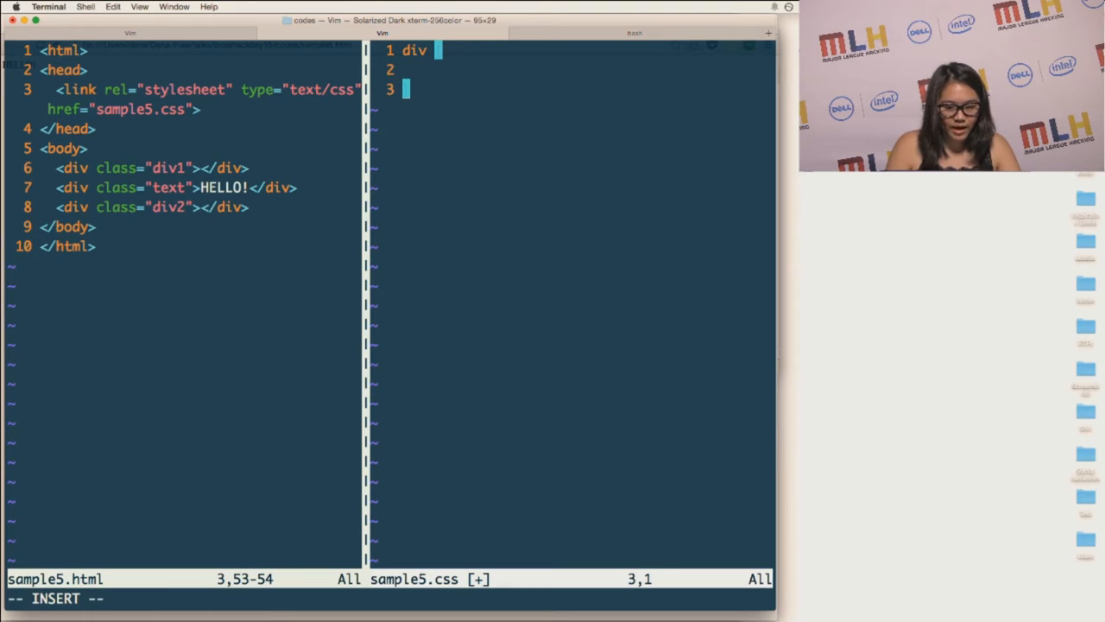
pyautogui.write('{')
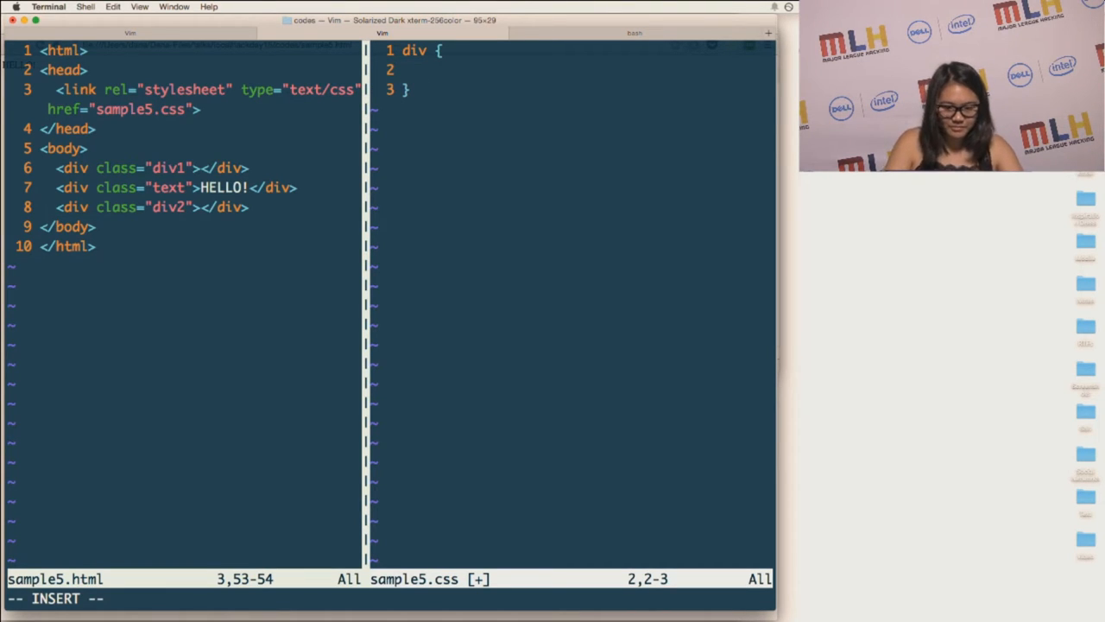
pyautogui.write('dis')
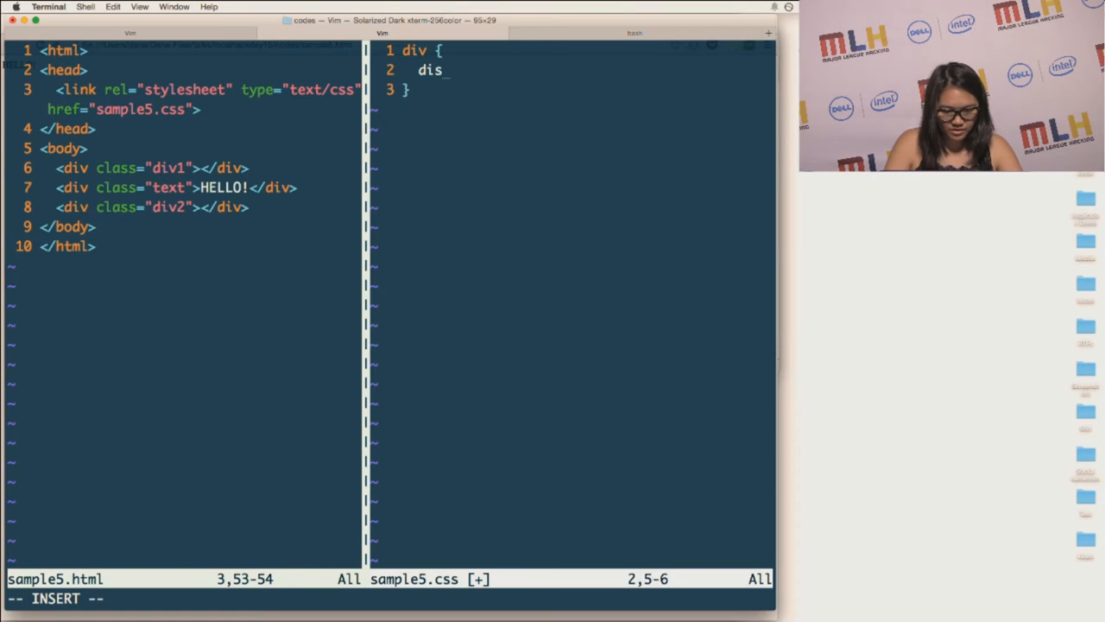
pyautogui.write('play: inline-blo')
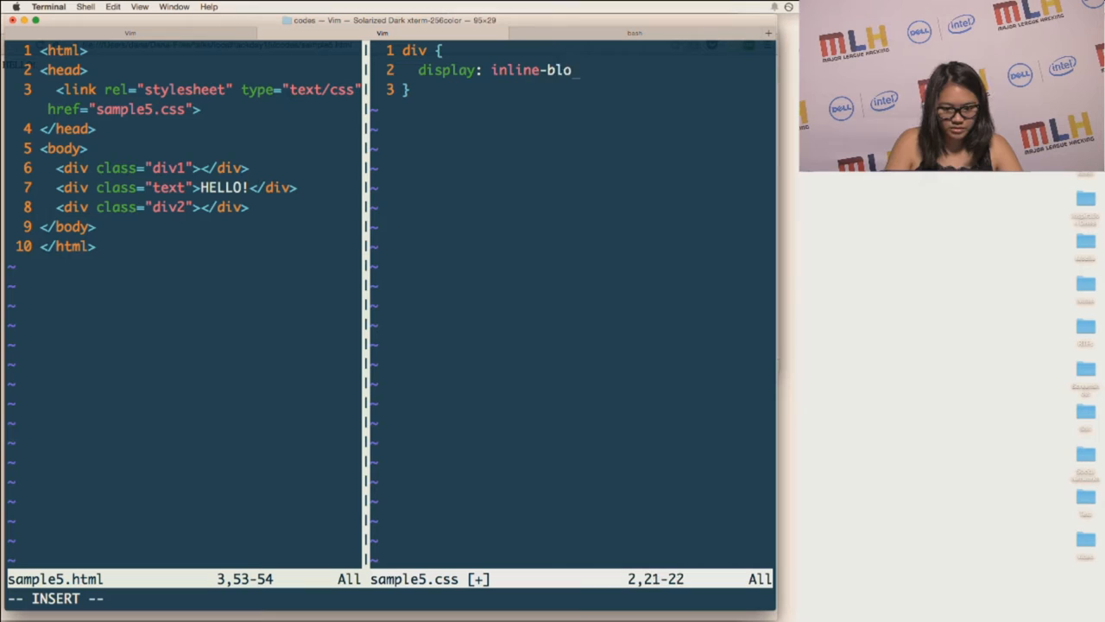
pyautogui.write('ck;')
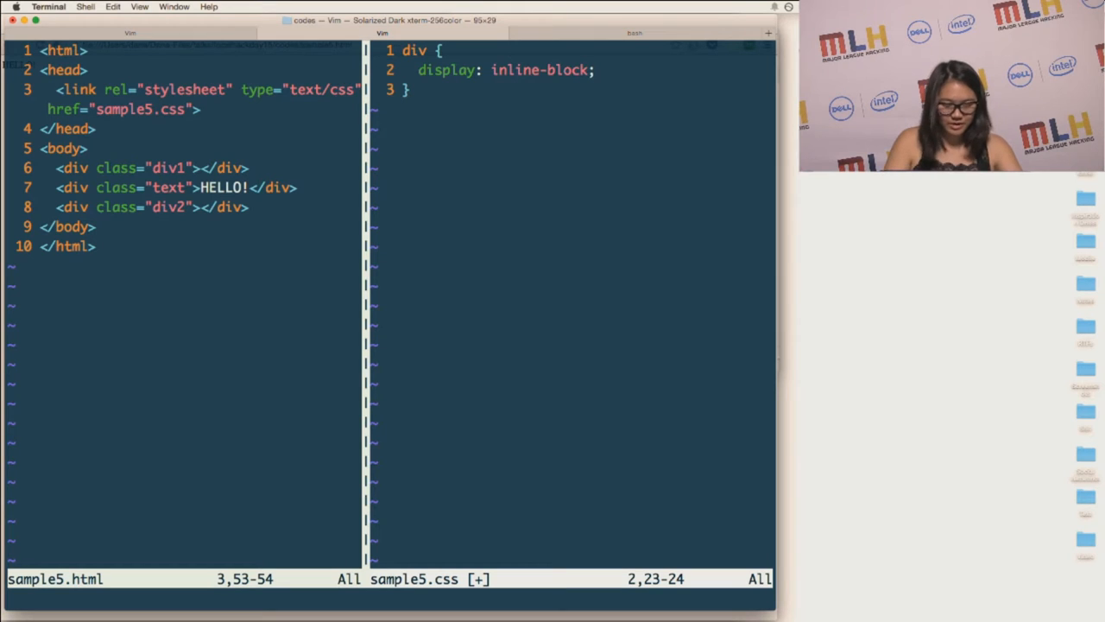
pyautogui.write(':w')
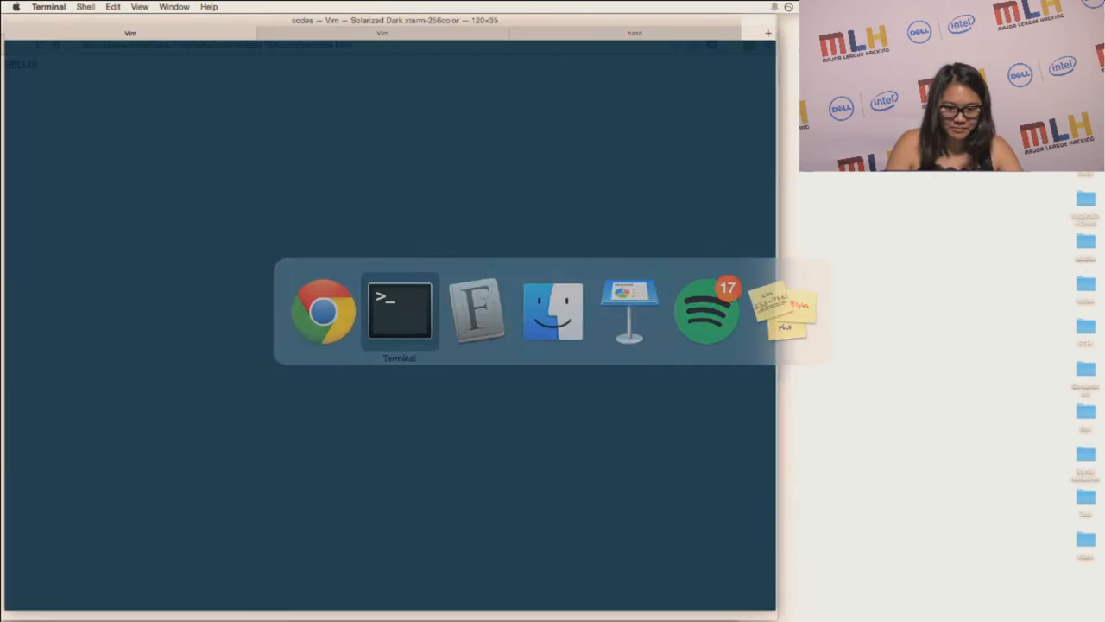
# Add a .div1 rule with height: 100px and width: 100%.
pyautogui.click(399, 309)
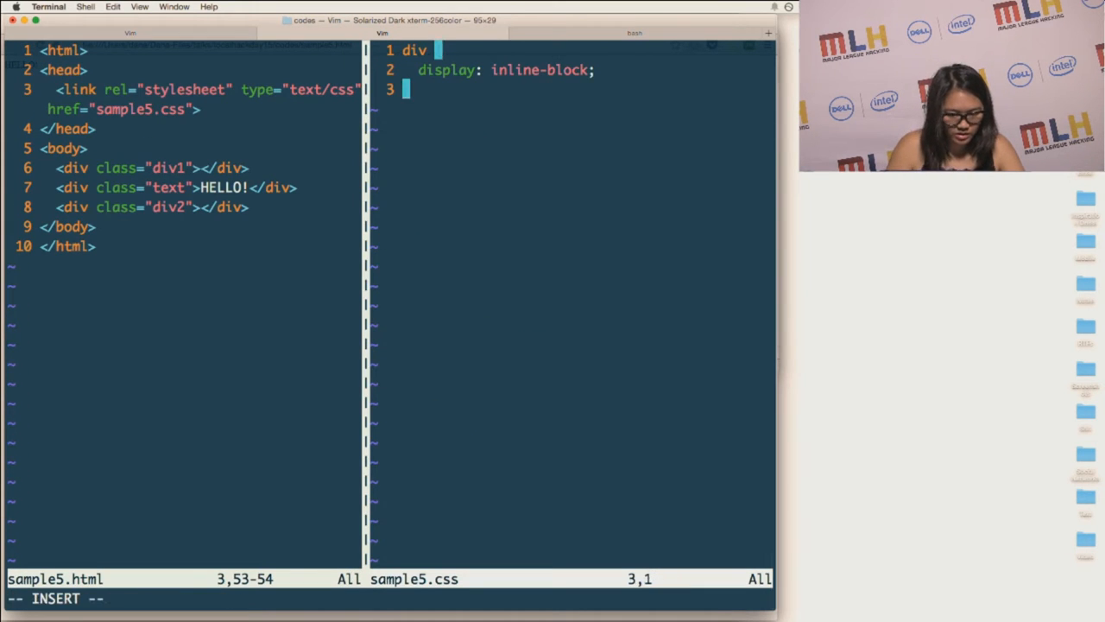
pyautogui.write('{')
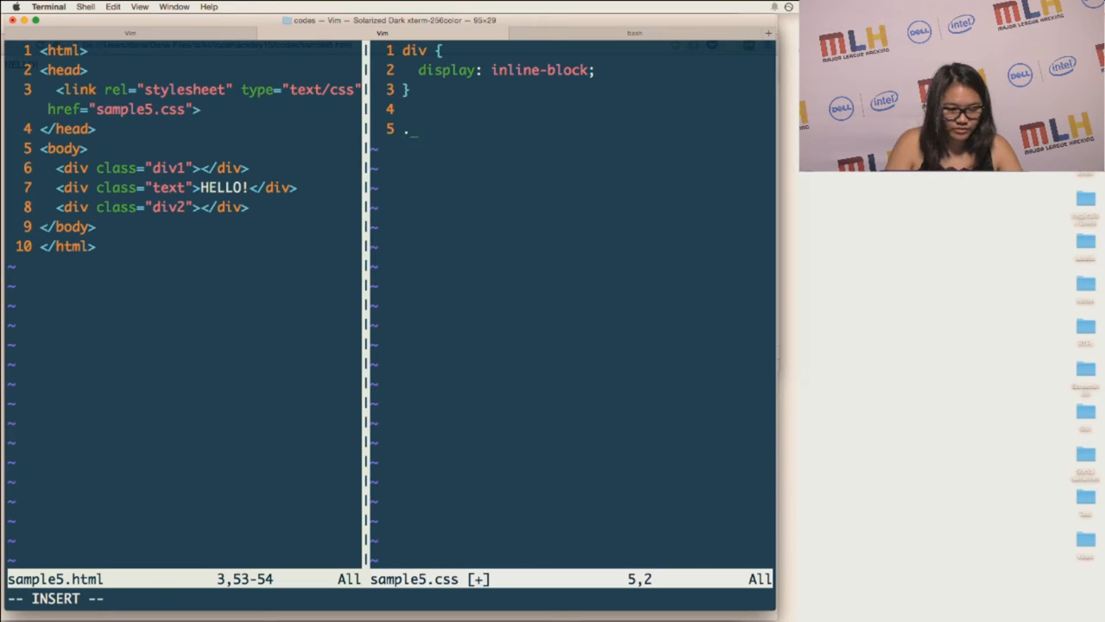
pyautogui.write('div1 {')
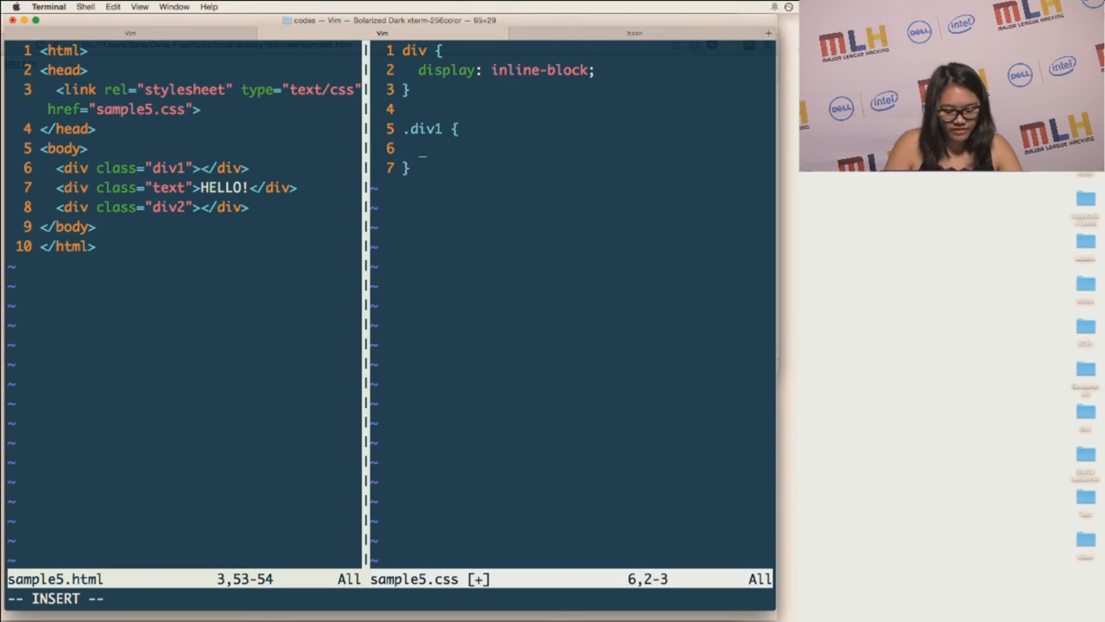
pyautogui.write('width:')
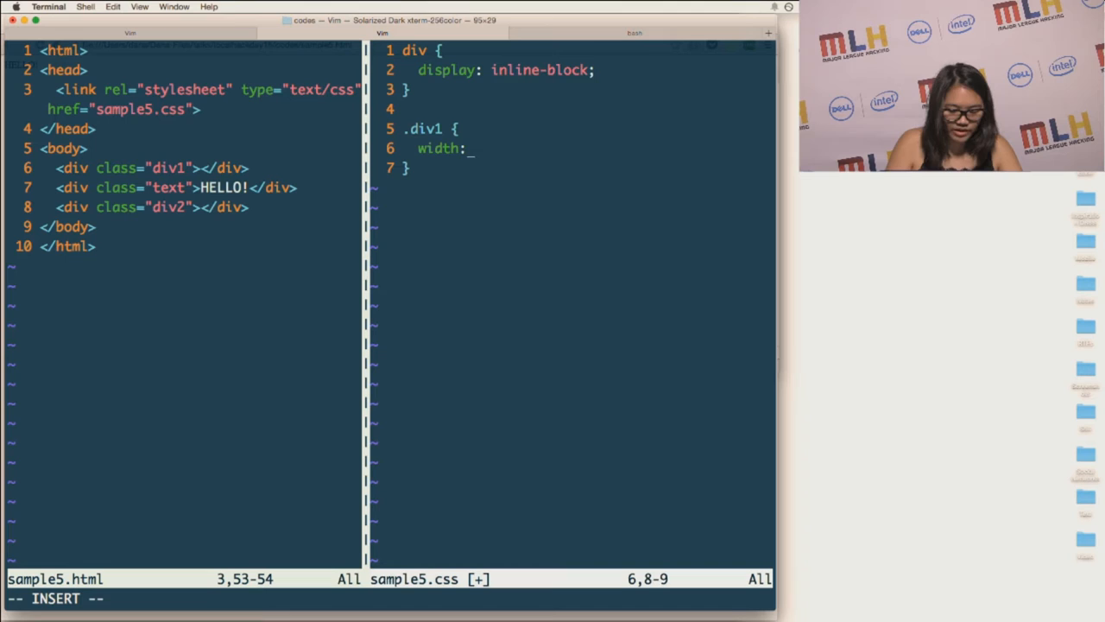
pyautogui.write('heigh')
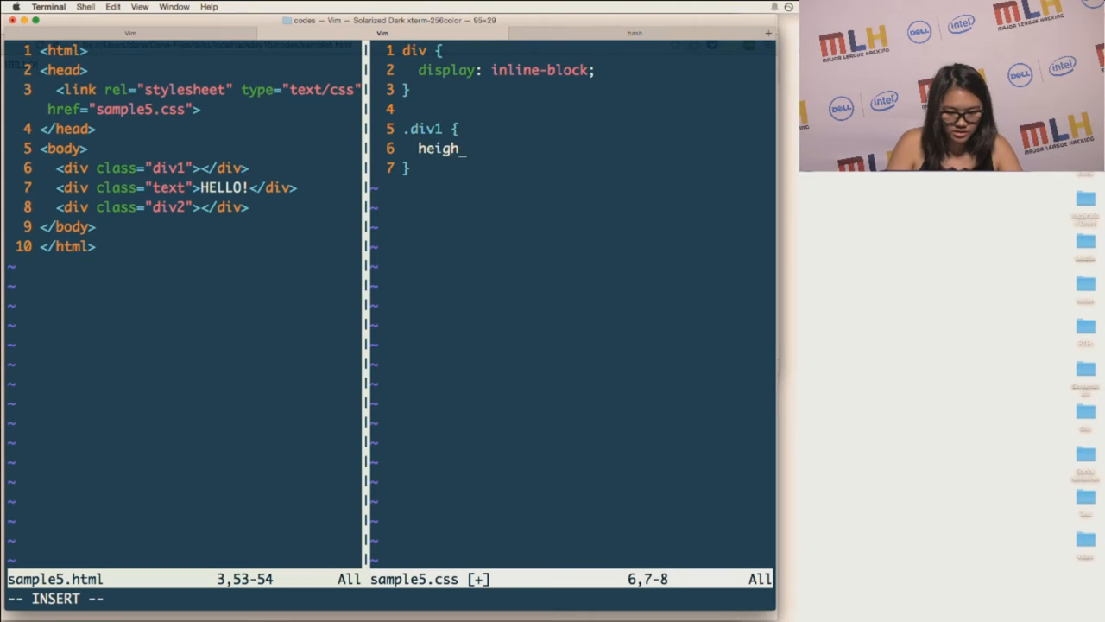
pyautogui.write('t: 1')
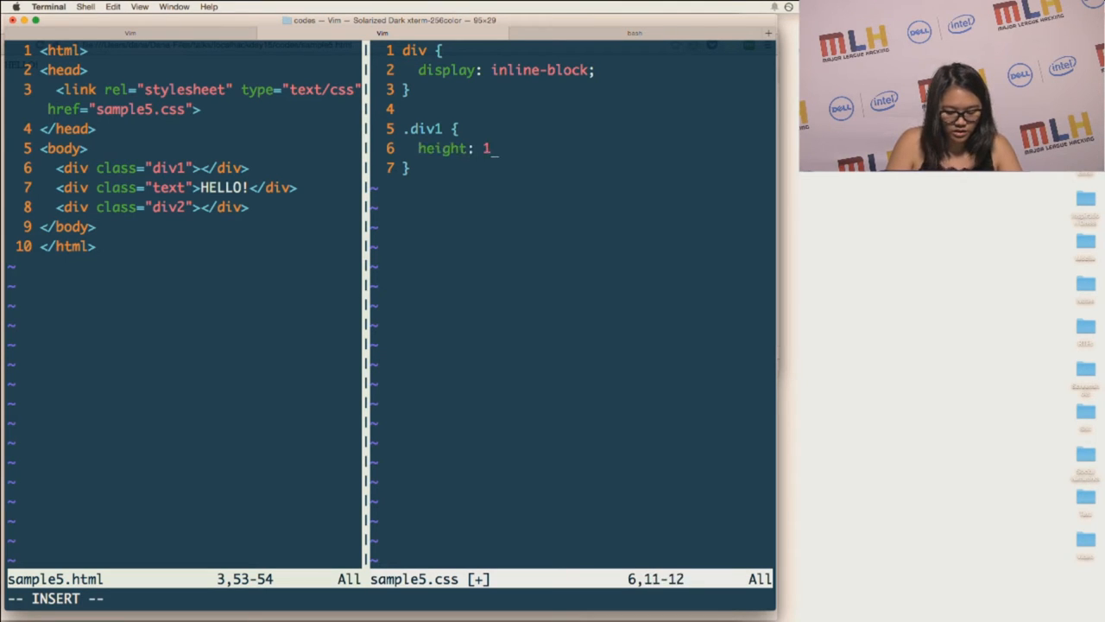
pyautogui.write('00px;')
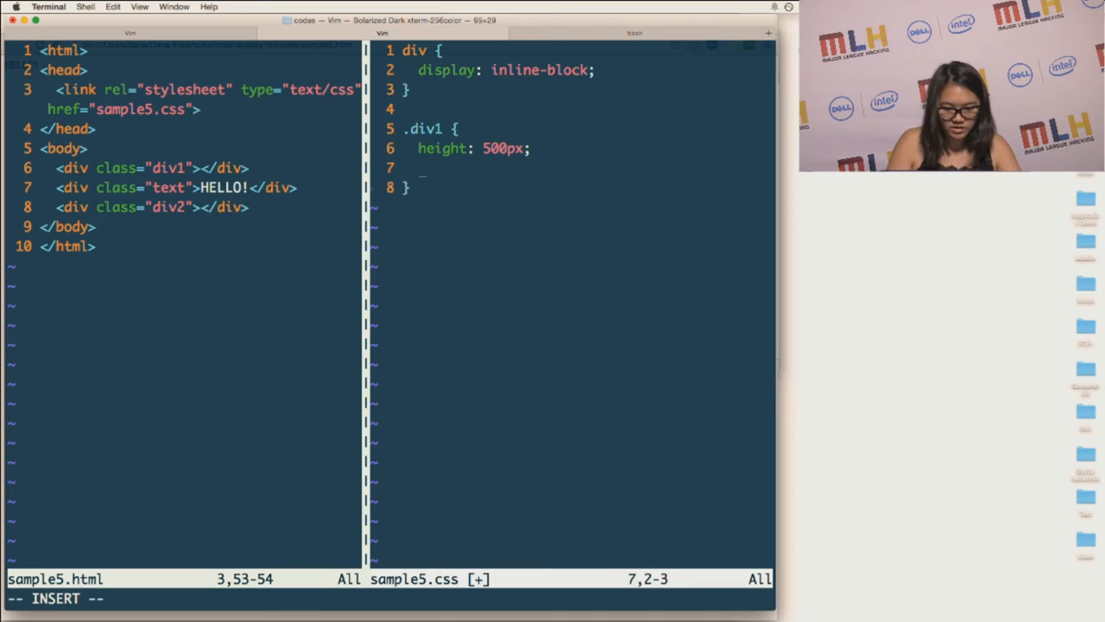
pyautogui.write('wid')
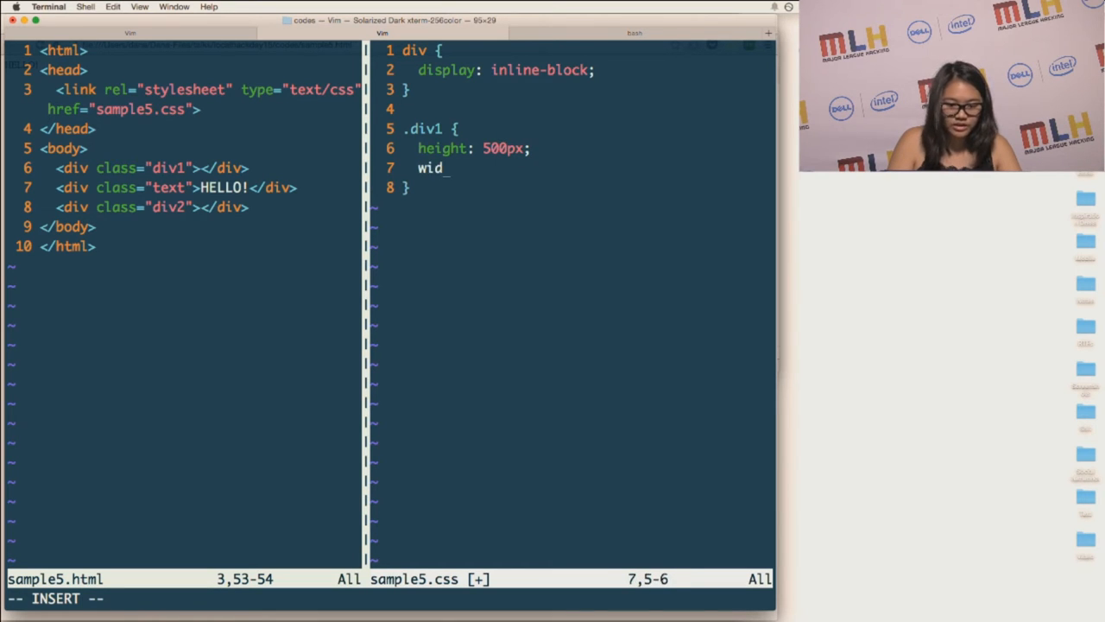
pyautogui.write('th: 100')
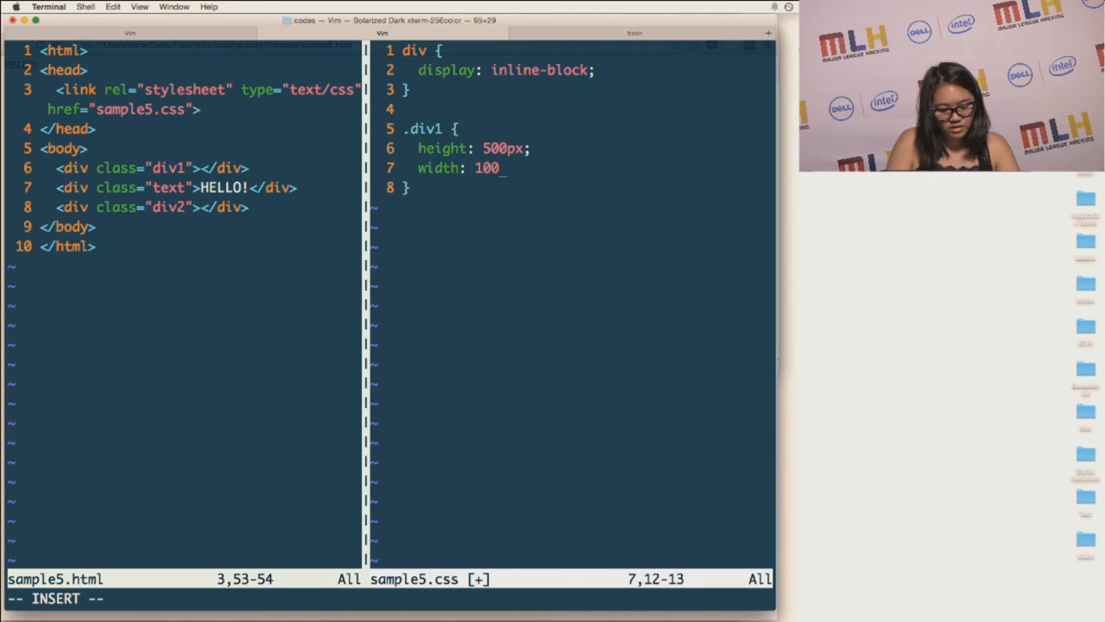
pyautogui.write('%;')
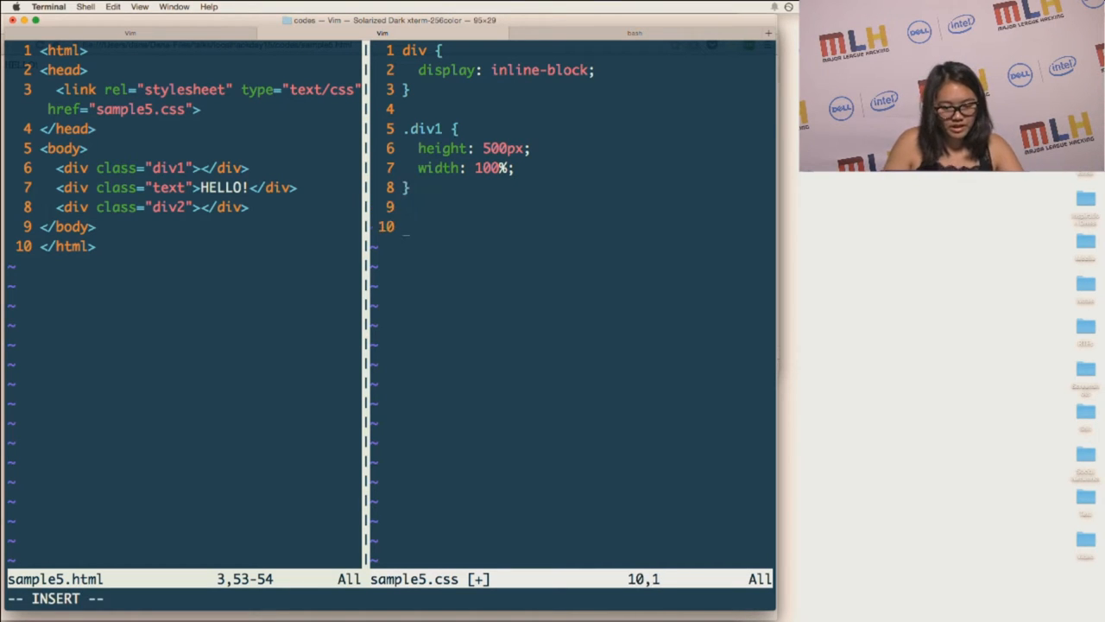
# Add a .div2 rule with height, width and a background colour, and give the divs green and red backgrounds.
pyautogui.write('.div2 {')
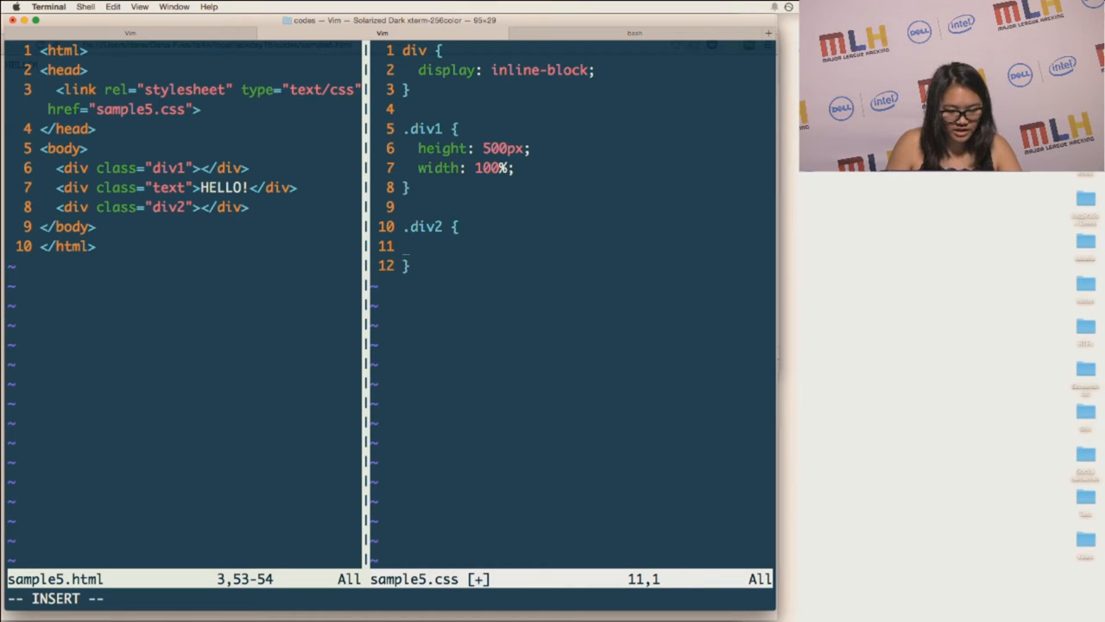
pyautogui.write('height: 500px')
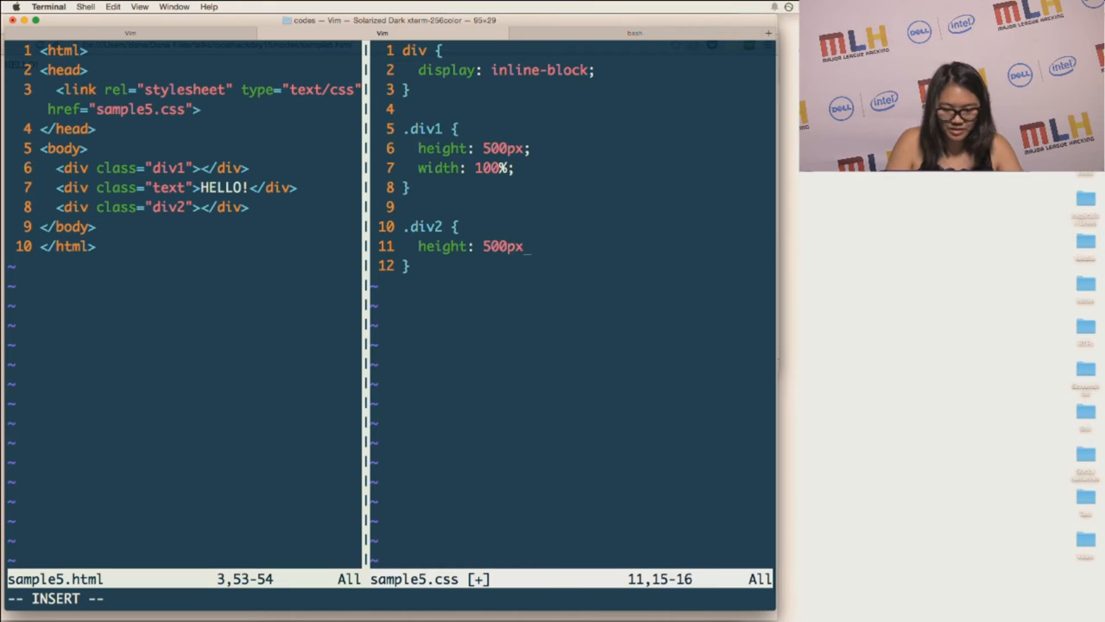
pyautogui.write('wifd')
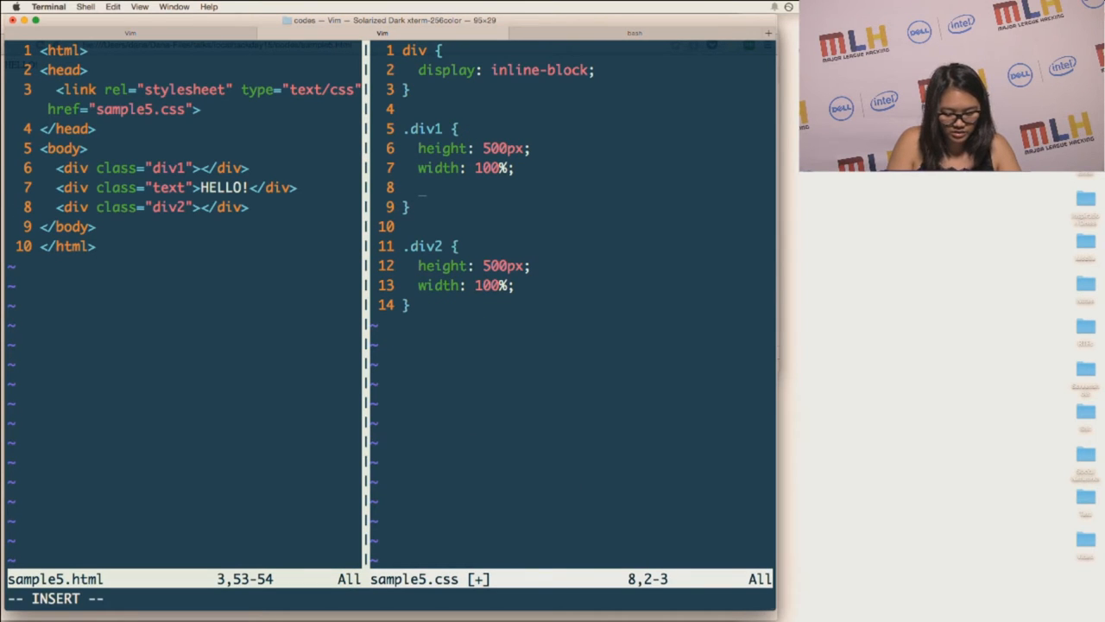
pyautogui.write('background-c')
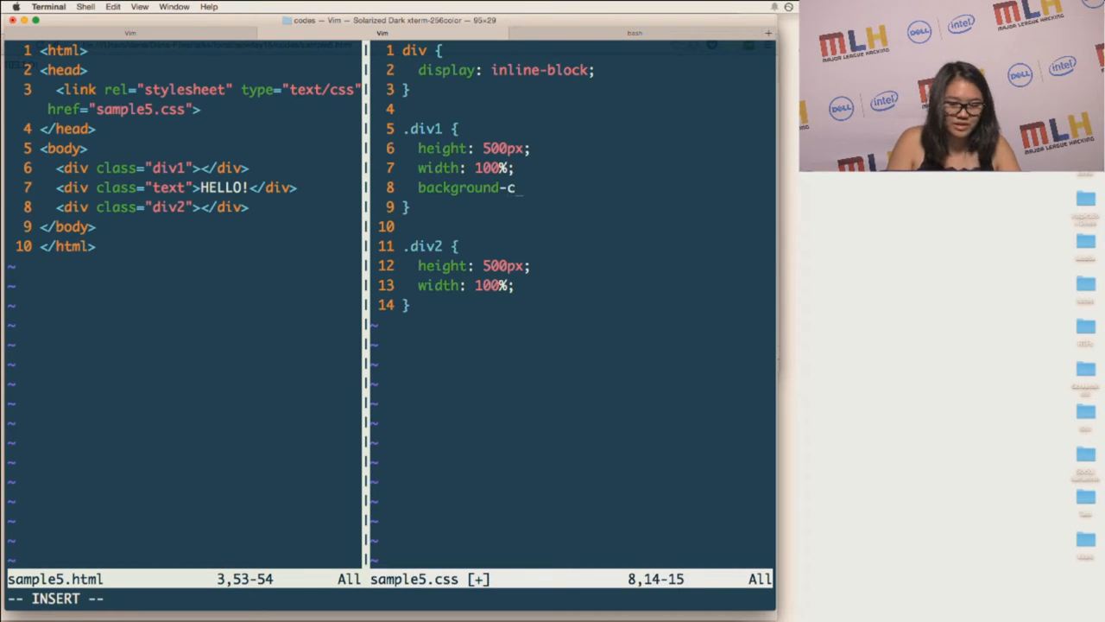
pyautogui.write('olor: gr')
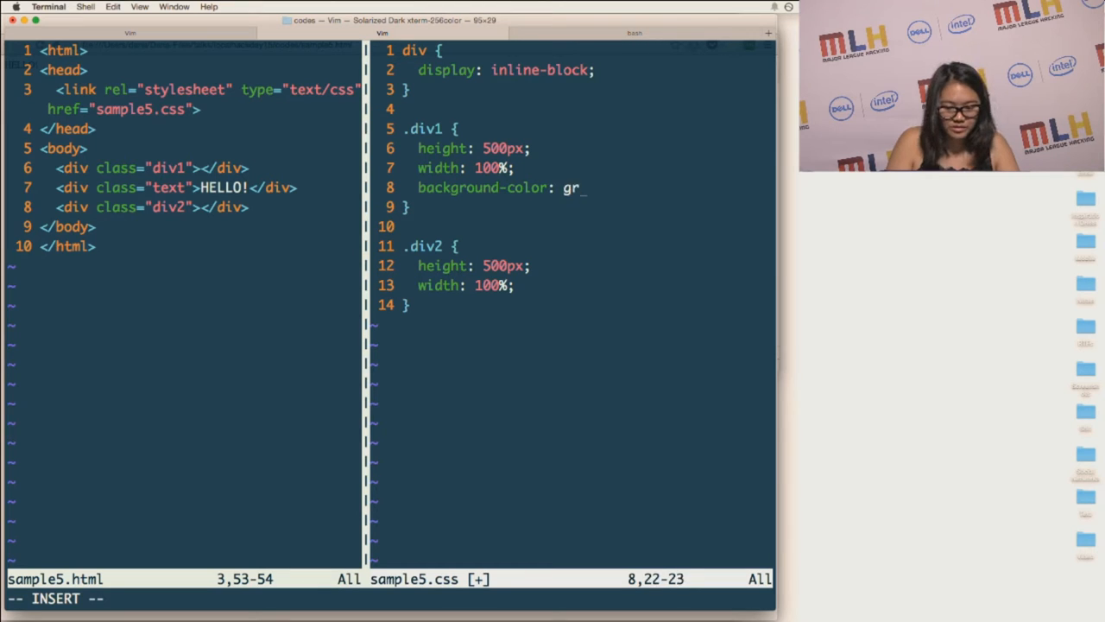
pyautogui.write('een;')
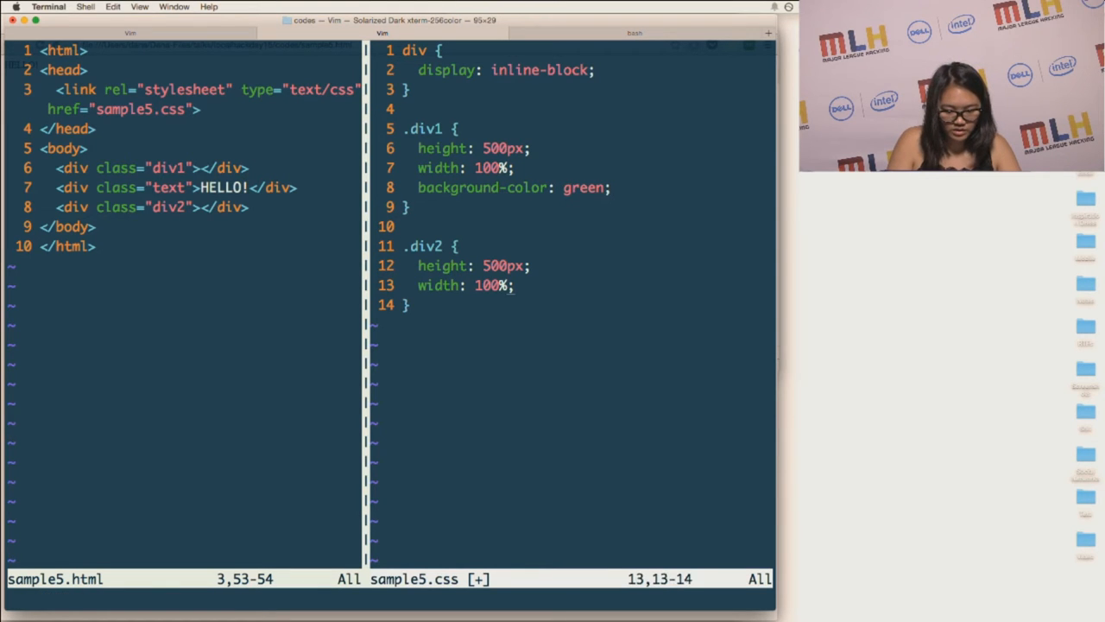
pyautogui.write('ba')
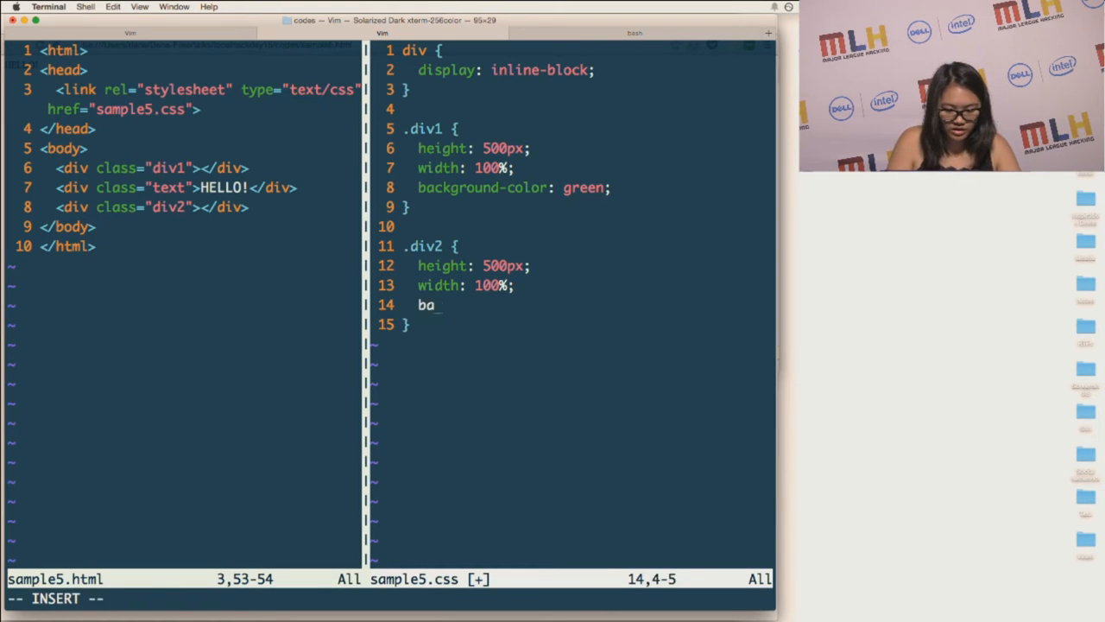
pyautogui.write('ckground-colo')
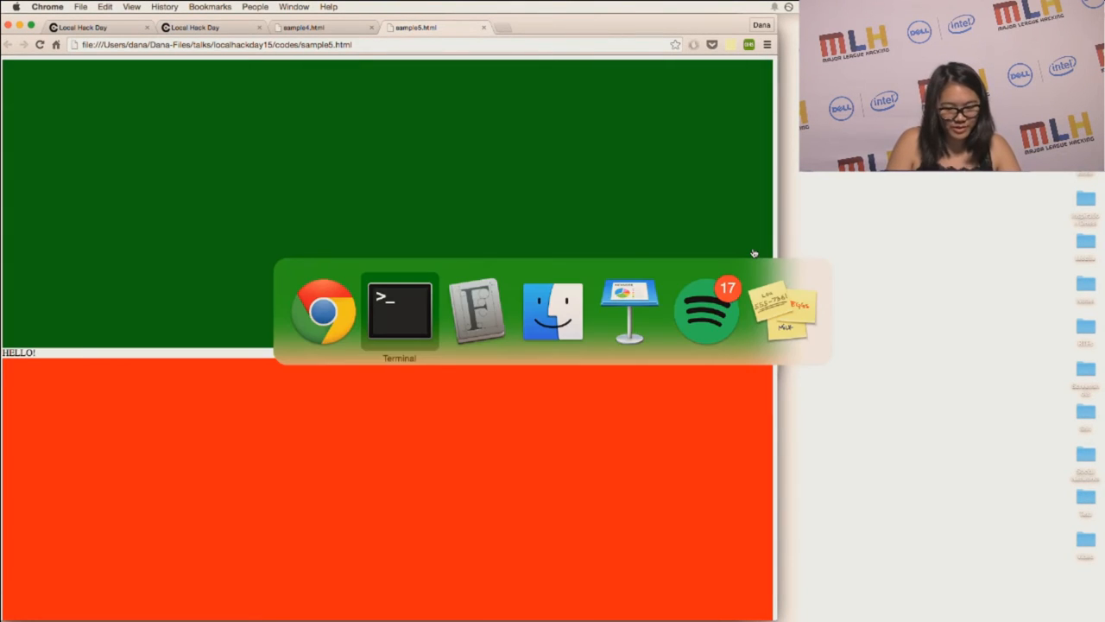
# Switch back from the Chrome preview to the code editor.
pyautogui.click(399, 311)
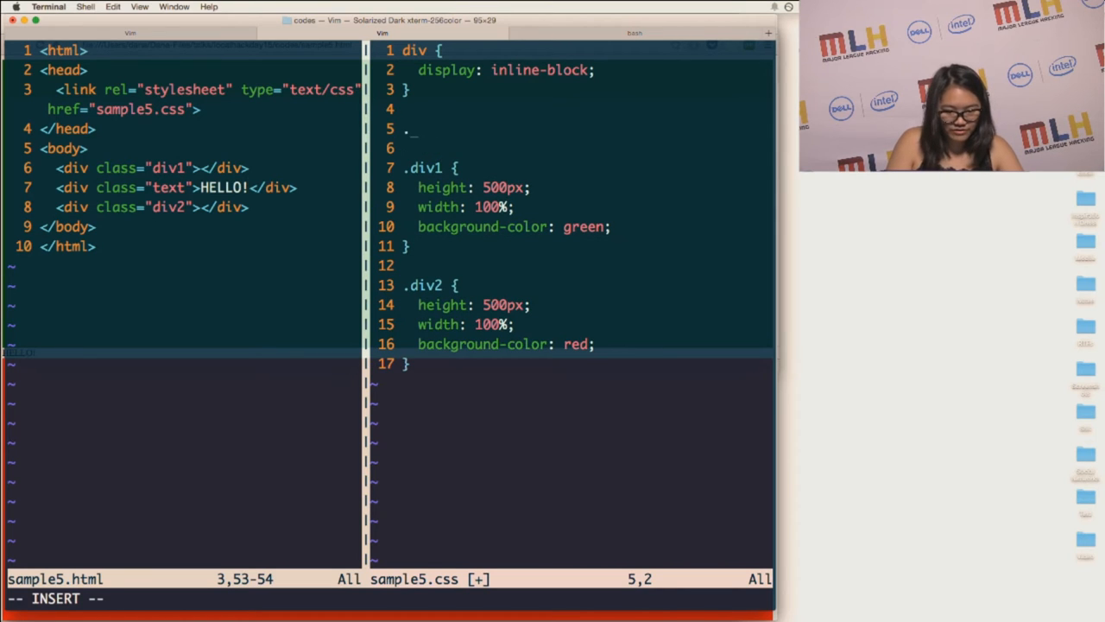
# Start a .text rule setting color: black.
pyautogui.write('.text {')
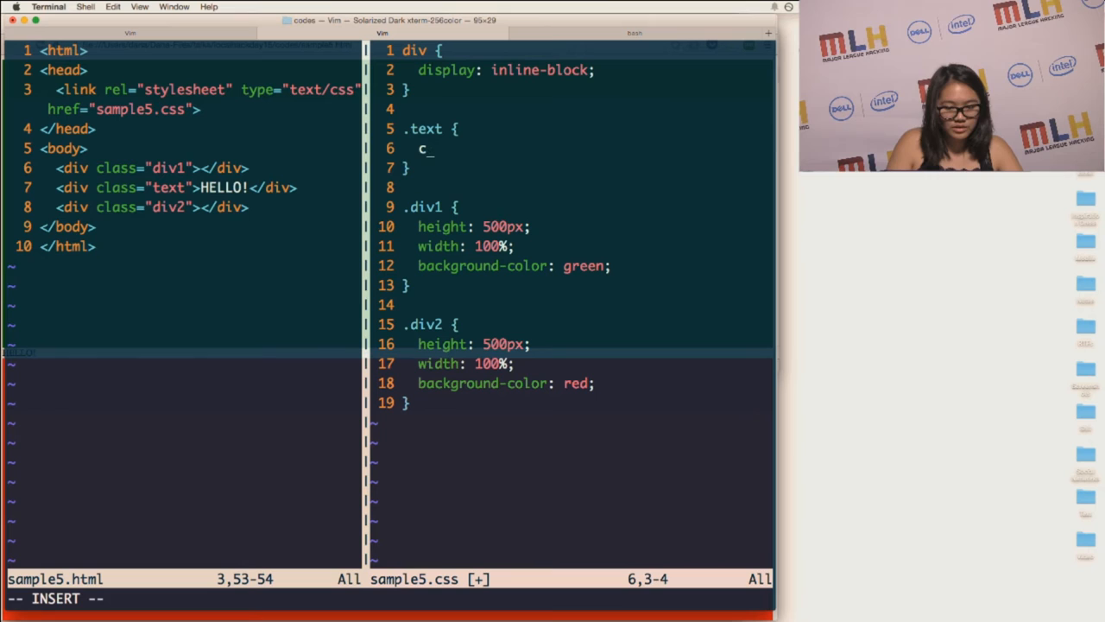
pyautogui.write('olor')
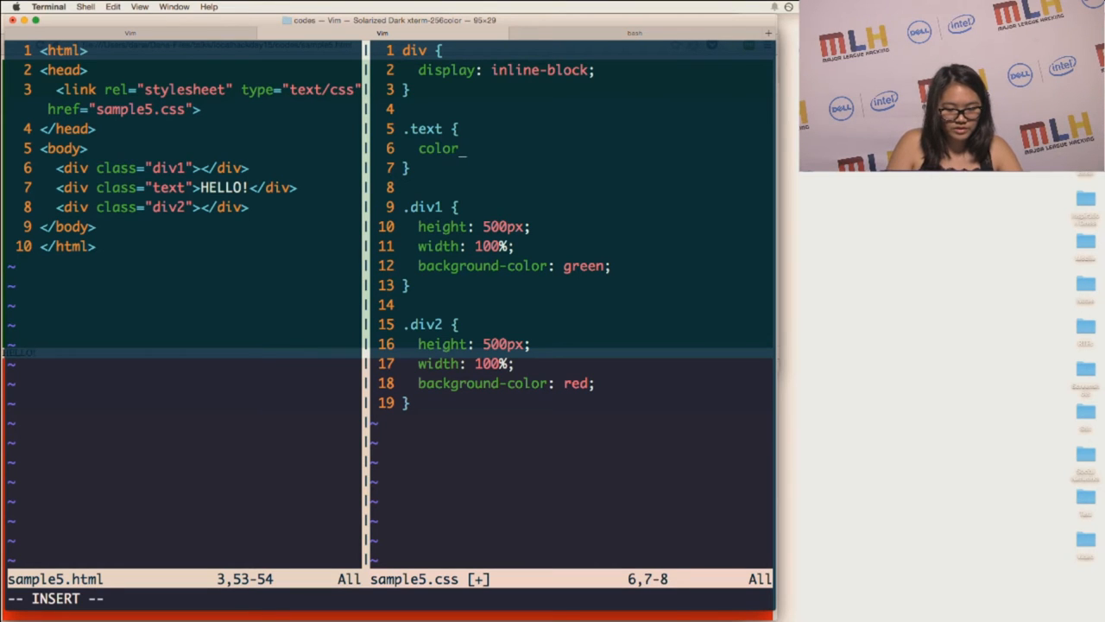
pyautogui.write('black')
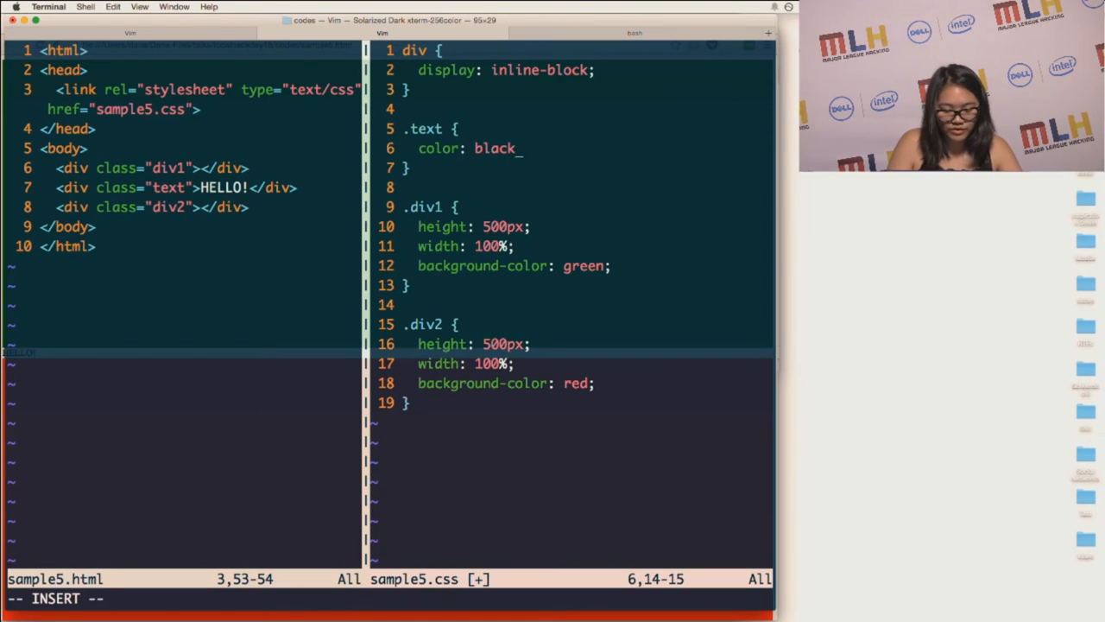
pyautogui.write(';')
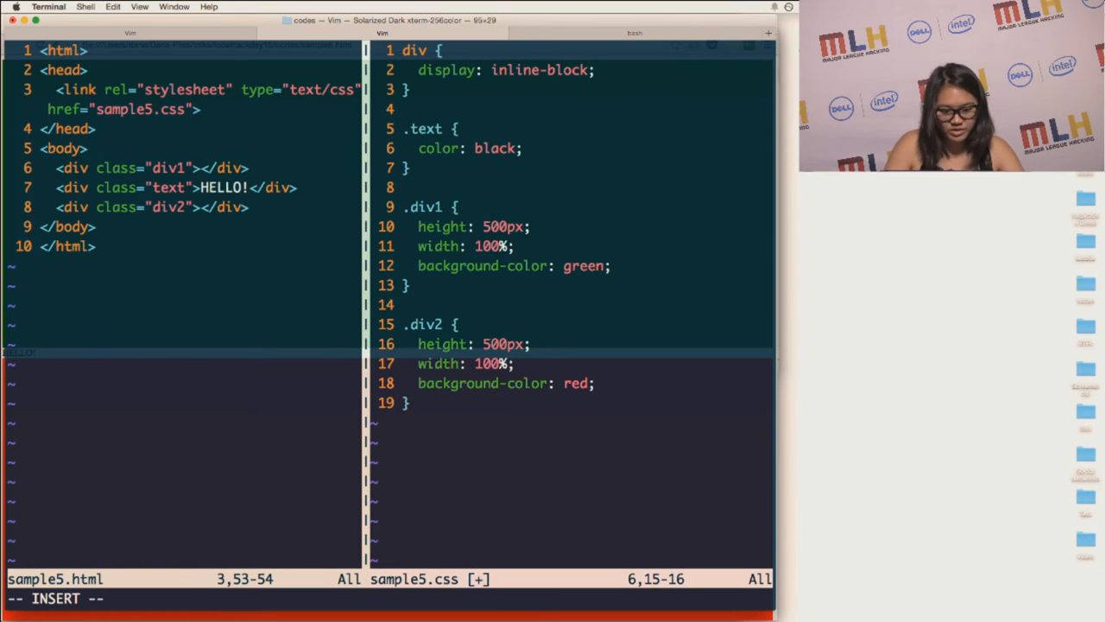
# Set font-family: "Bebas Neue", Sans-Serif on .text and save all with :wa.
pyautogui.write('f')
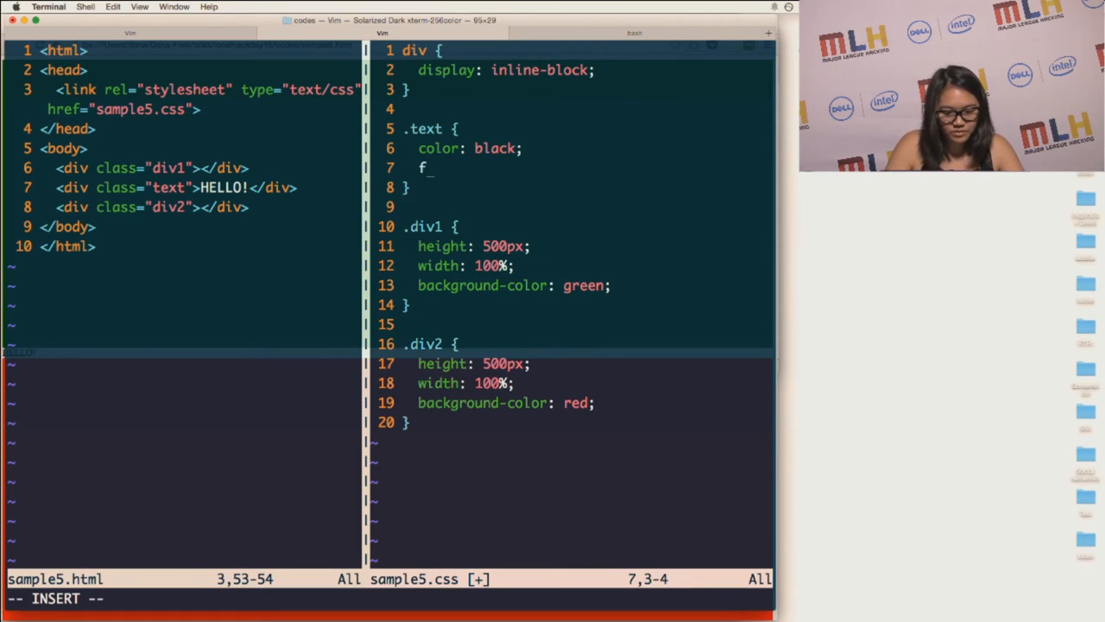
pyautogui.write('ont-')
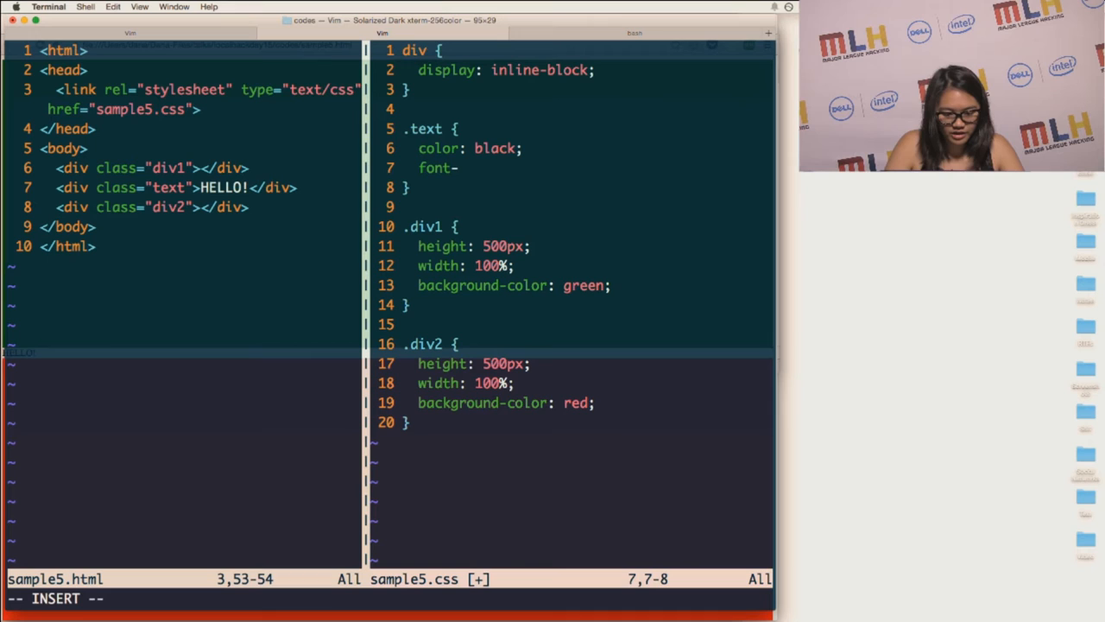
pyautogui.write('fami')
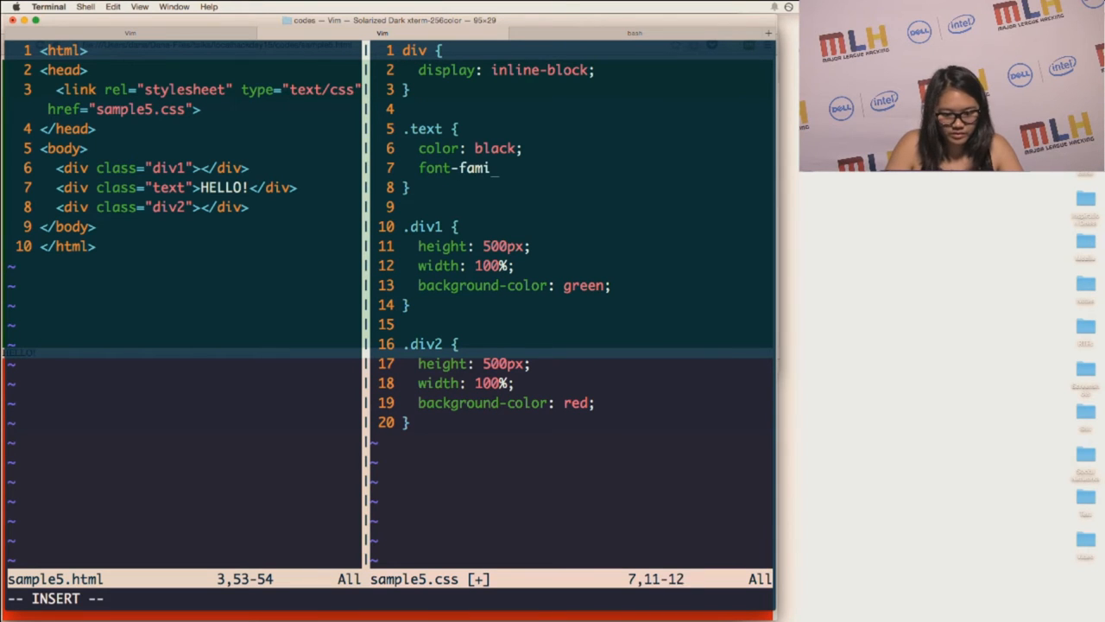
pyautogui.write('ly:')
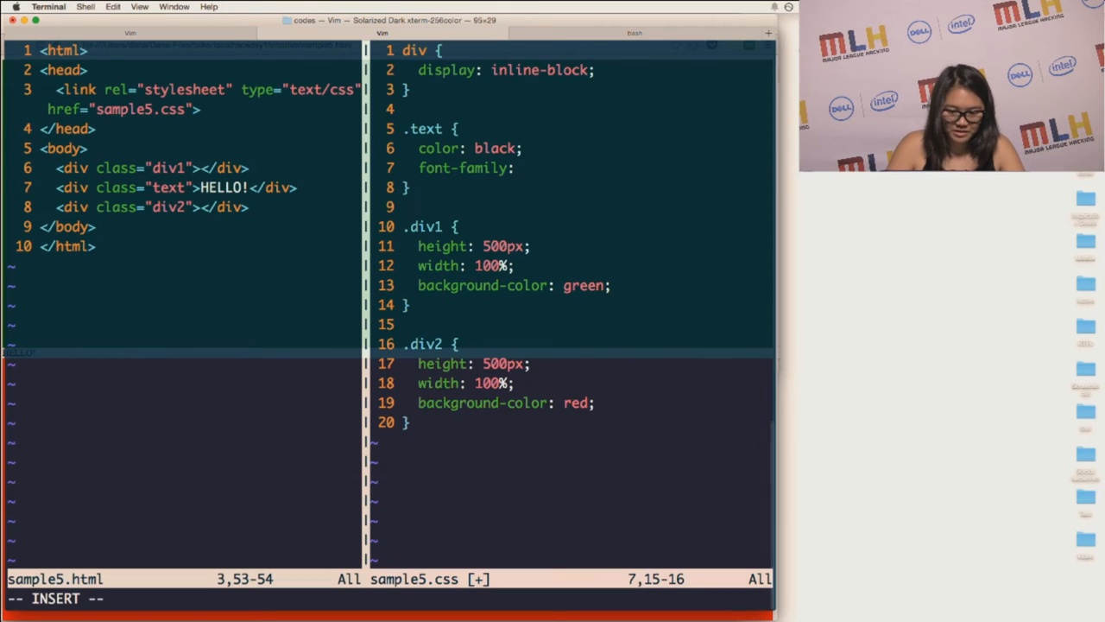
pyautogui.write('"Beba')
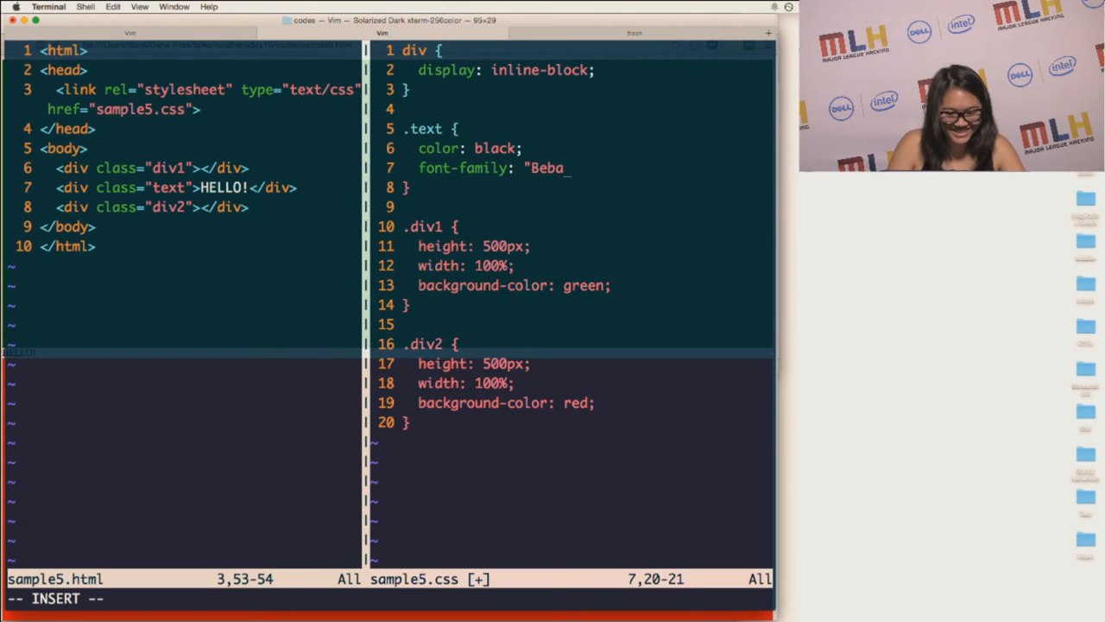
pyautogui.write('s Neue",')
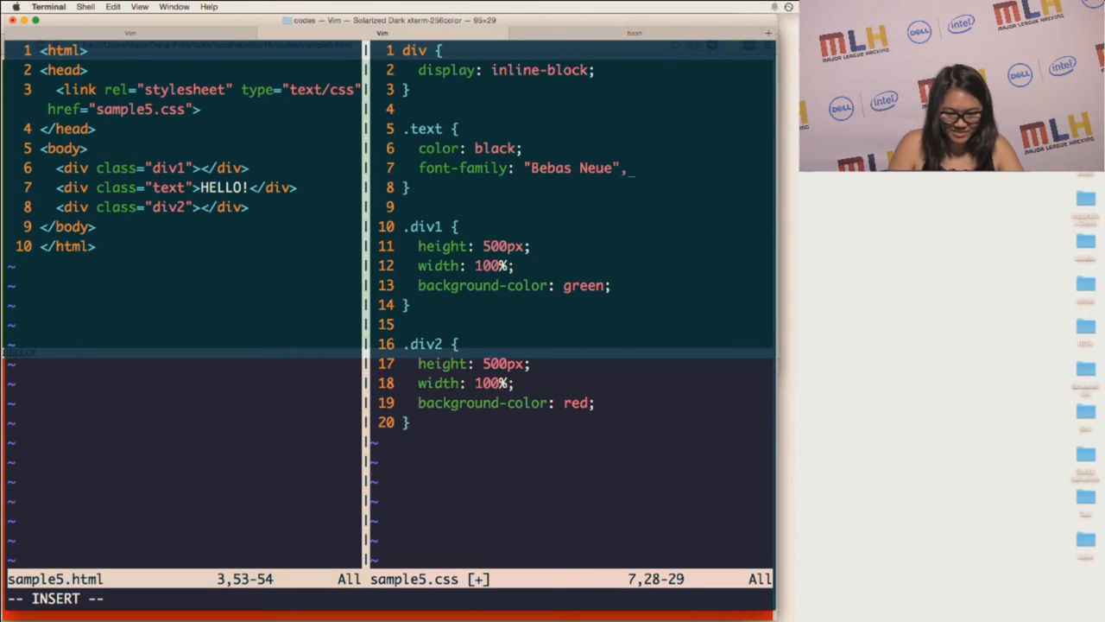
pyautogui.write('Sans')
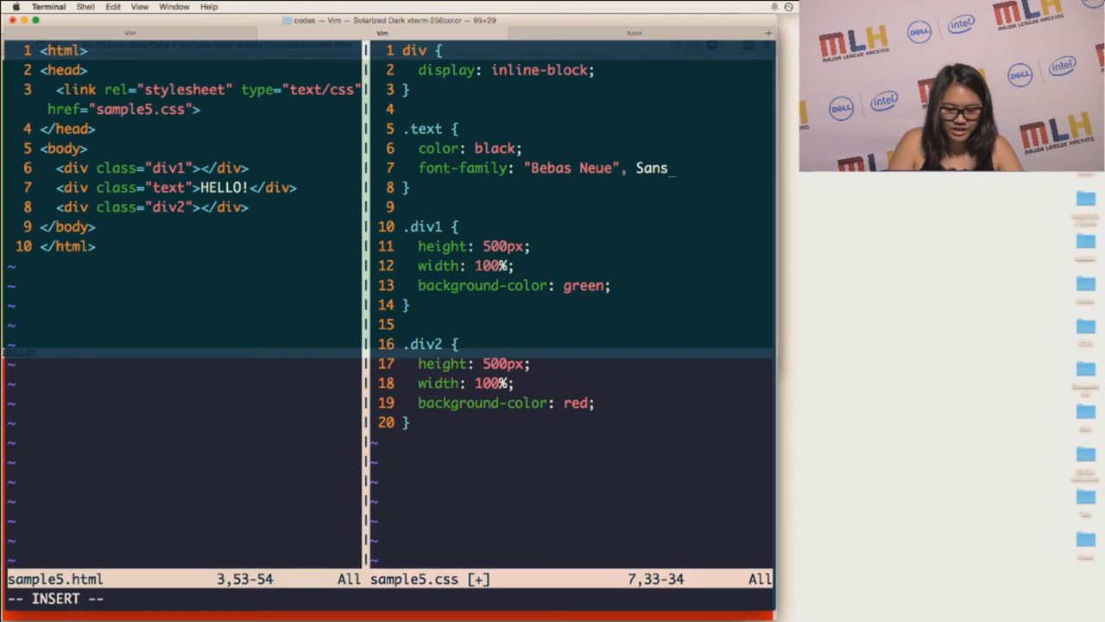
pyautogui.write('-Serif')
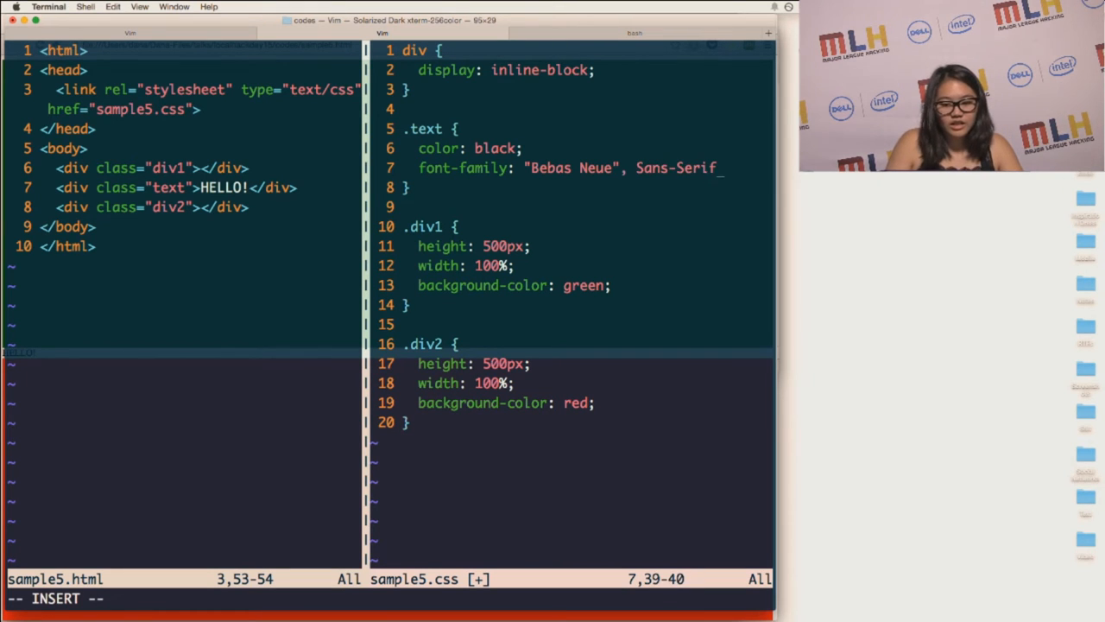
pyautogui.write(';')
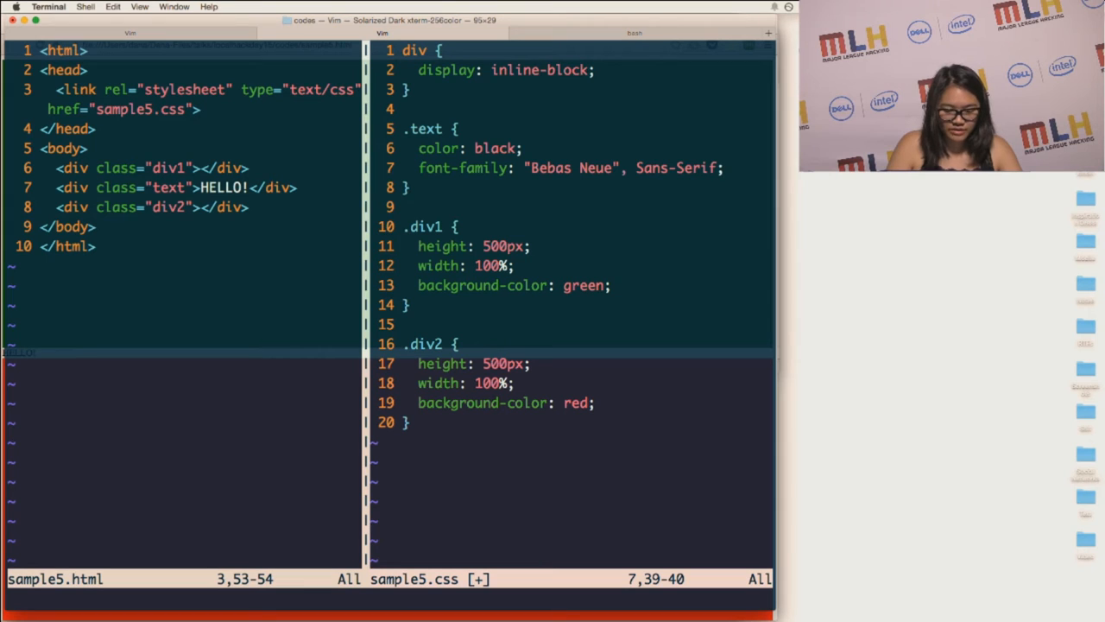
pyautogui.write('wa')
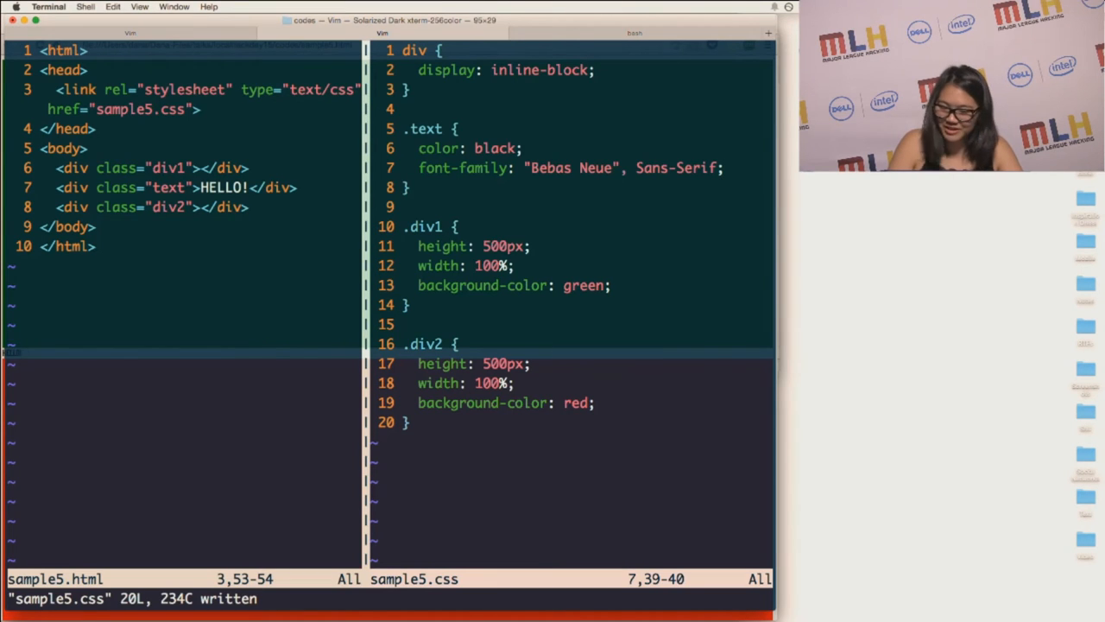
pyautogui.press('o')
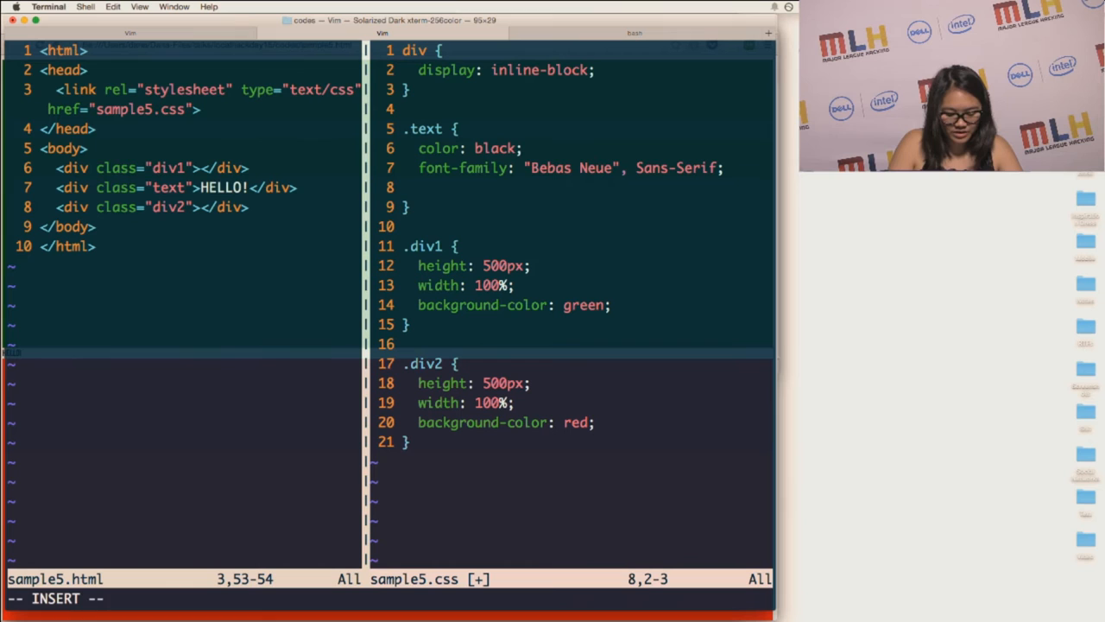
# Add font-size: 10em to the .text rule and leave room for a new rule at the end of the file.
pyautogui.write('font-size: 10em;')
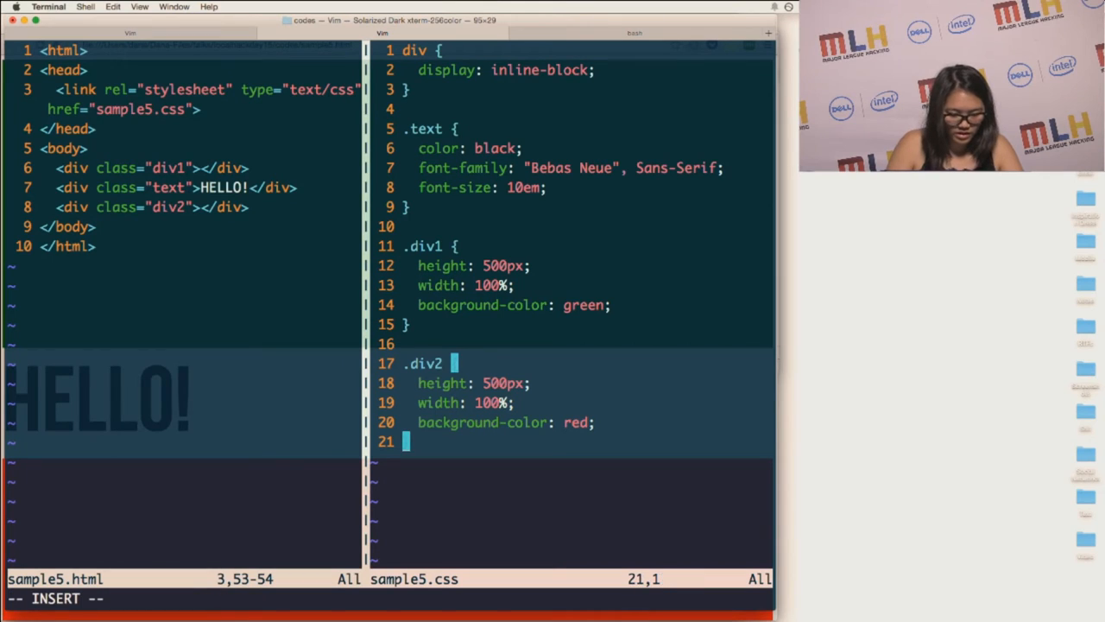
pyautogui.write('}')
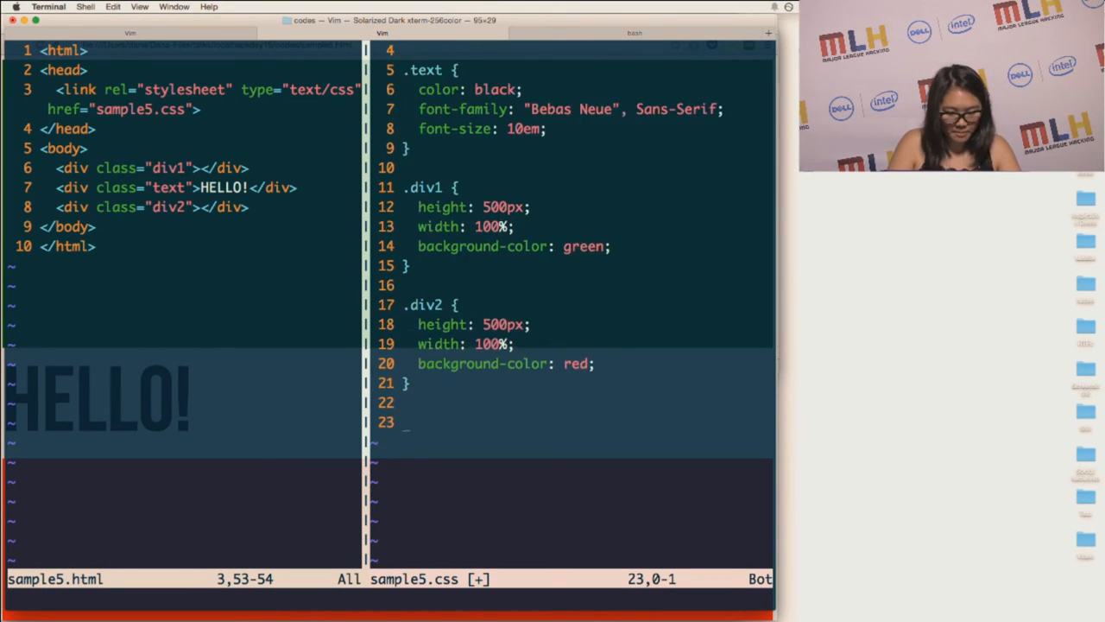
pyautogui.press('i')
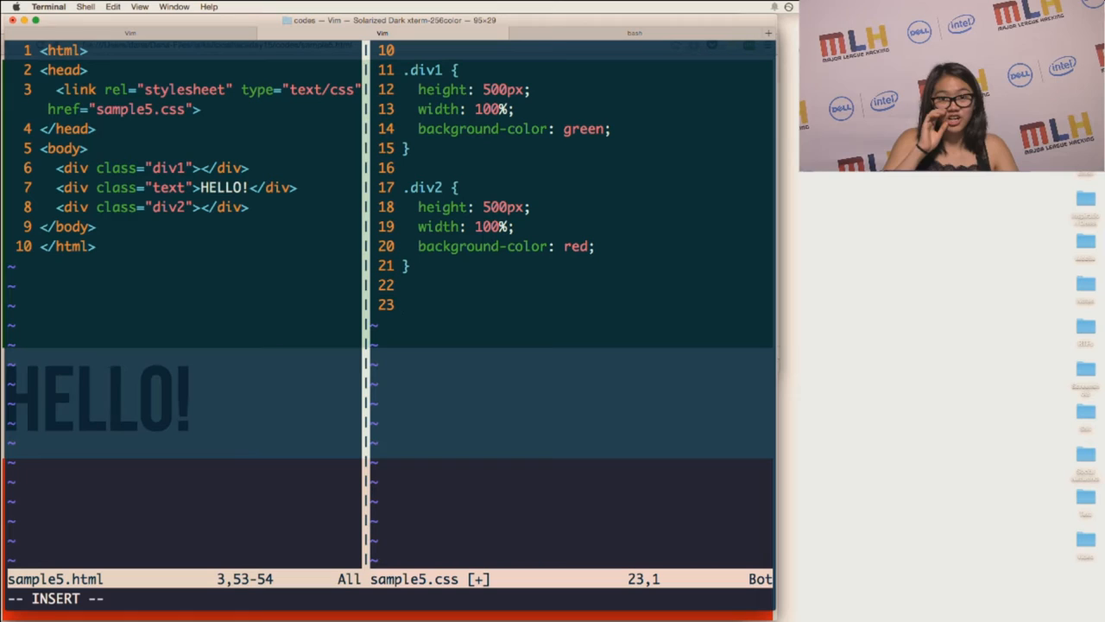
pyautogui.write('@k')
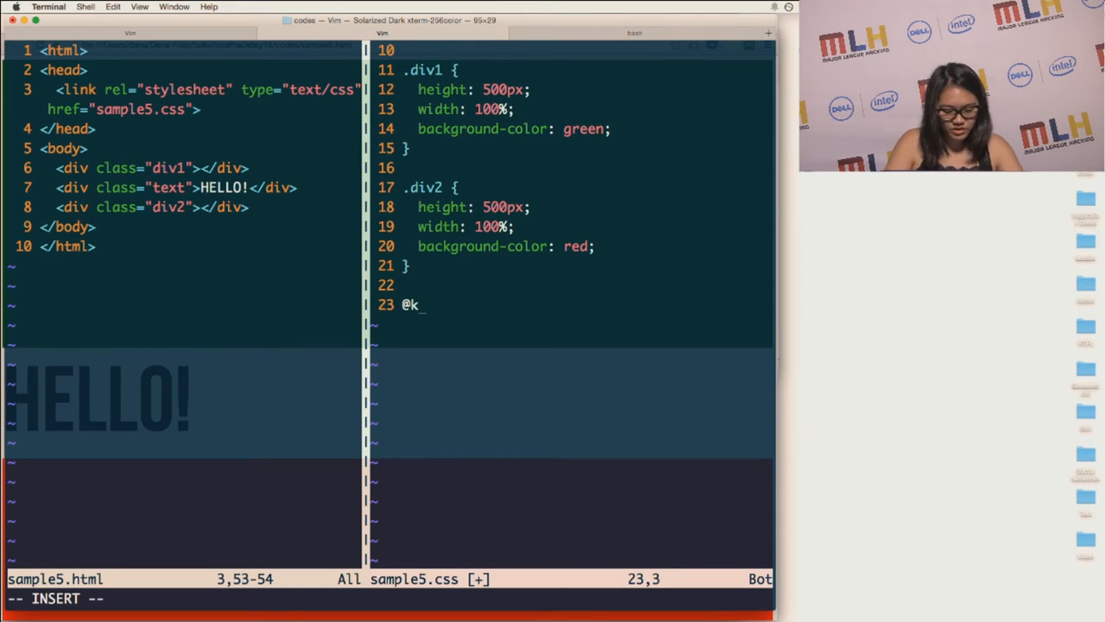
pyautogui.write('eyframes')
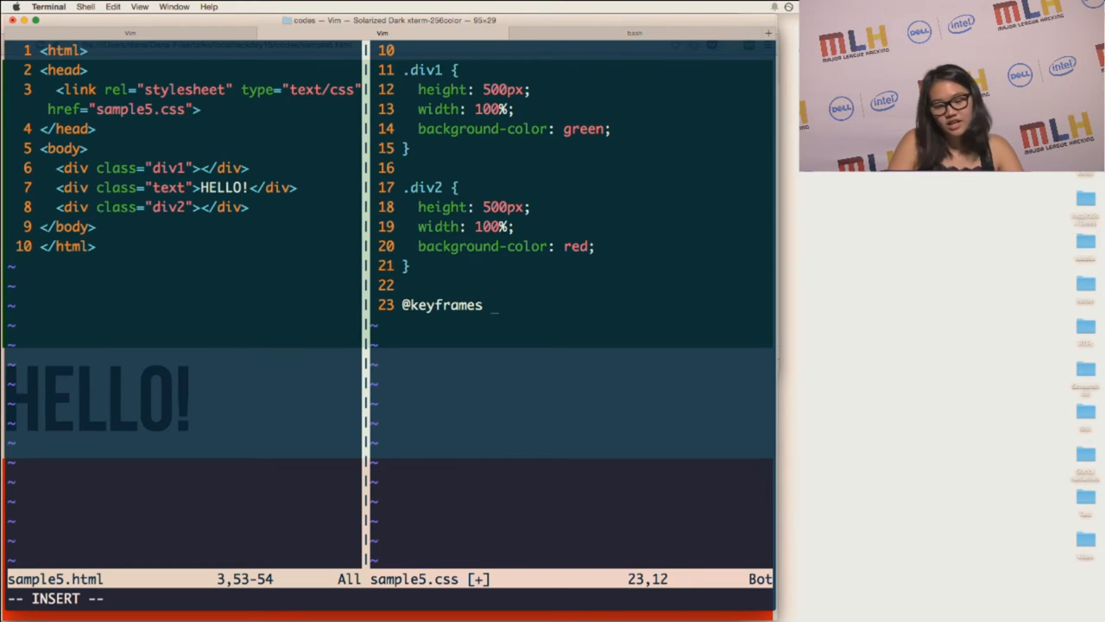
pyautogui.write('pu')
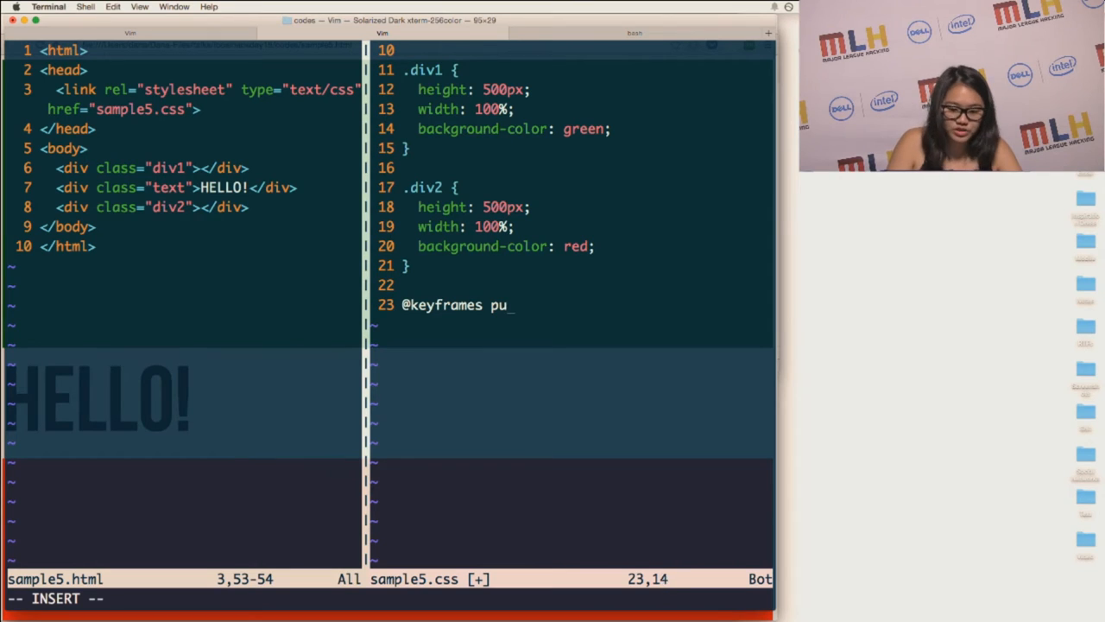
pyautogui.write('lse')
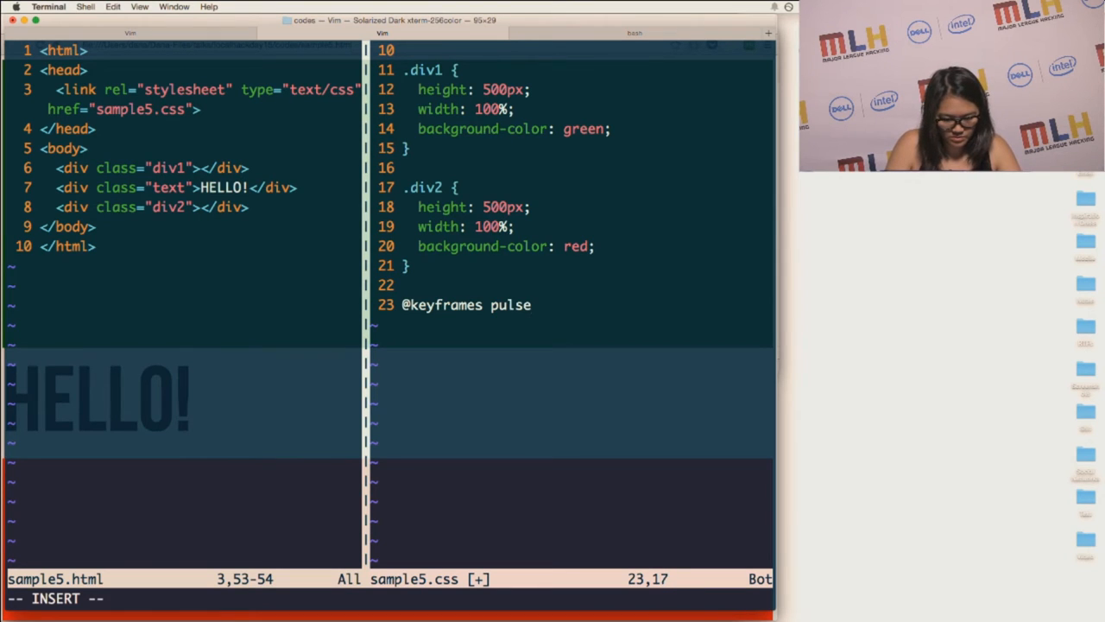
pyautogui.write('1')
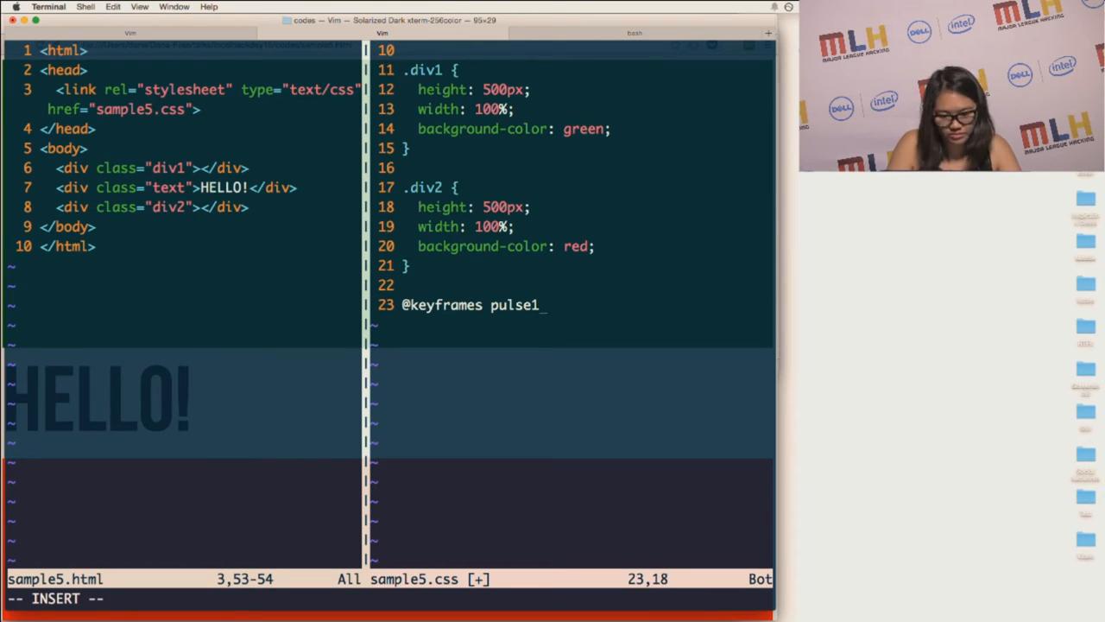
pyautogui.press('enter')
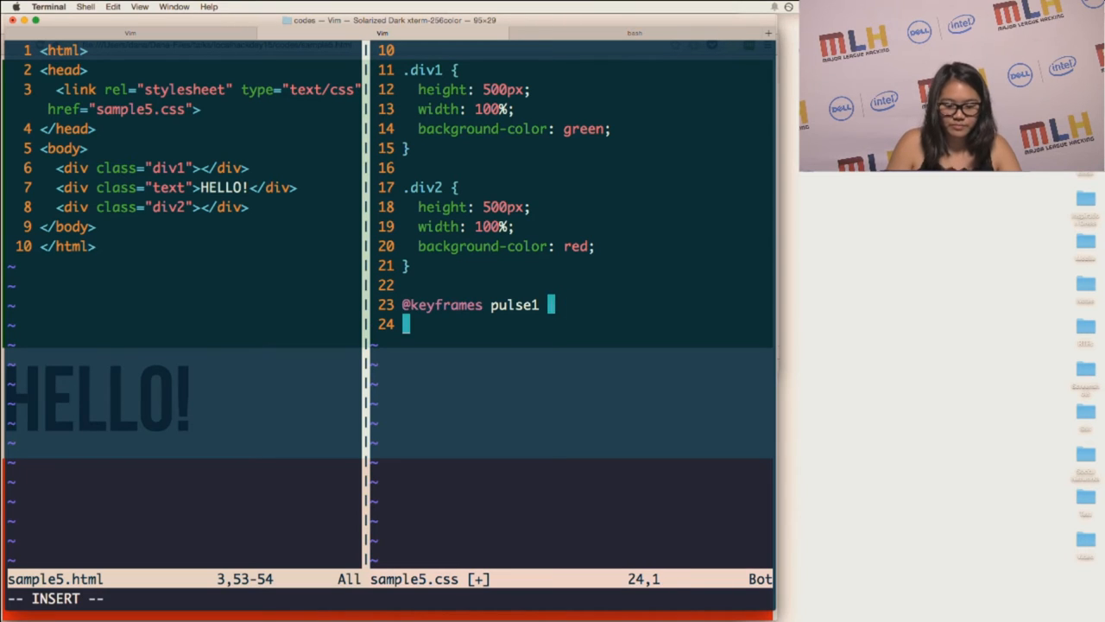
pyautogui.write('{')
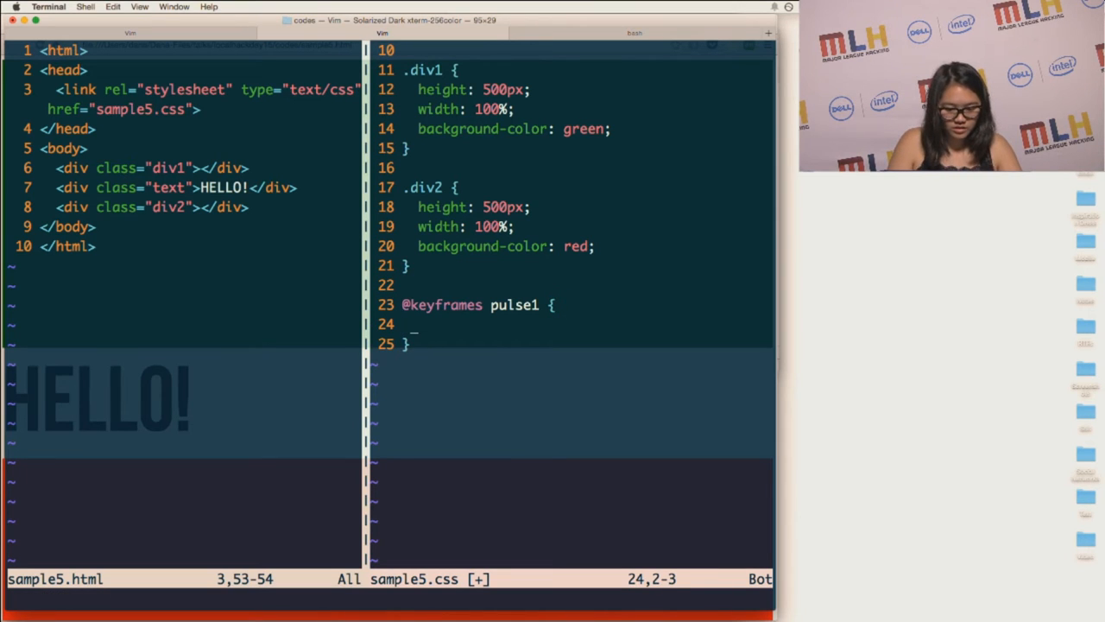
pyautogui.press('i')
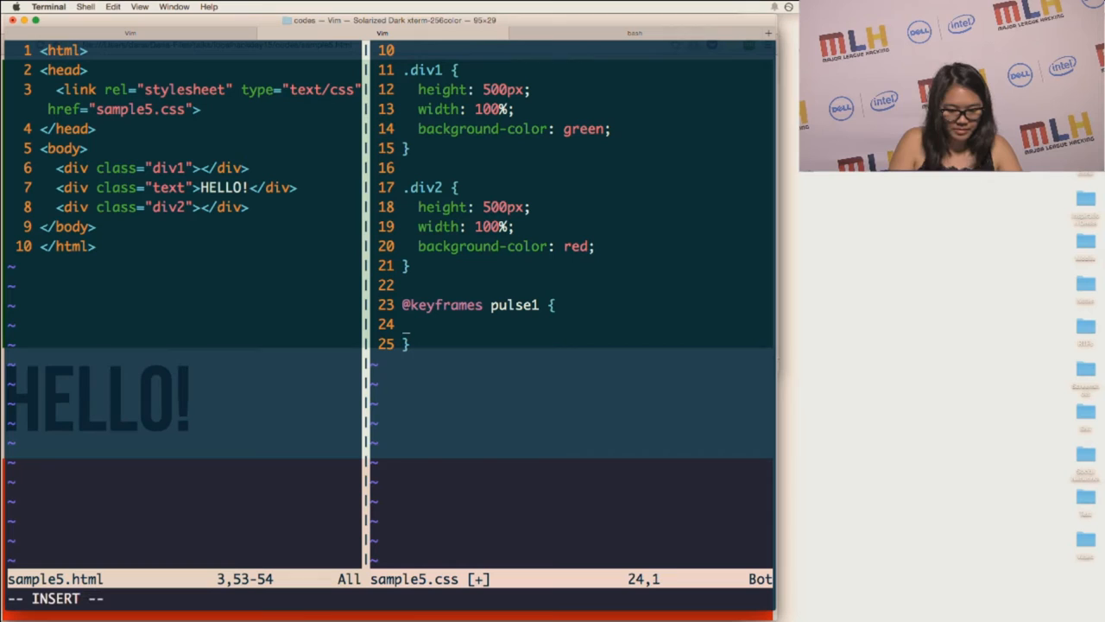
pyautogui.write('ba')
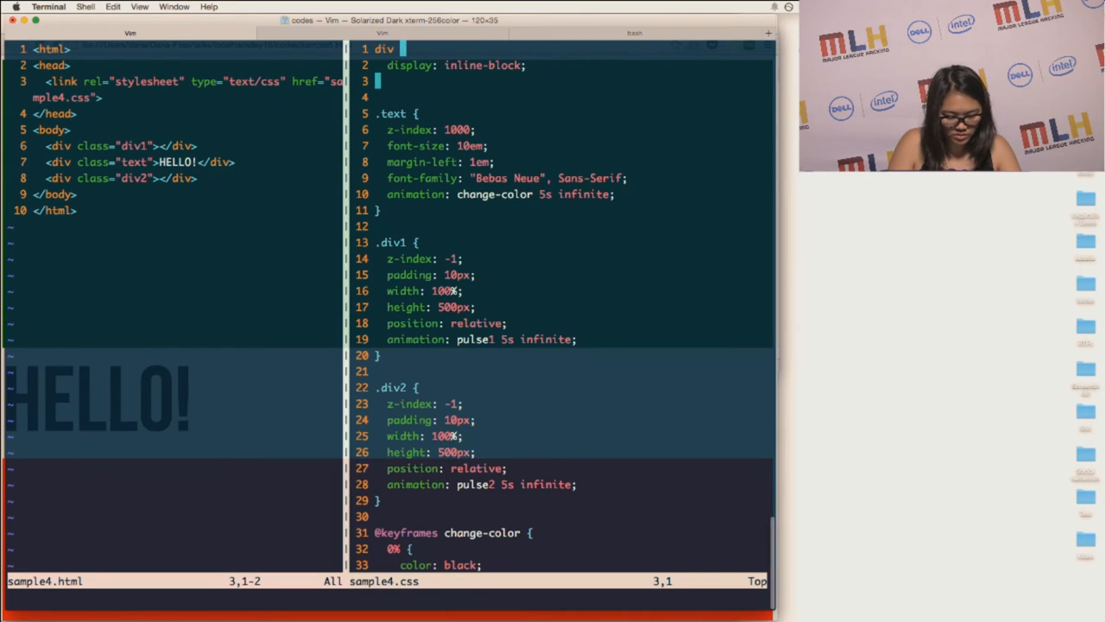
pyautogui.scroll(-3)
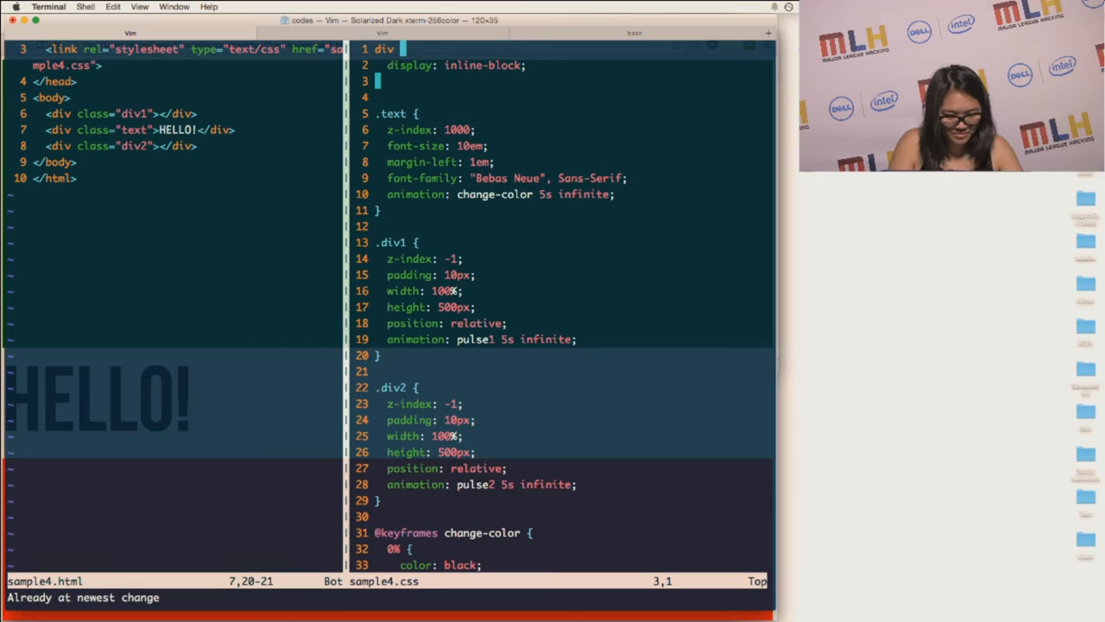
pyautogui.scroll(-3)
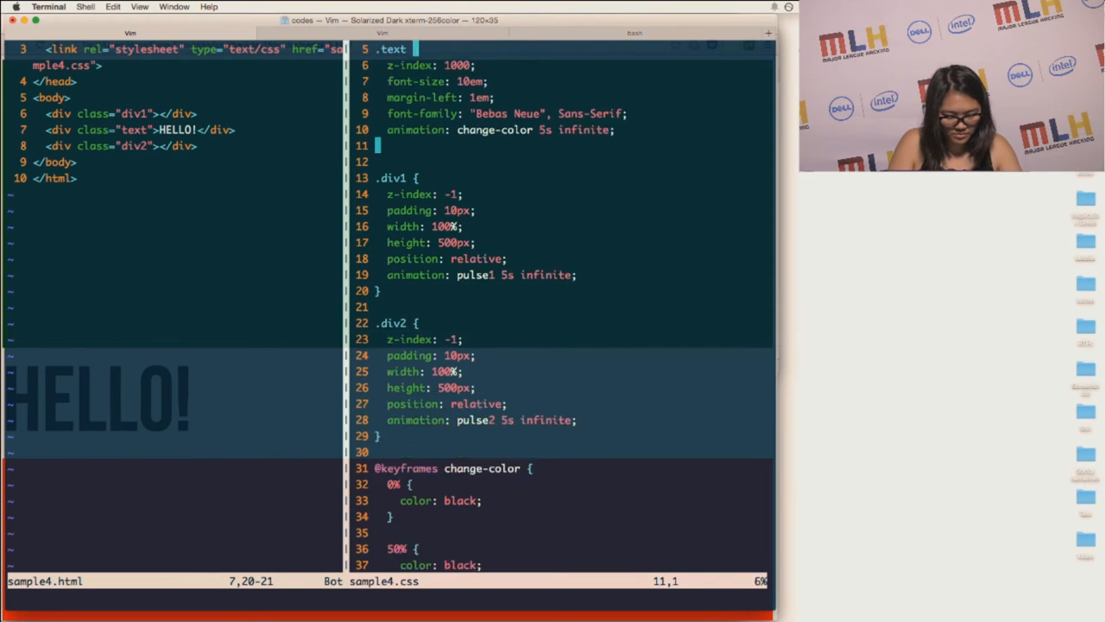
pyautogui.scroll(-3)
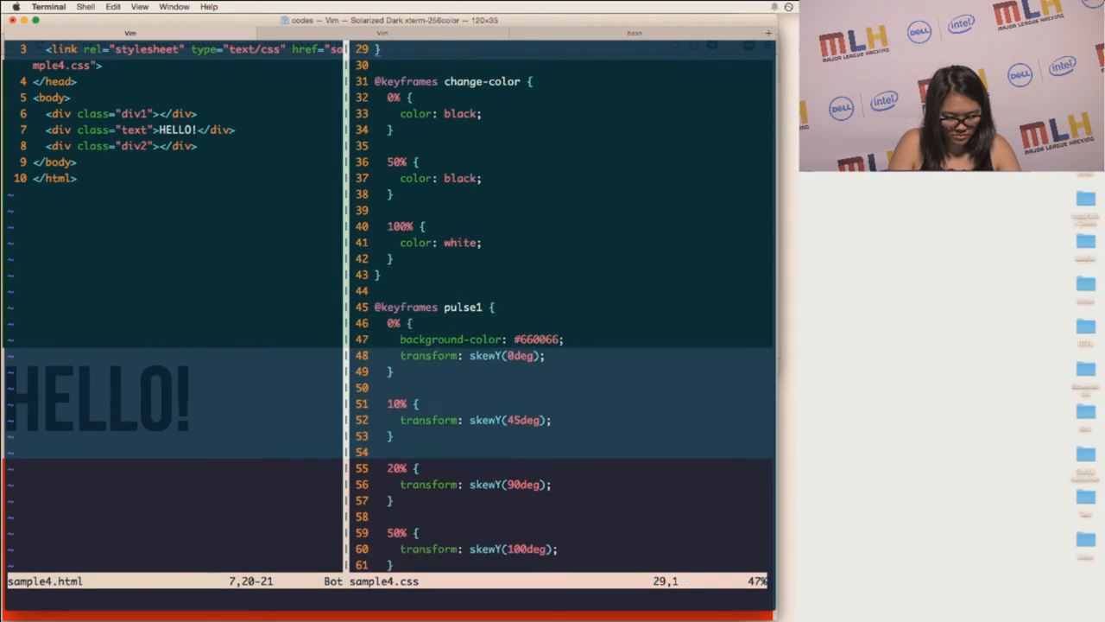
pyautogui.scroll(-3)
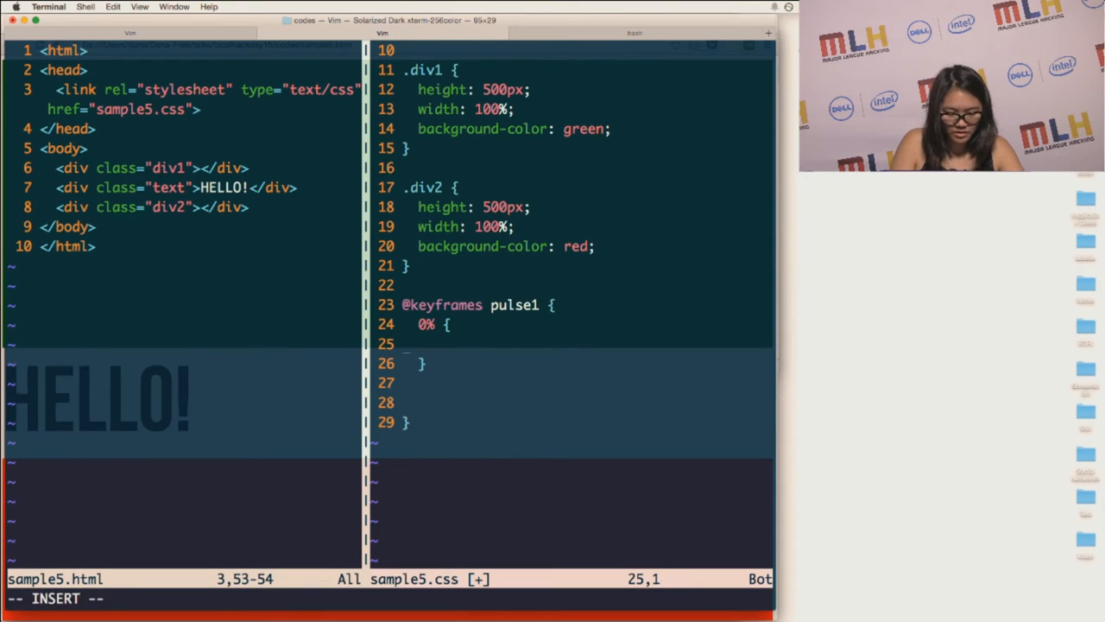
pyautogui.write('backgroun')
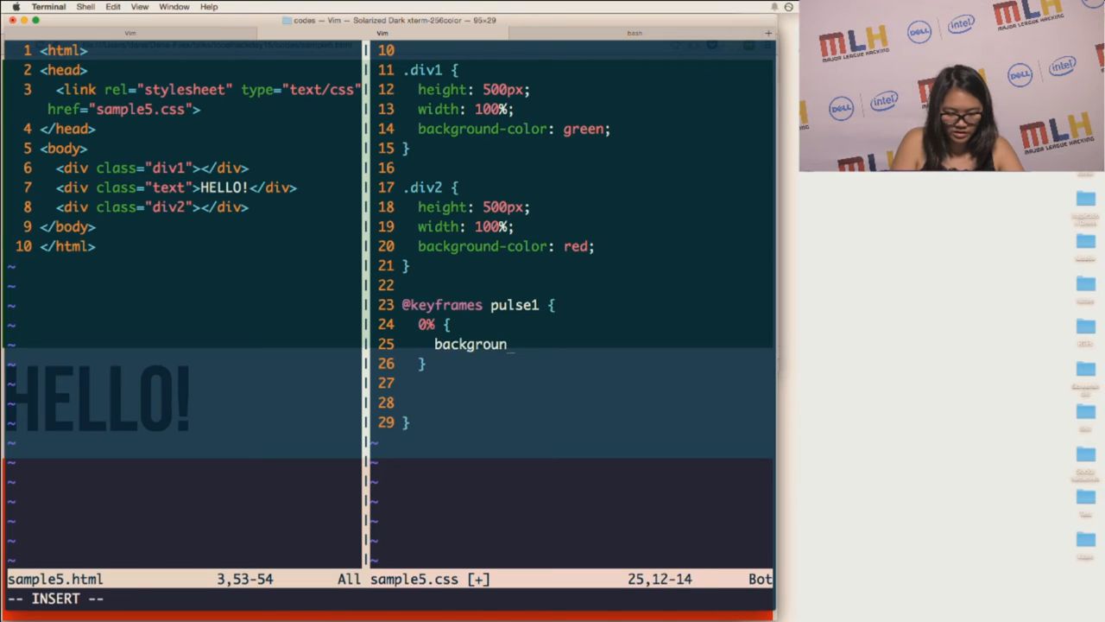
pyautogui.write('-color:')
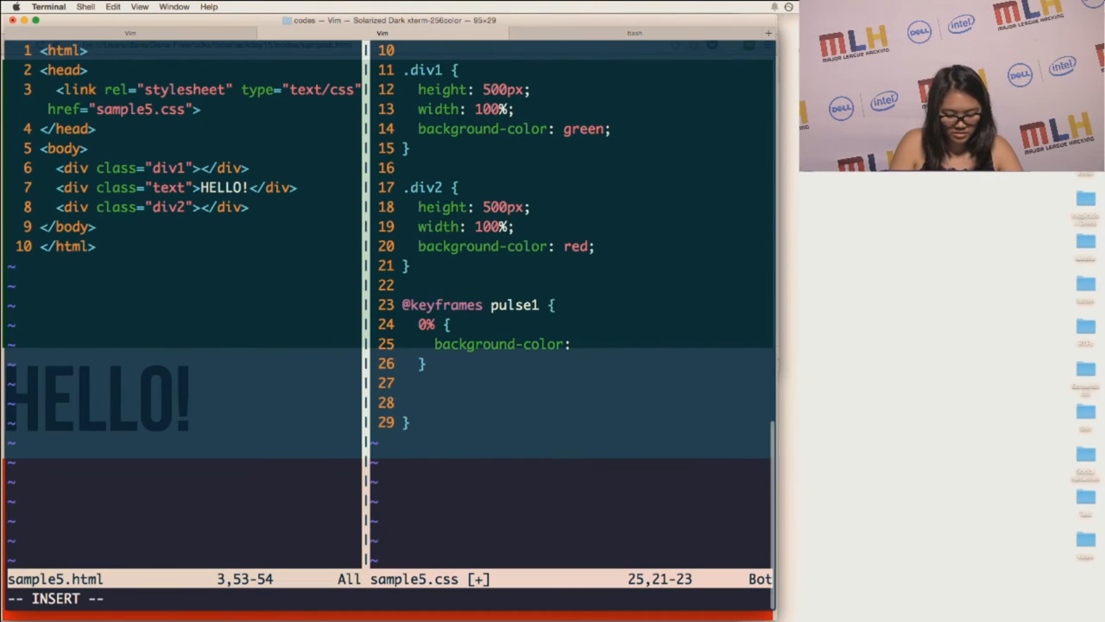
pyautogui.write('#660066;')
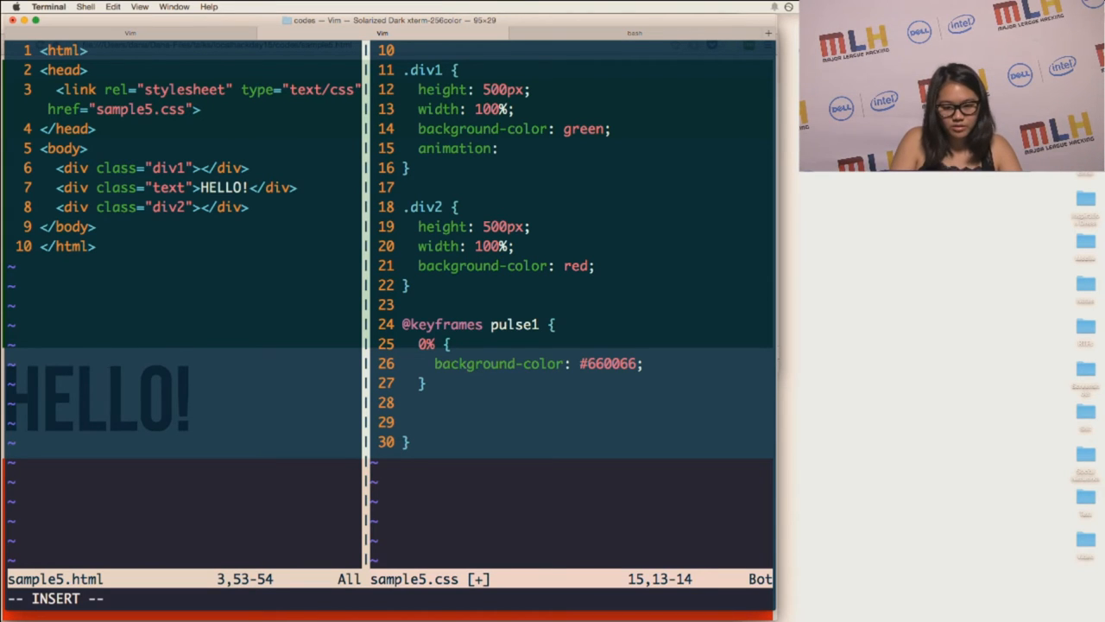
# Give .div1 animation: pulse1 5s infinite.
pyautogui.write('pulse1')
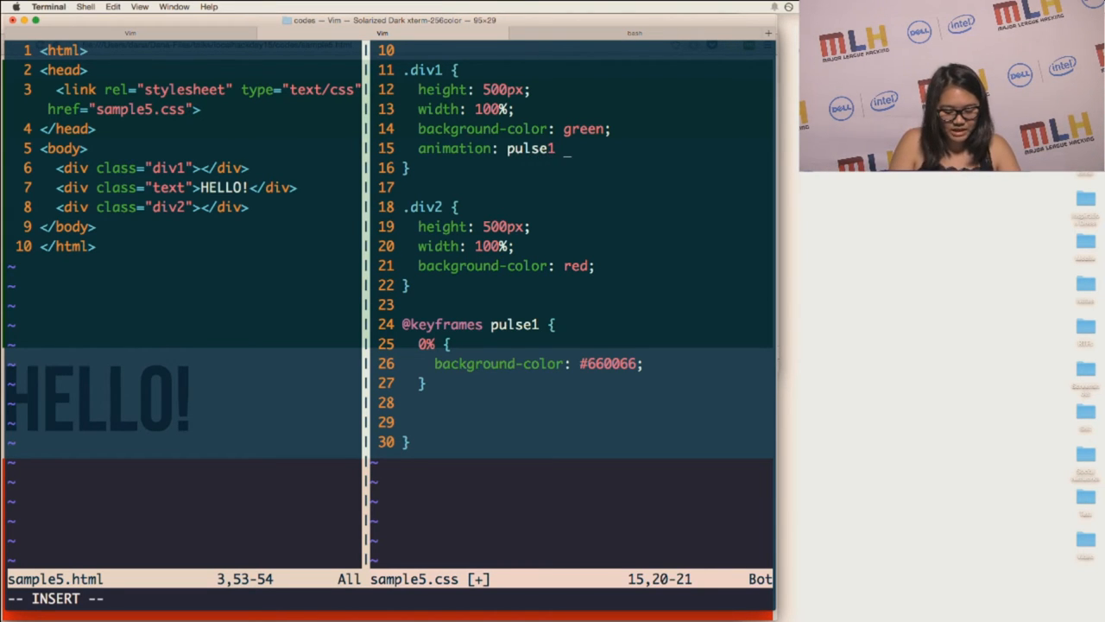
pyautogui.write('5s')
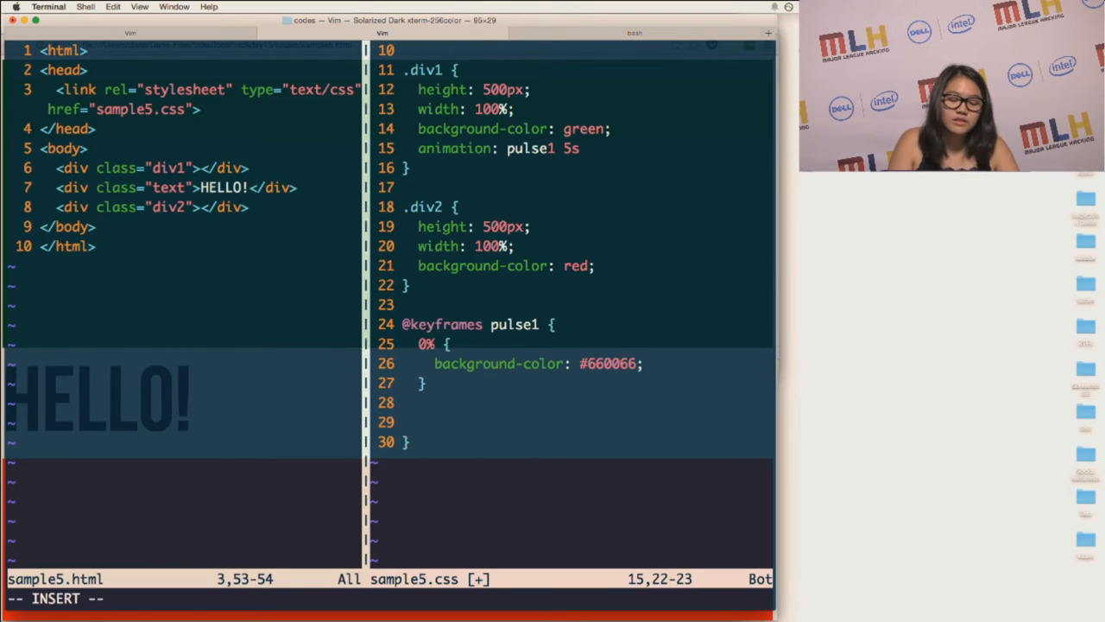
pyautogui.write('infini')
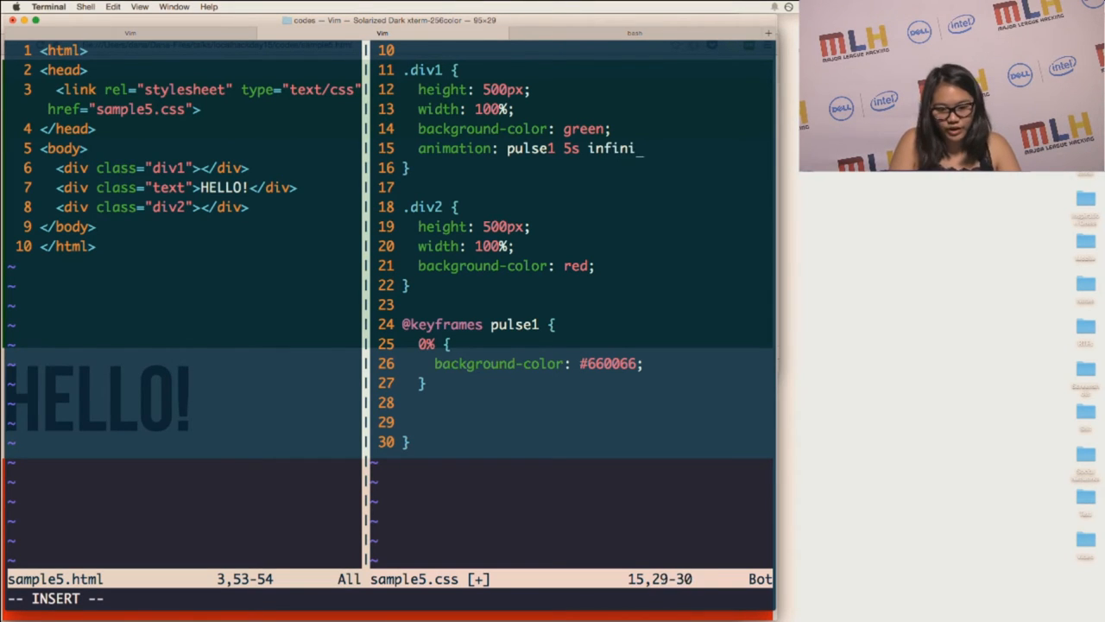
pyautogui.write('te;')
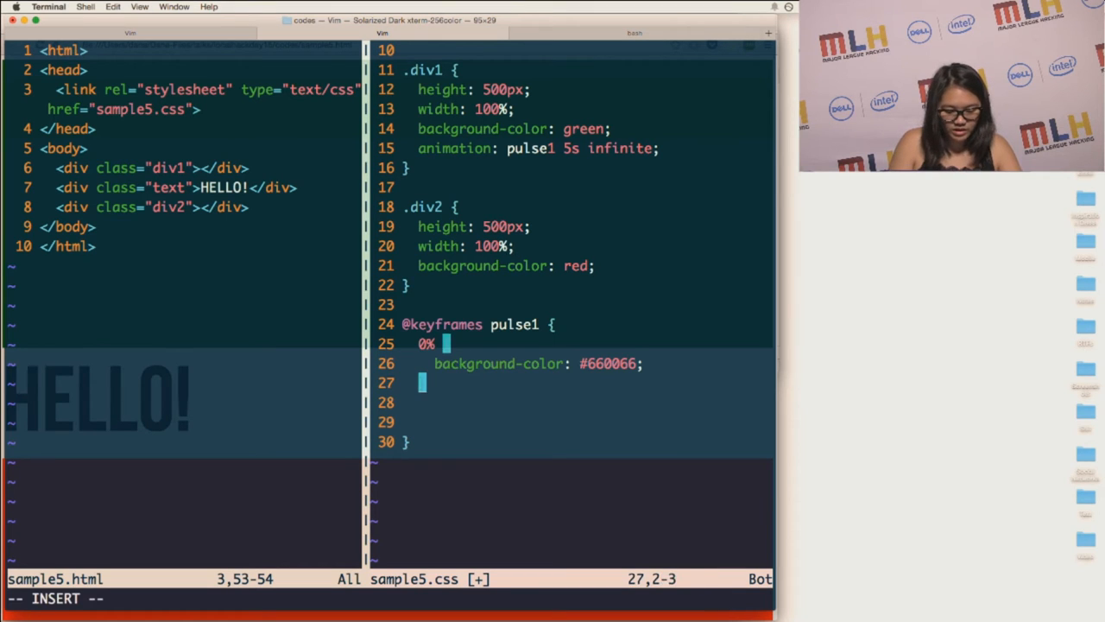
# Add a 100% step to pulse1 with background-color: #00CCFF.
pyautogui.write('100% {')
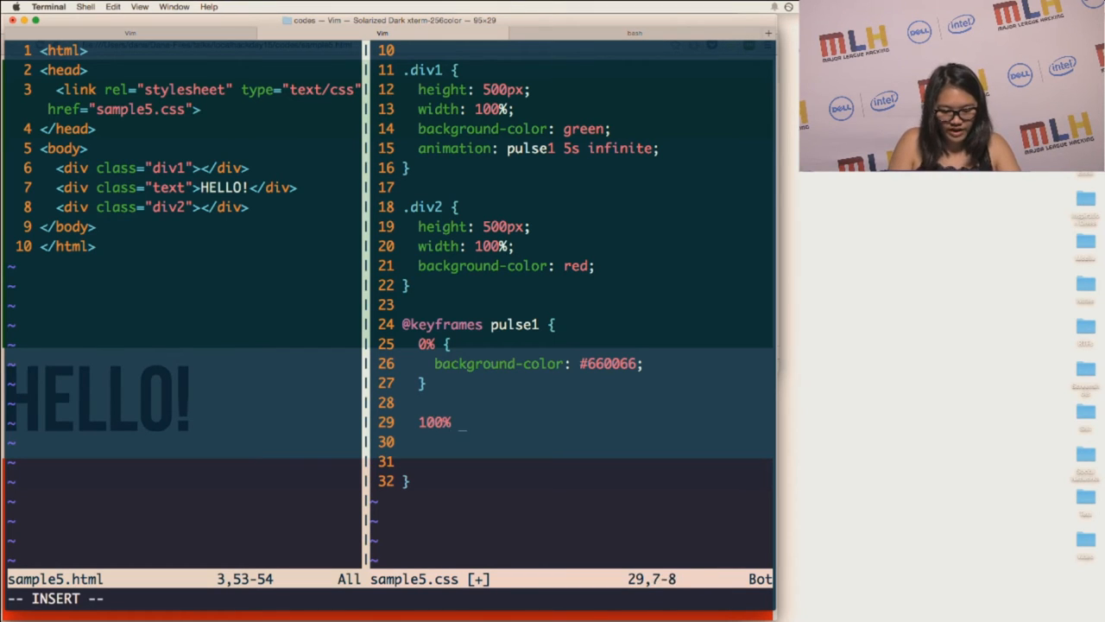
pyautogui.write('{')
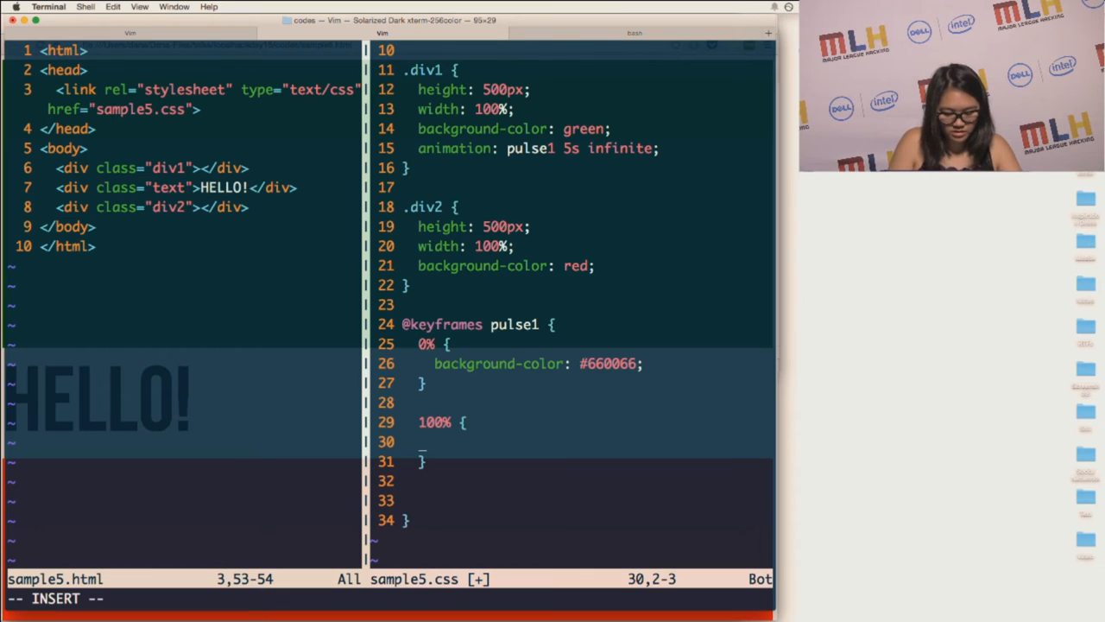
pyautogui.write('background-color: #')
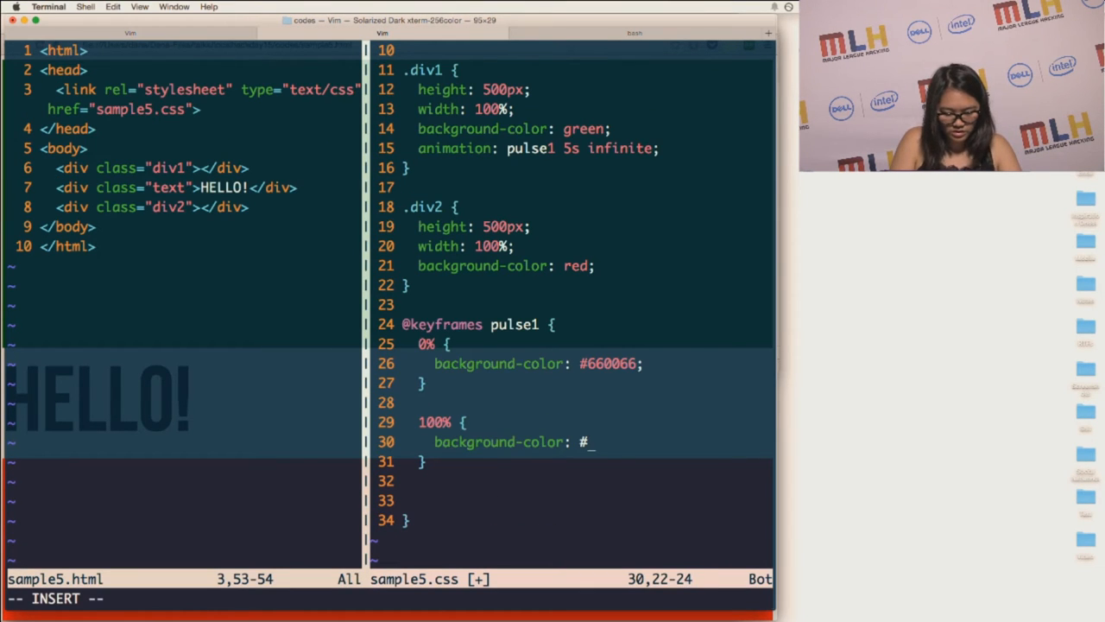
pyautogui.write('00CCFF')
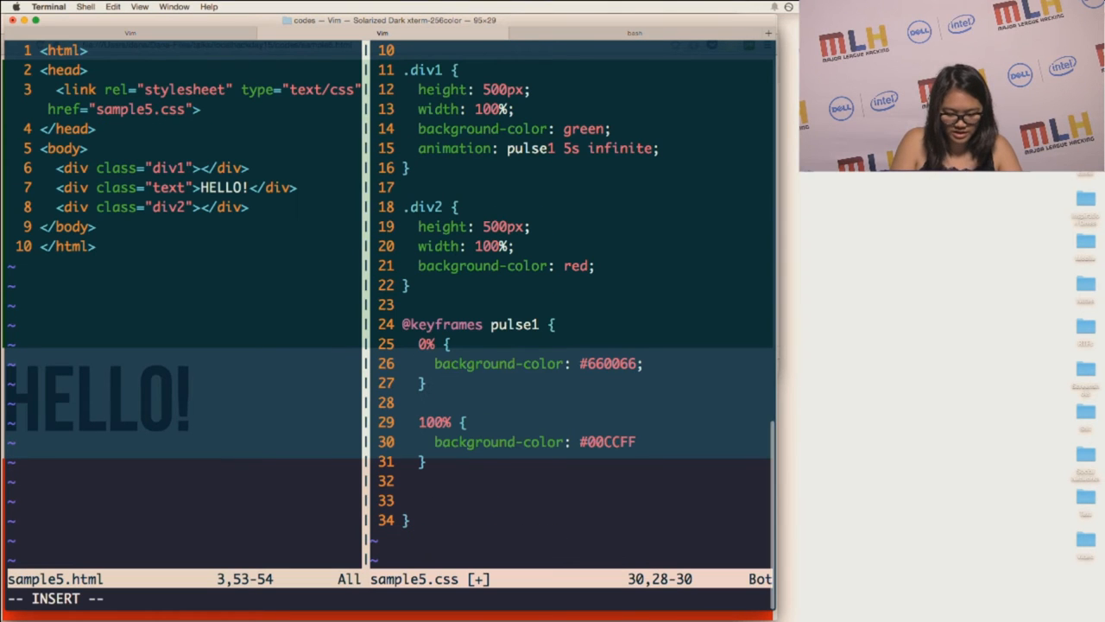
pyautogui.press('Escape')
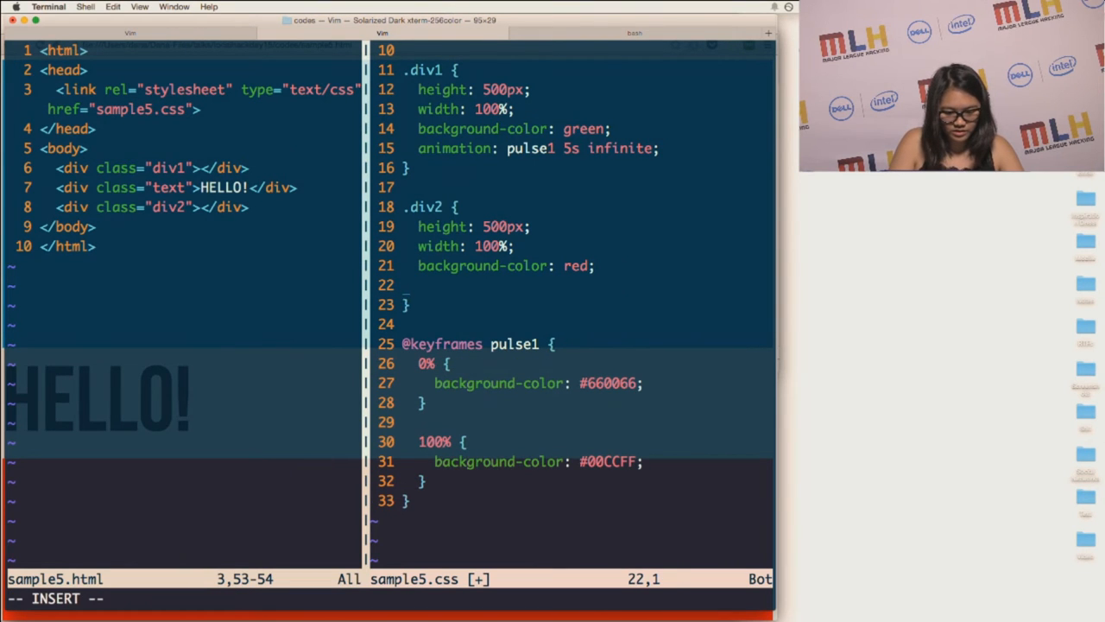
pyautogui.write('animation')
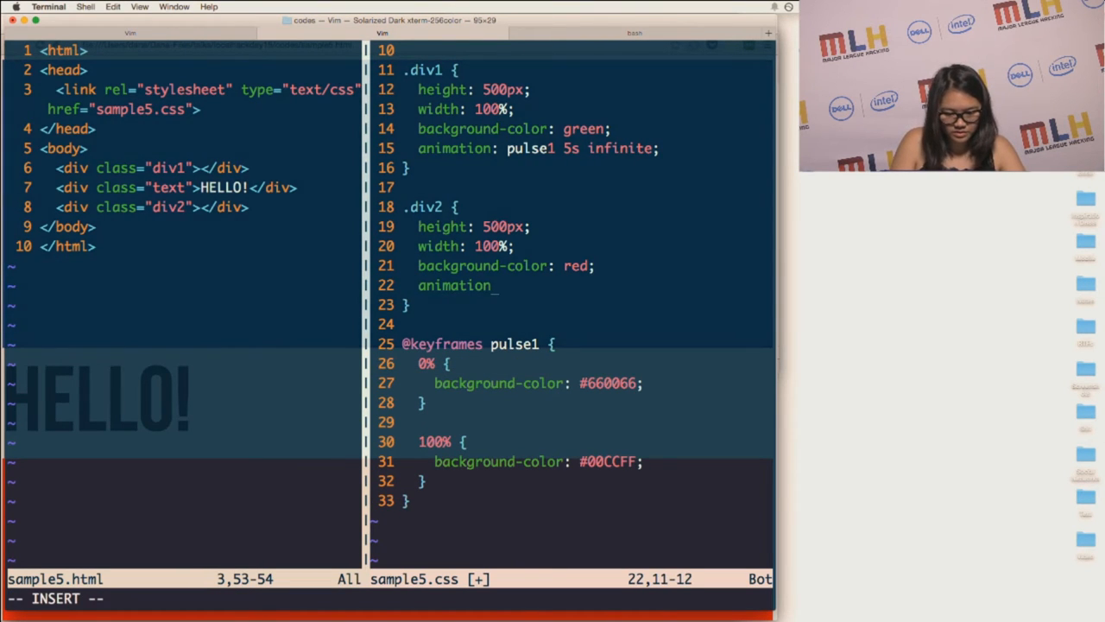
pyautogui.write(':')
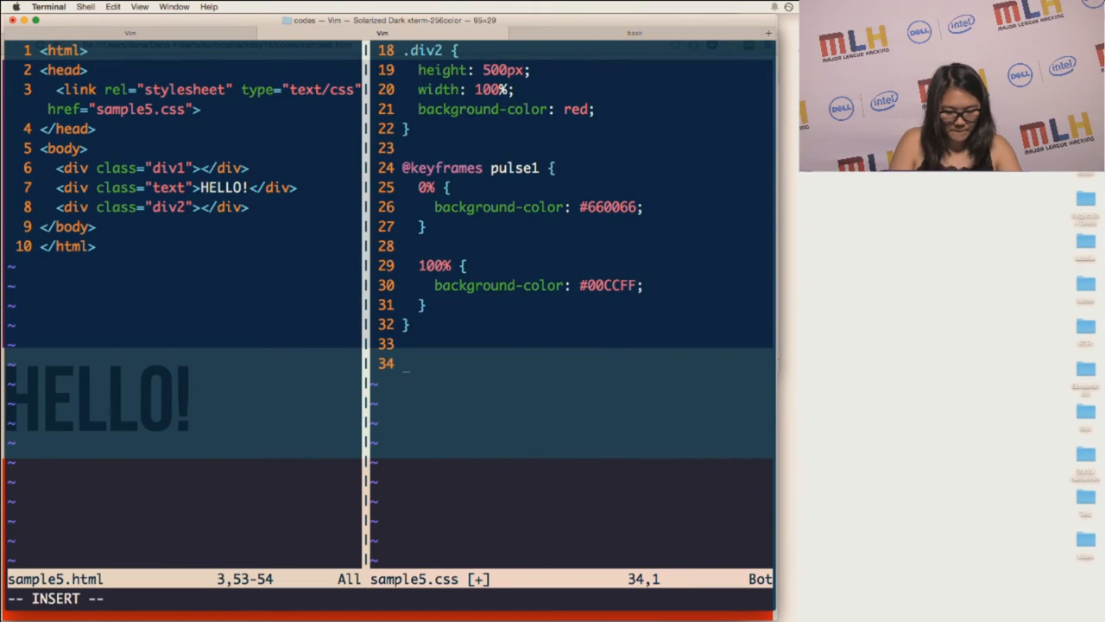
pyautogui.write('@')
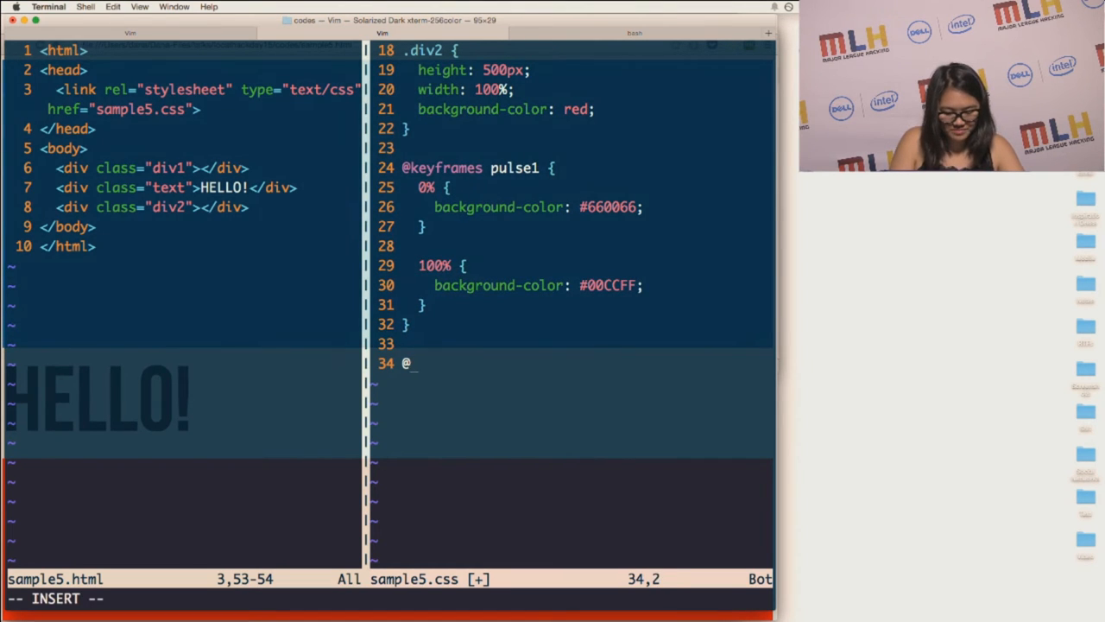
pyautogui.write('key')
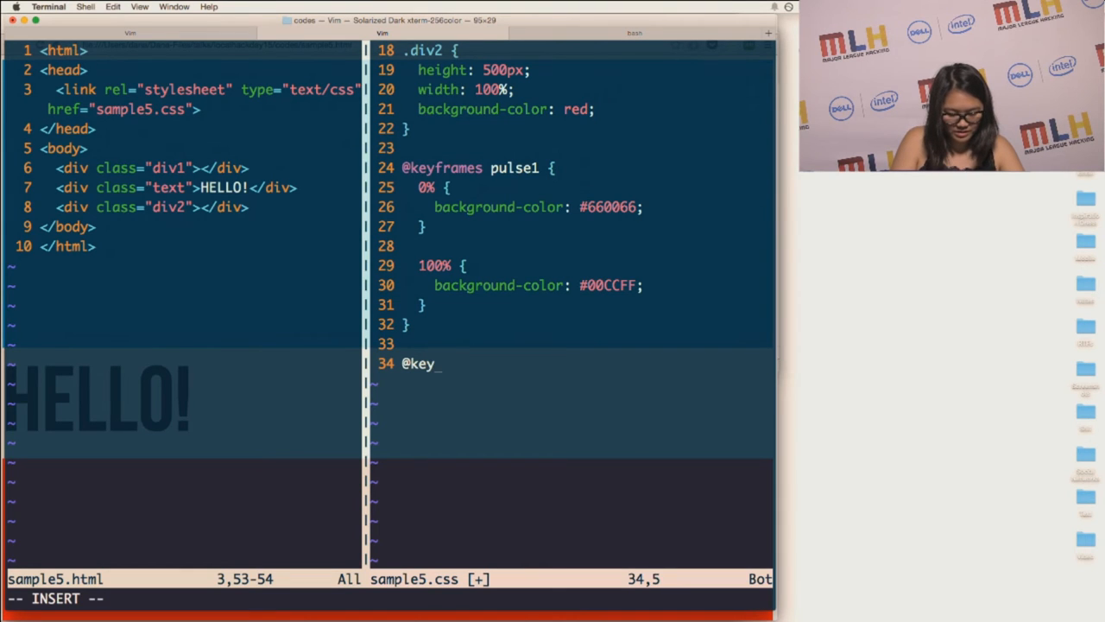
pyautogui.write('frames')
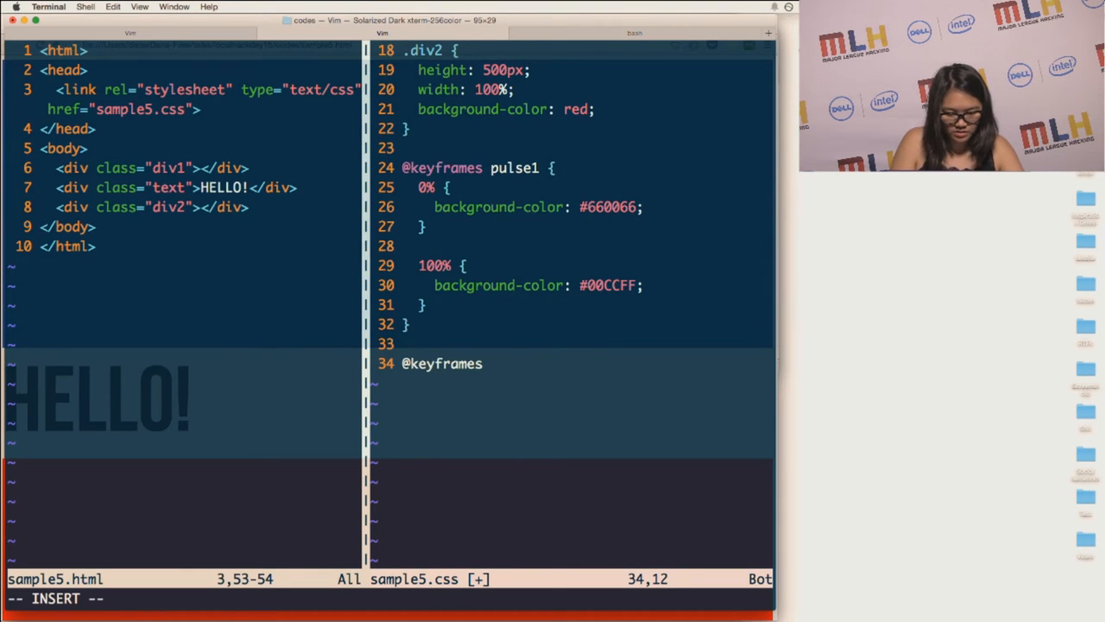
pyautogui.write('pulse')
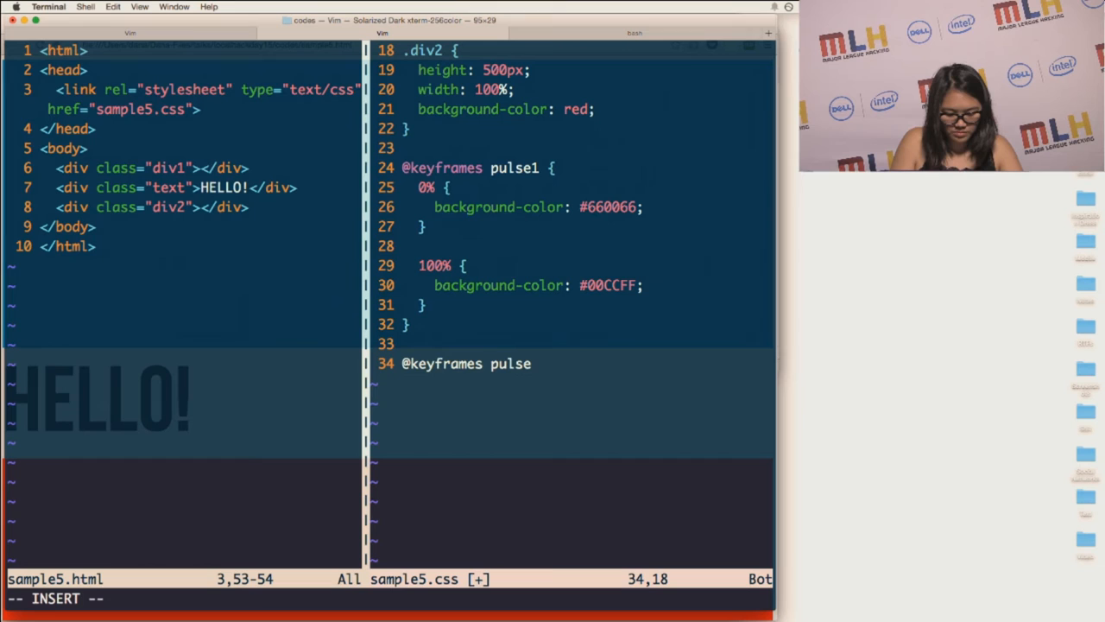
pyautogui.write('2')
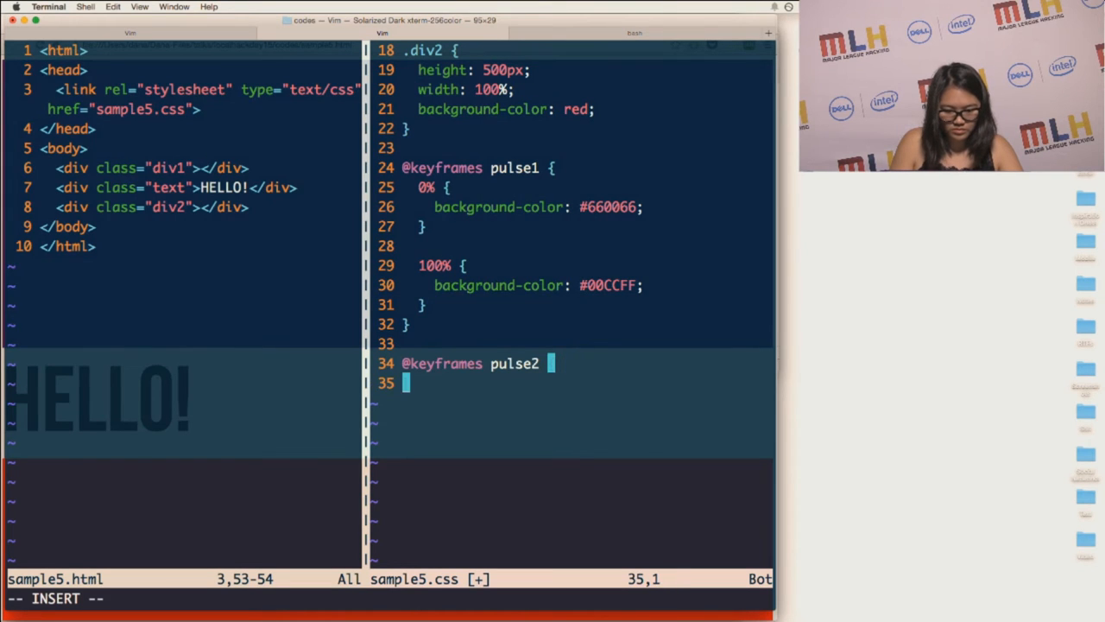
pyautogui.write('{')
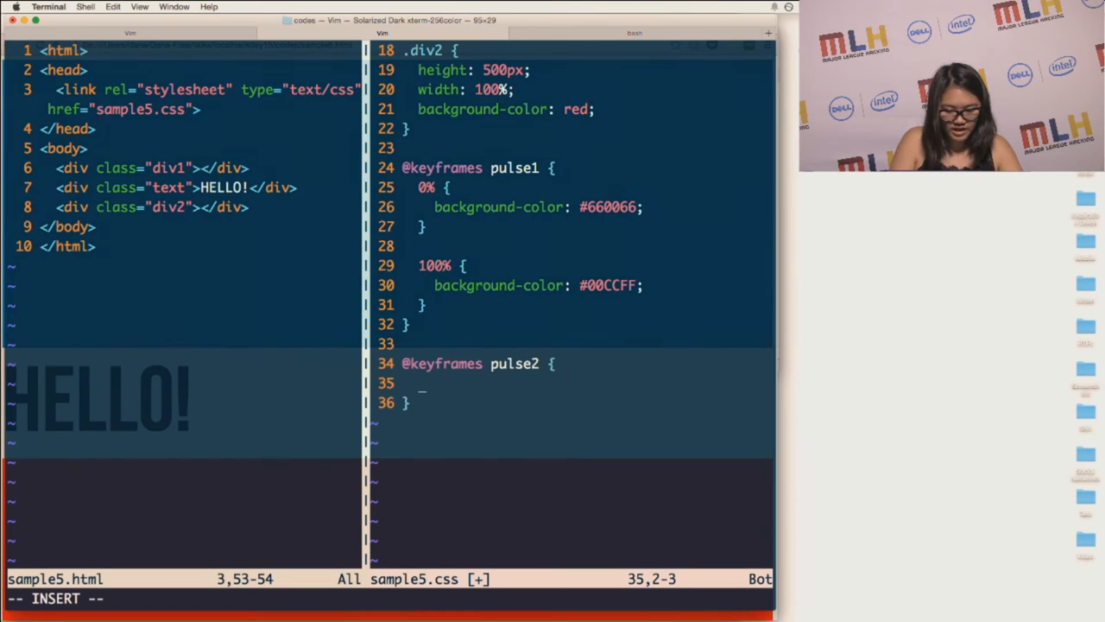
pyautogui.write('0% {')
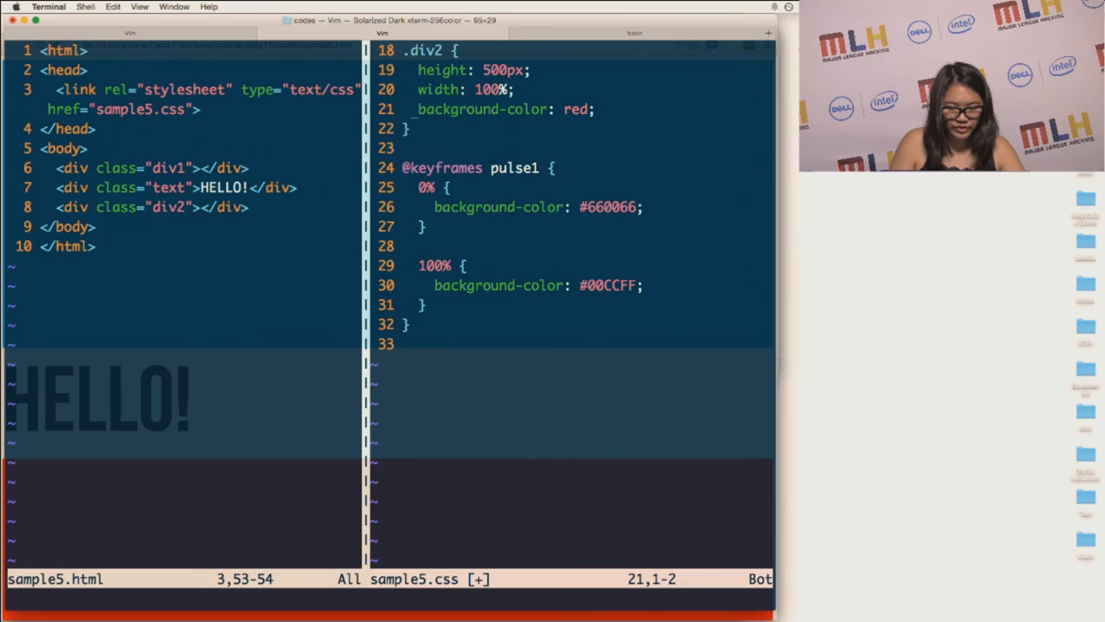
# Give .div2 animation: pulse1 5s infinite instead.
pyautogui.write('ani')
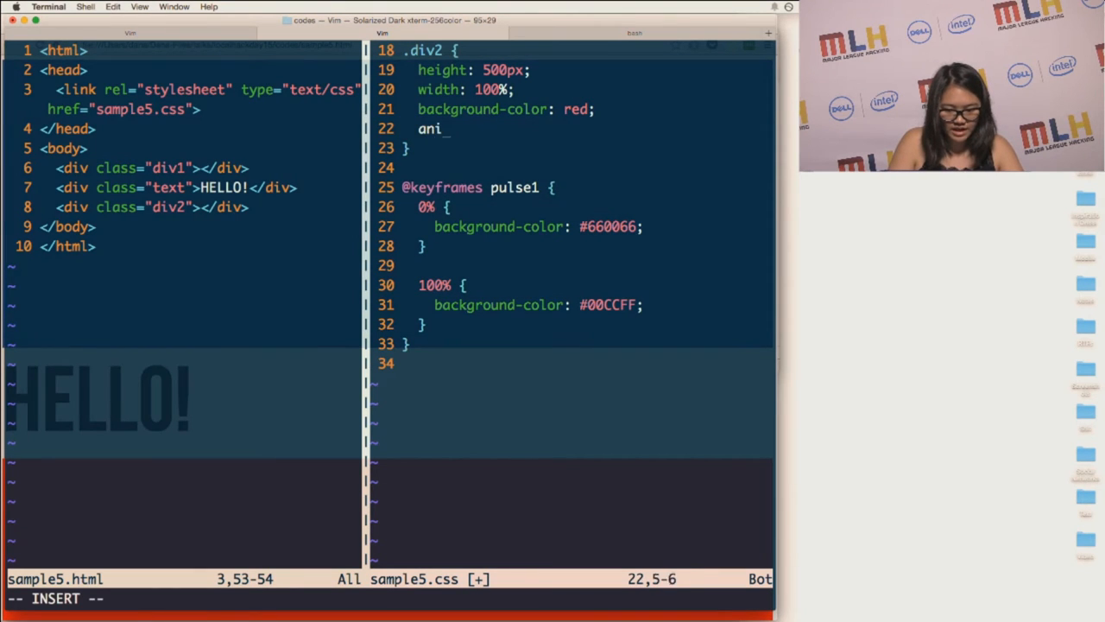
pyautogui.write('mation: puls')
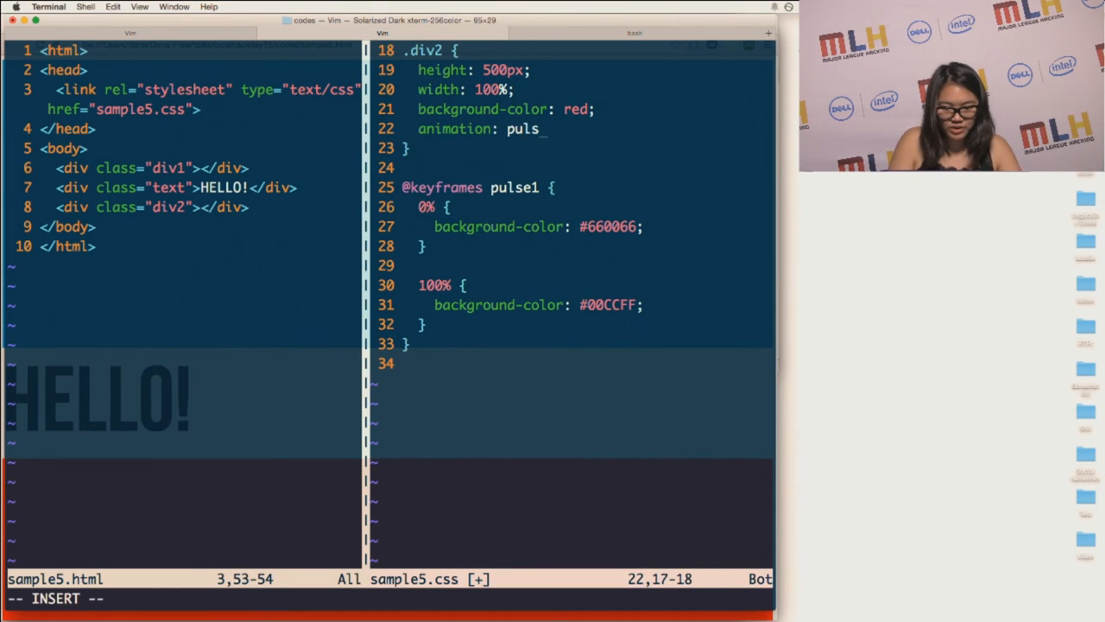
pyautogui.write('e1 5s')
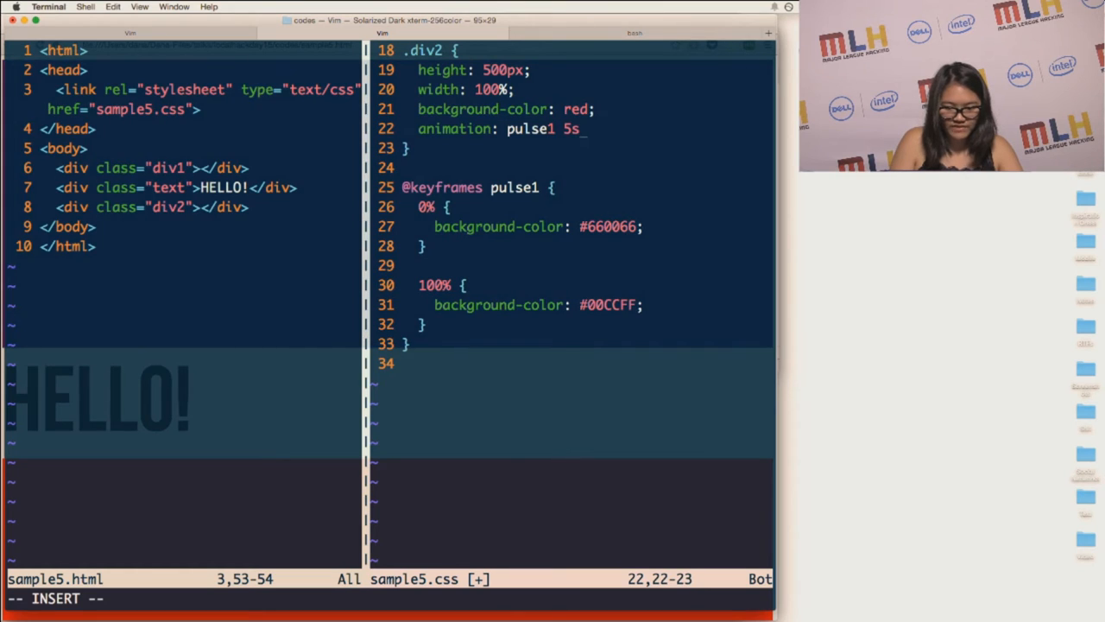
pyautogui.write('infinite;')
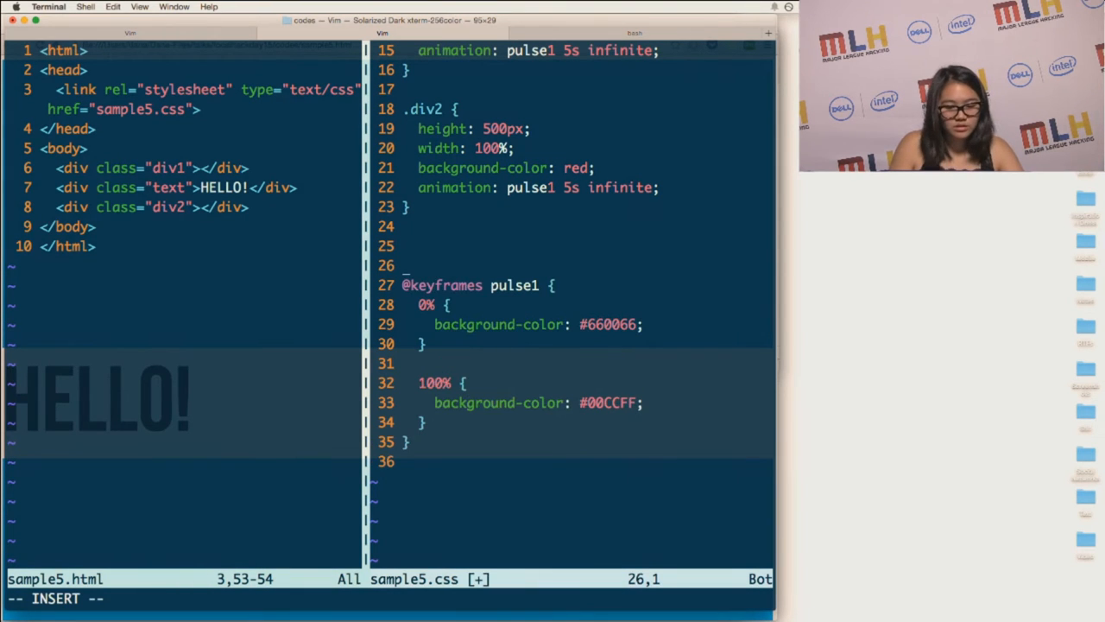
pyautogui.write('@')
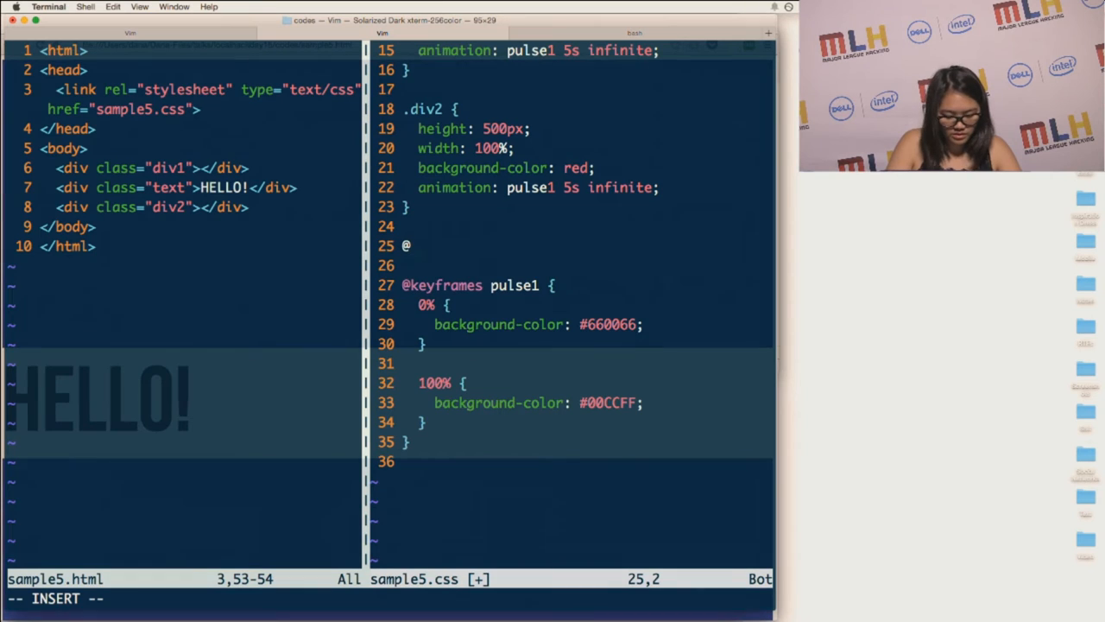
pyautogui.write('keyframes')
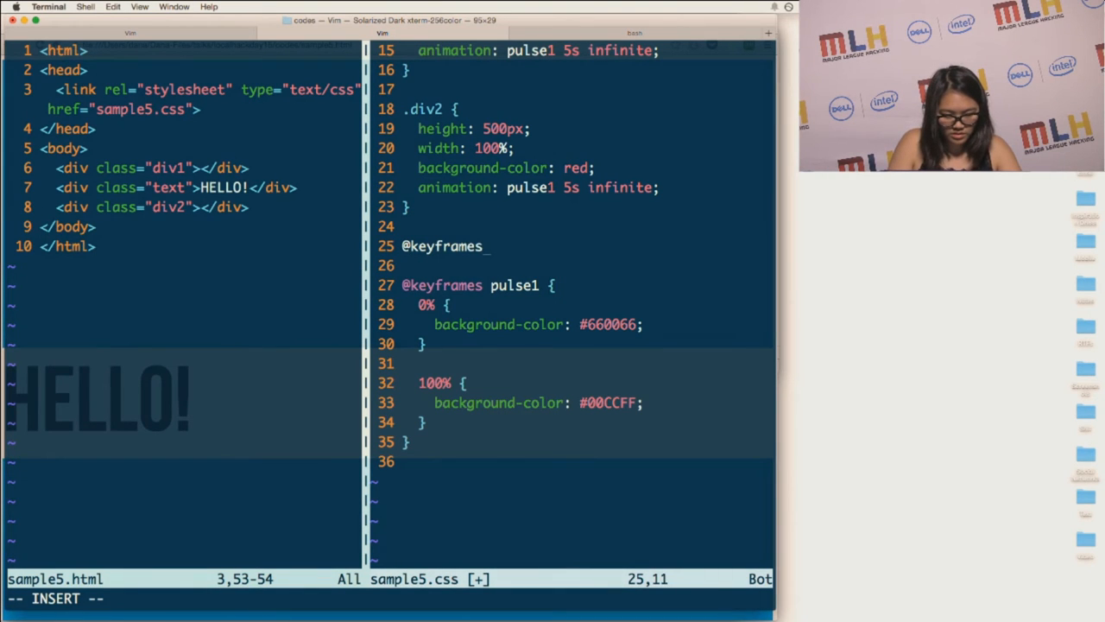
pyautogui.write('pulse2 {')
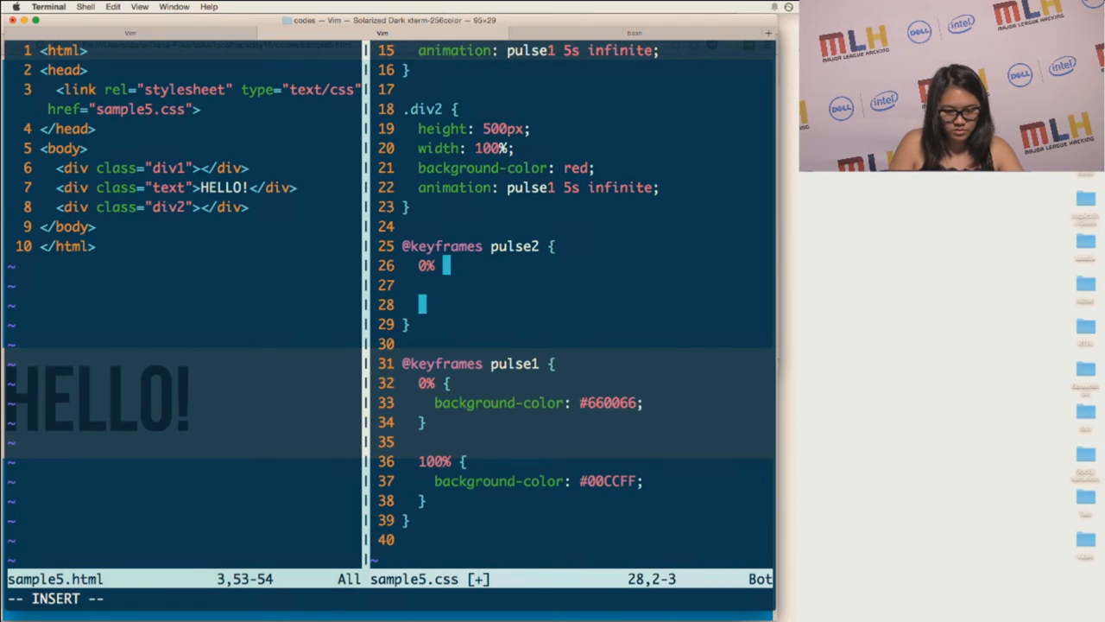
pyautogui.write('background-')
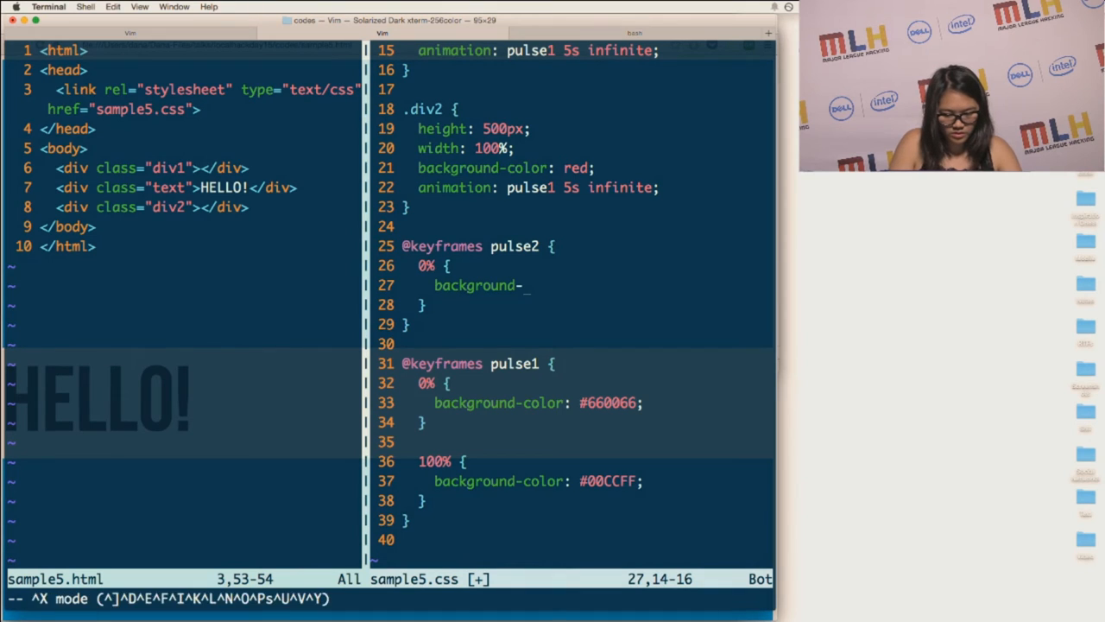
pyautogui.write('color: #660066;')
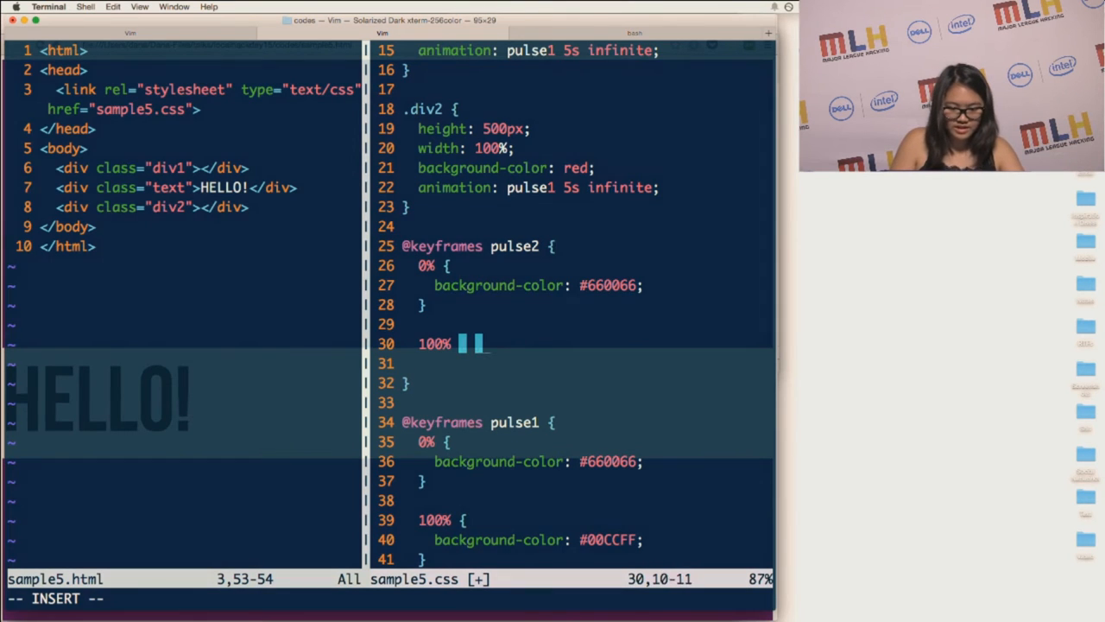
pyautogui.write('bakc')
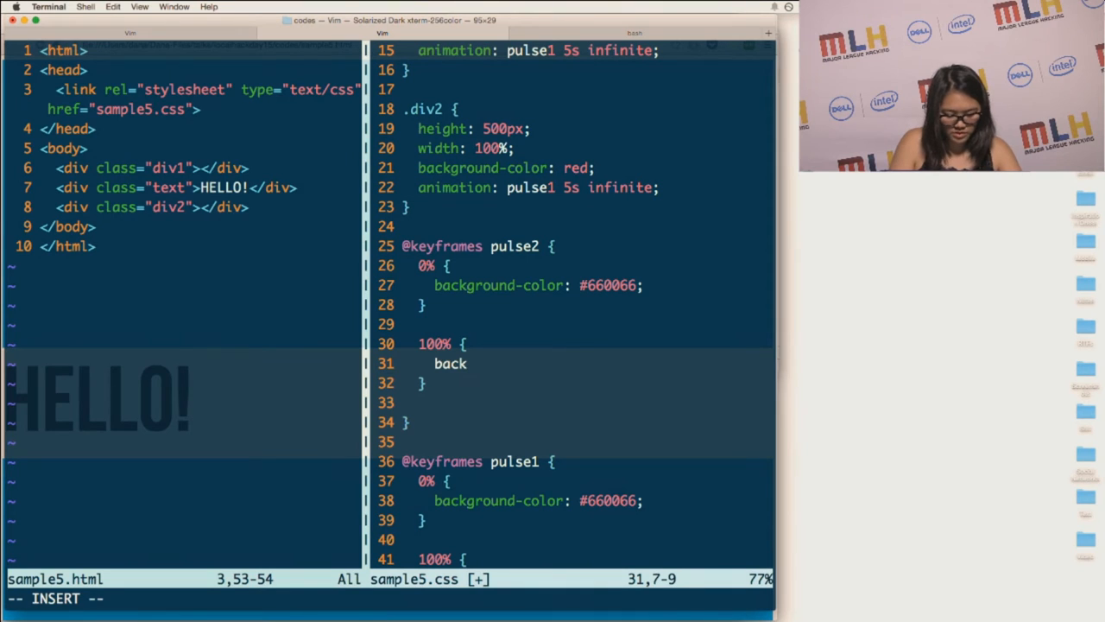
pyautogui.press('ctrl-n')
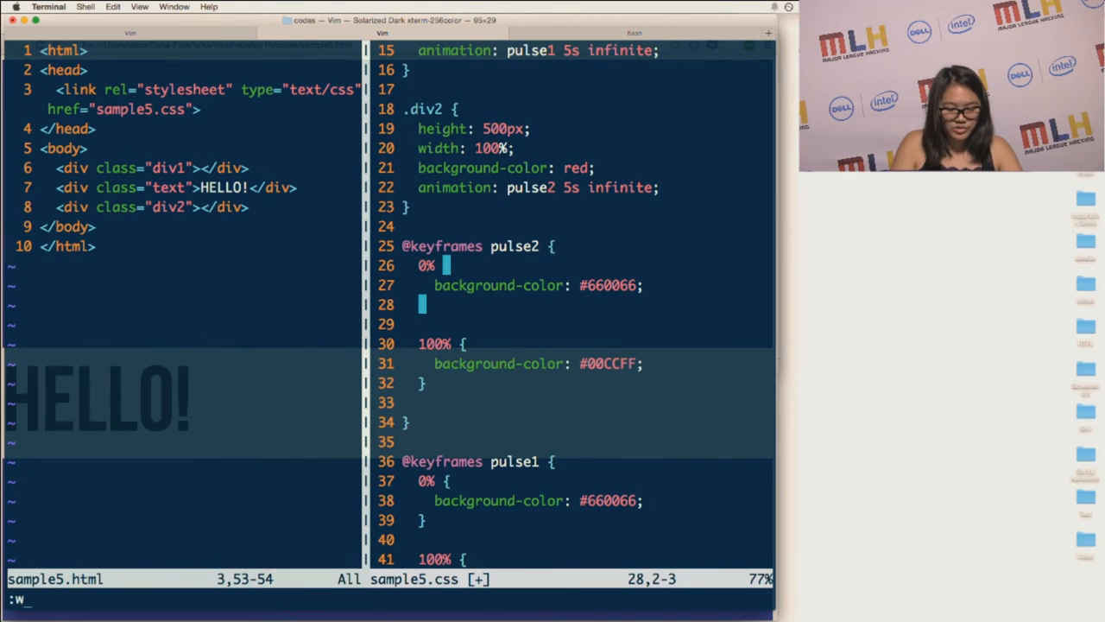
# Save the updated sample5.css with :w.
pyautogui.press('Return')
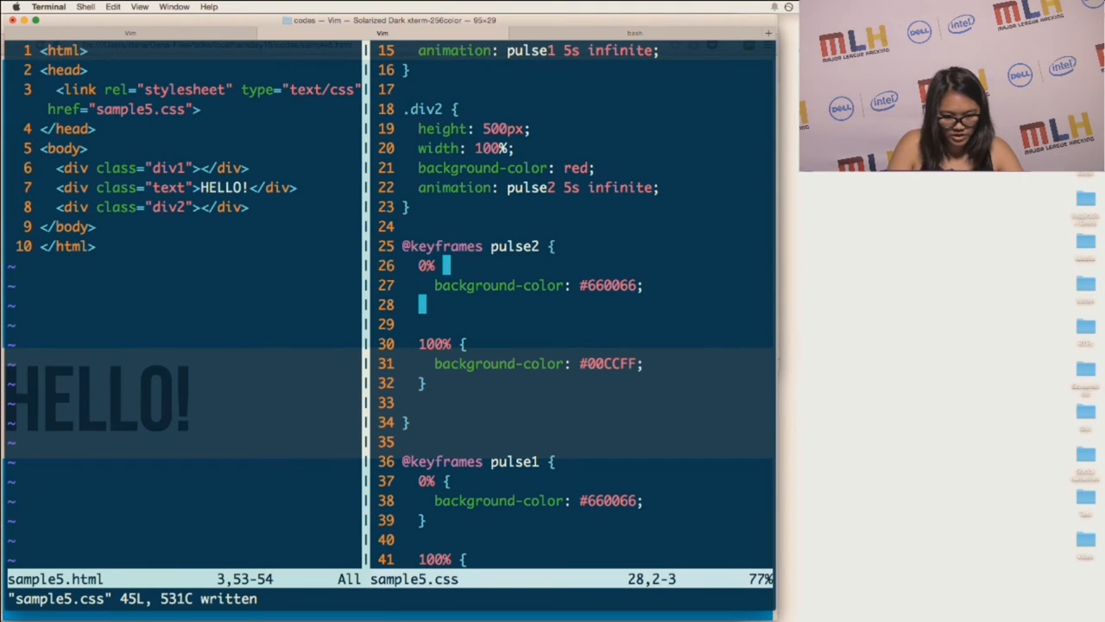
pyautogui.press('j')
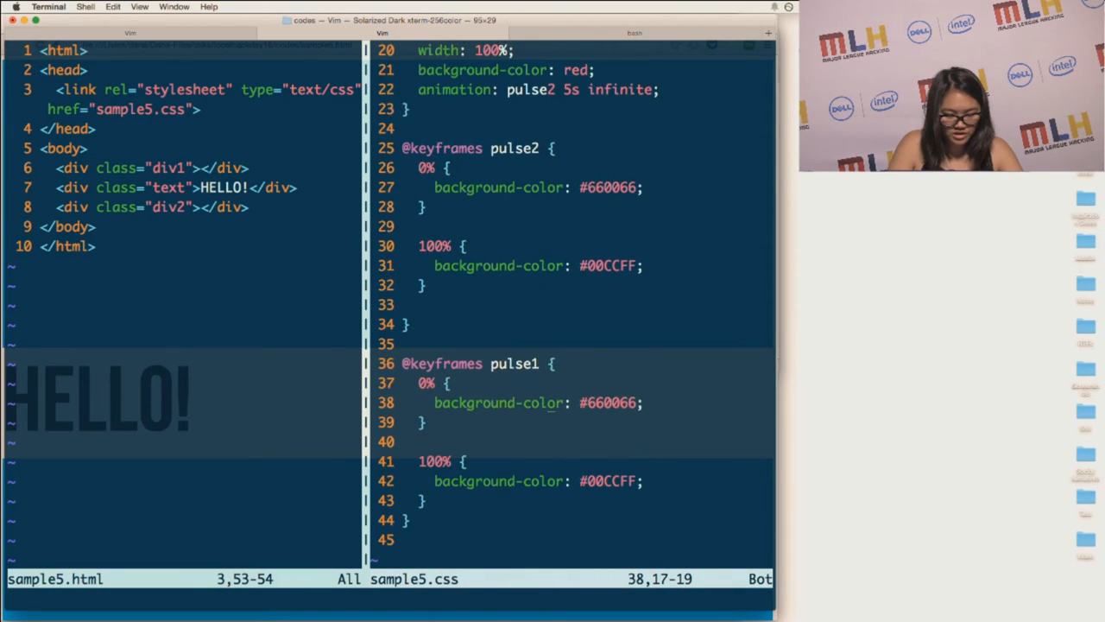
# Add transform: skewY(0deg) to pulse1's 0% step and skewY(140deg) to its 100% step.
pyautogui.scroll(-3)
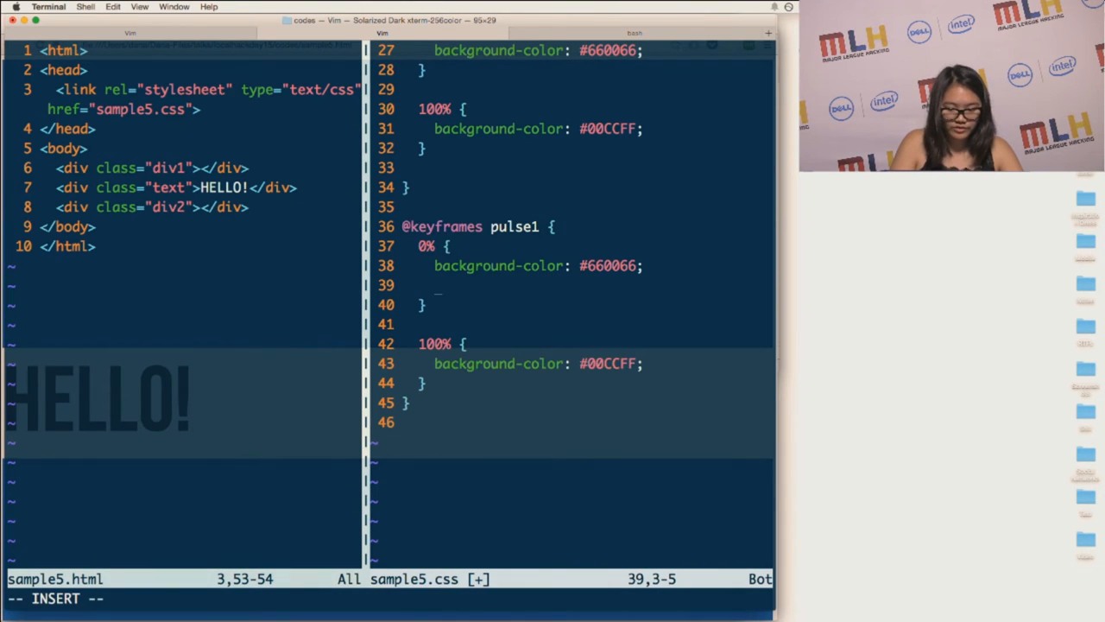
pyautogui.write('transfr')
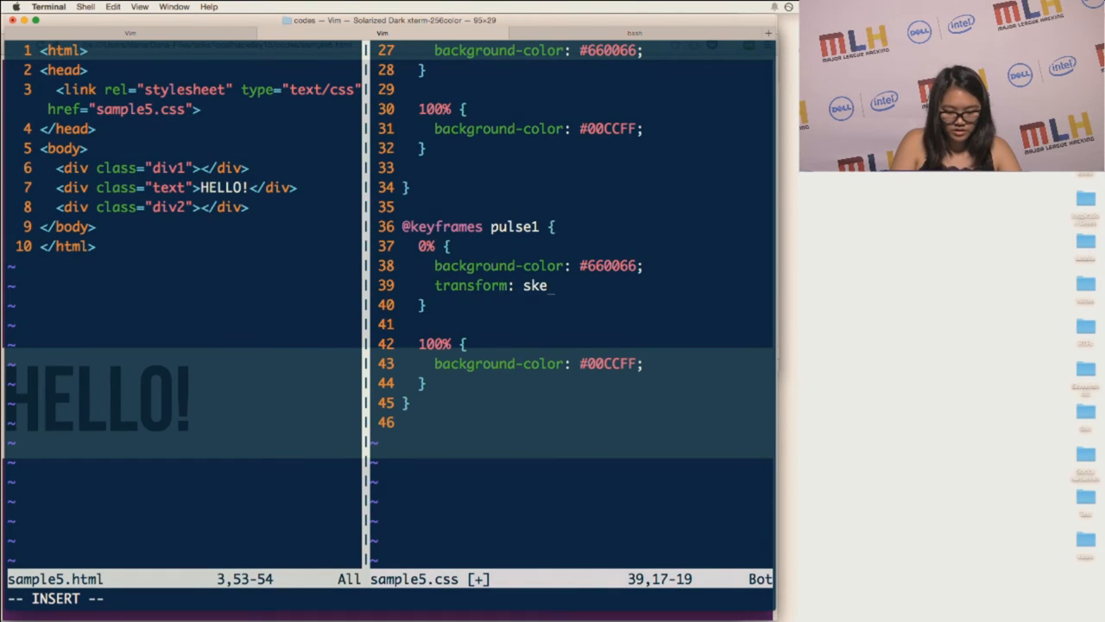
pyautogui.write('wY')
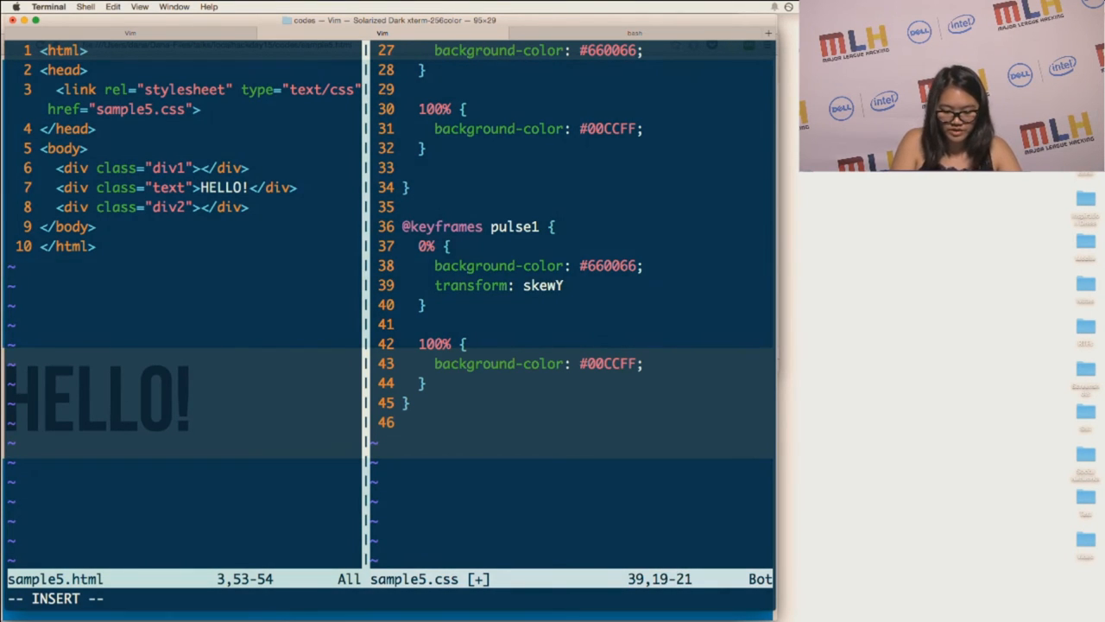
pyautogui.write('(0deg);')
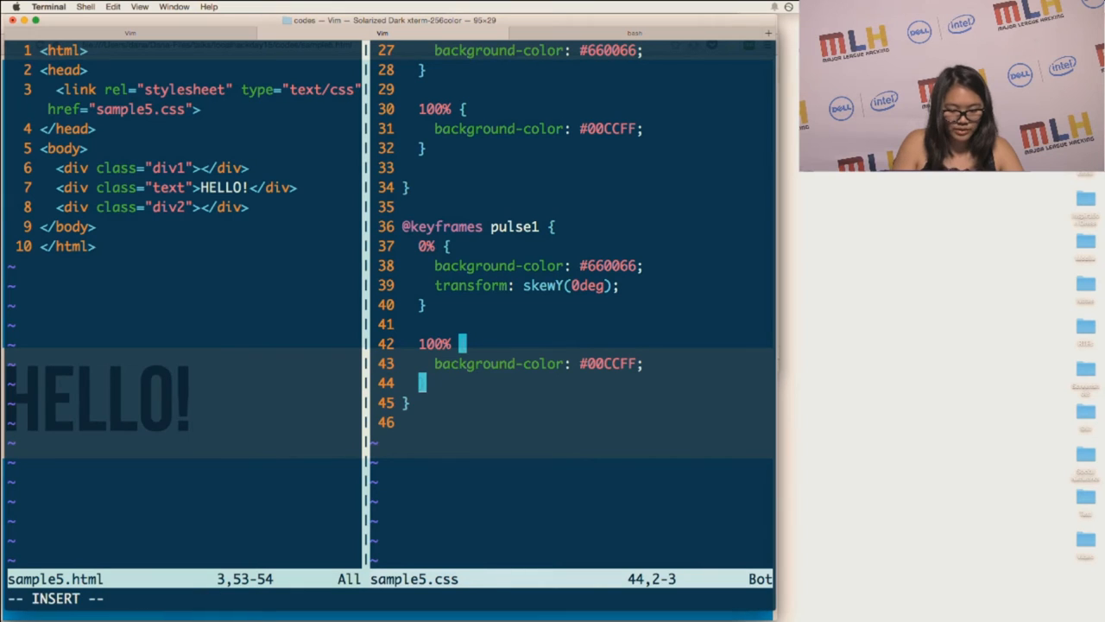
pyautogui.write('transfo')
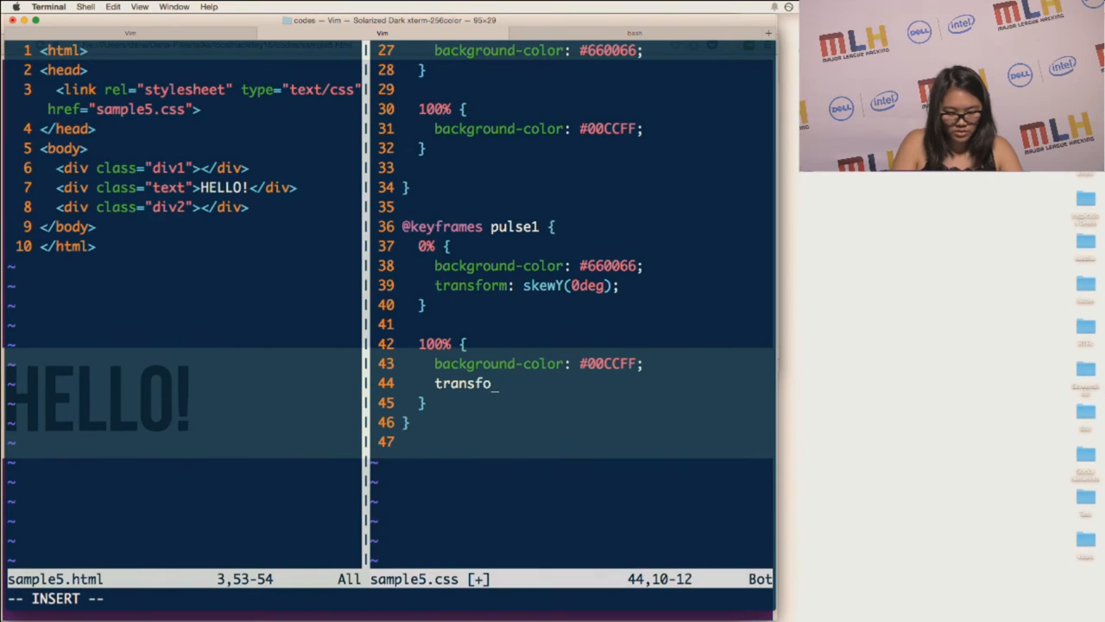
pyautogui.write('rm: skewY(140deg);')
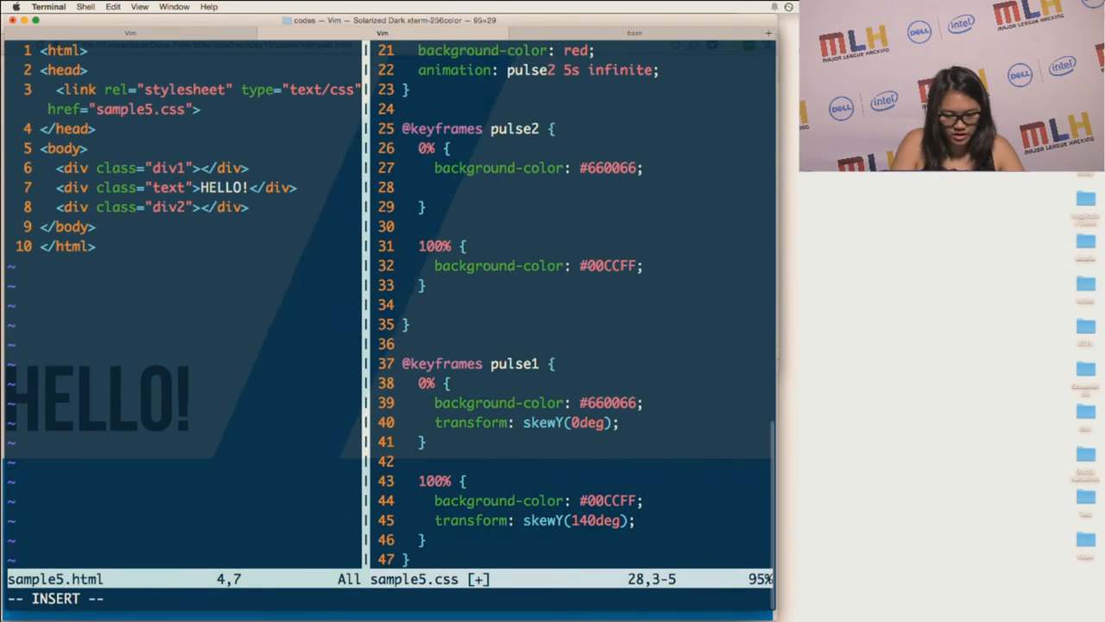
# Add transform: skewY(0deg) to pulse2's 0% step and skewY(180deg) to its 100% step.
pyautogui.write('transform: skewY(0')
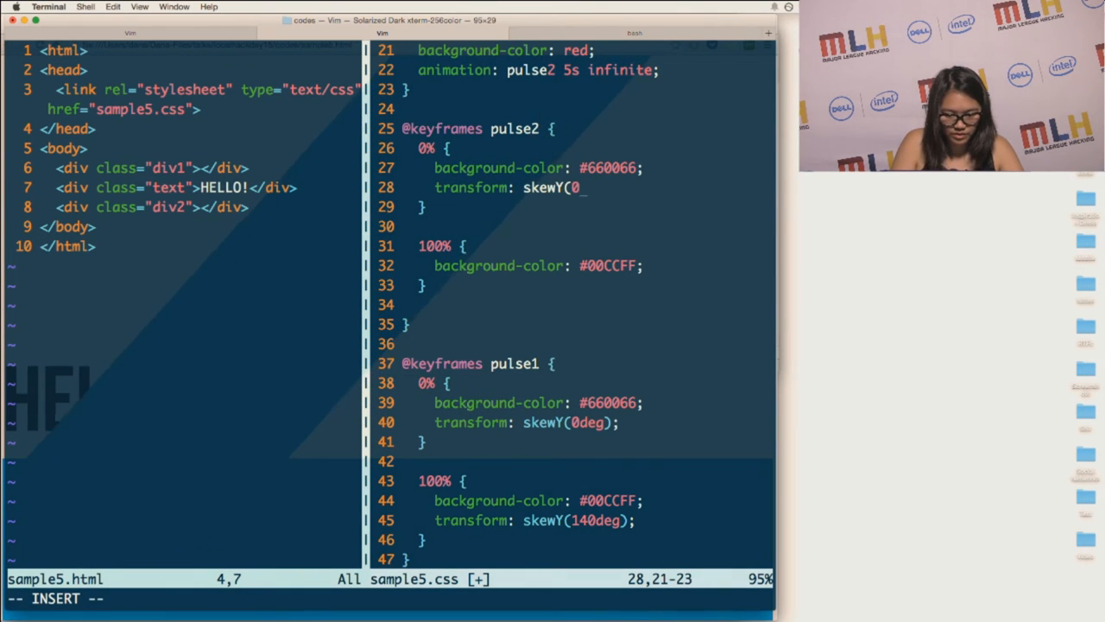
pyautogui.write('deg);')
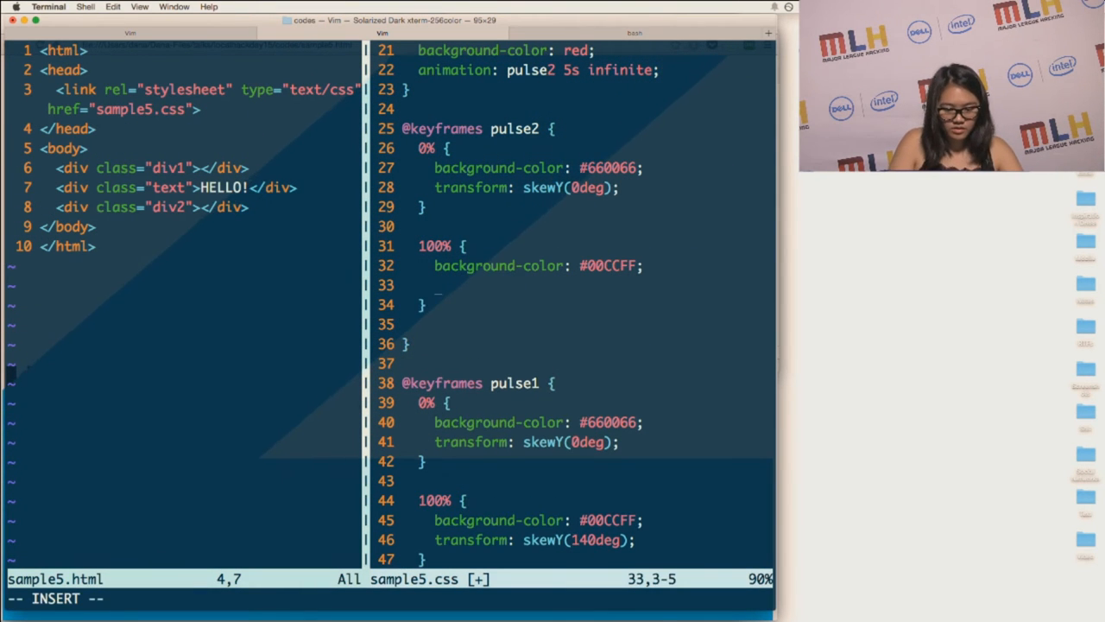
pyautogui.write('transform:')
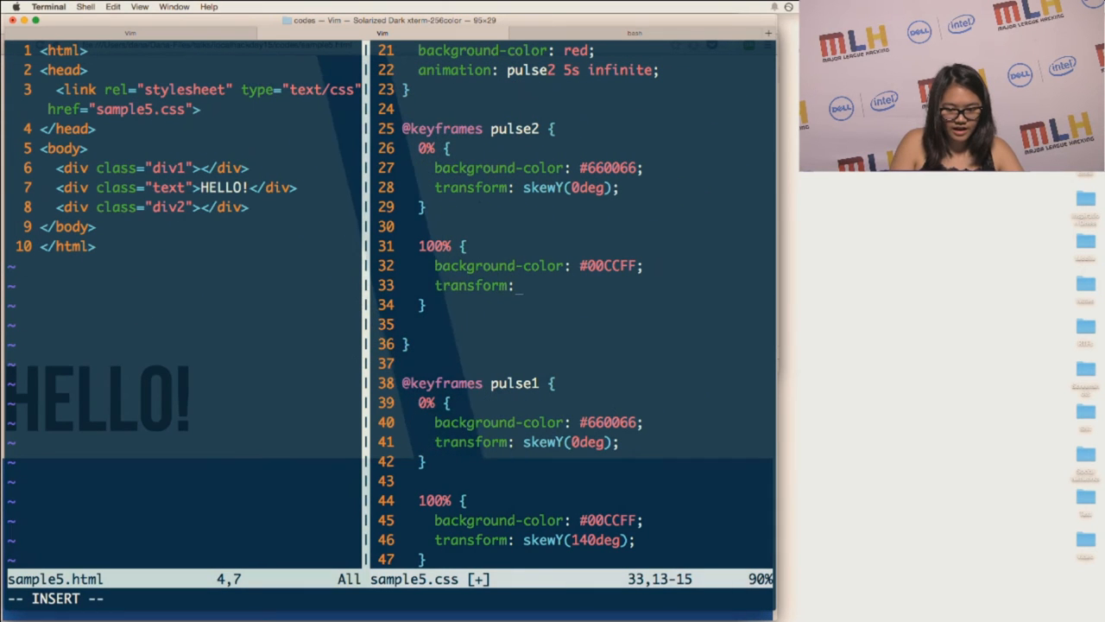
pyautogui.write('skewY')
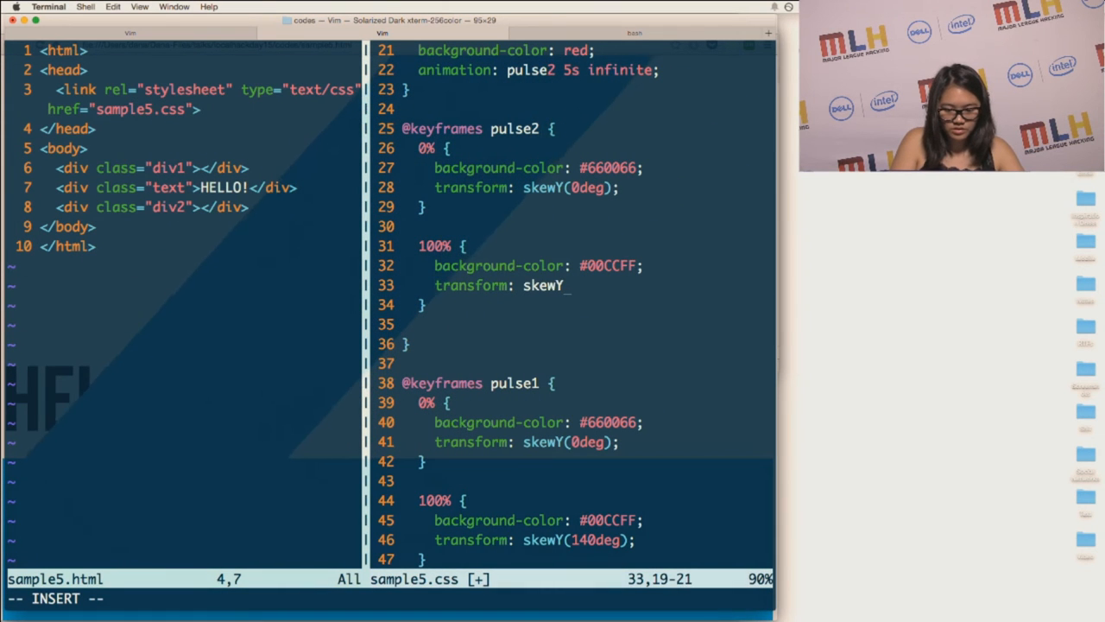
pyautogui.write('(180d')
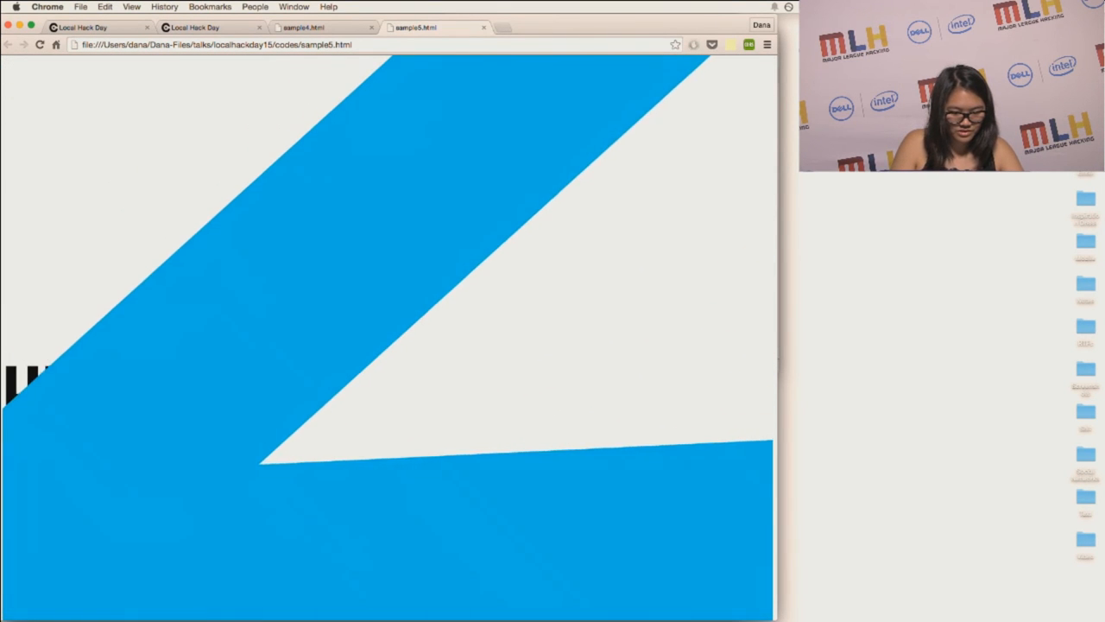
# Refresh sample5.html in Chrome to see the skewing shapes, then return to the terminal editor.
pyautogui.click(311, 28)
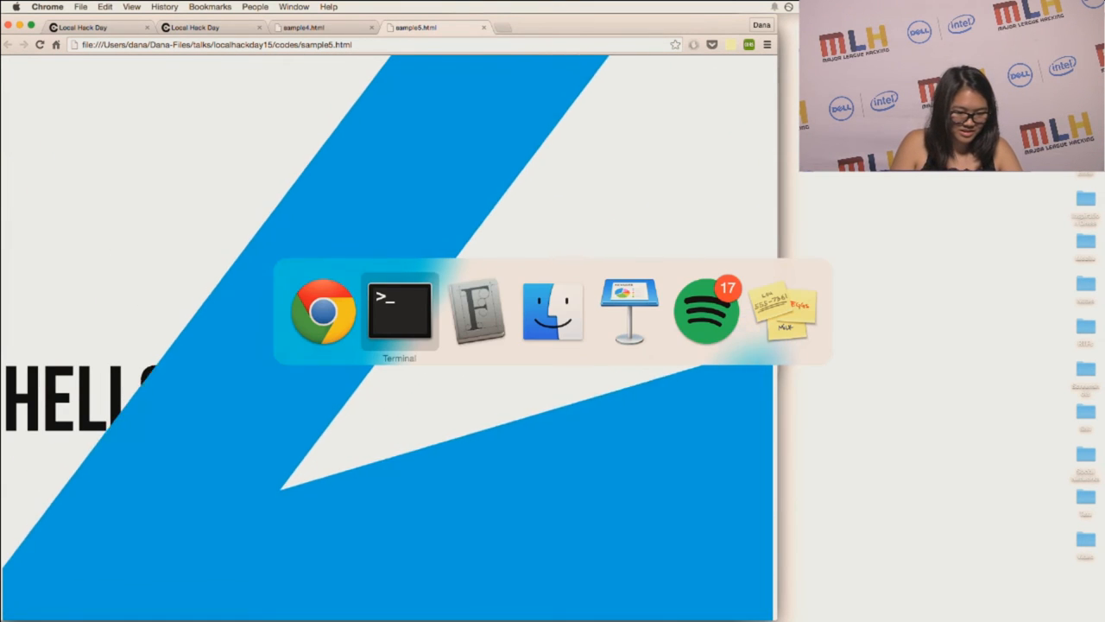
pyautogui.click(397, 311)
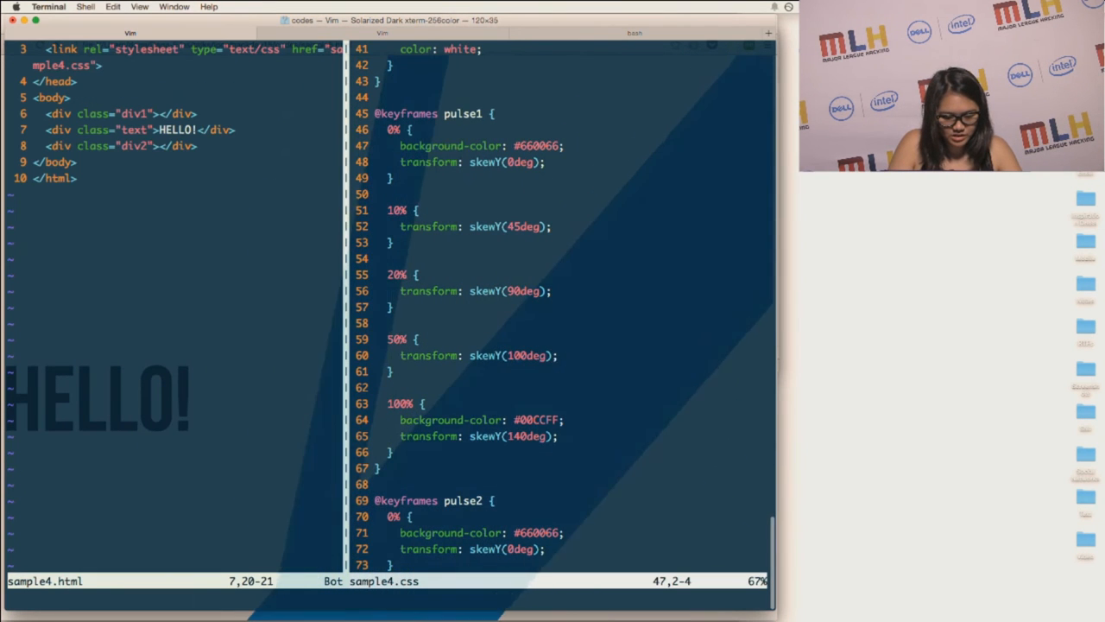
pyautogui.scroll(-3)
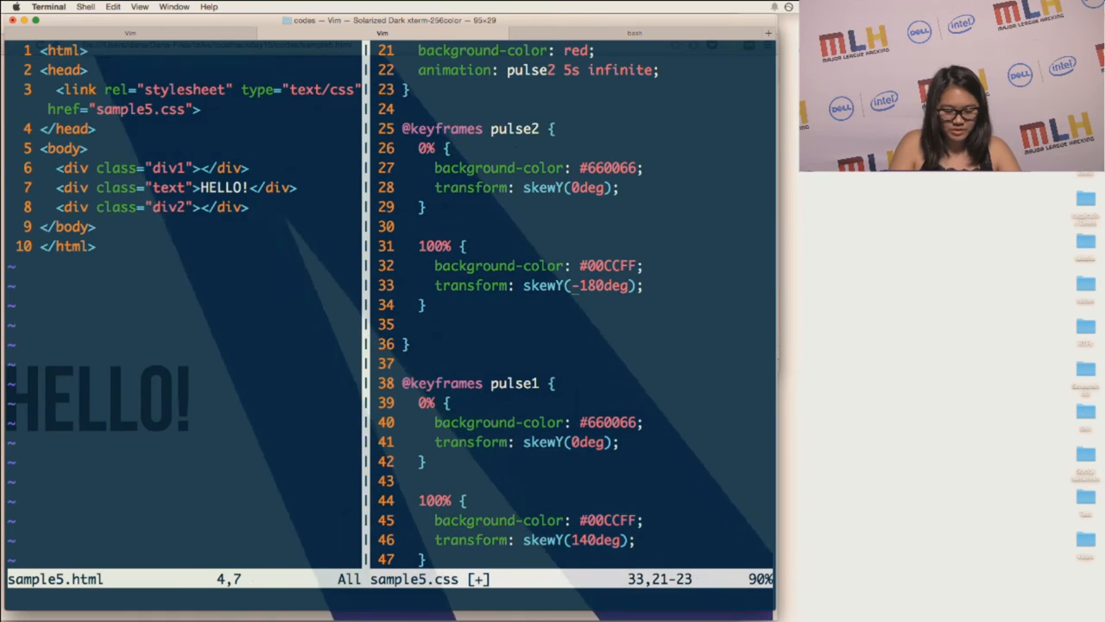
# Save sample5.css with pulse2 ending at skewY(-180deg) and preview it in Chrome.
pyautogui.write(':w')
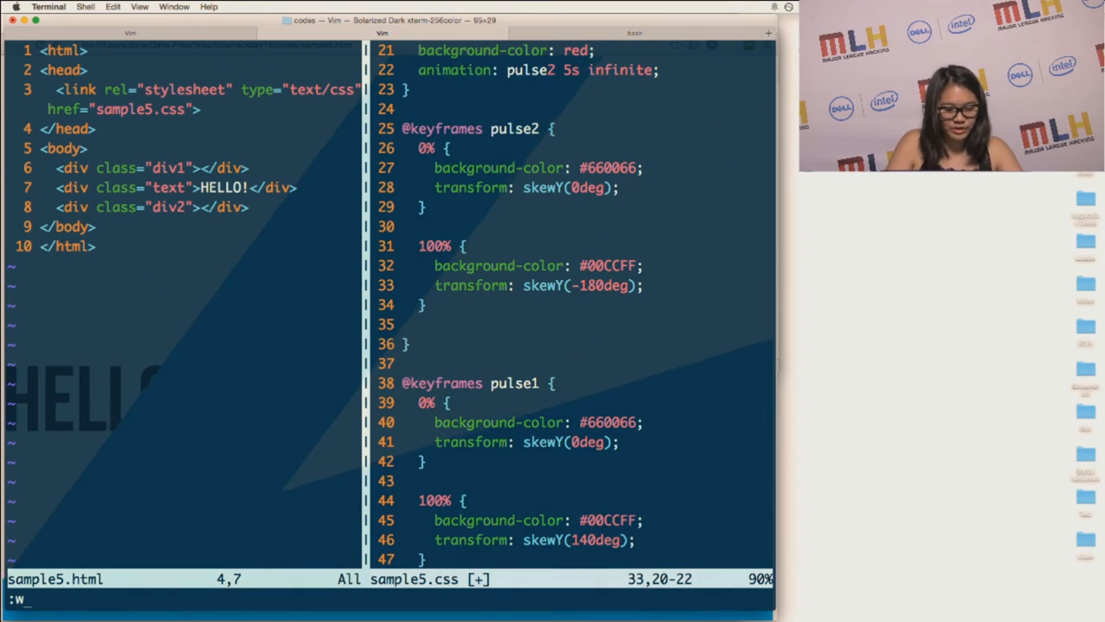
pyautogui.press('Return')
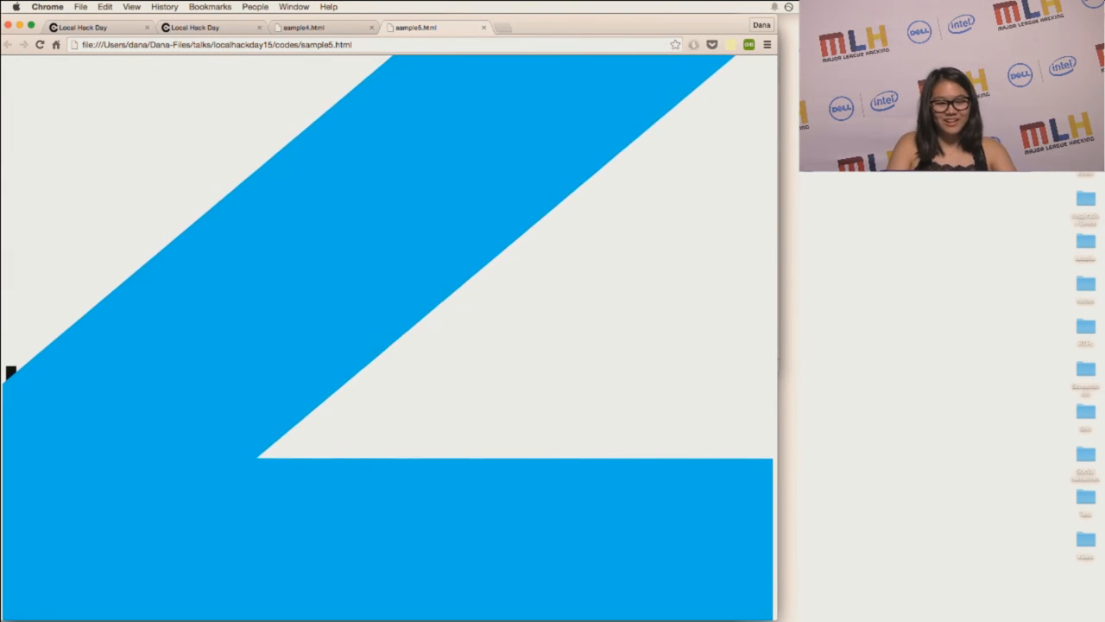
pyautogui.click(325, 27)
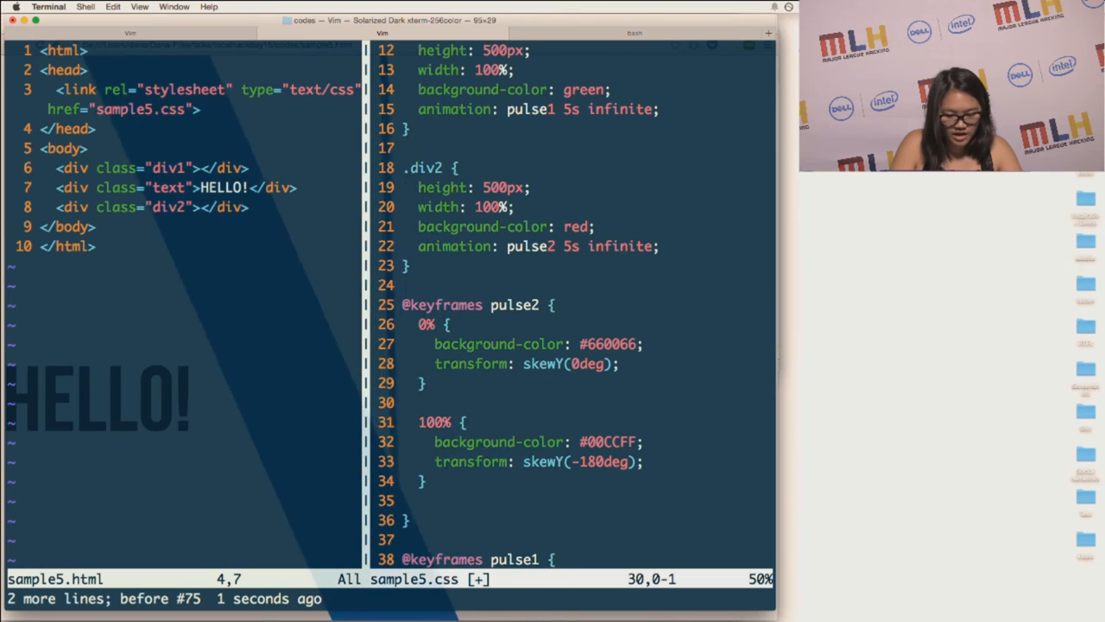
# Add a 10% step with transform: skewY(10deg) to the pulse1 keyframes.
pyautogui.scroll(-3)
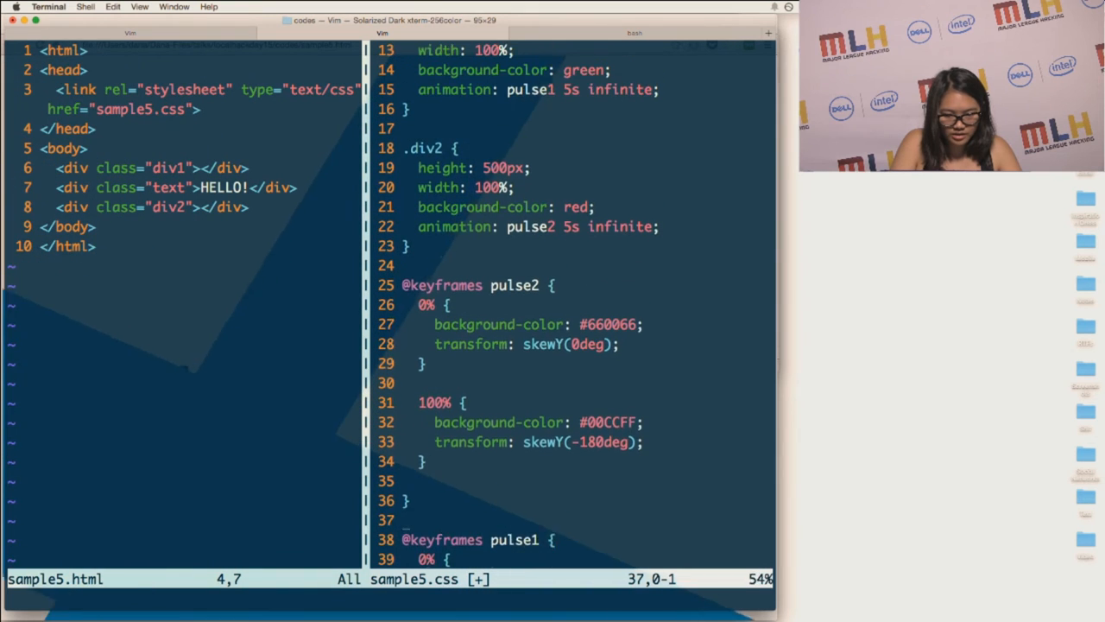
pyautogui.scroll(-3)
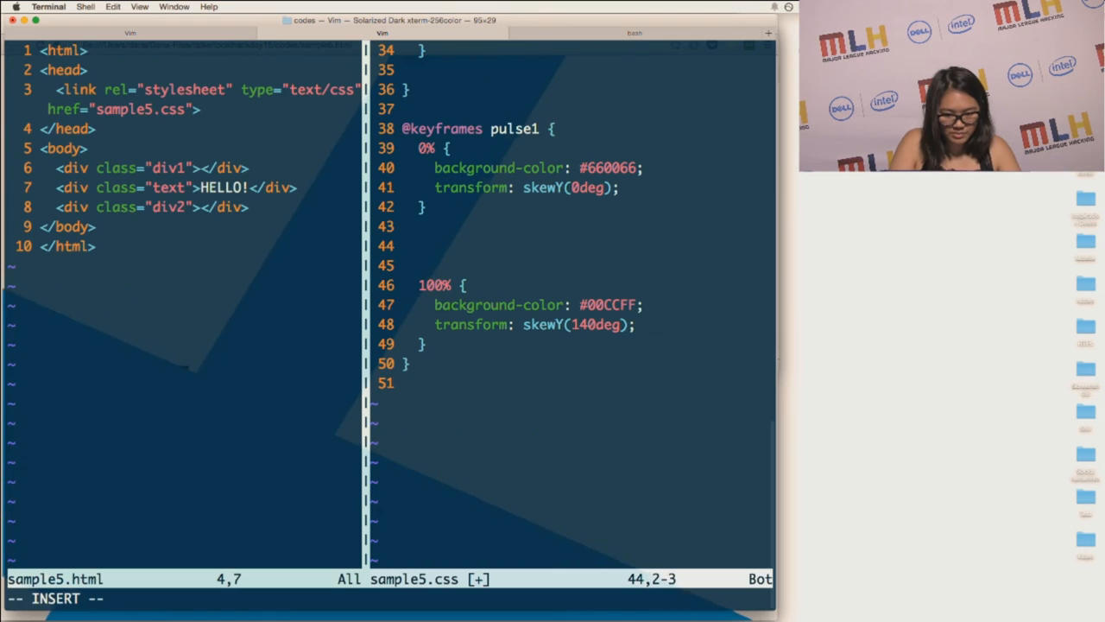
pyautogui.write('10%')
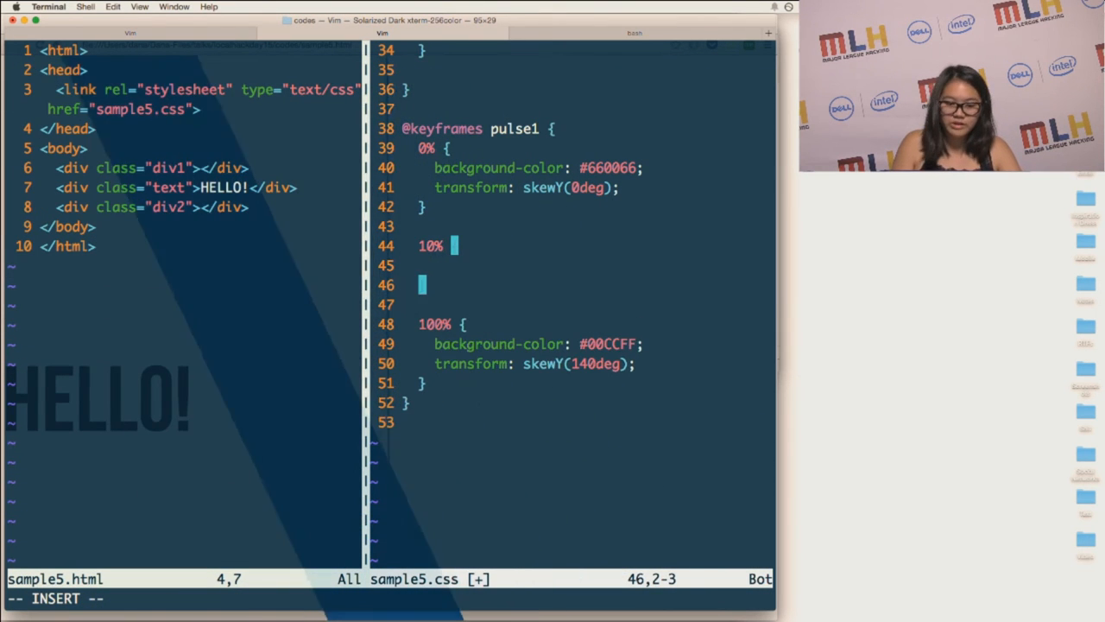
pyautogui.write('transf')
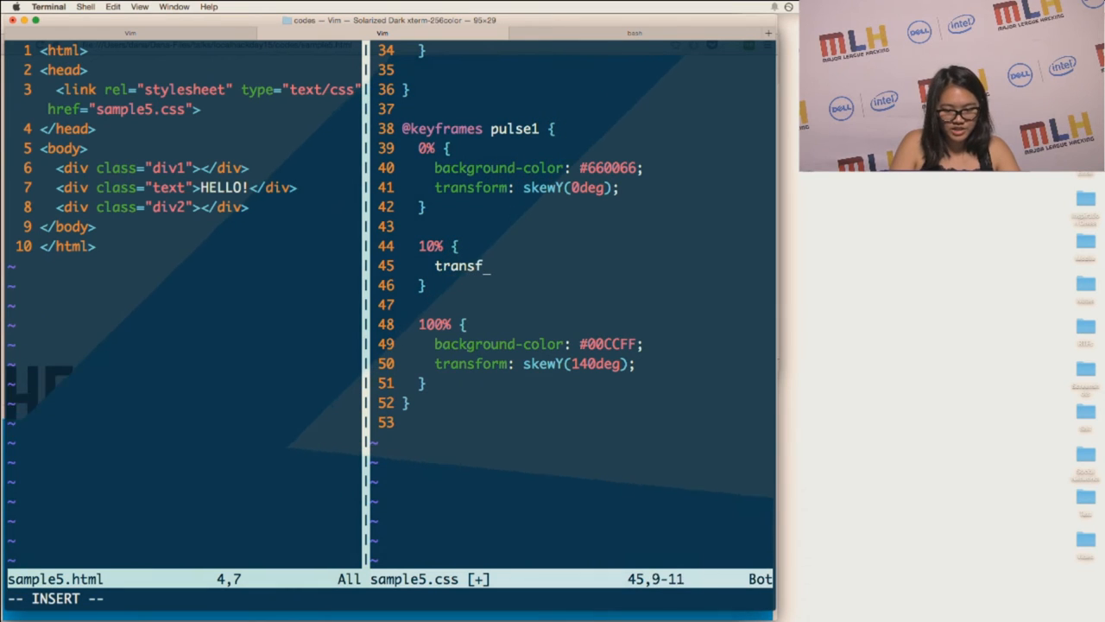
pyautogui.write('orm: sk')
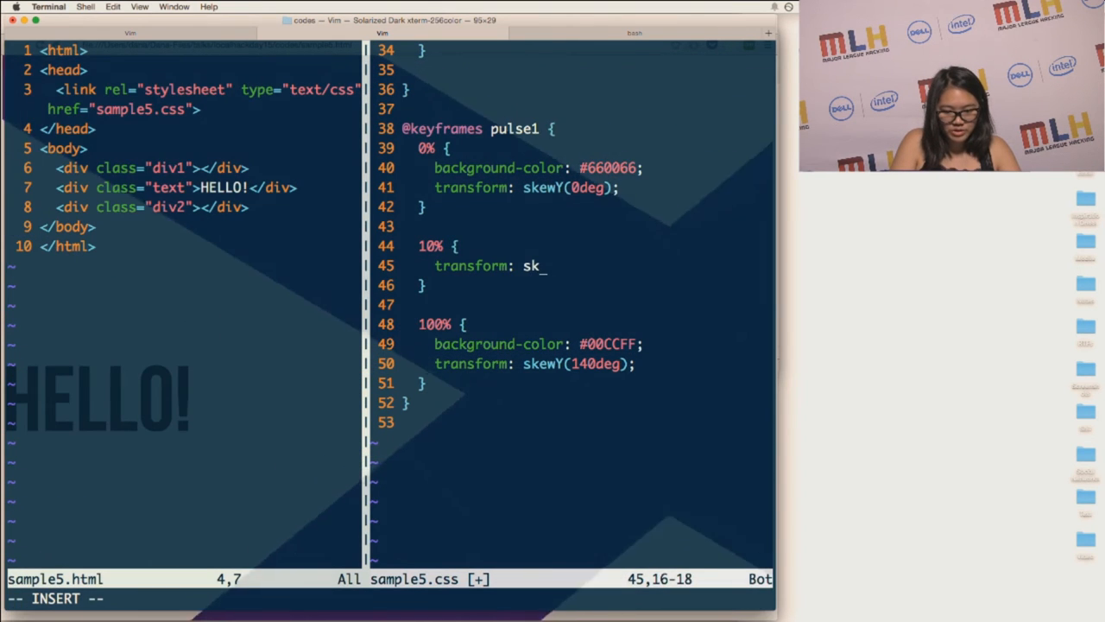
pyautogui.write('ewY(10')
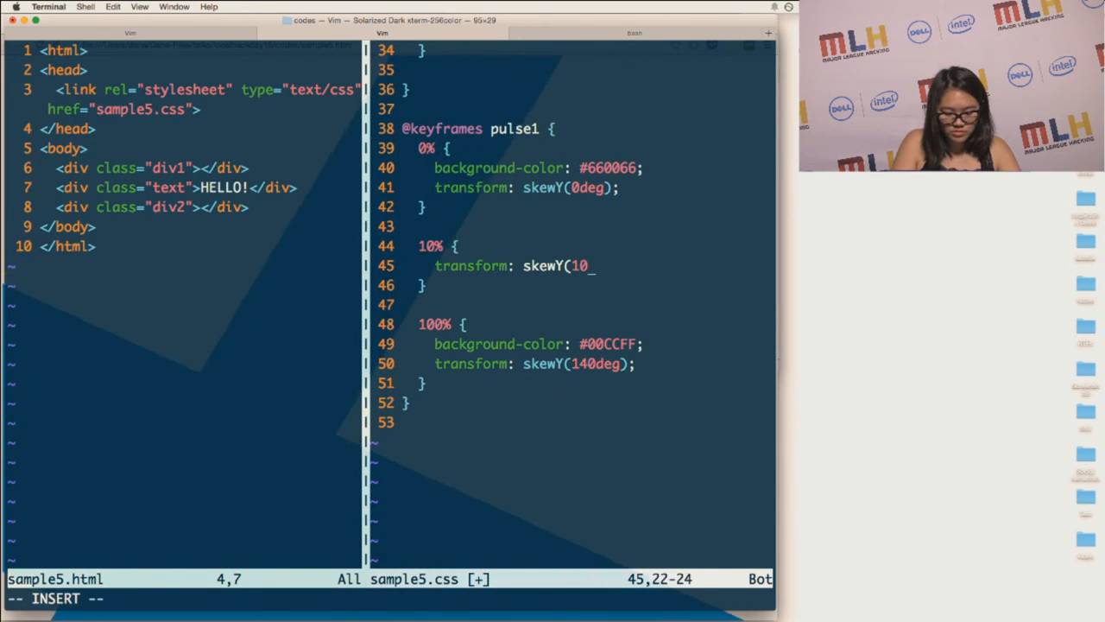
pyautogui.write('deg )')
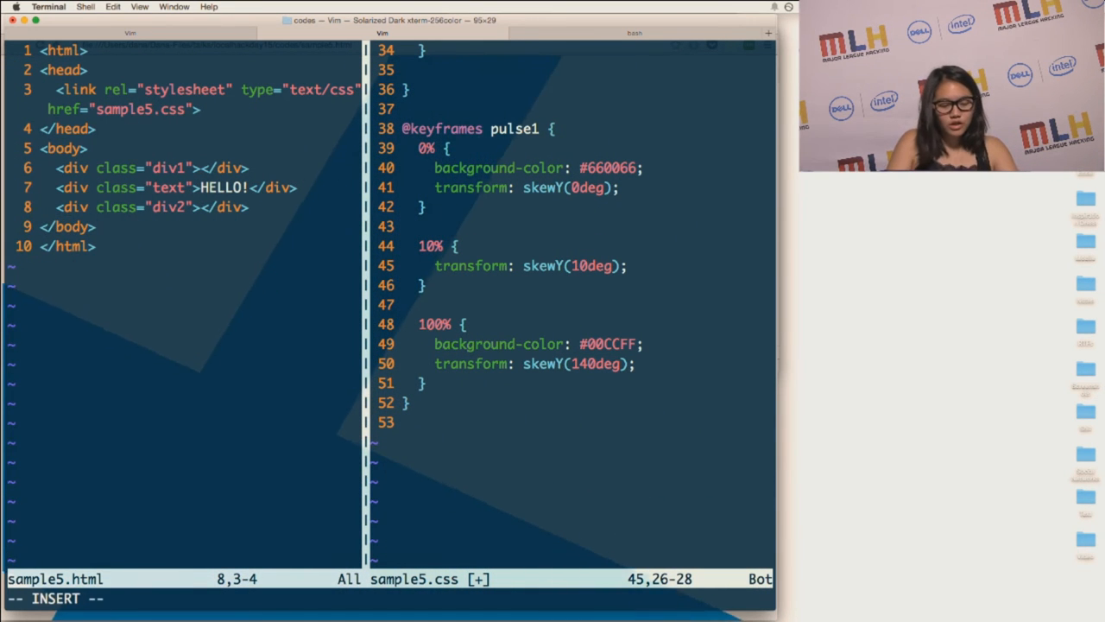
# Comment out the div2 line in sample5.html with <!-- -->.
pyautogui.write('<!--')
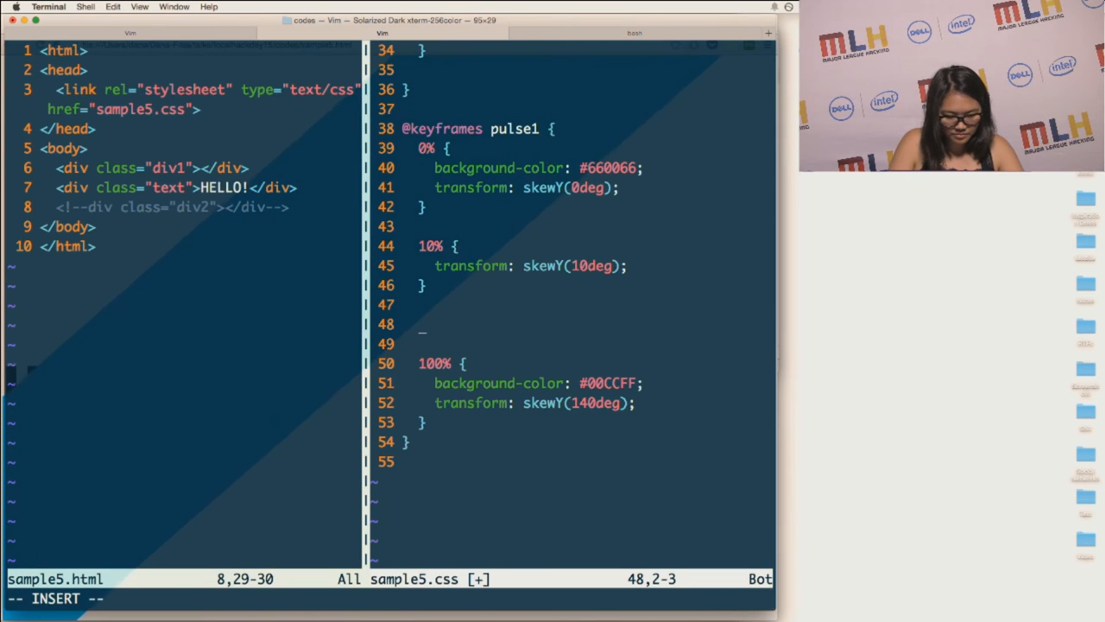
# Add 20% skewY(90deg) and 50% skewY(100deg) steps to pulse1 and save the file.
pyautogui.write('20% {')
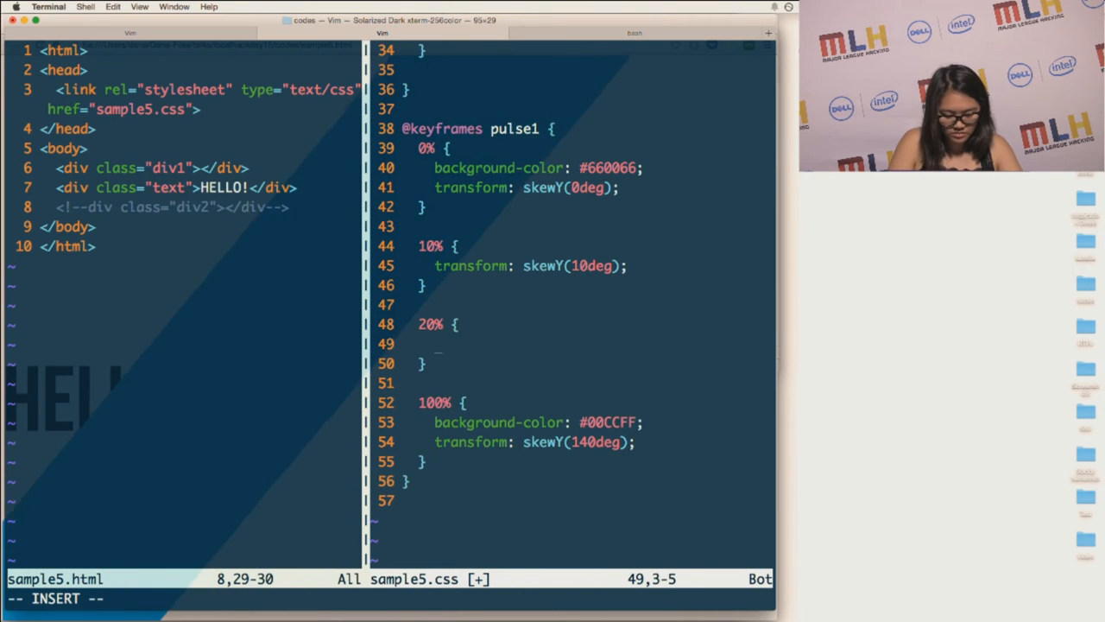
pyautogui.write('transform: ske')
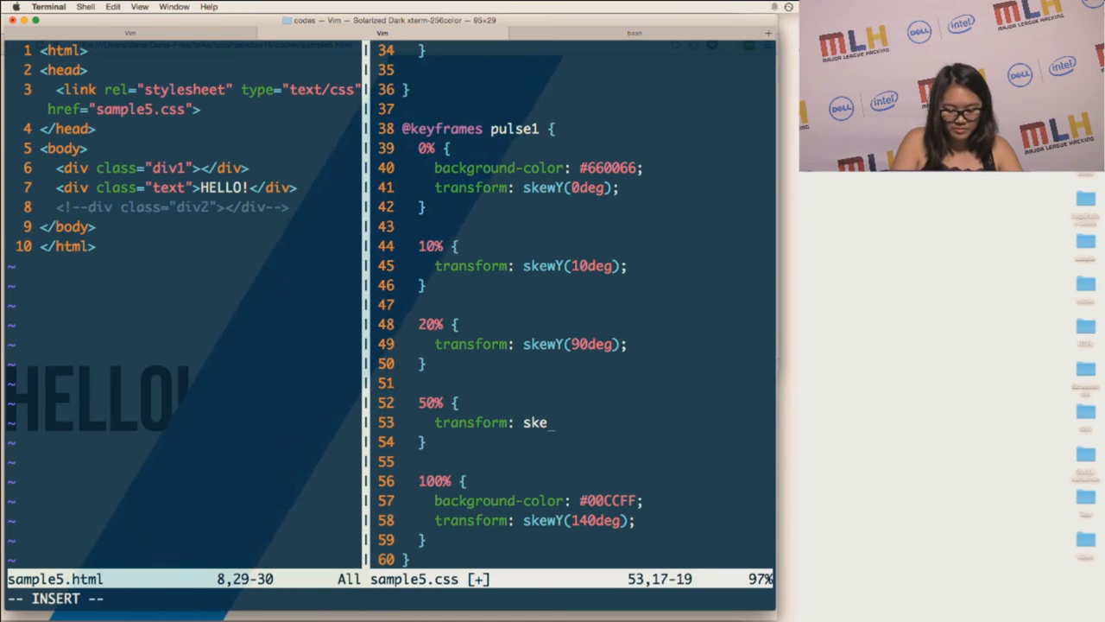
pyautogui.write('wY(100deg);')
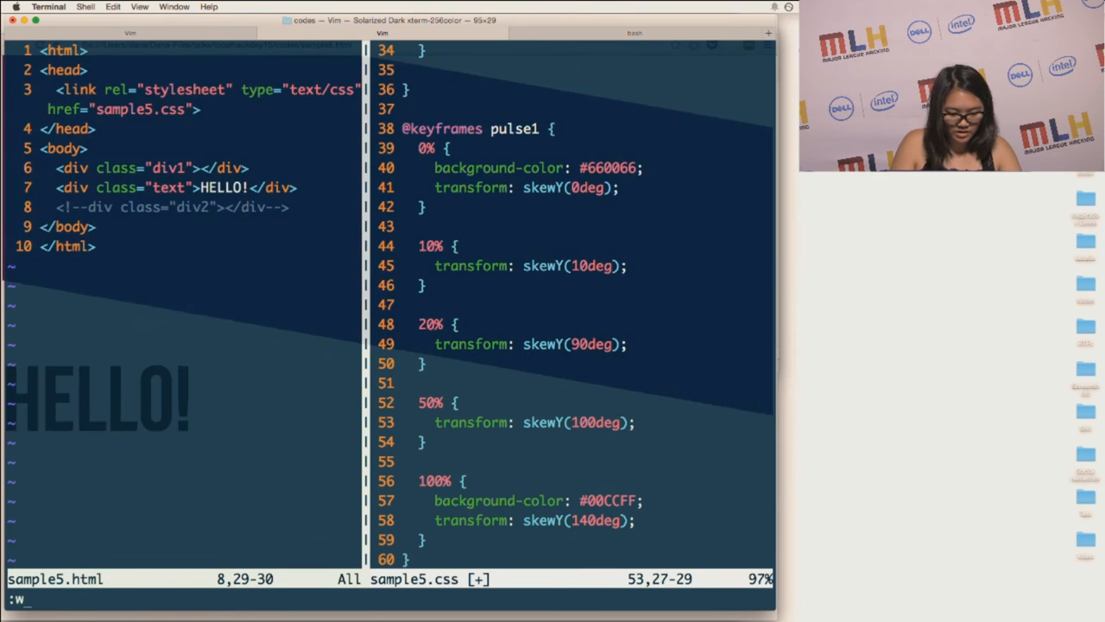
pyautogui.press('Return')
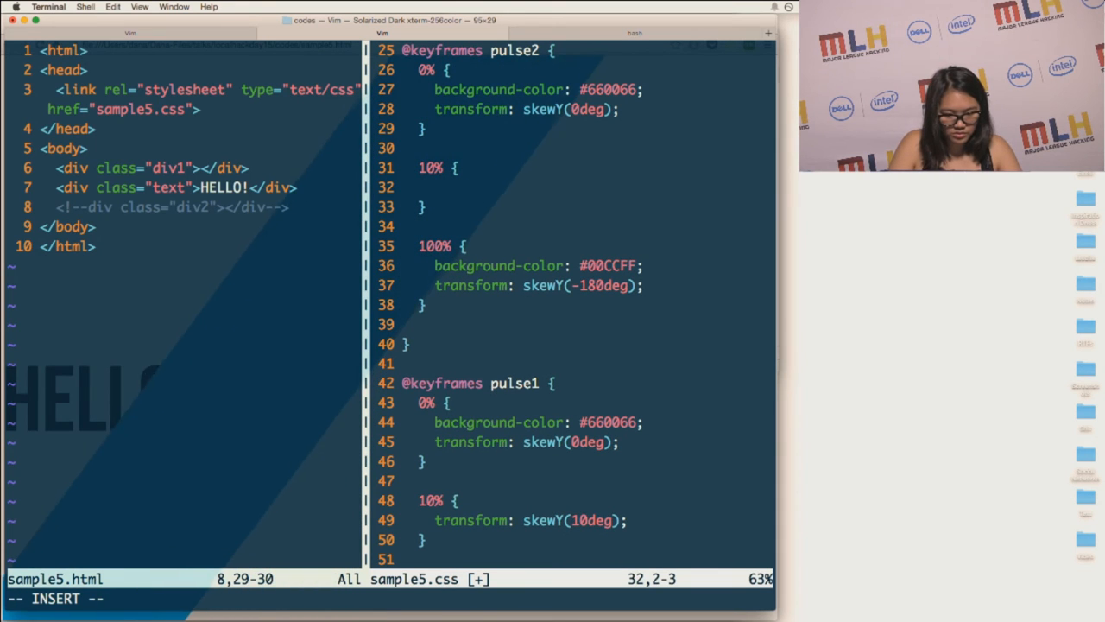
# Give pulse2 10%, 20% and 50% steps at skewY(-10deg), (-90deg), (-100deg), ending at -140deg.
pyautogui.write('transform: skewY(-10deg);')
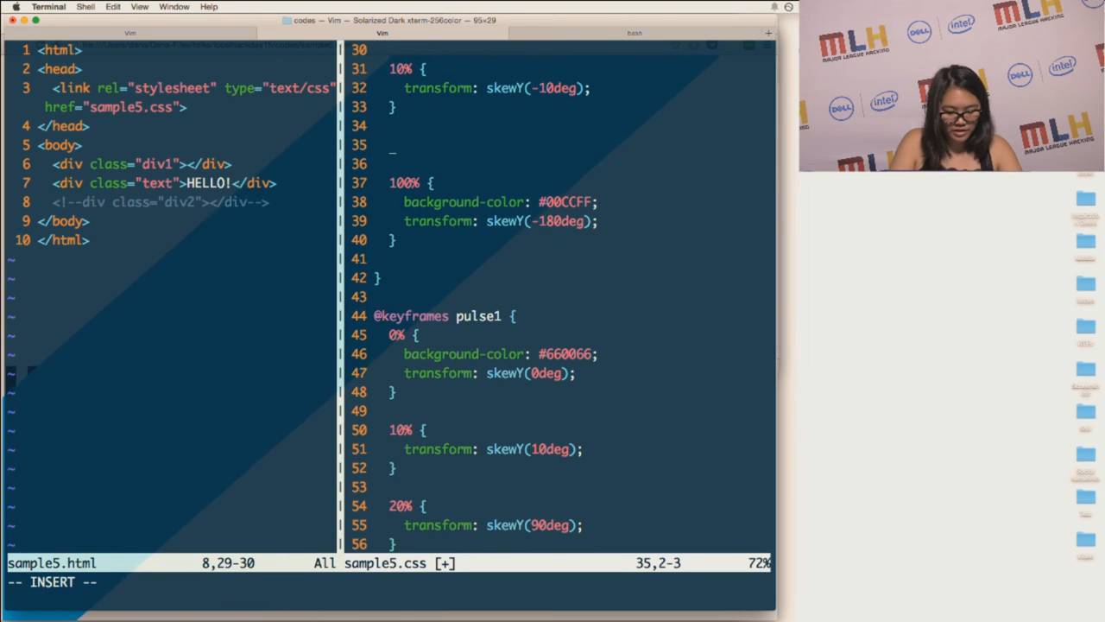
pyautogui.write('20% {')
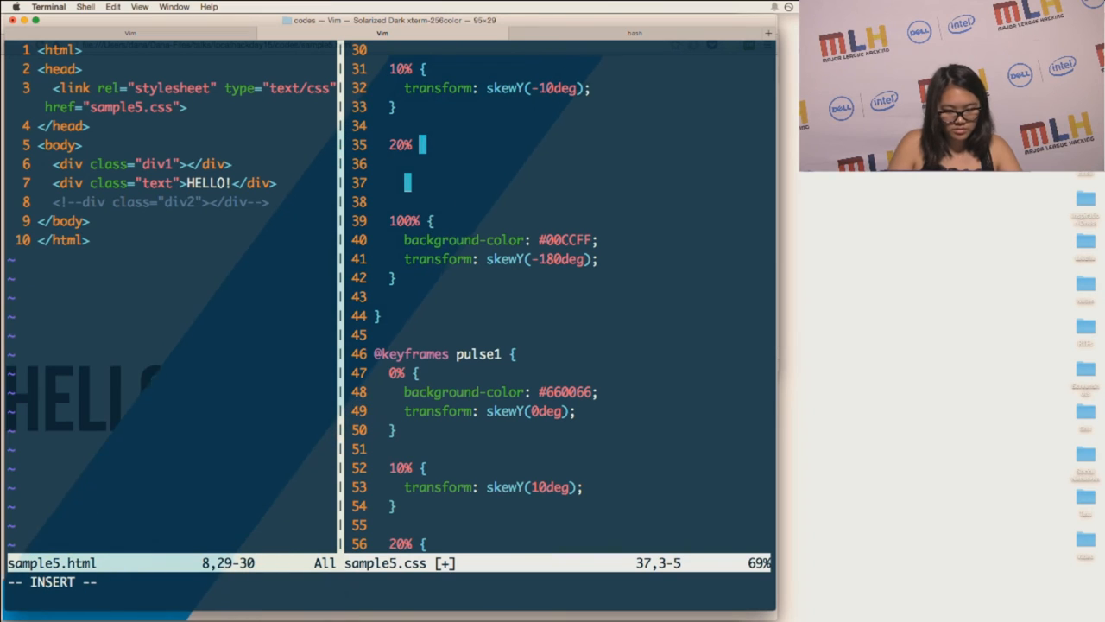
pyautogui.write('transform: skewY(-90deg);')
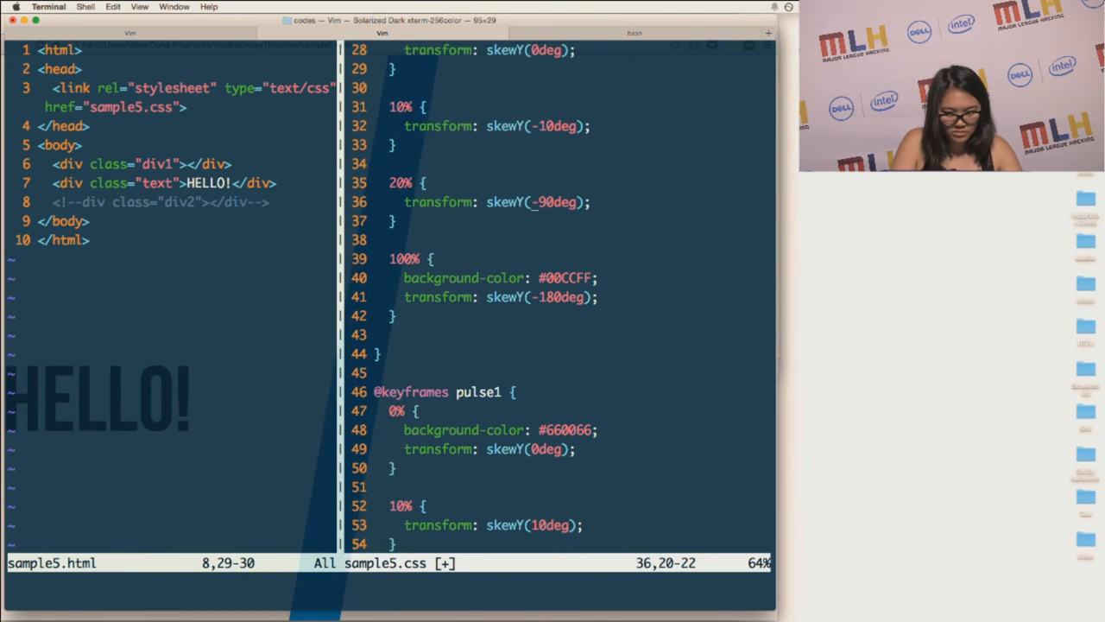
pyautogui.scroll(-3)
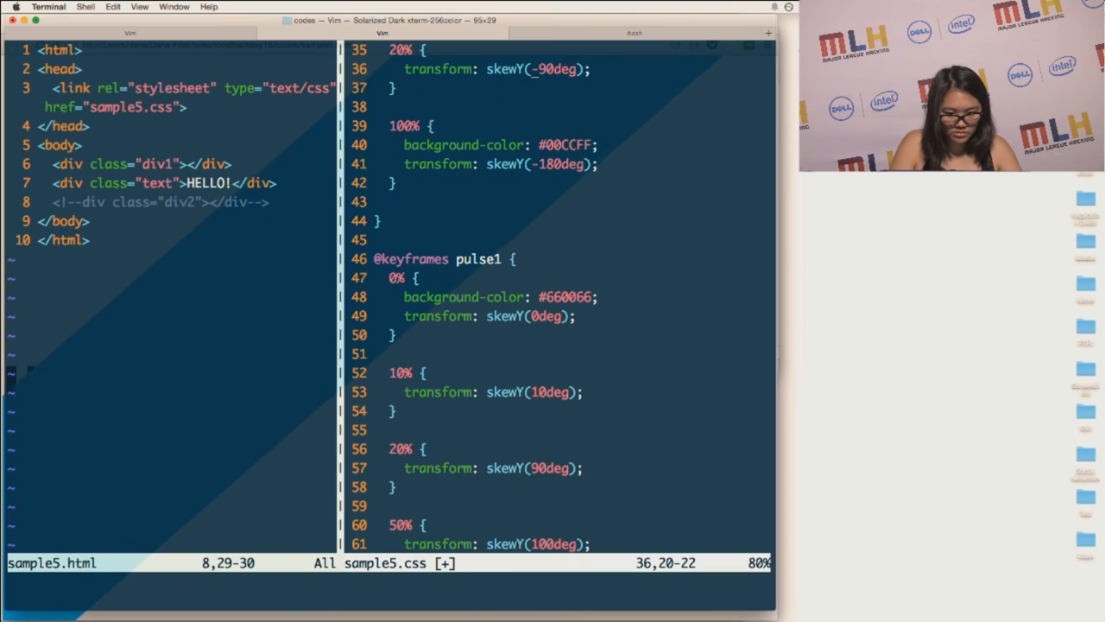
pyautogui.press('i')
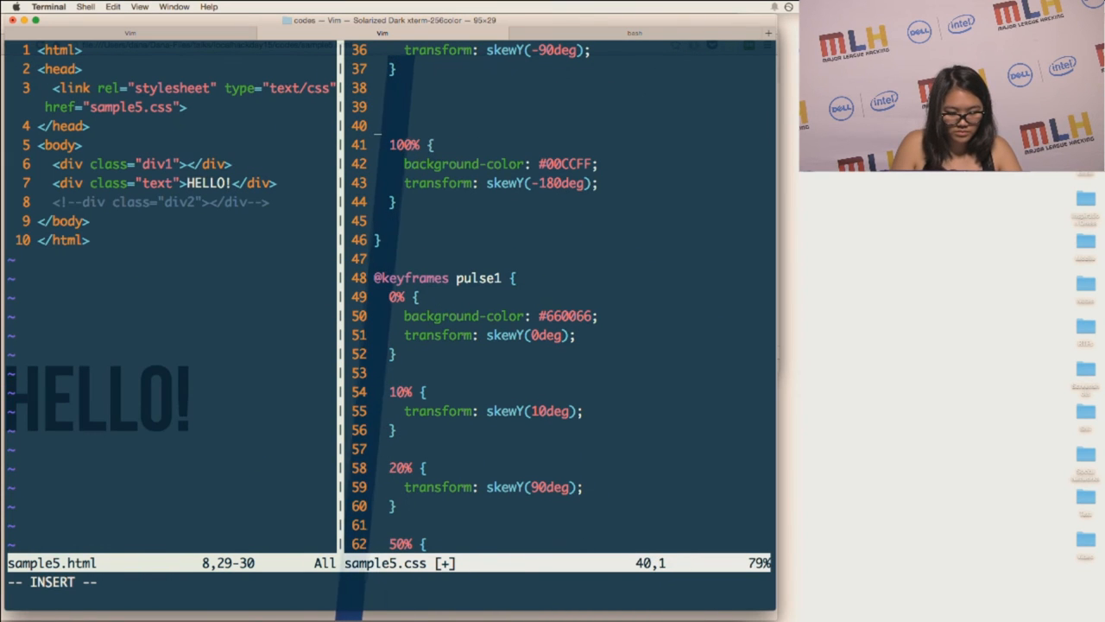
pyautogui.write('50% {')
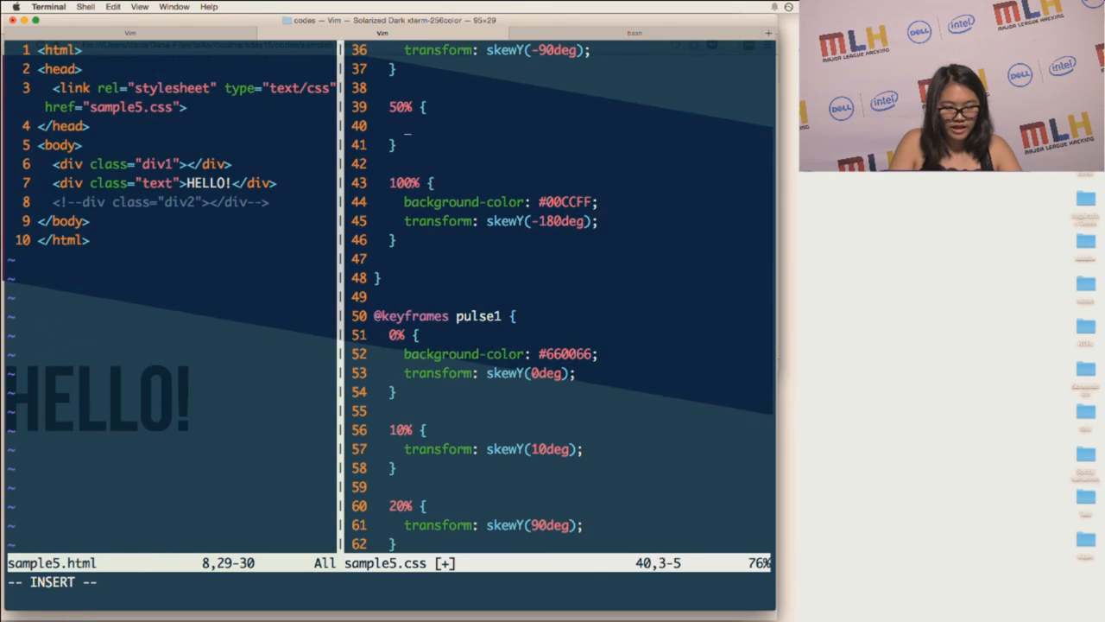
pyautogui.write('transform: skewY(100deg);')
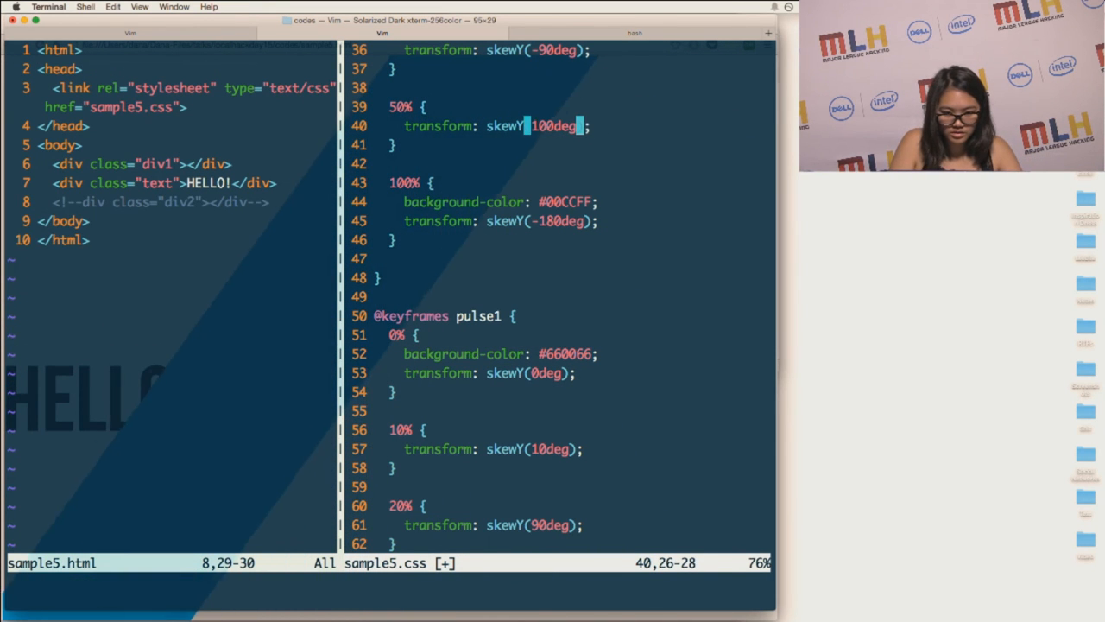
pyautogui.press('i')
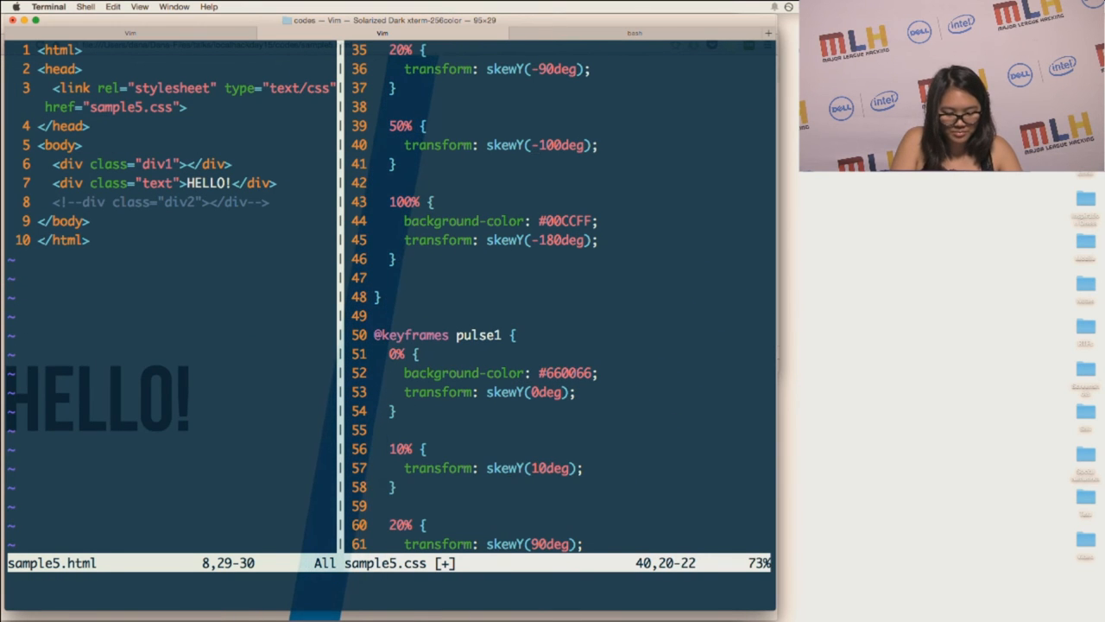
pyautogui.scroll(-3)
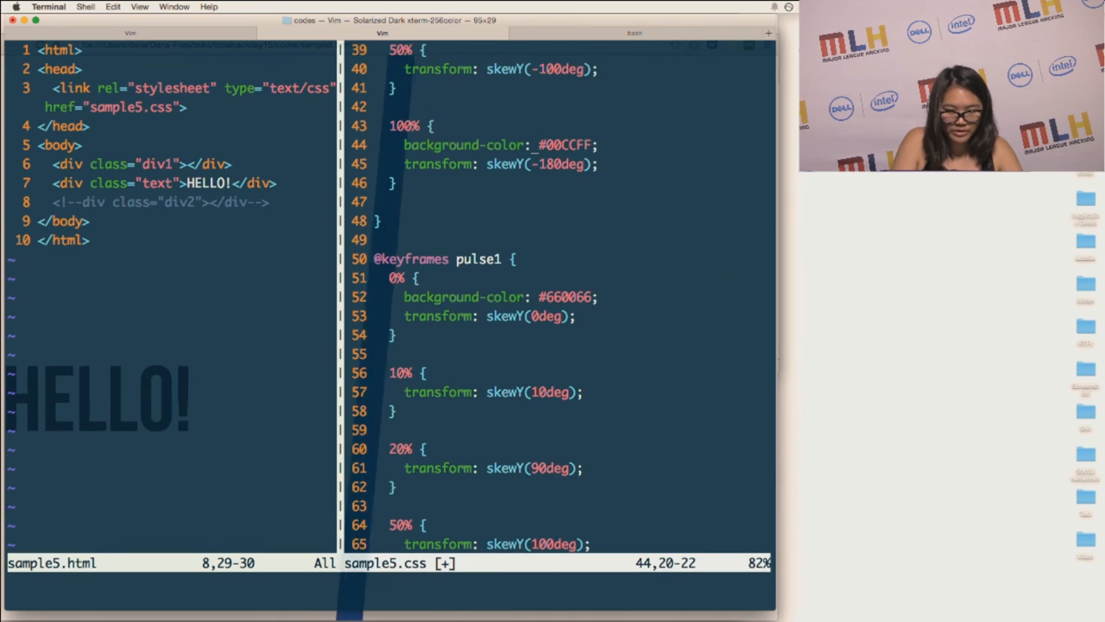
pyautogui.scroll(-3)
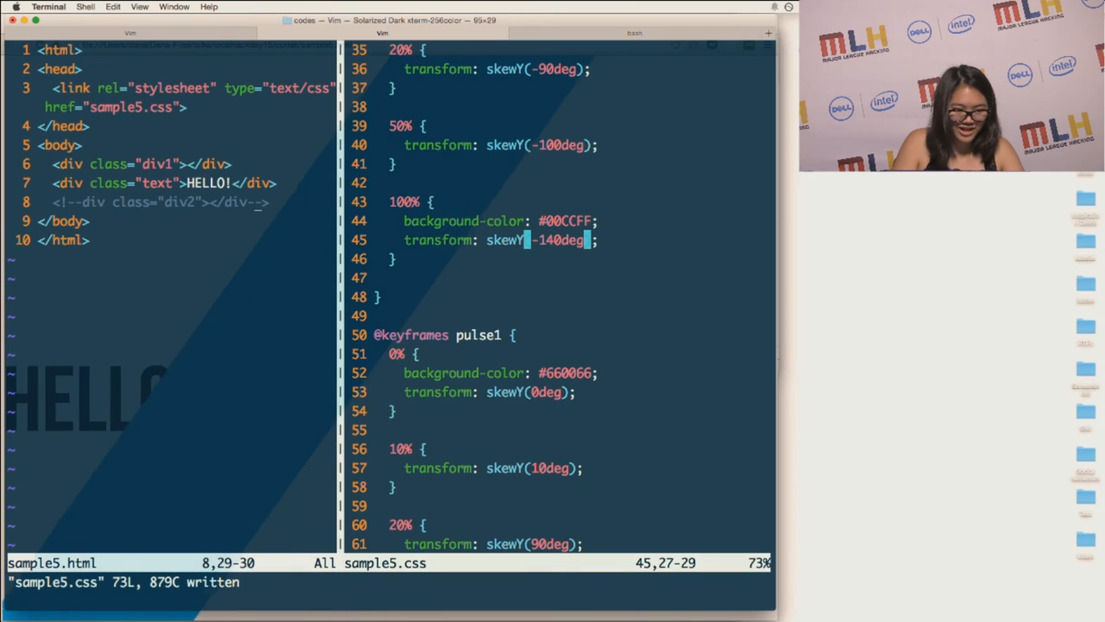
# View the skewing sample5 page in Chrome, then switch back to the terminal editor.
pyautogui.press('i')
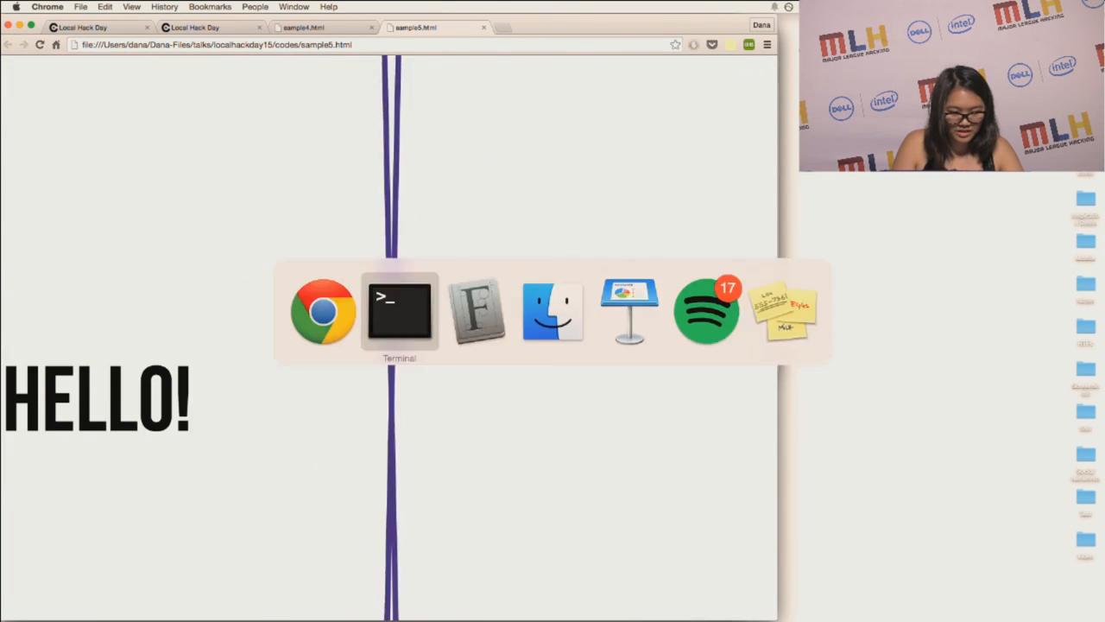
pyautogui.click(399, 309)
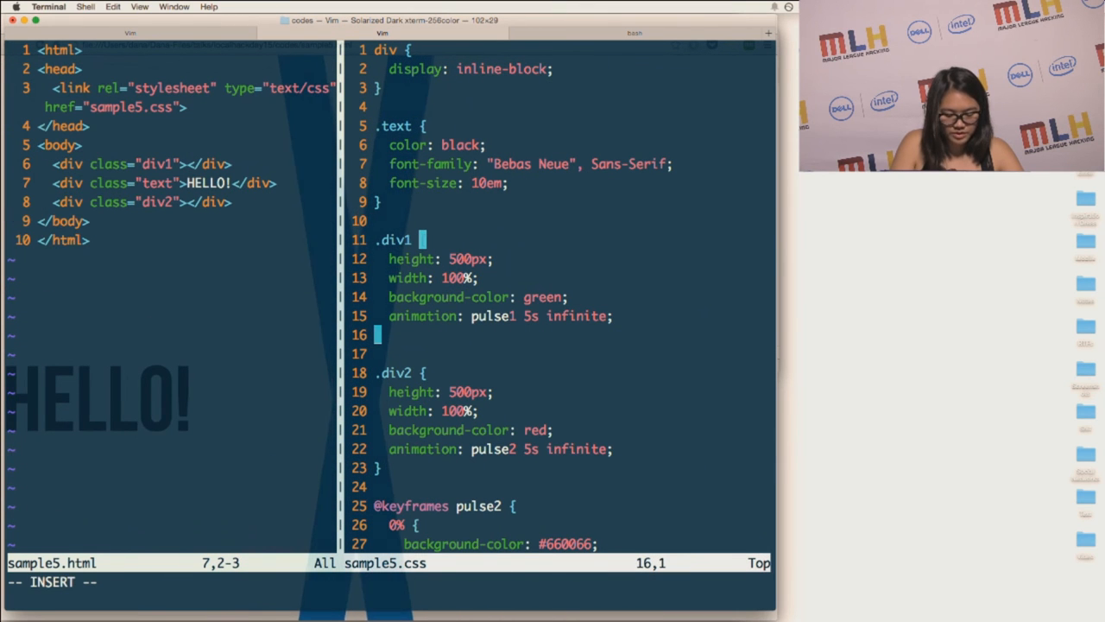
# Add position: relative to both the .div1 and .div2 rules in sample5.css.
pyautogui.write('positi')
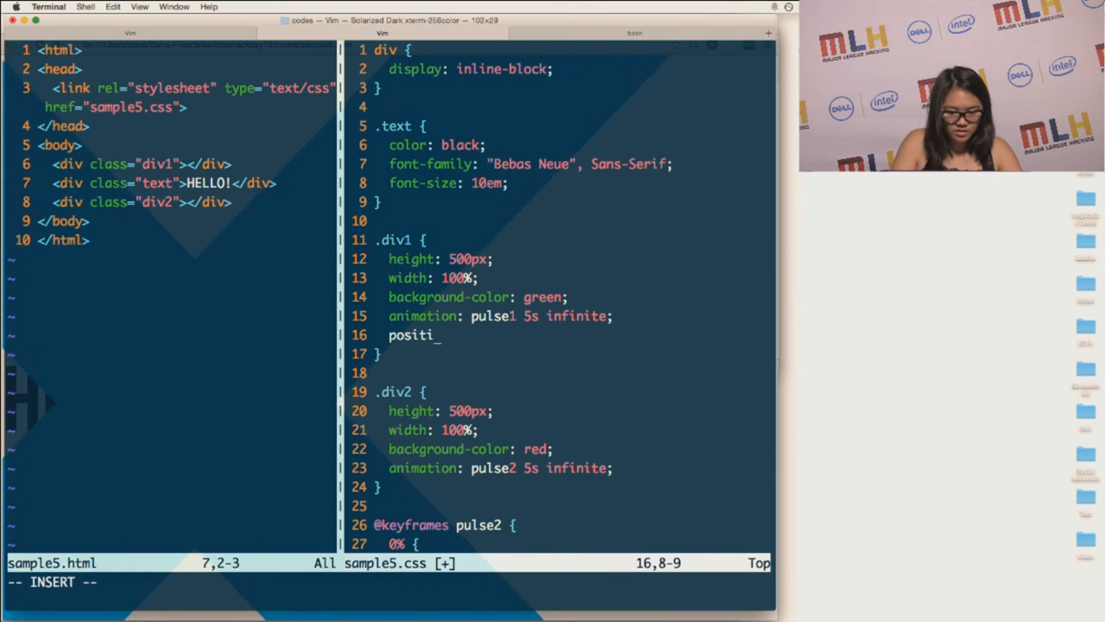
pyautogui.write('on: relative;')
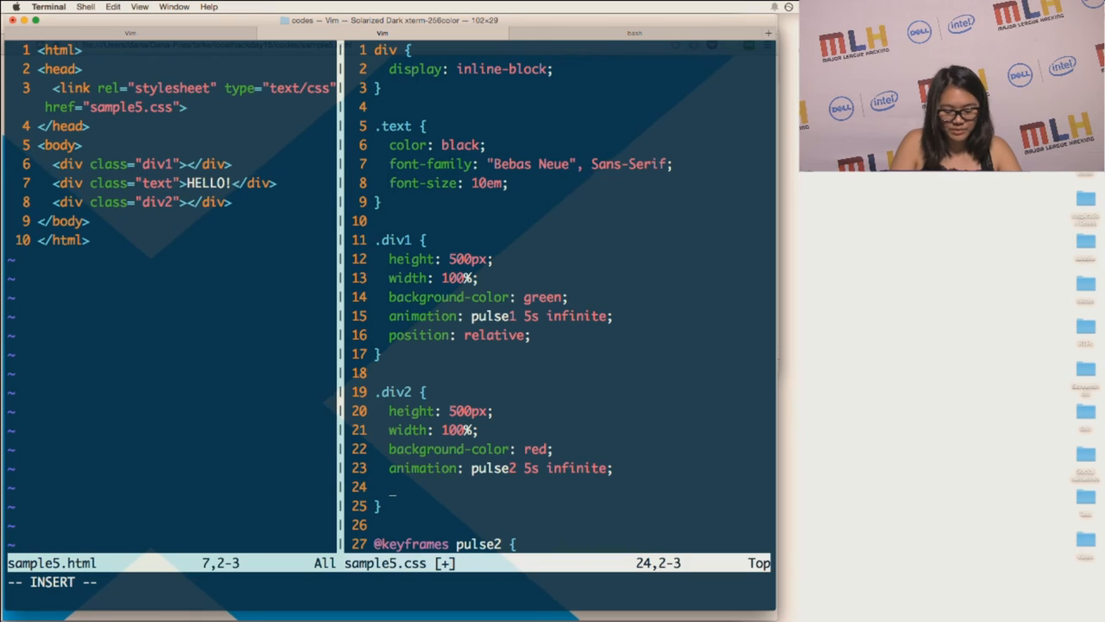
pyautogui.write('positive:')
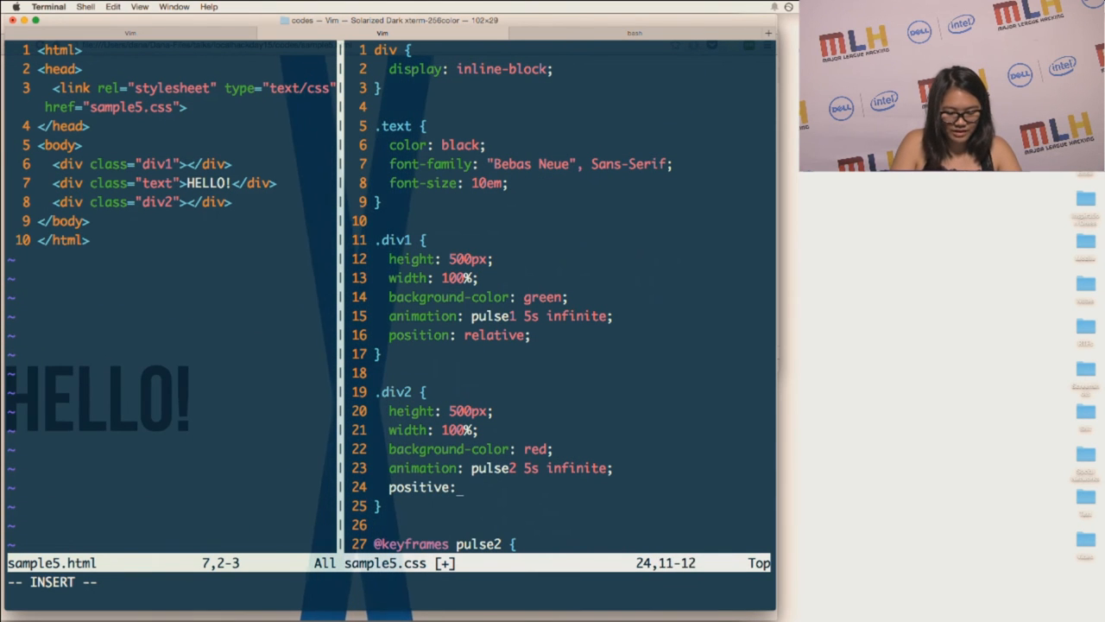
pyautogui.write('rel')
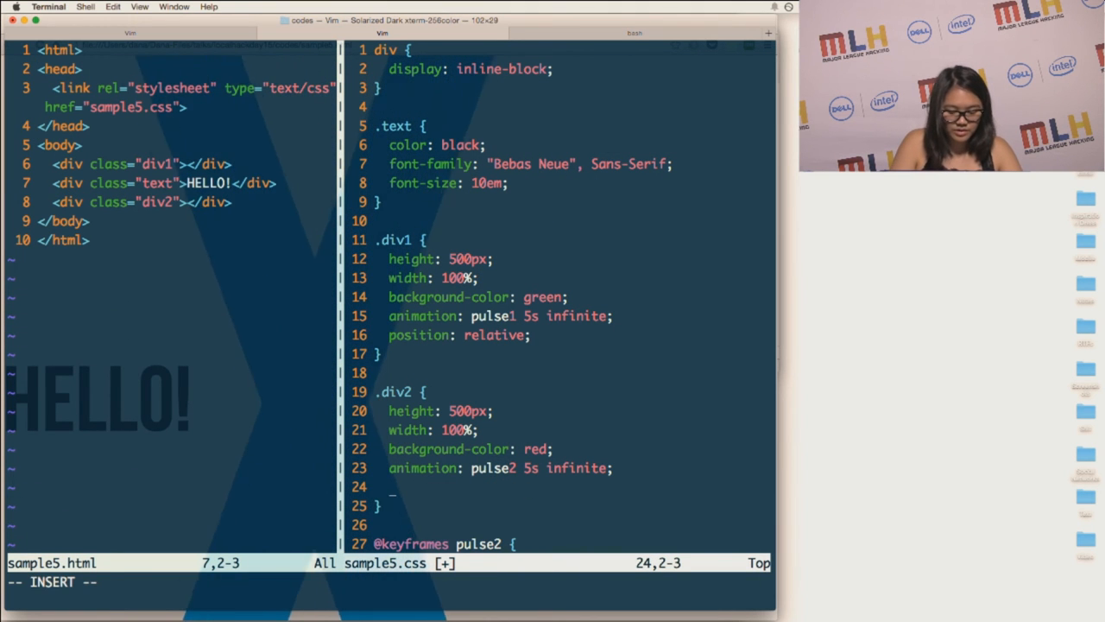
pyautogui.write('positio')
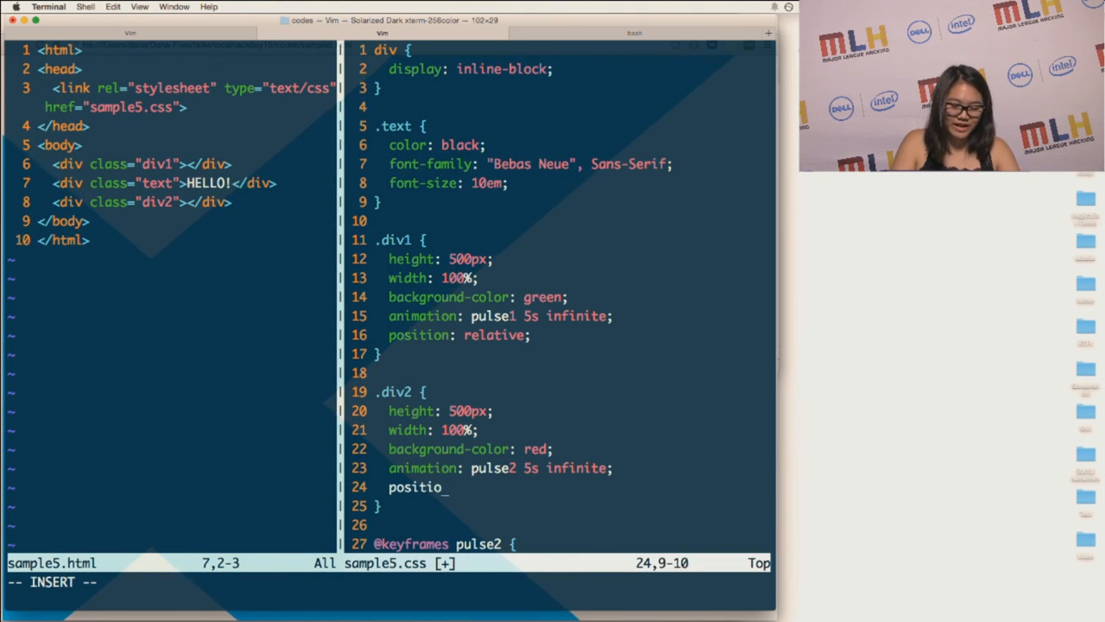
pyautogui.write('n:')
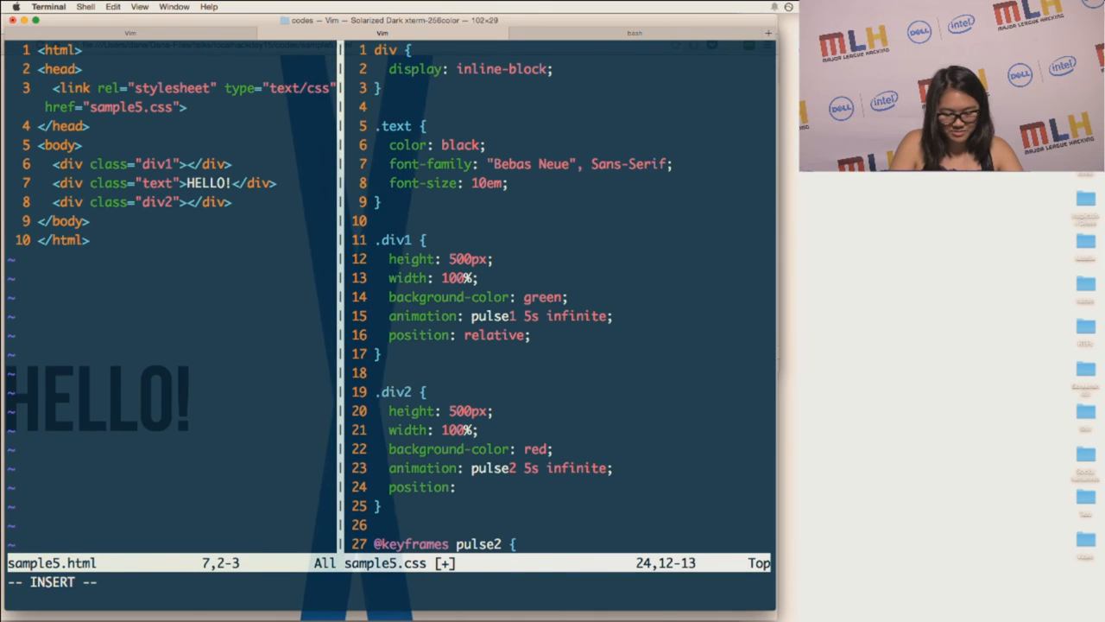
pyautogui.write('relative;')
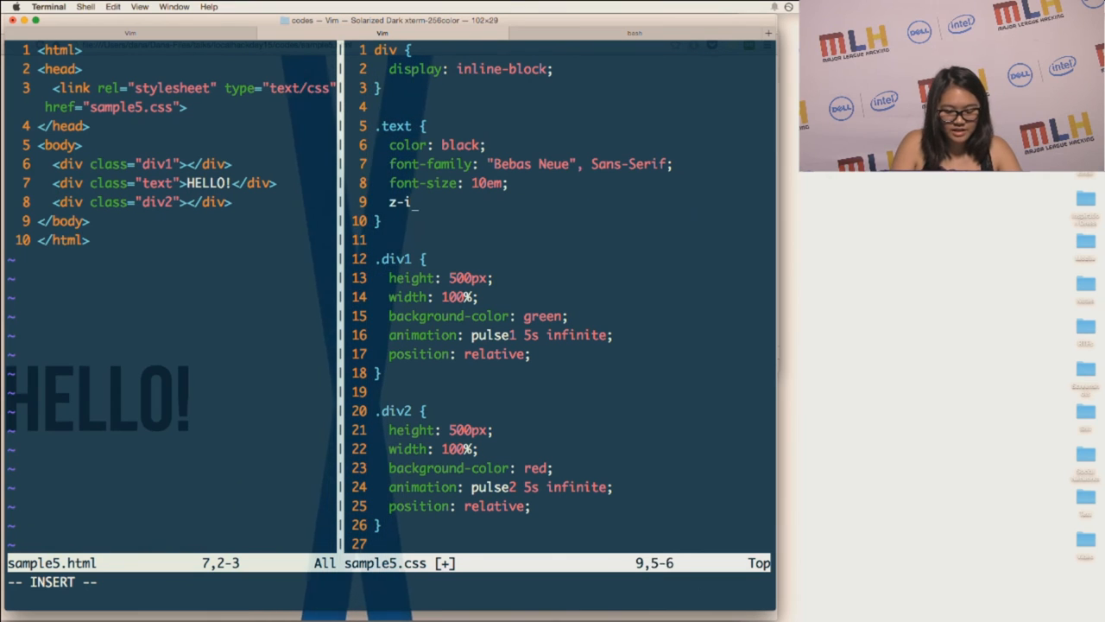
# Set .text to z-index 1000 and add z-index -1 to the .div1 and .div2 rules.
pyautogui.write('ndex:')
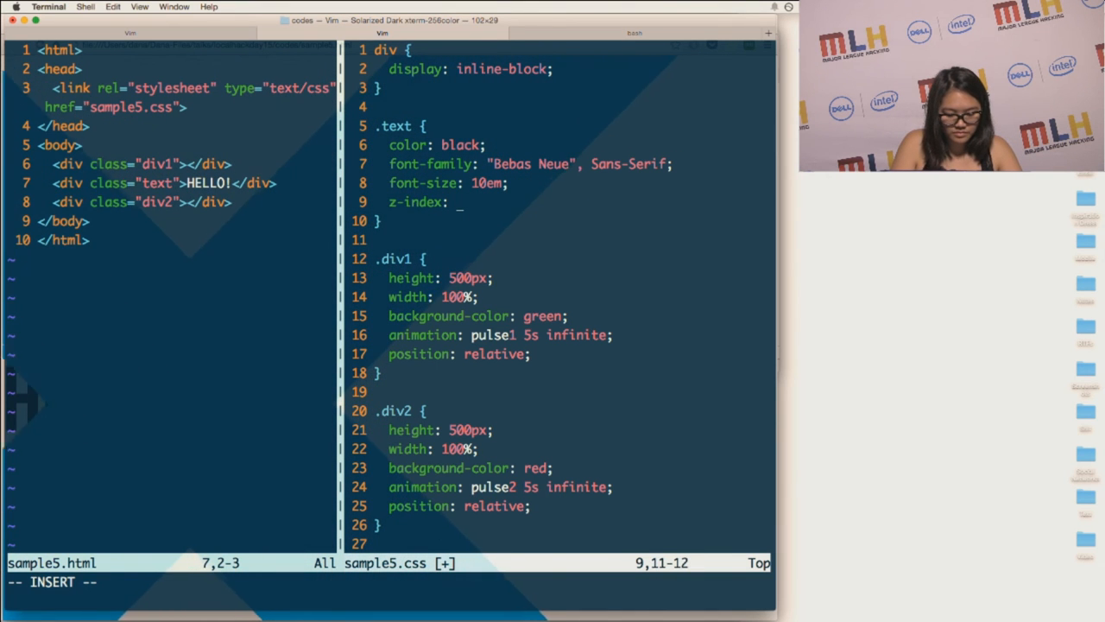
pyautogui.write('1000;')
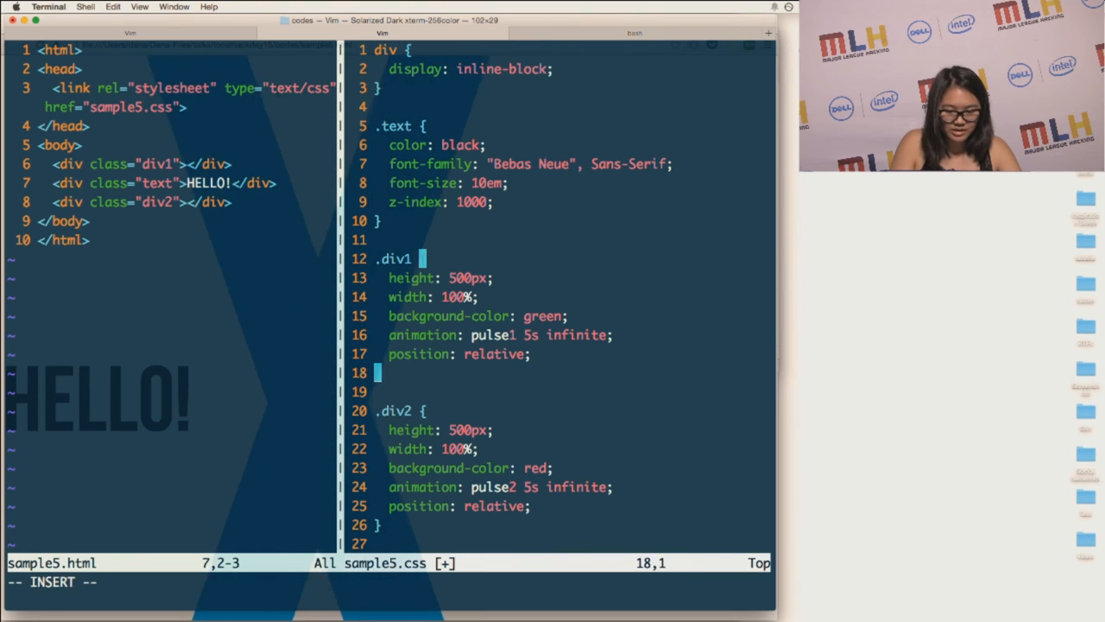
pyautogui.write('z')
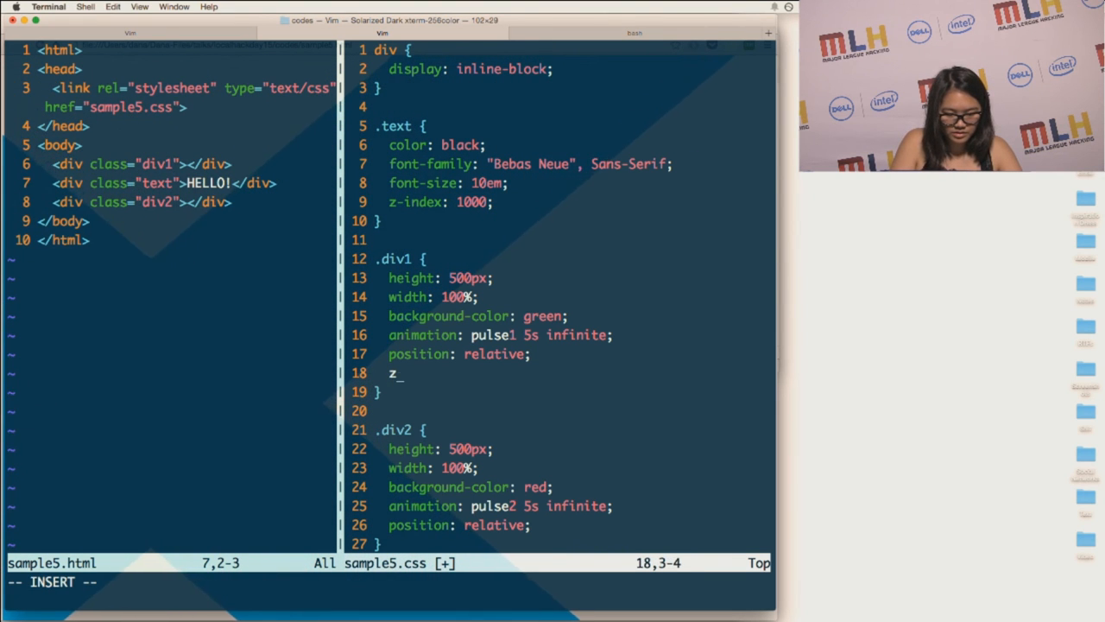
pyautogui.write('-index: 0')
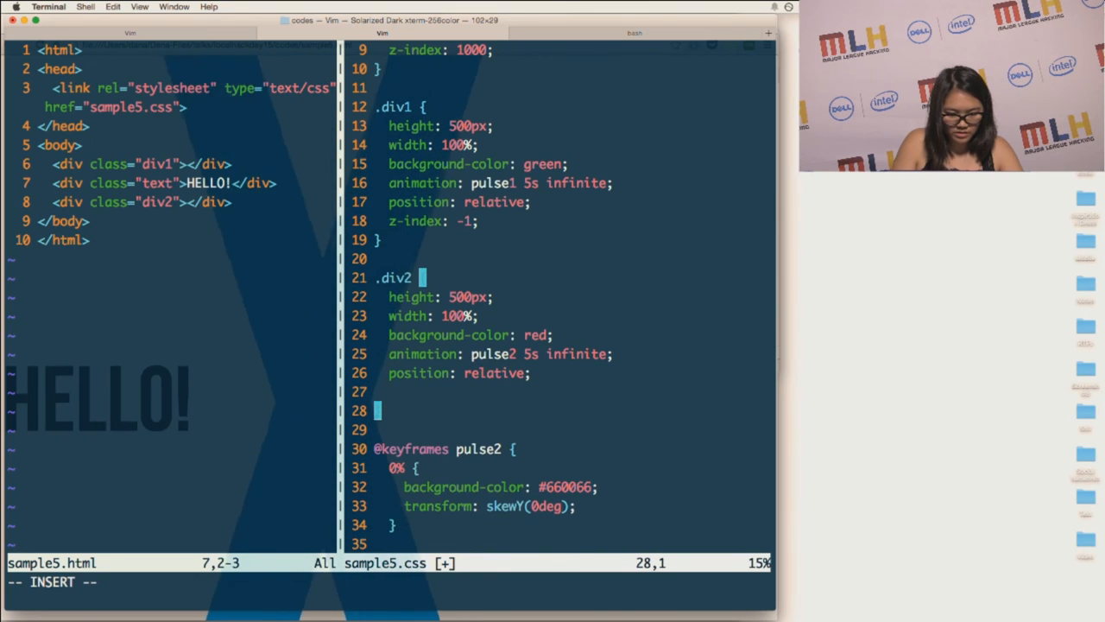
pyautogui.write('z-ing')
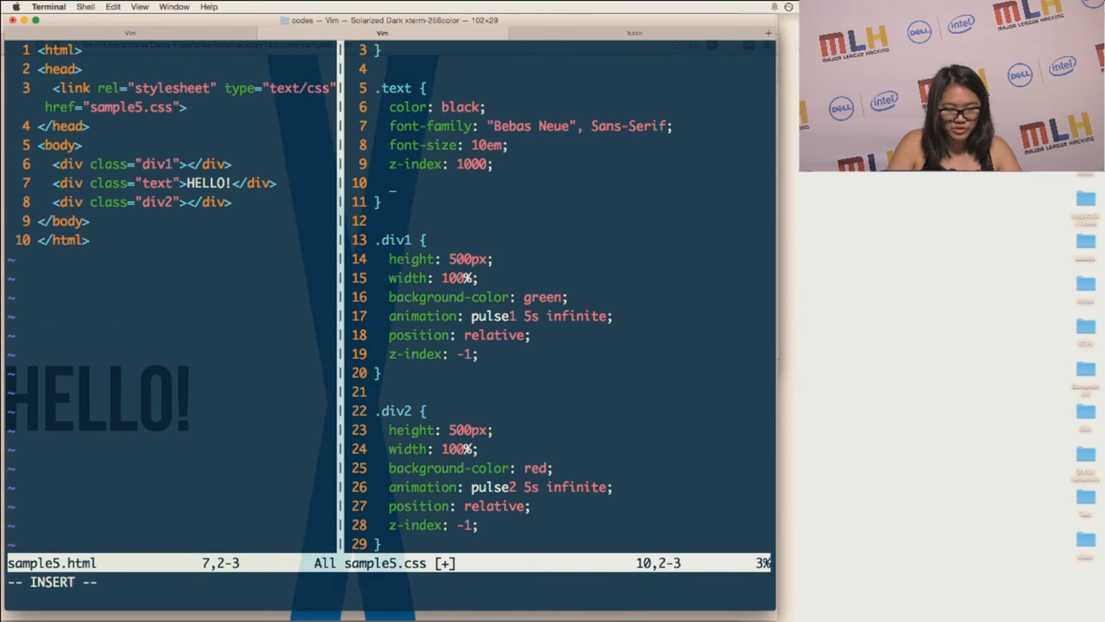
# Add margin-left: 1em to the .text rule in sample5.css.
pyautogui.write('margin-')
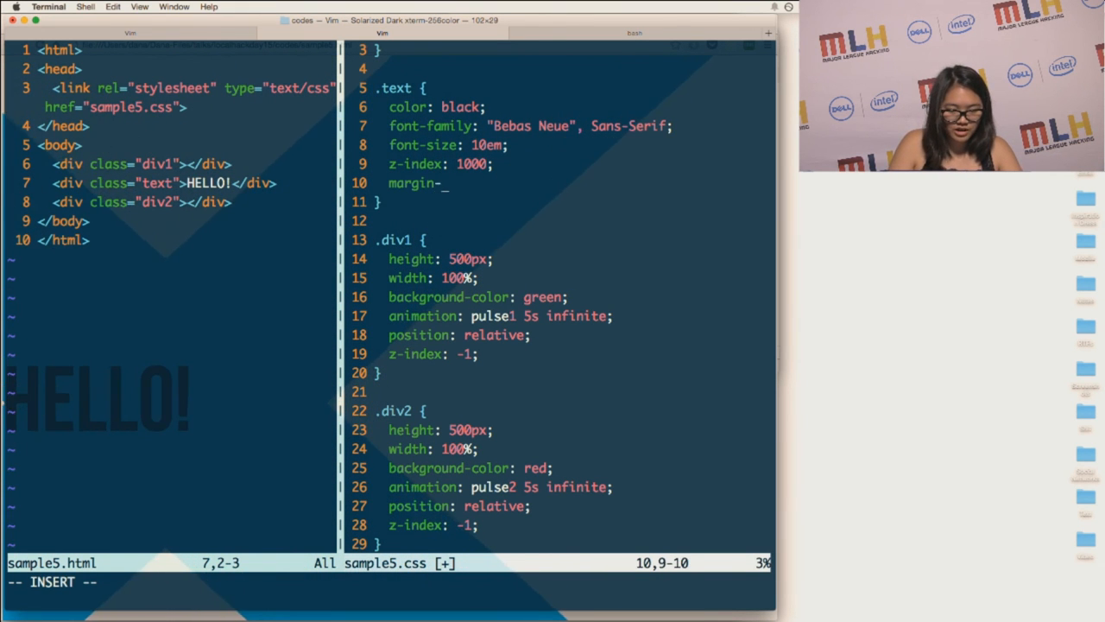
pyautogui.write('left: 1em;')
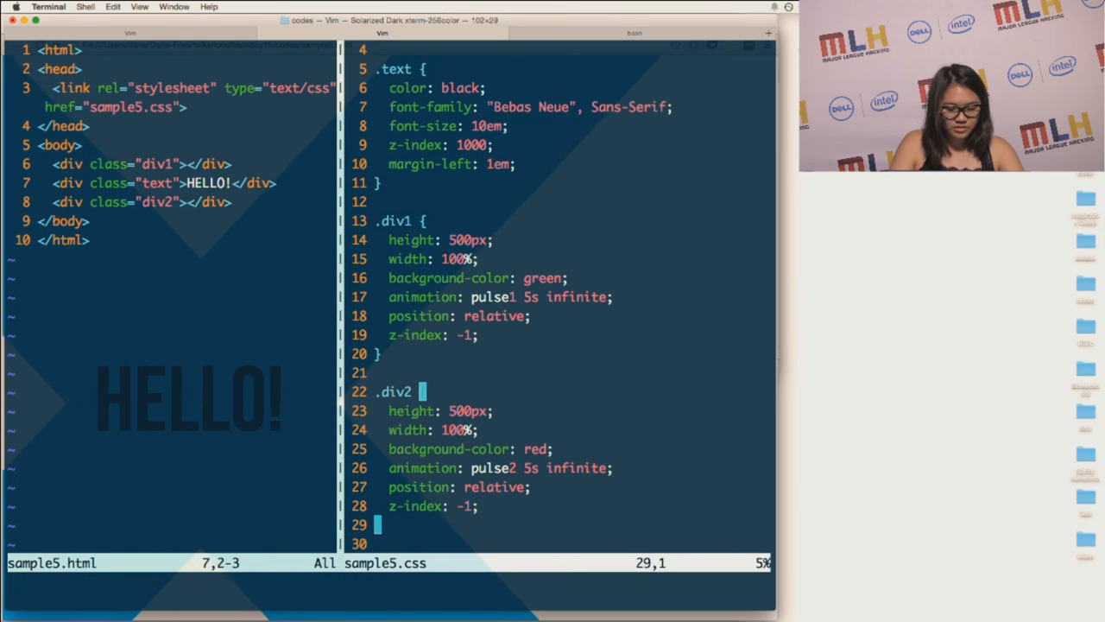
pyautogui.scroll(-3)
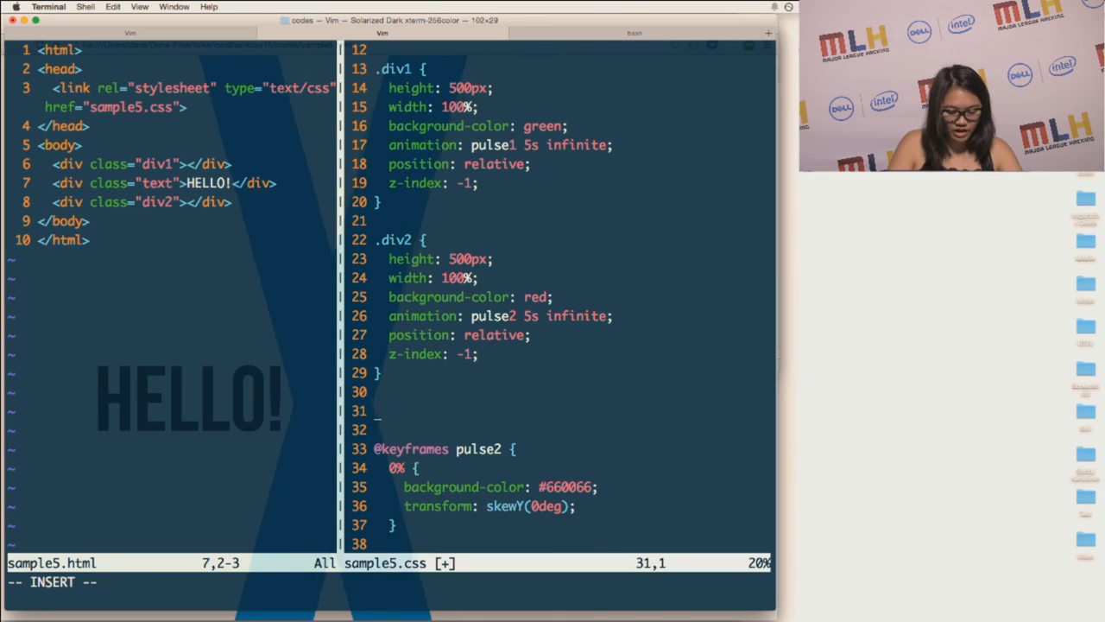
pyautogui.write('@keyfra')
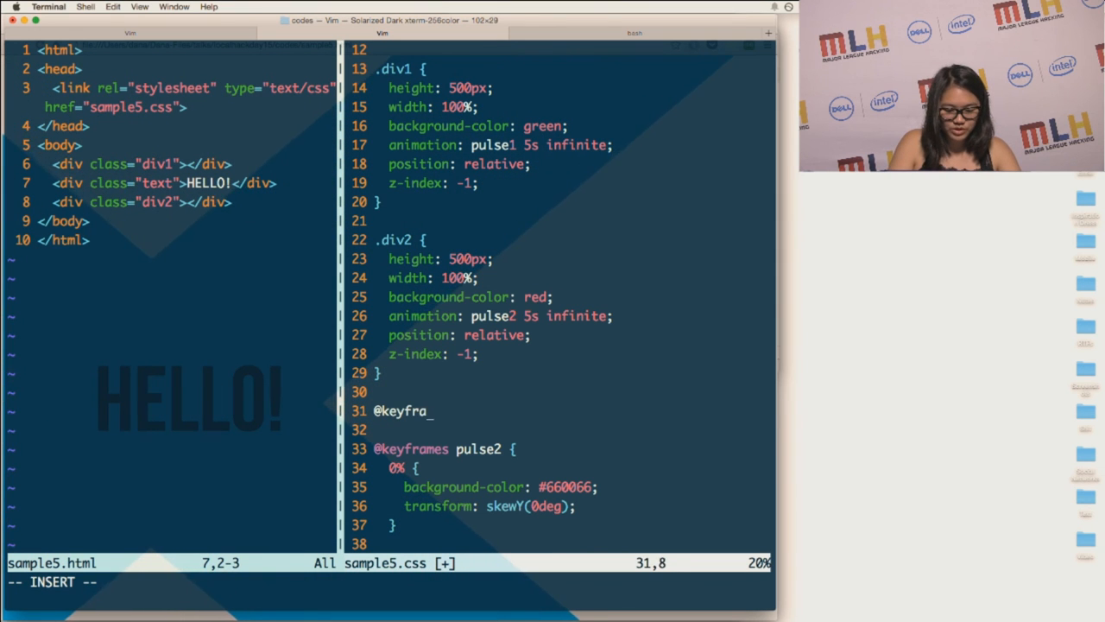
pyautogui.write('mes')
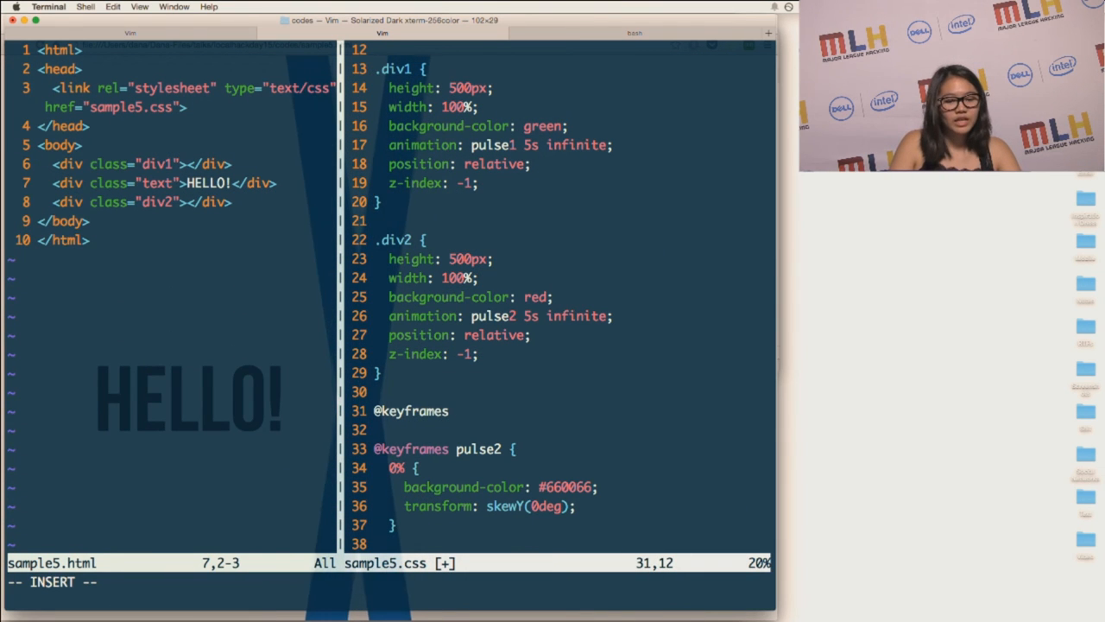
pyautogui.write('c')
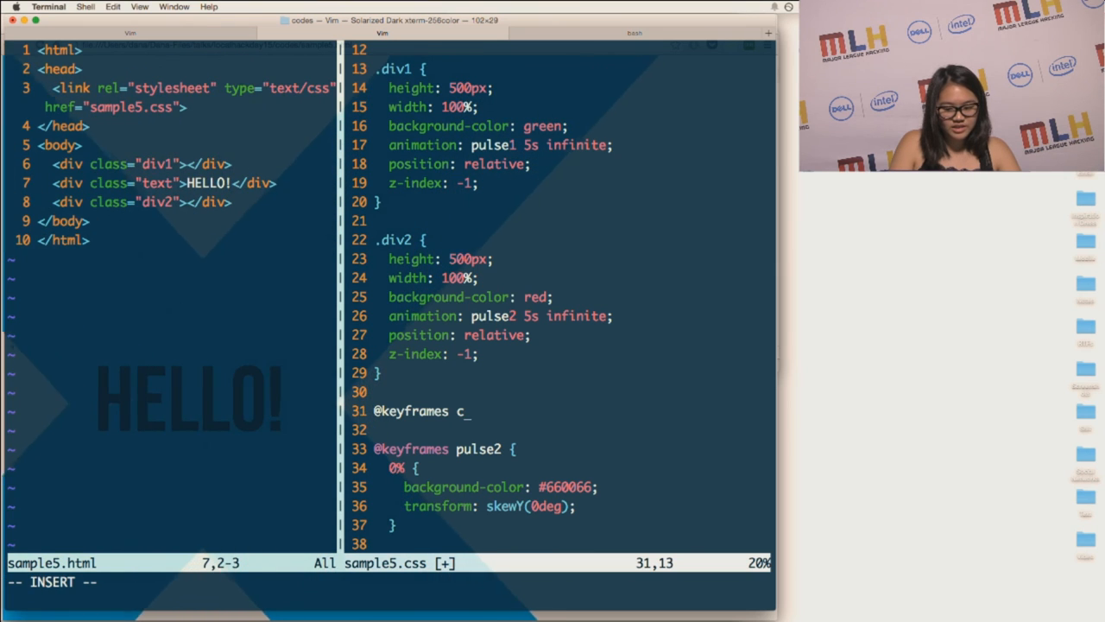
pyautogui.write('hange-color {')
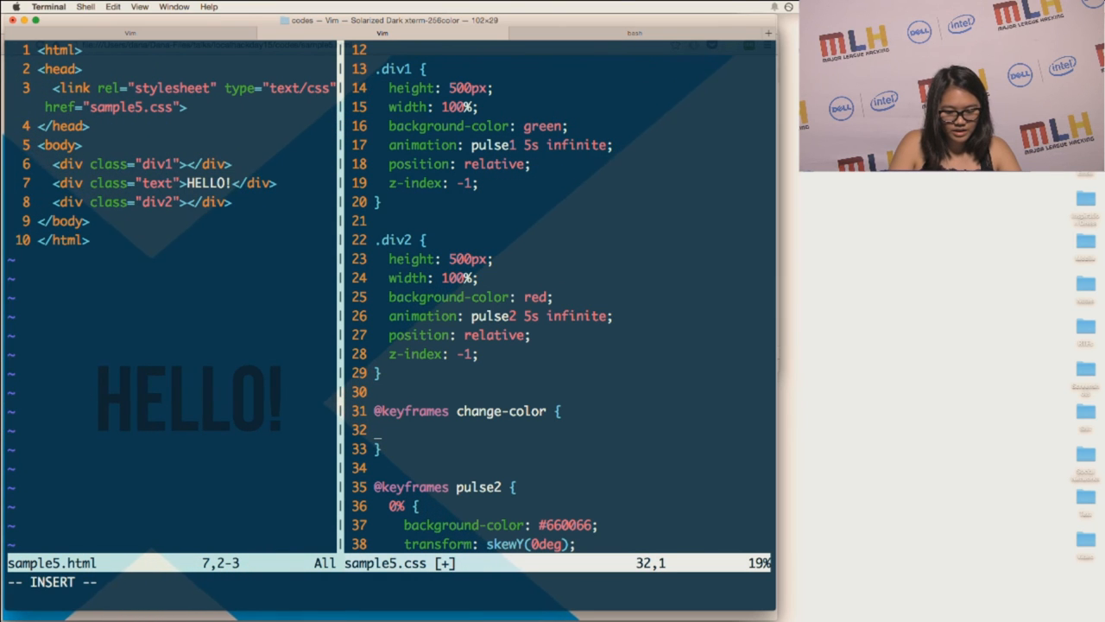
pyautogui.write('0% {')
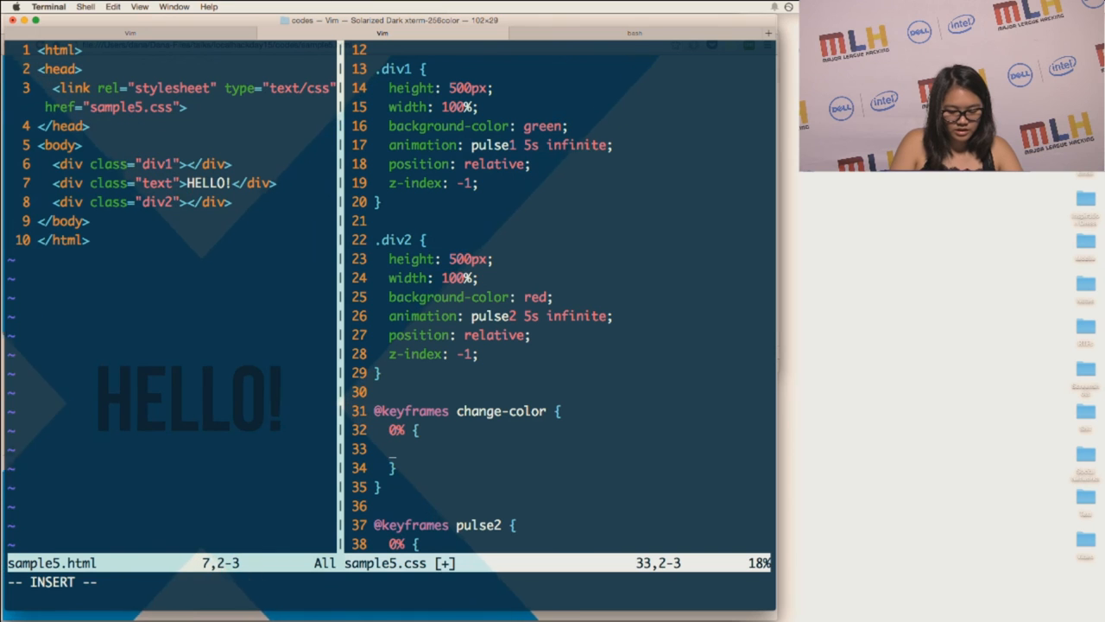
pyautogui.write('color:')
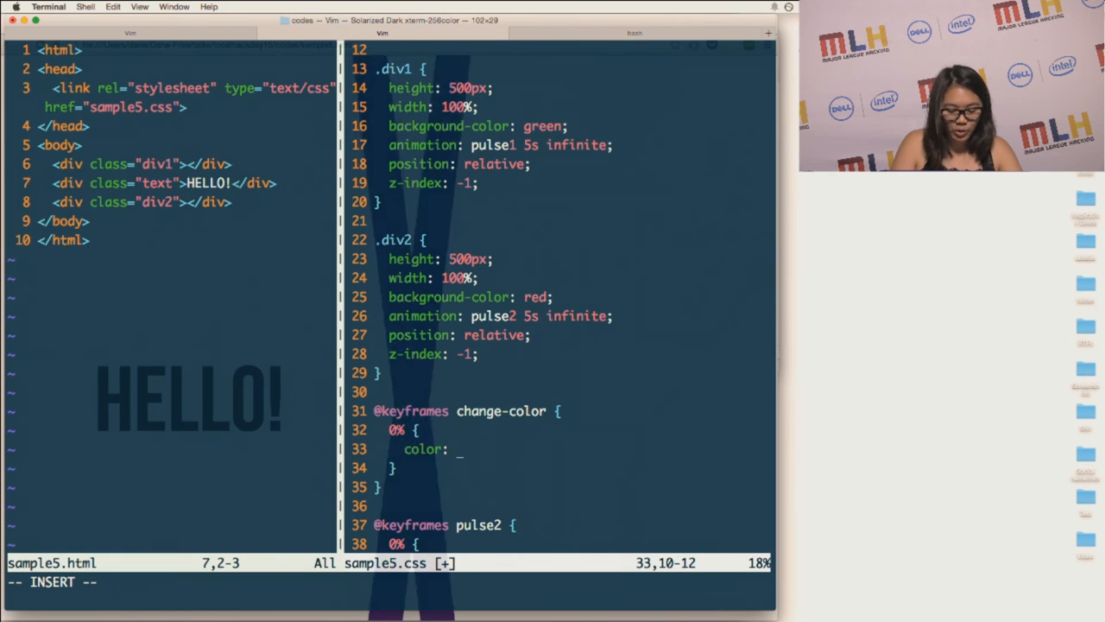
pyautogui.write('black;')
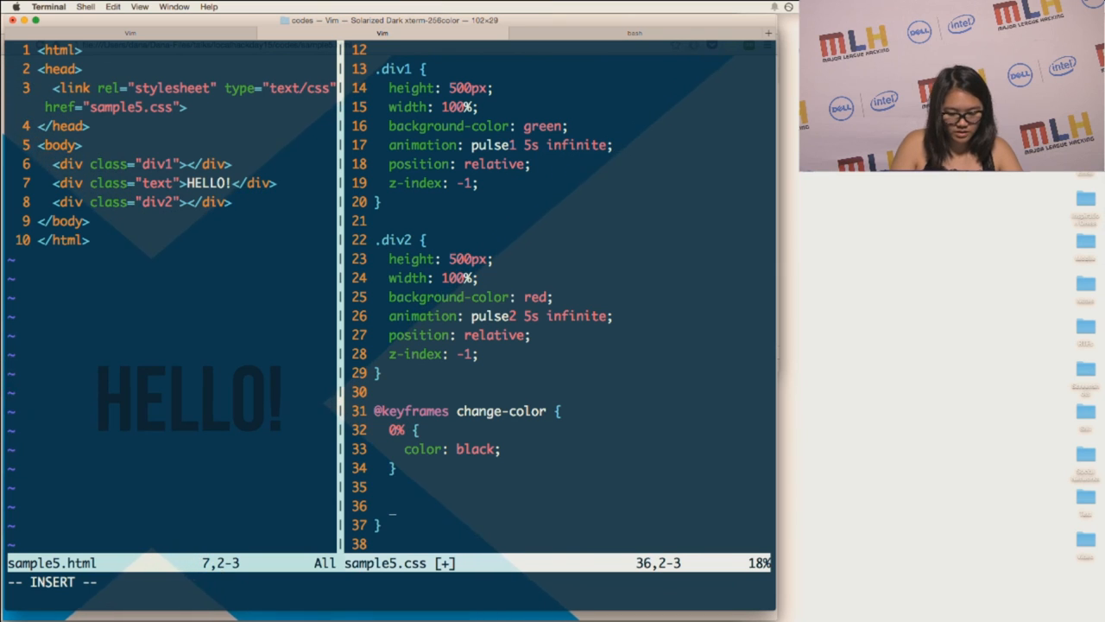
# Add the 100% step with color: white and save all files with :wa.
pyautogui.write('100% {')
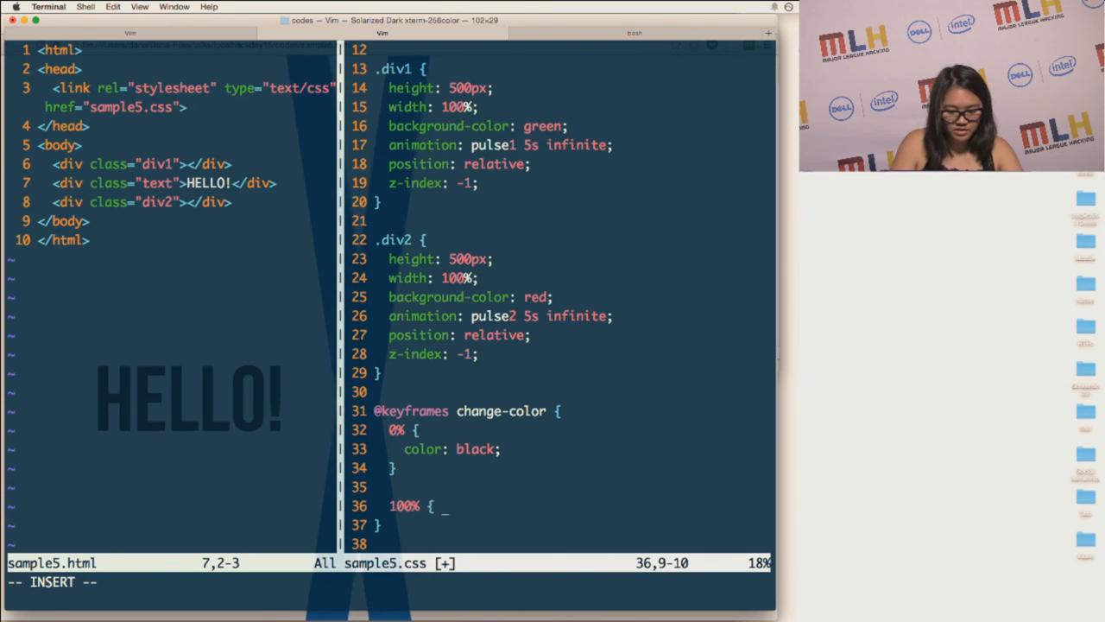
pyautogui.write('c')
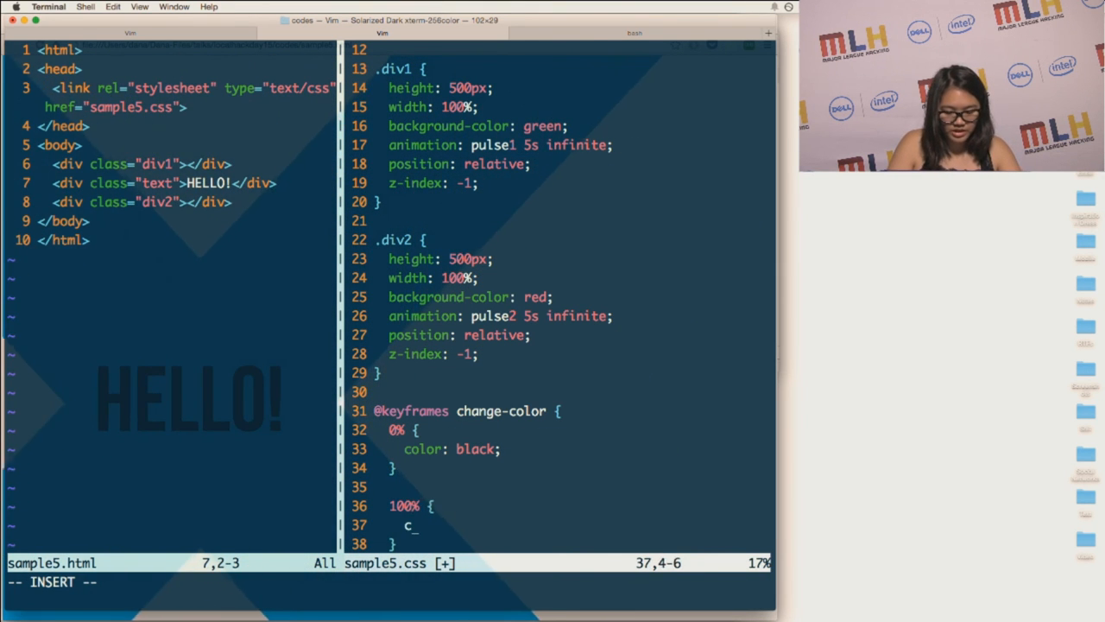
pyautogui.write('olor:white;')
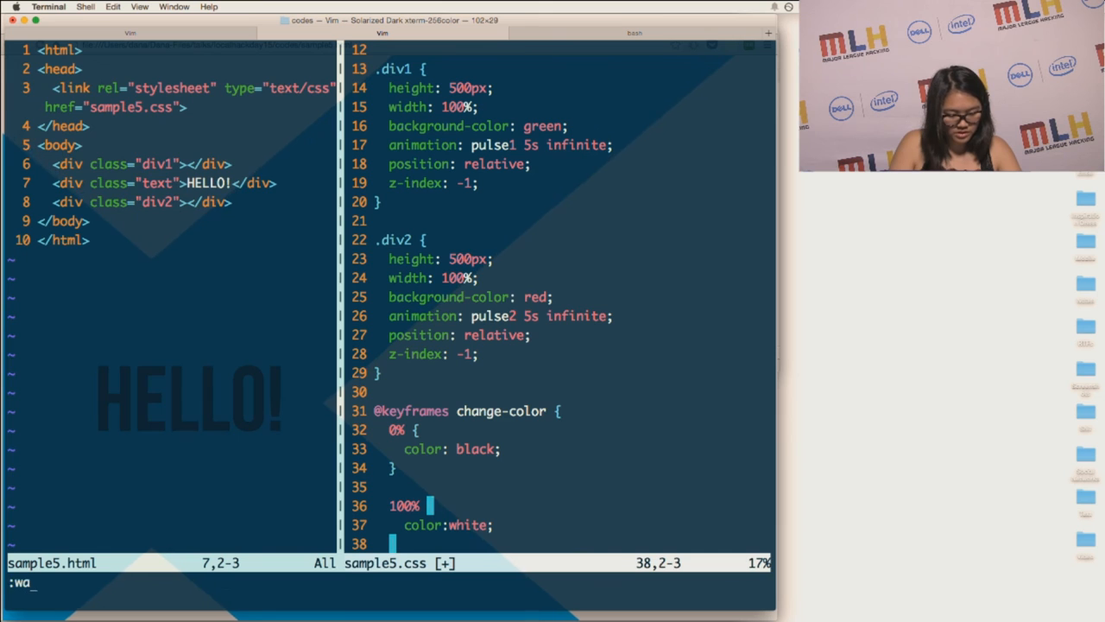
pyautogui.press('Return')
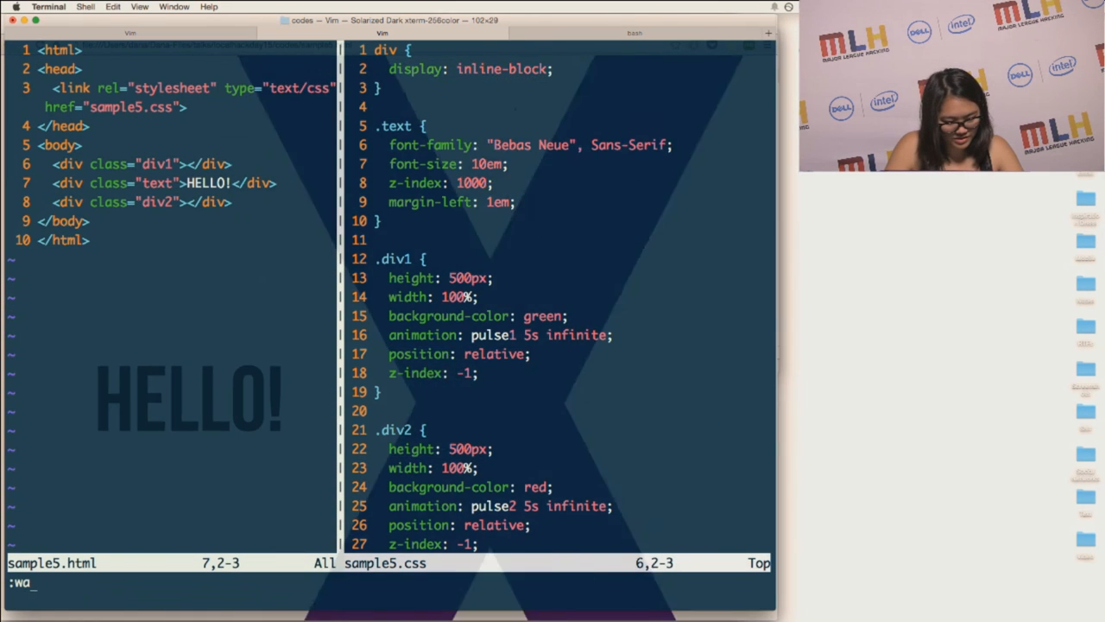
pyautogui.scroll(-3)
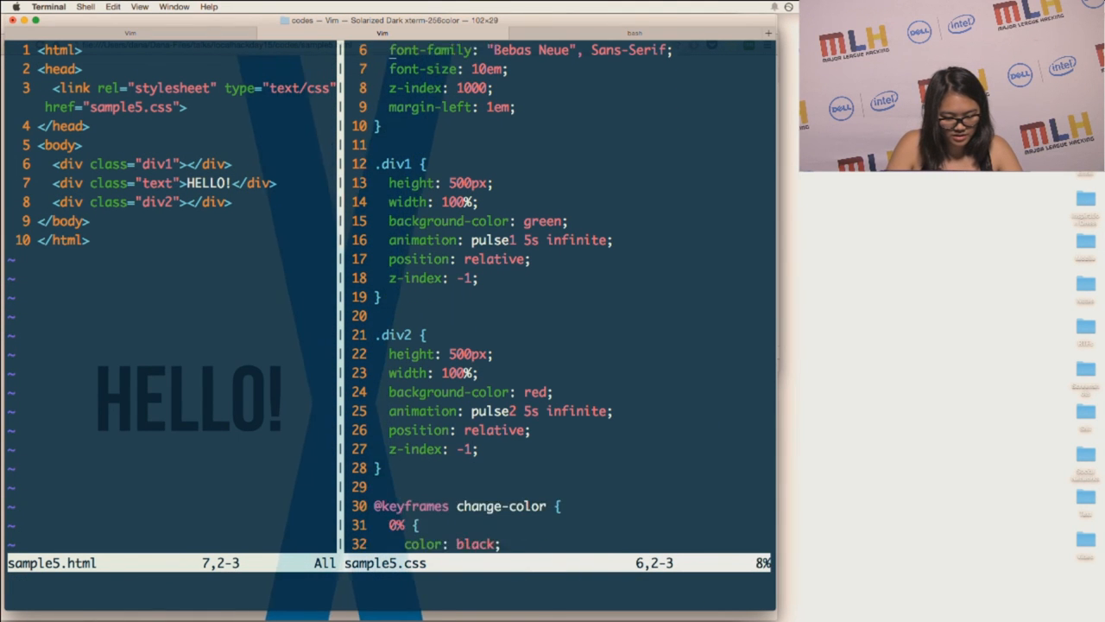
pyautogui.scroll(-3)
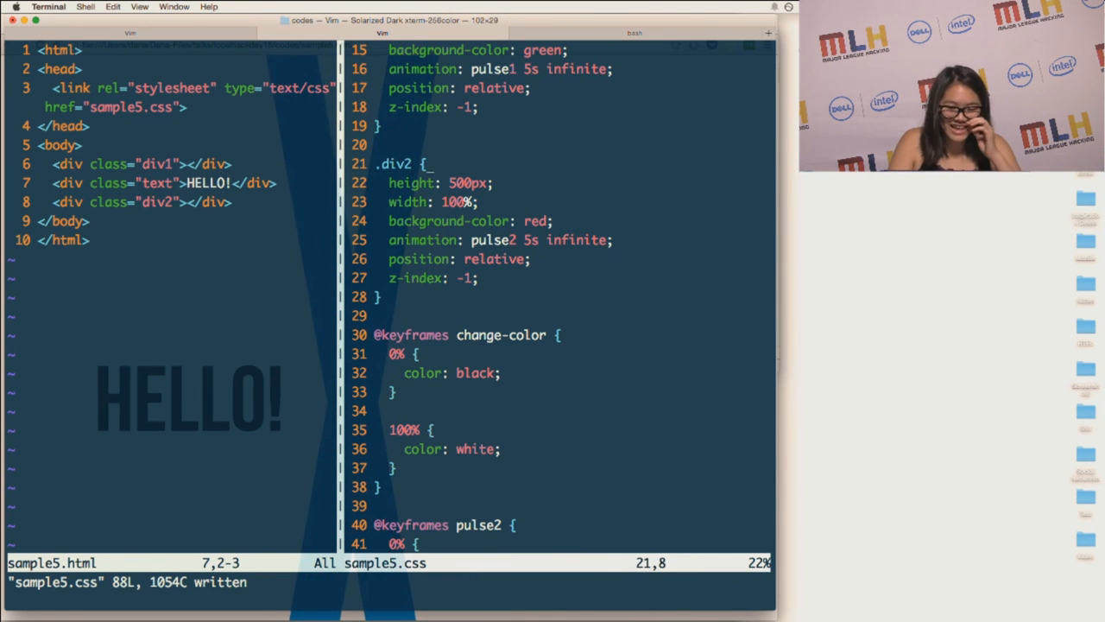
pyautogui.press('gg')
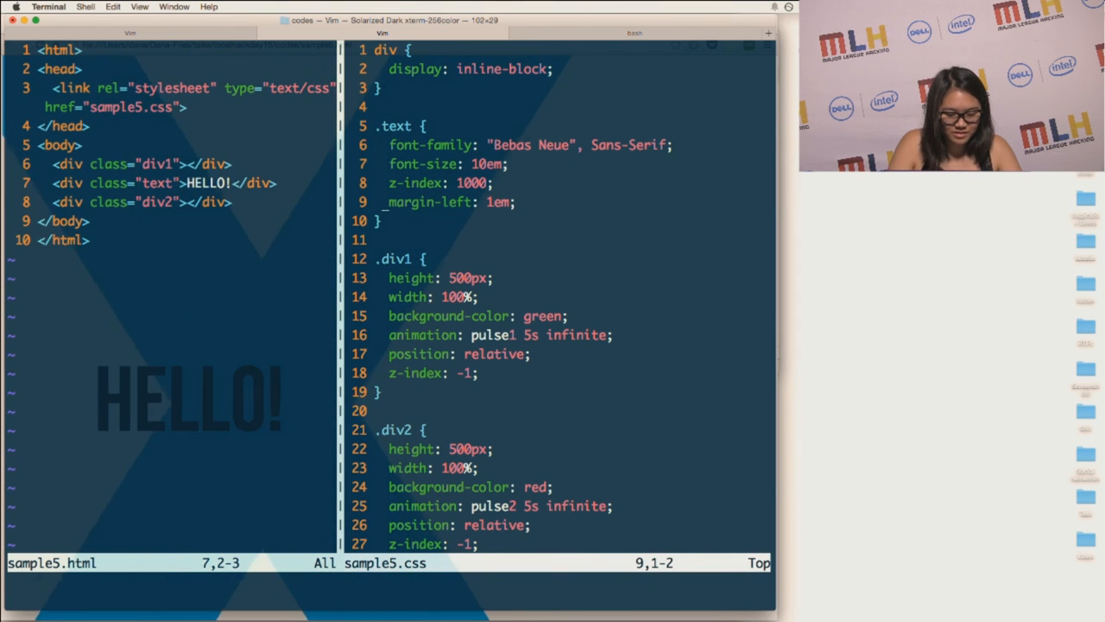
# Add animation: change-color 5s infinite to the .text rule.
pyautogui.write('animation:')
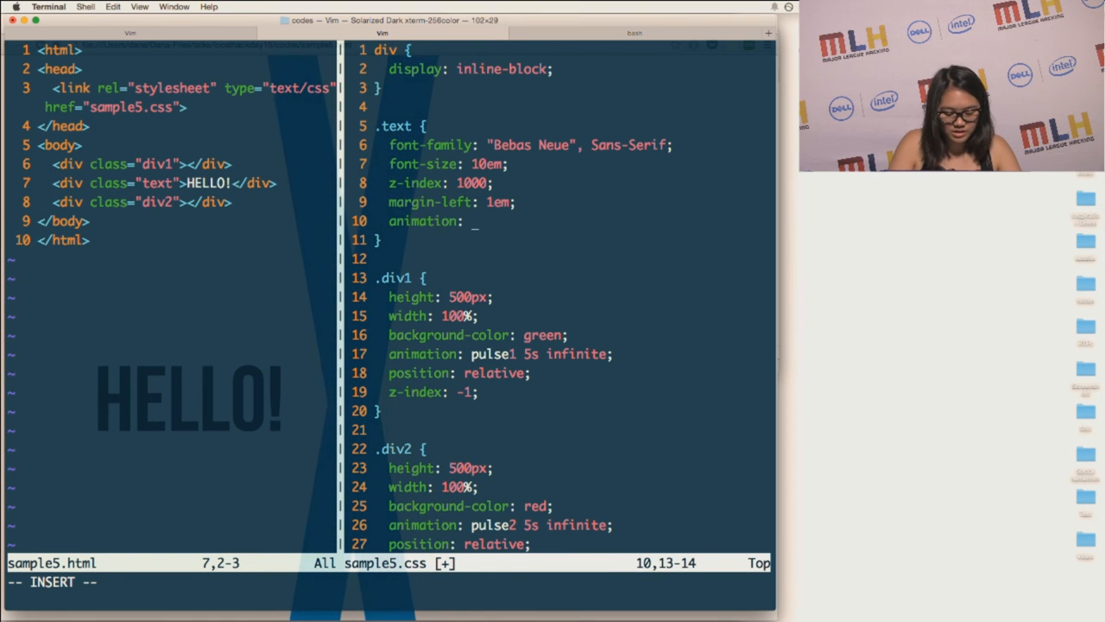
pyautogui.write('change')
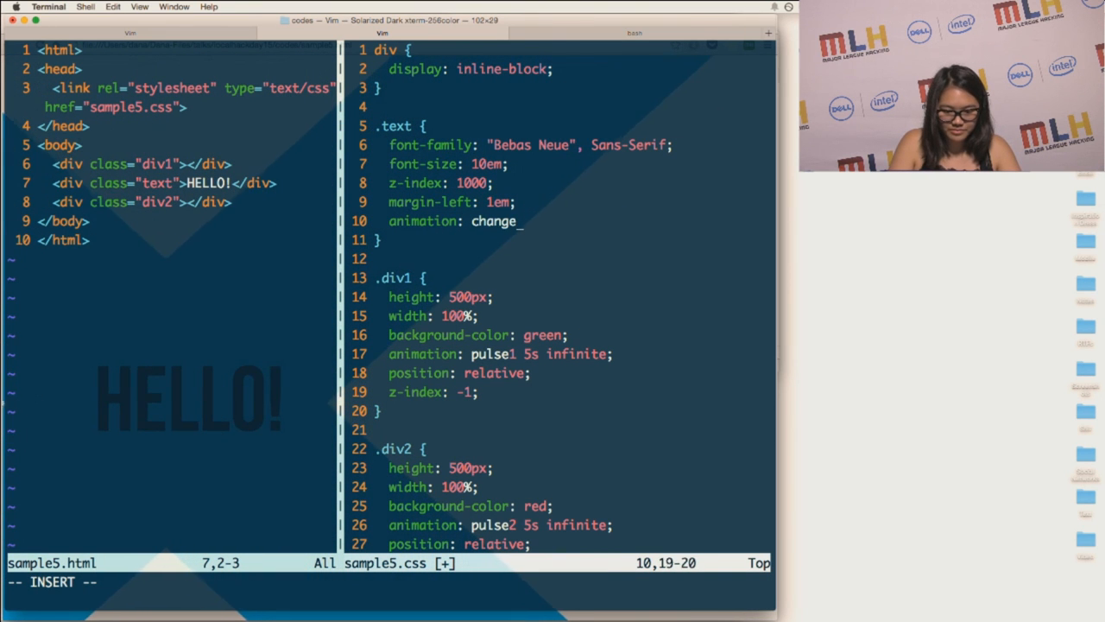
pyautogui.write('-color 5s')
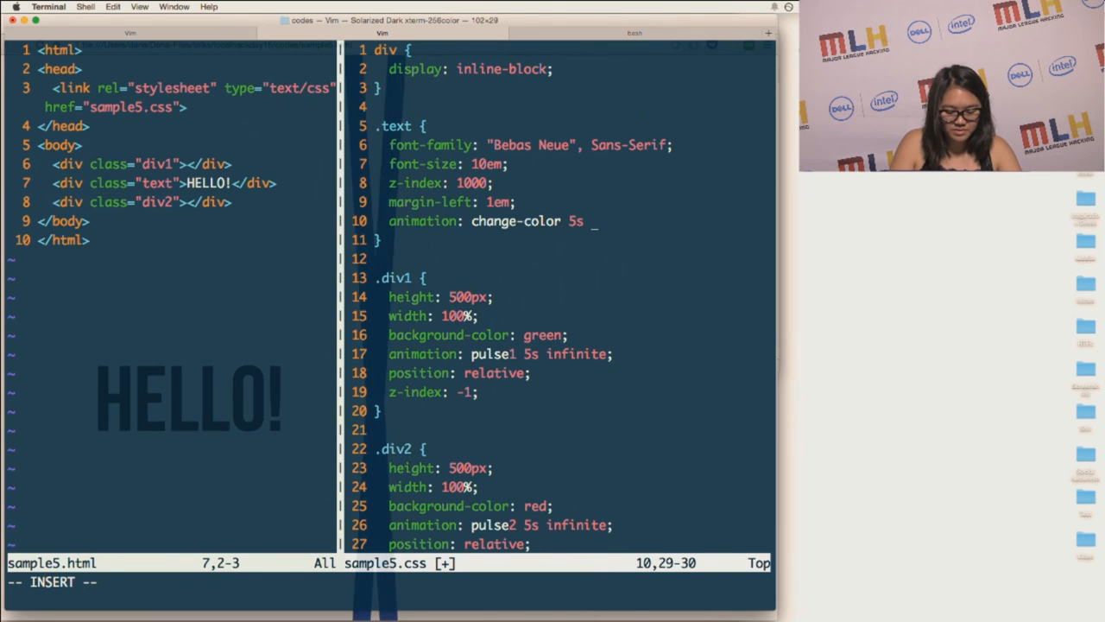
pyautogui.write('infinite;')
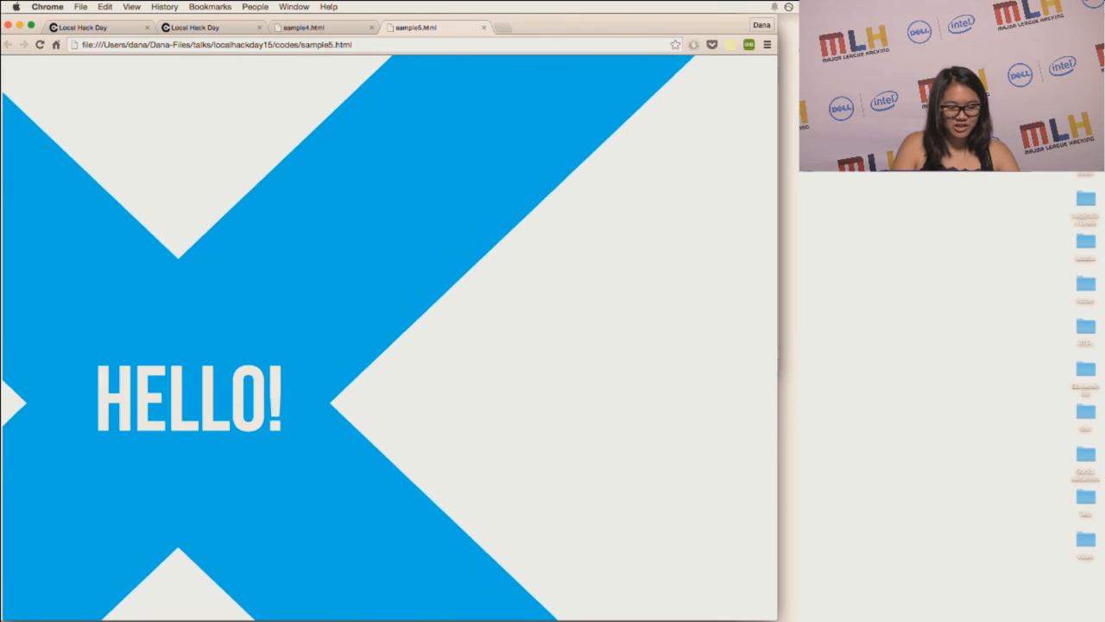
# Switch between the sample4 and sample5 example tabs in Chrome to preview HELLO! over the blue shapes.
pyautogui.click(319, 27)
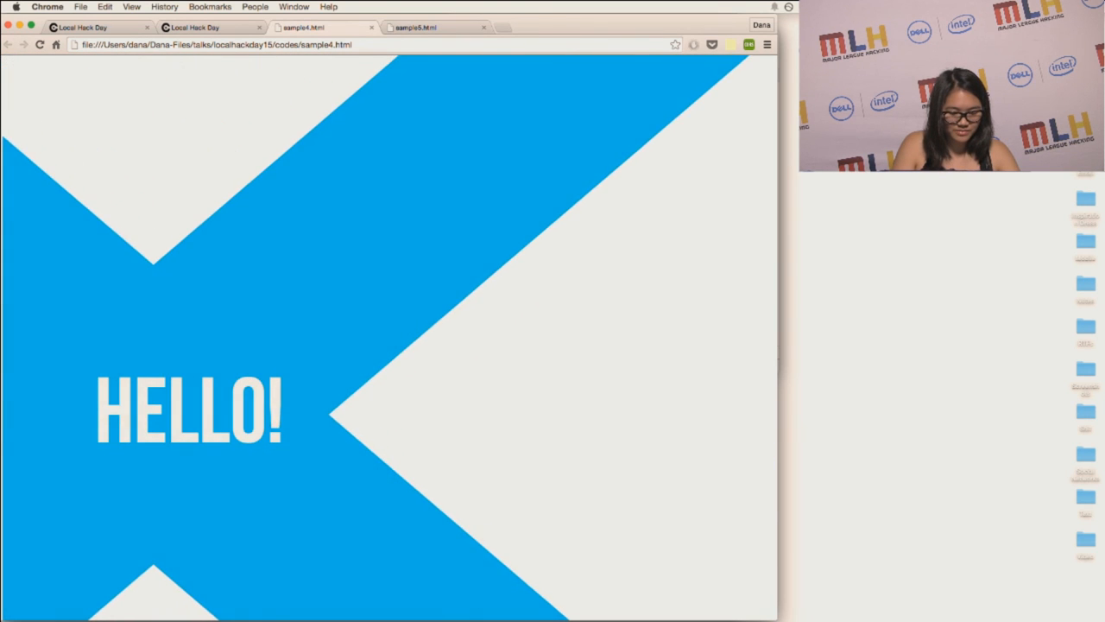
pyautogui.click(435, 28)
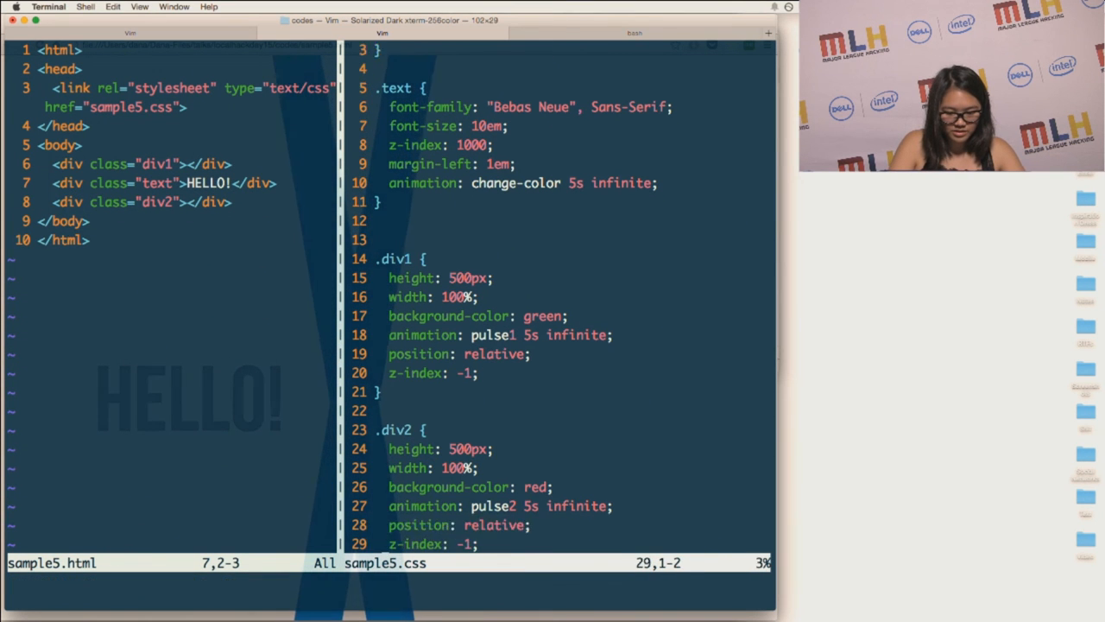
# Insert a 50% { color: black; } step into change-color and save with :wa.
pyautogui.scroll(-3)
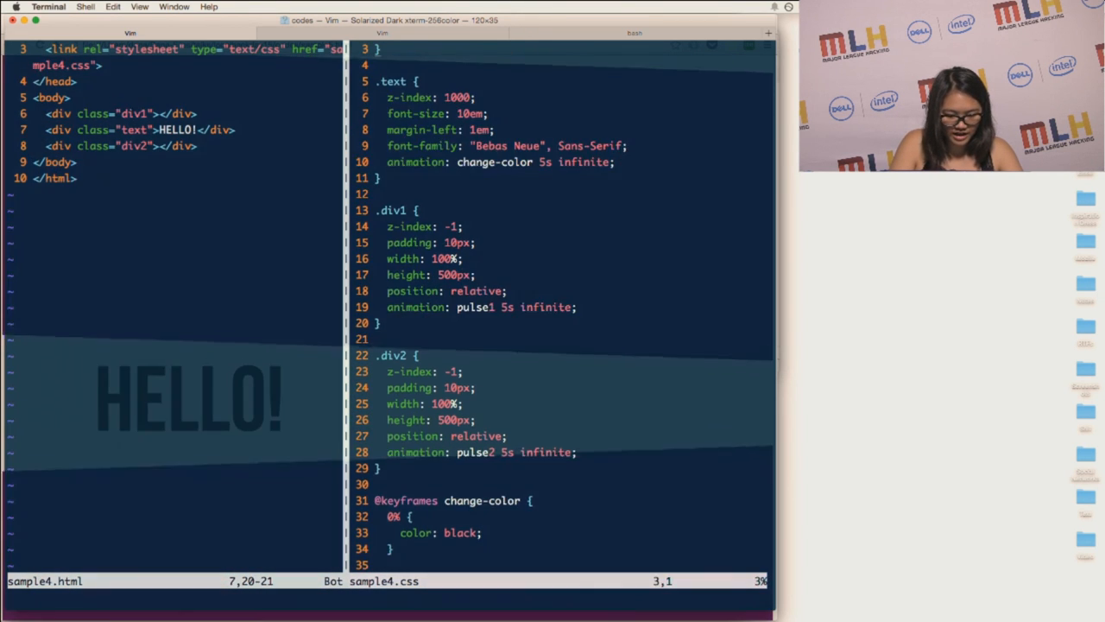
pyautogui.scroll(-3)
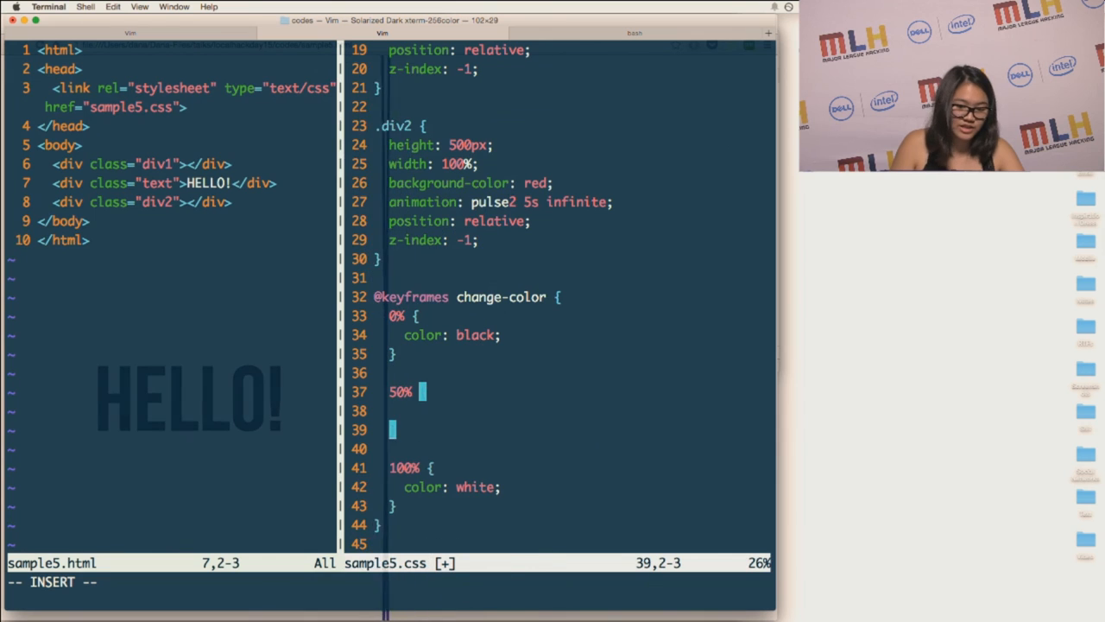
pyautogui.write('color: black;')
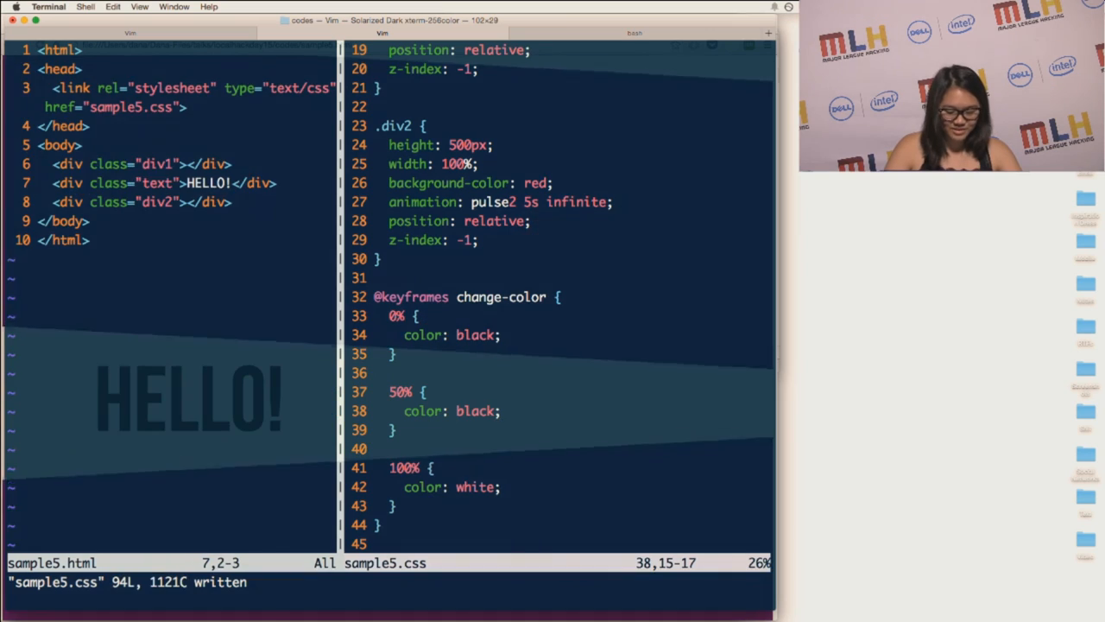
pyautogui.write(':wa')
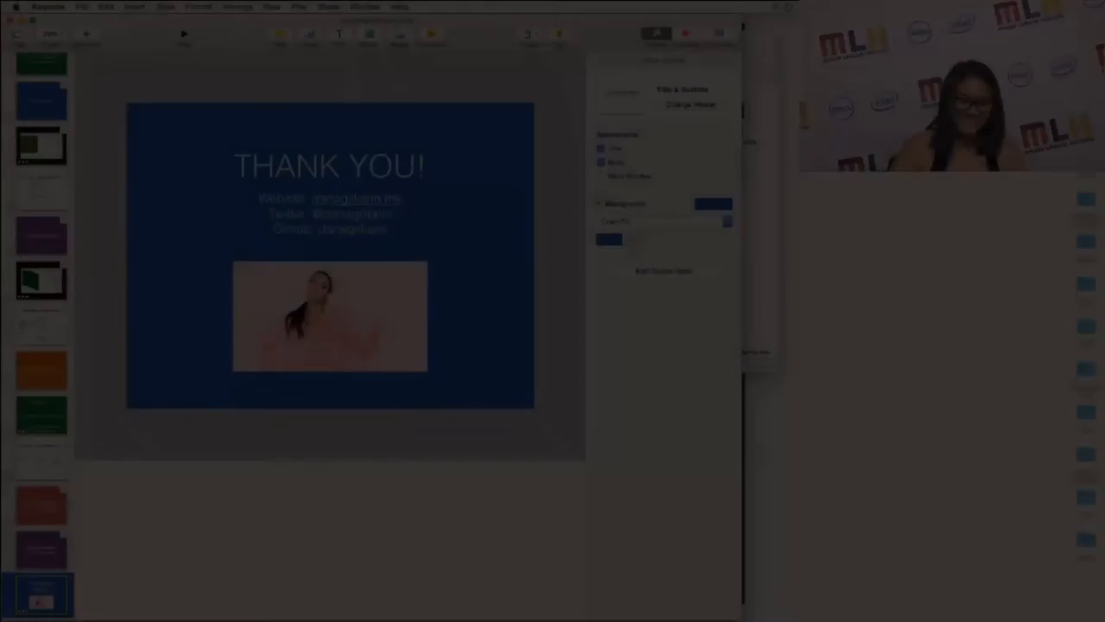
# Play the closing THANK YOU! slide full screen in Keynote.
pyautogui.click(183, 34)
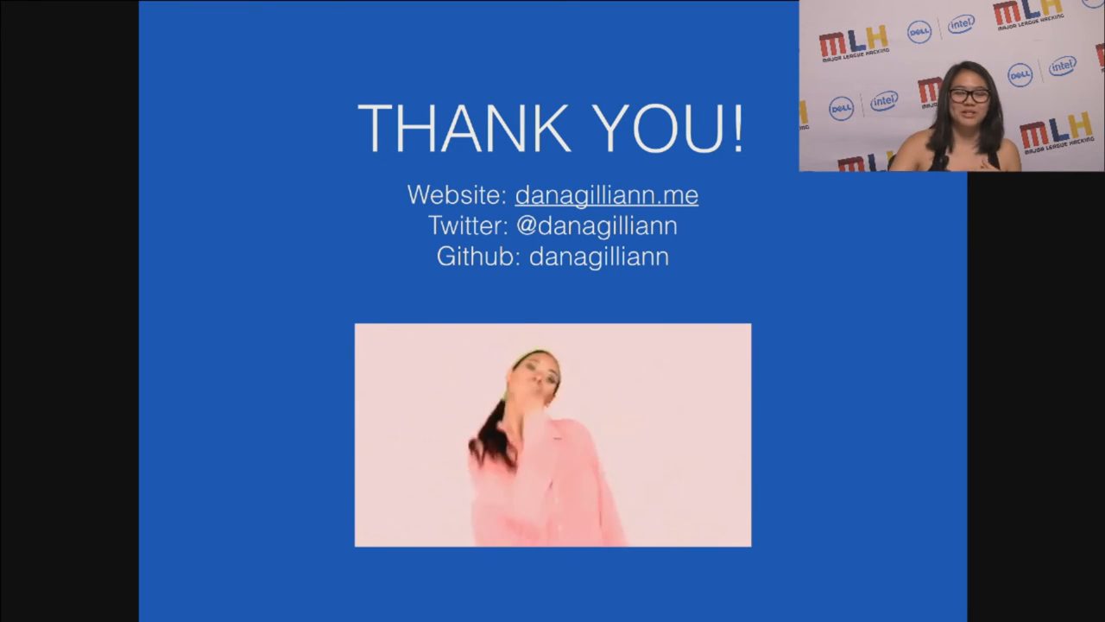